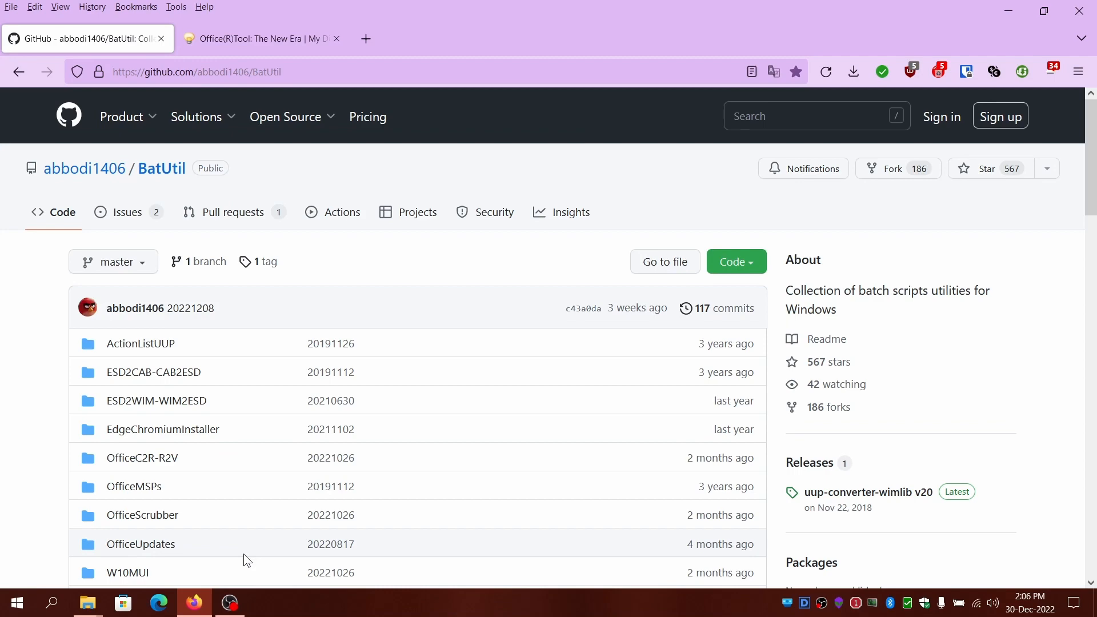
pyautogui.moveTo(32, 342)
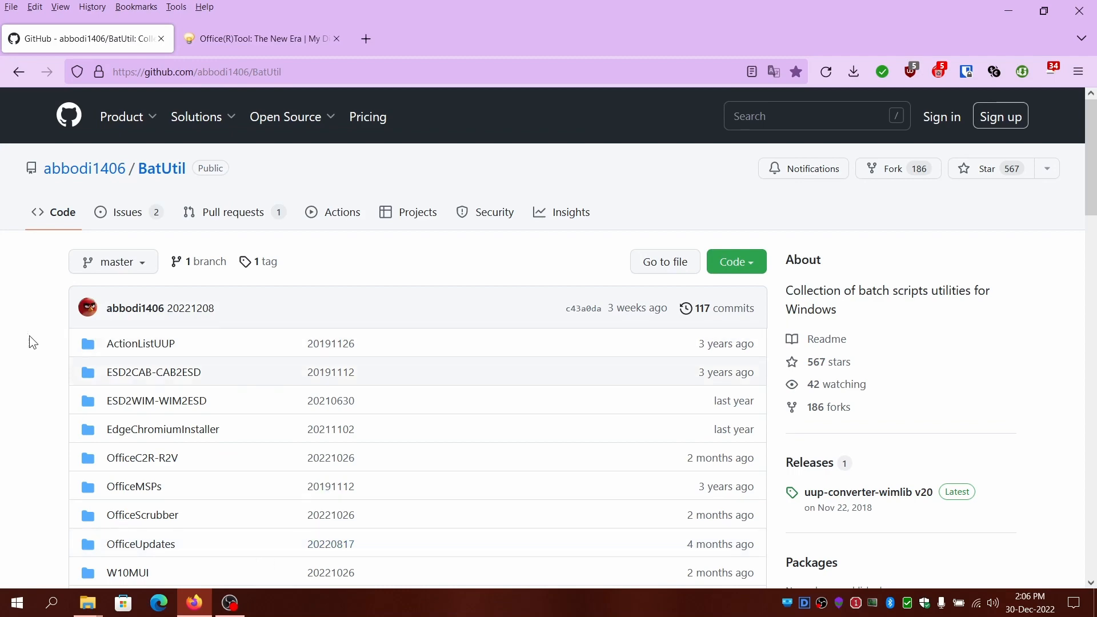
# Step: Scroll the BatUtil repository page down to the README's table of utilities and descriptions
pyautogui.scroll(-3)
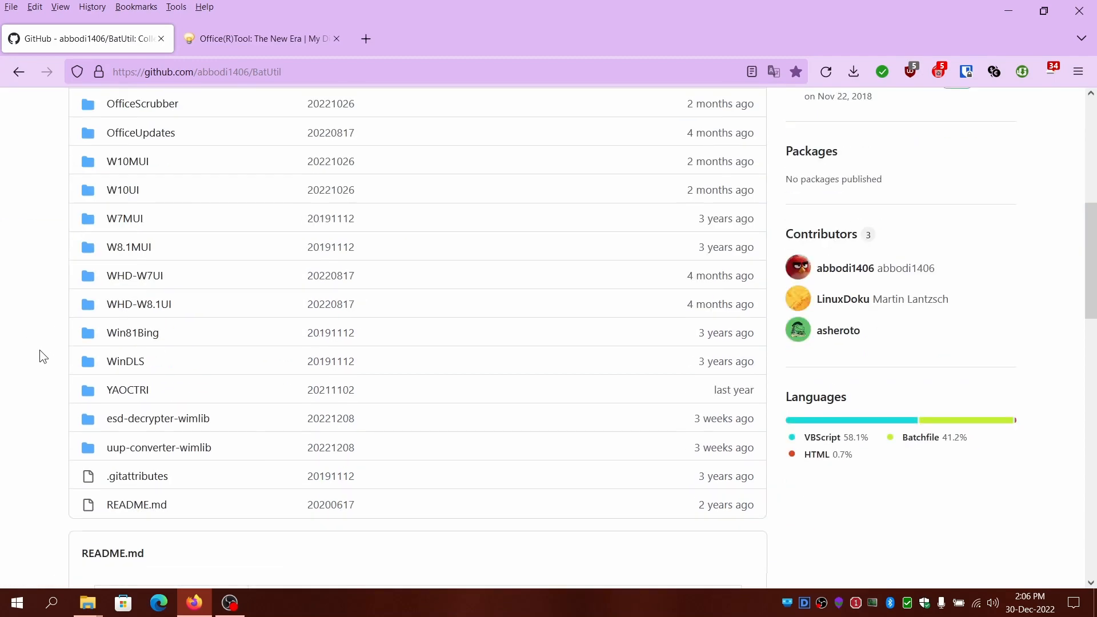
pyautogui.scroll(-3)
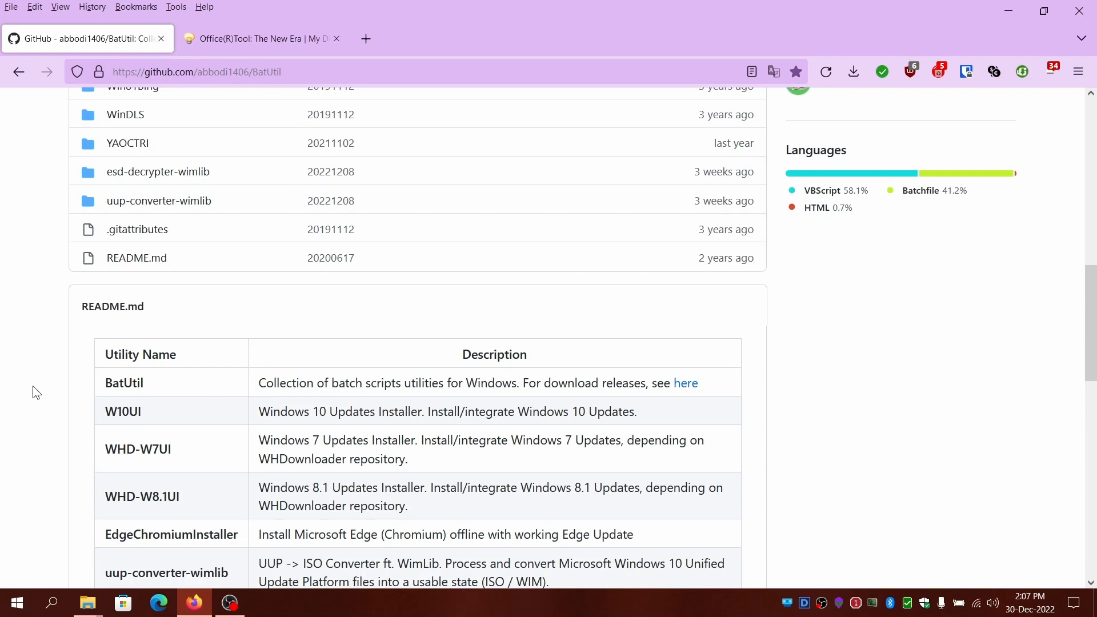
pyautogui.moveTo(33, 386)
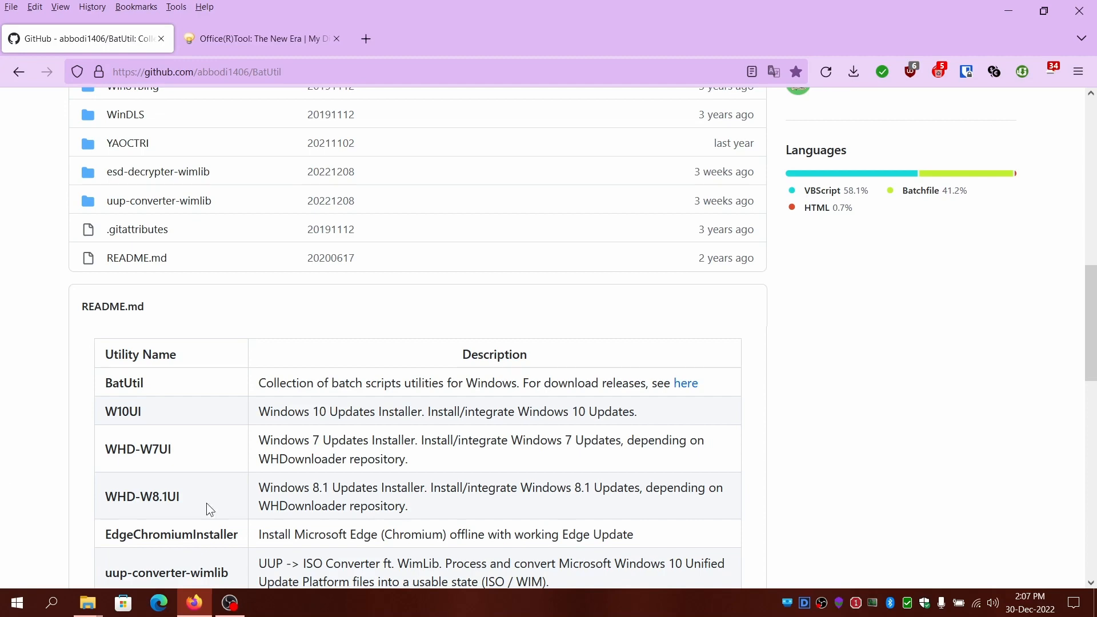
pyautogui.moveTo(129, 406)
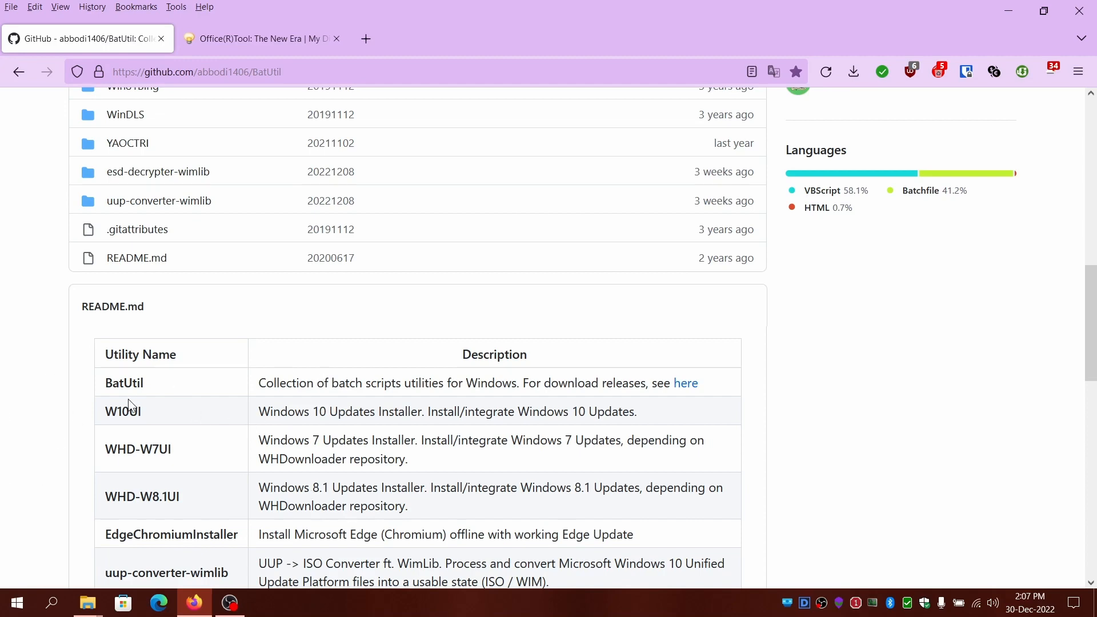
pyautogui.scroll(-3)
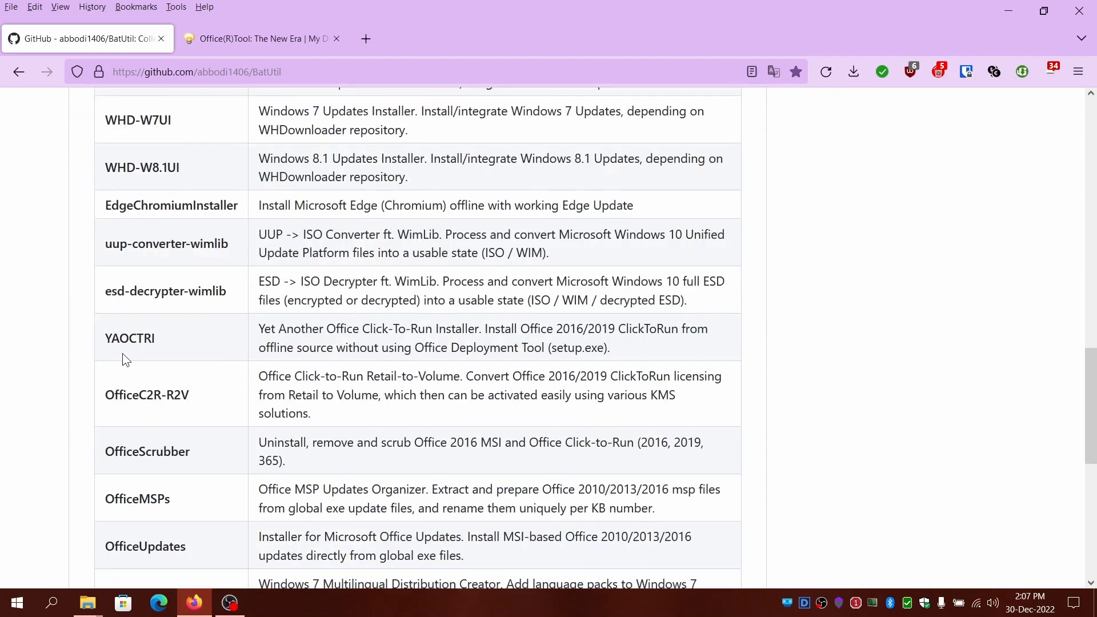
pyautogui.doubleClick(129, 339)
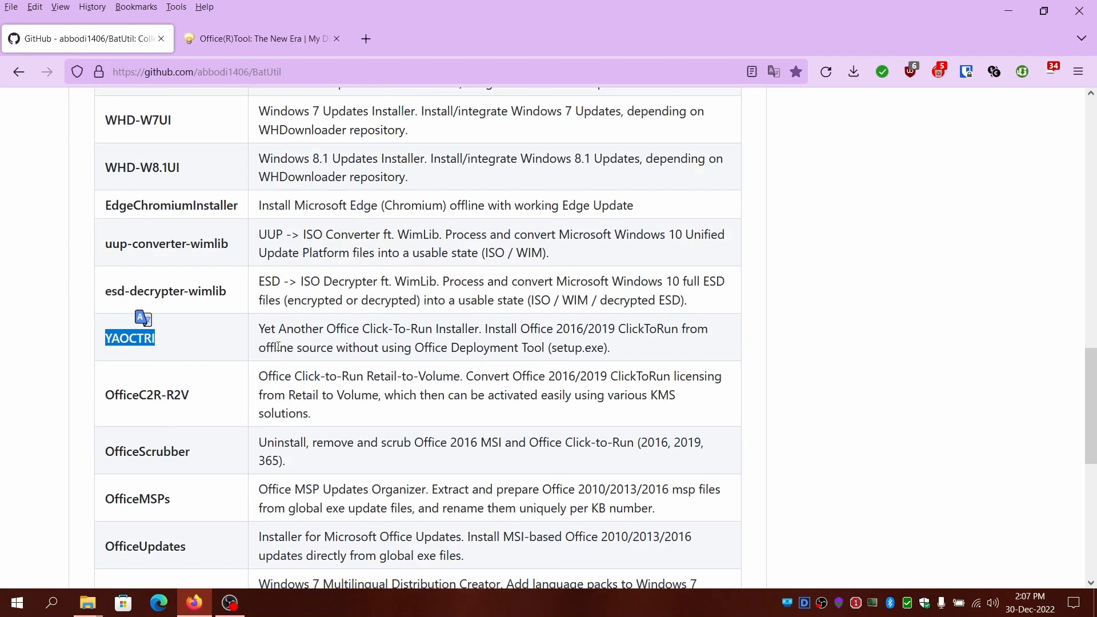
pyautogui.moveTo(260, 336)
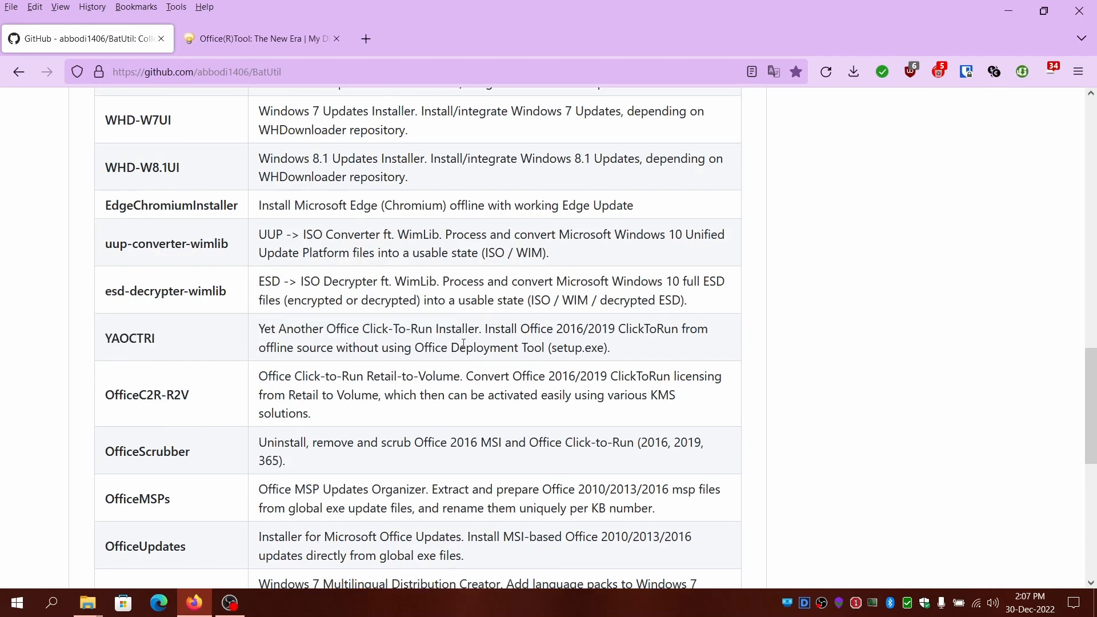
pyautogui.scroll(-3)
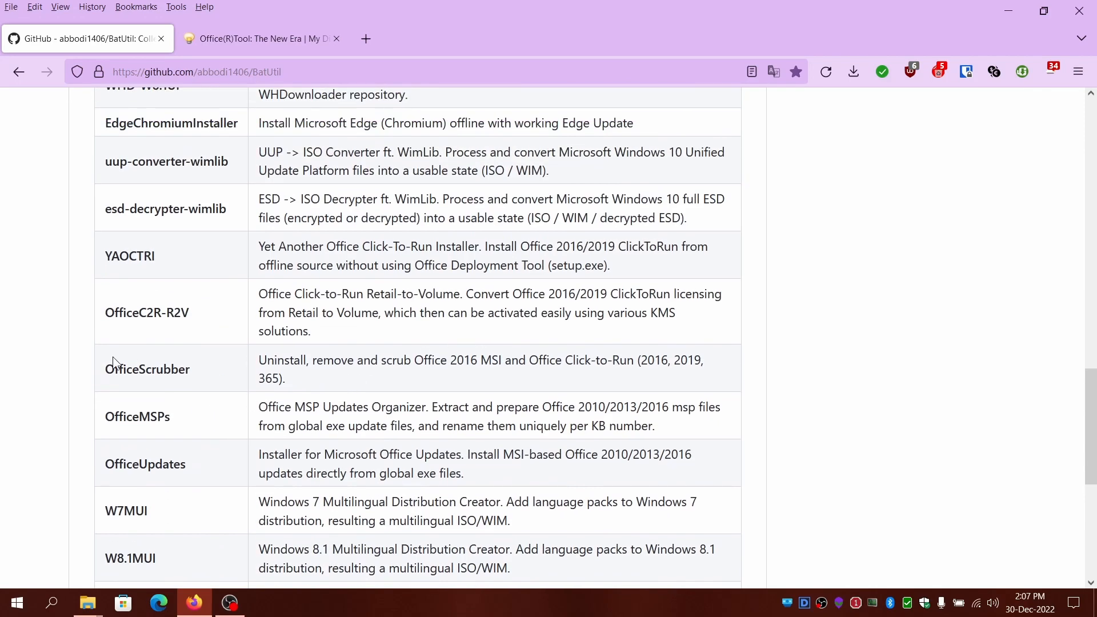
pyautogui.doubleClick(148, 369)
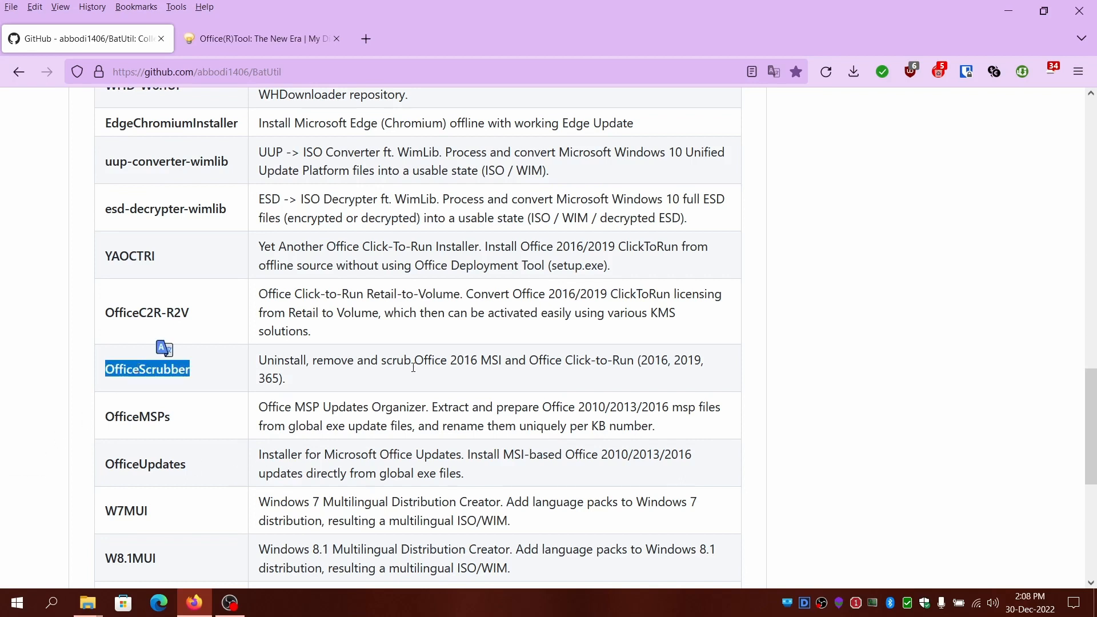
pyautogui.moveTo(426, 356)
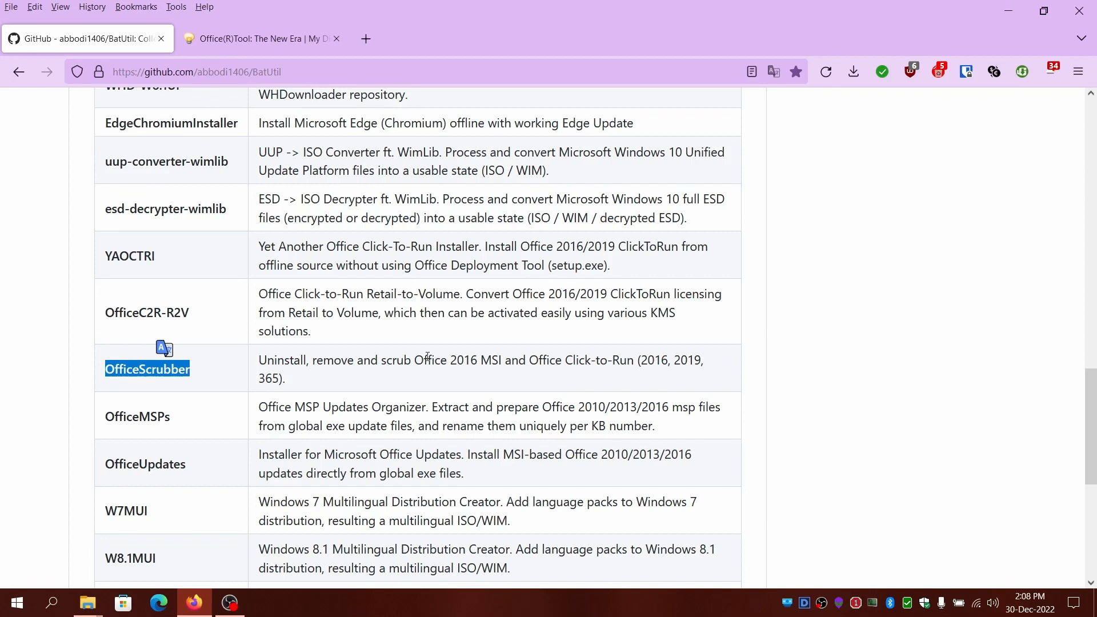
pyautogui.moveTo(416, 356)
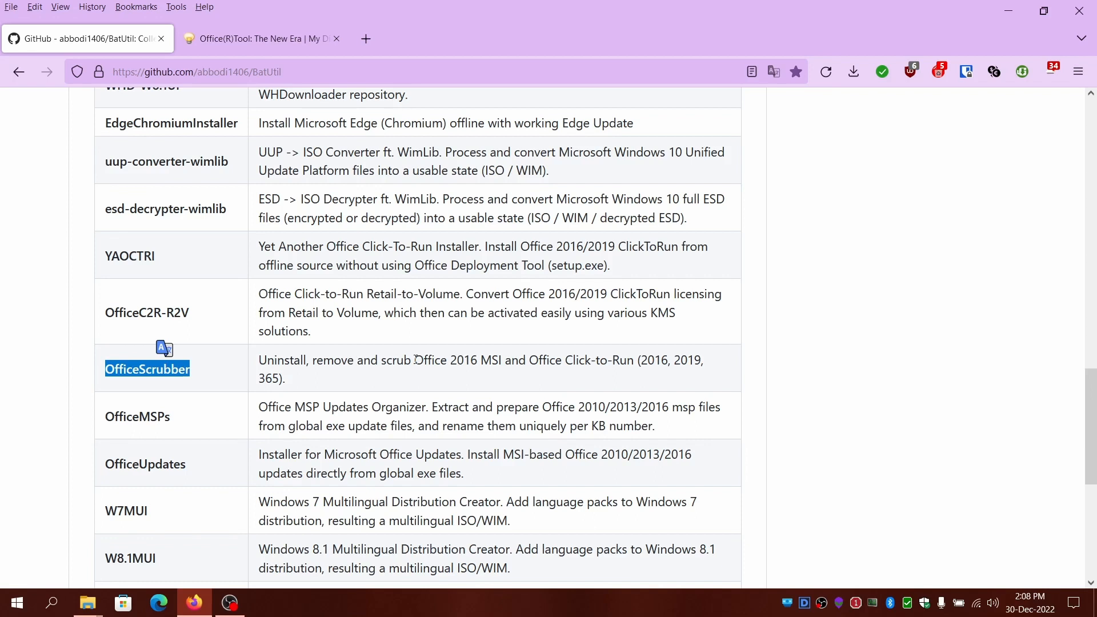
pyautogui.moveTo(419, 442)
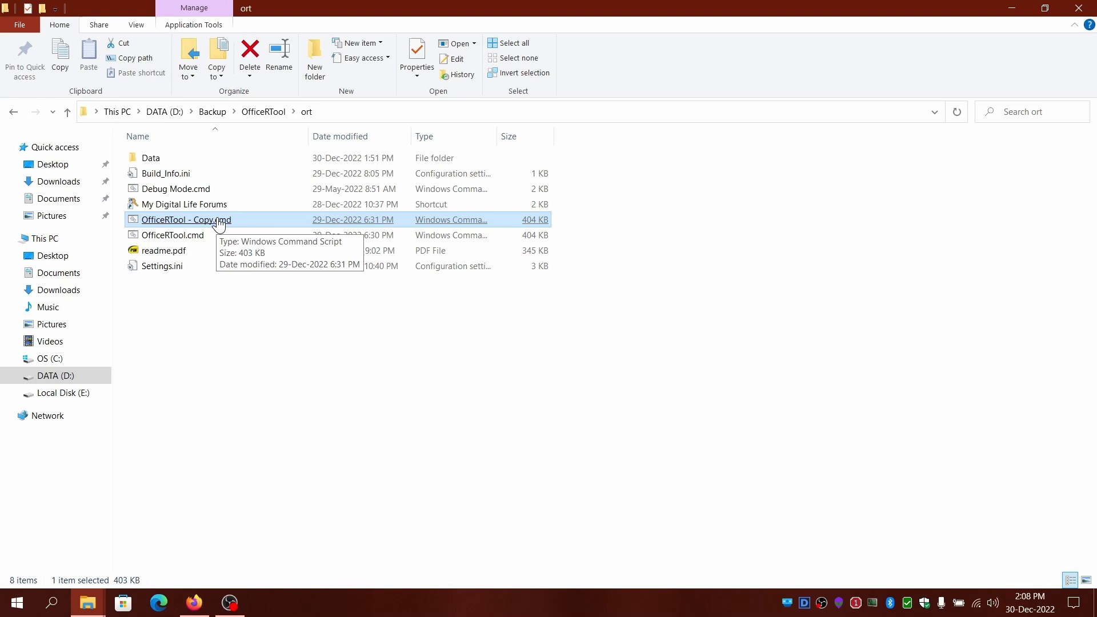
# Step: Bring up the context actions for 'OfficeRTool - Copy.cmd' to run it as administrator
pyautogui.rightClick(186, 220)
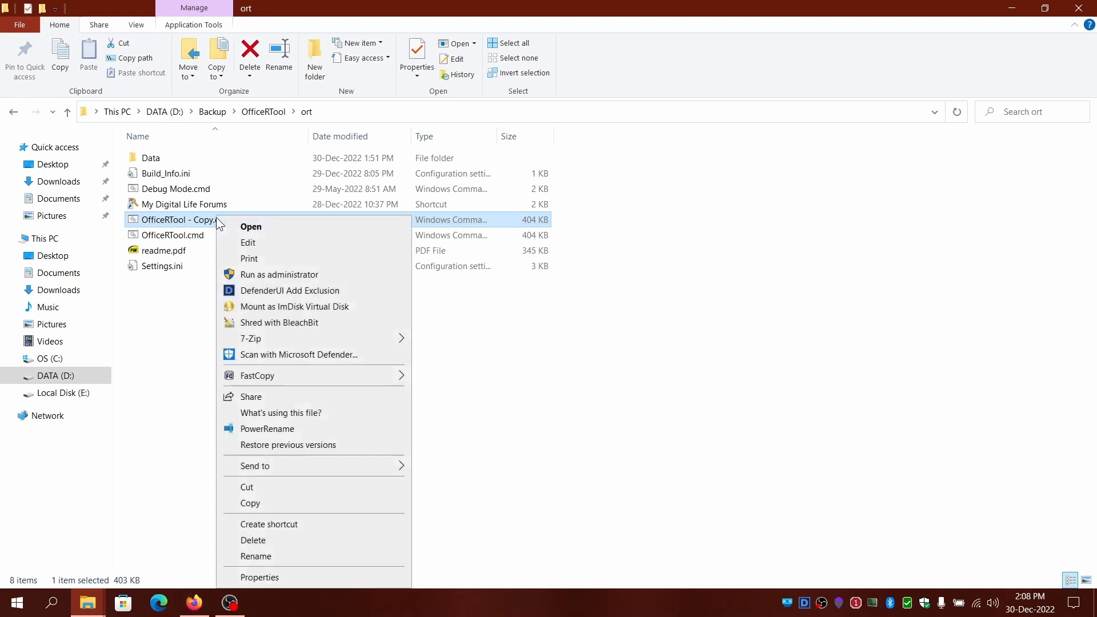
pyautogui.moveTo(279, 274)
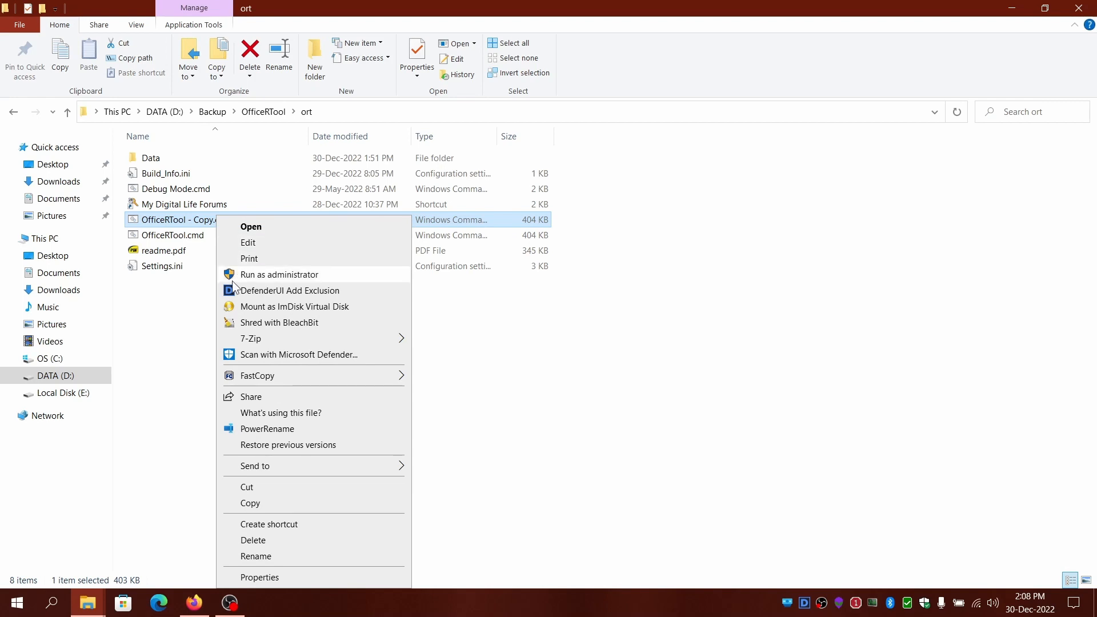
pyautogui.moveTo(247, 283)
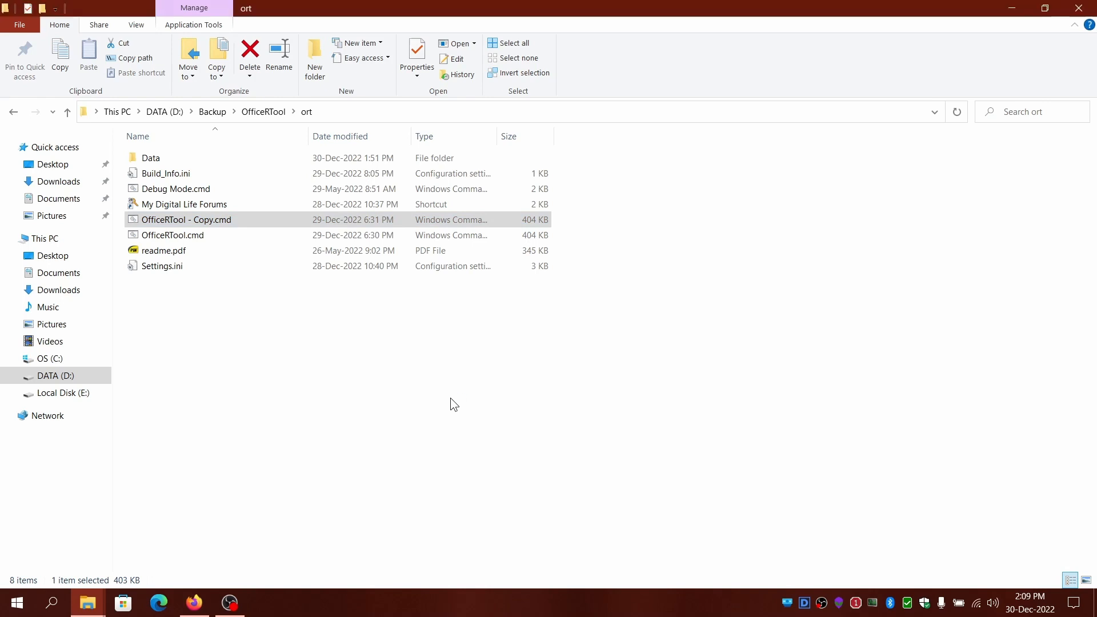
pyautogui.doubleClick(186, 220)
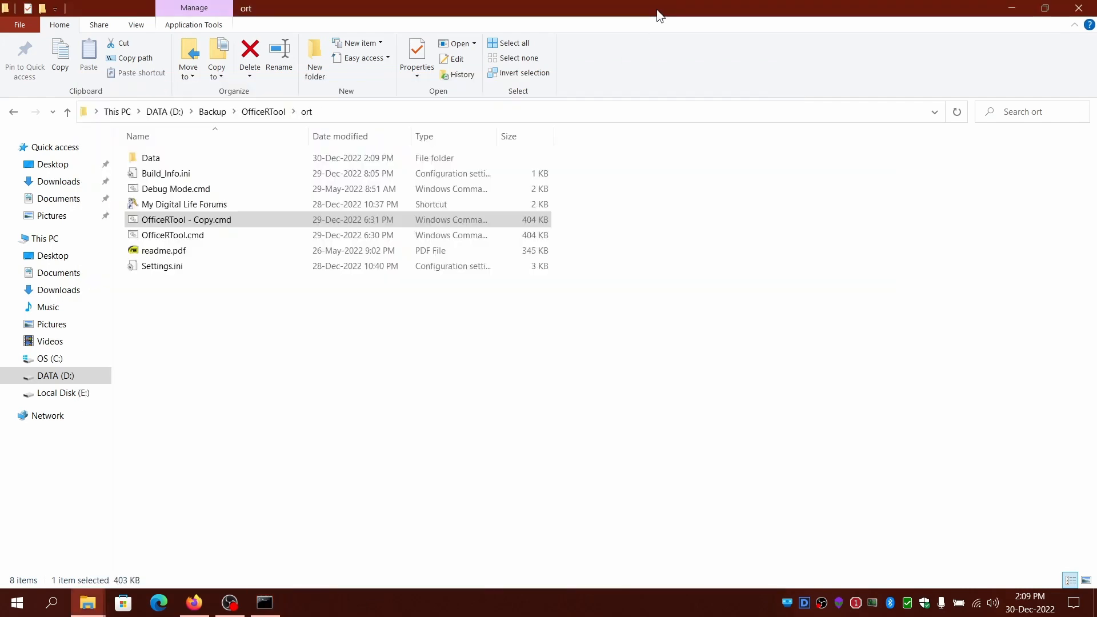
pyautogui.moveTo(263, 112)
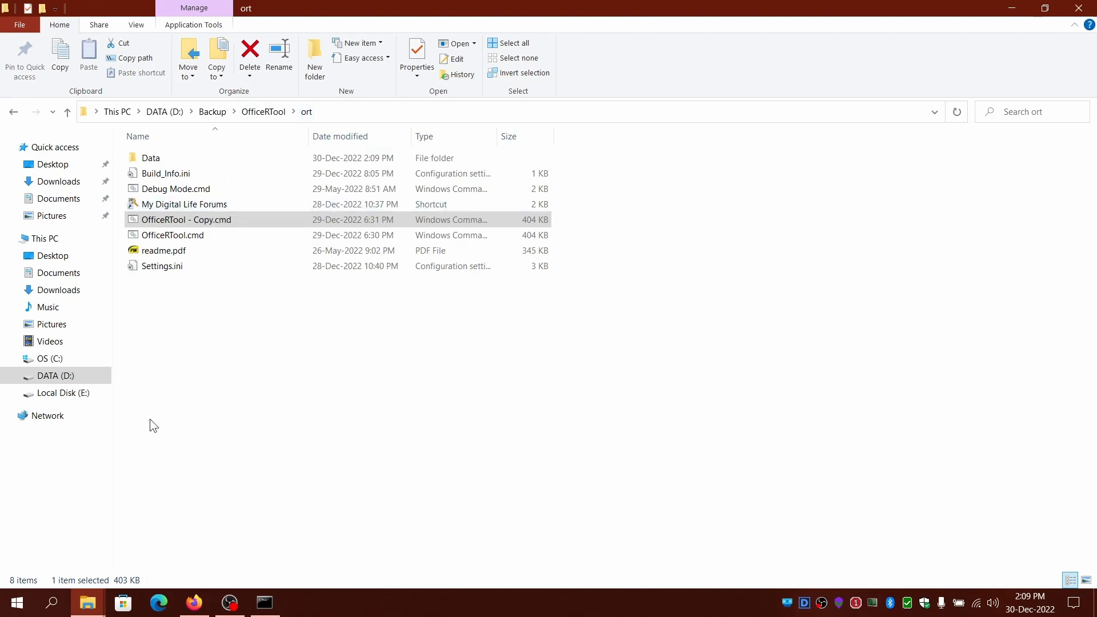
pyautogui.click(163, 250)
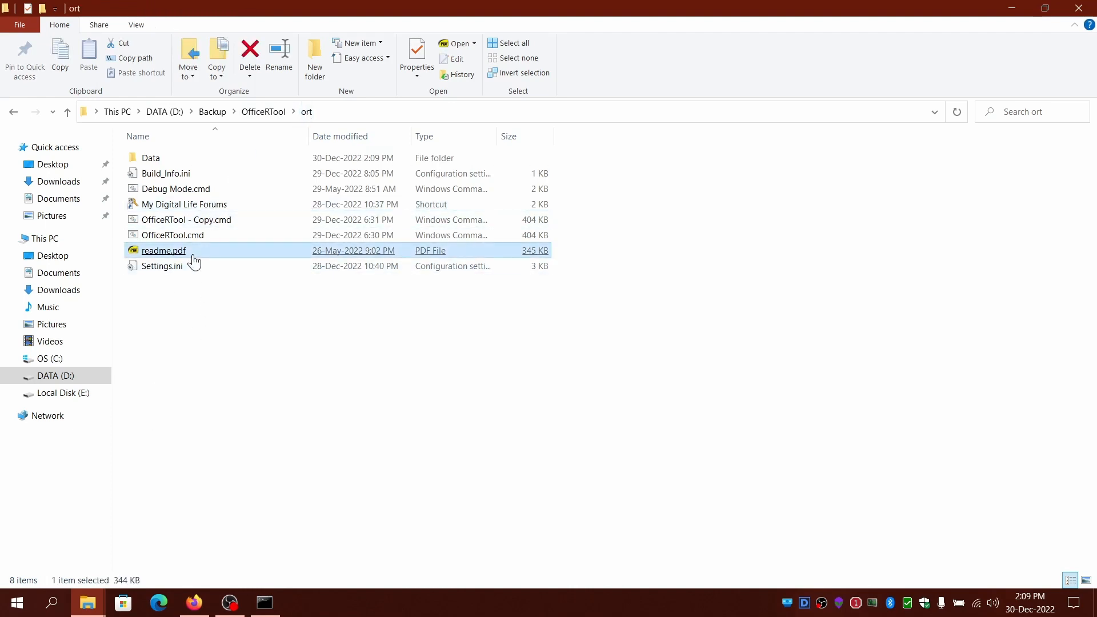
pyautogui.click(184, 203)
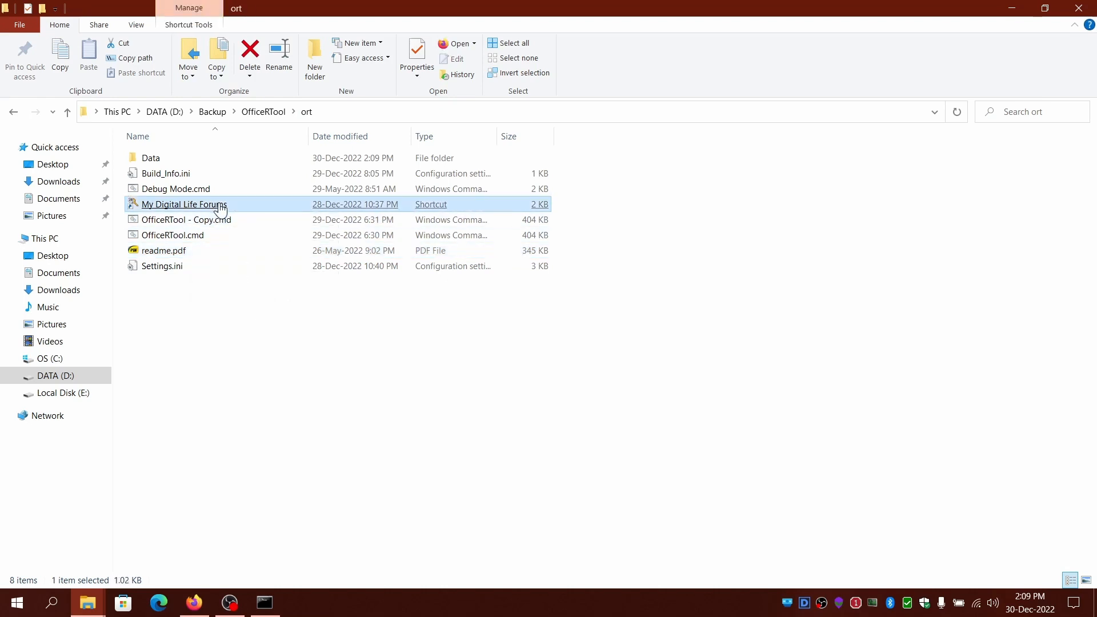
pyautogui.click(163, 250)
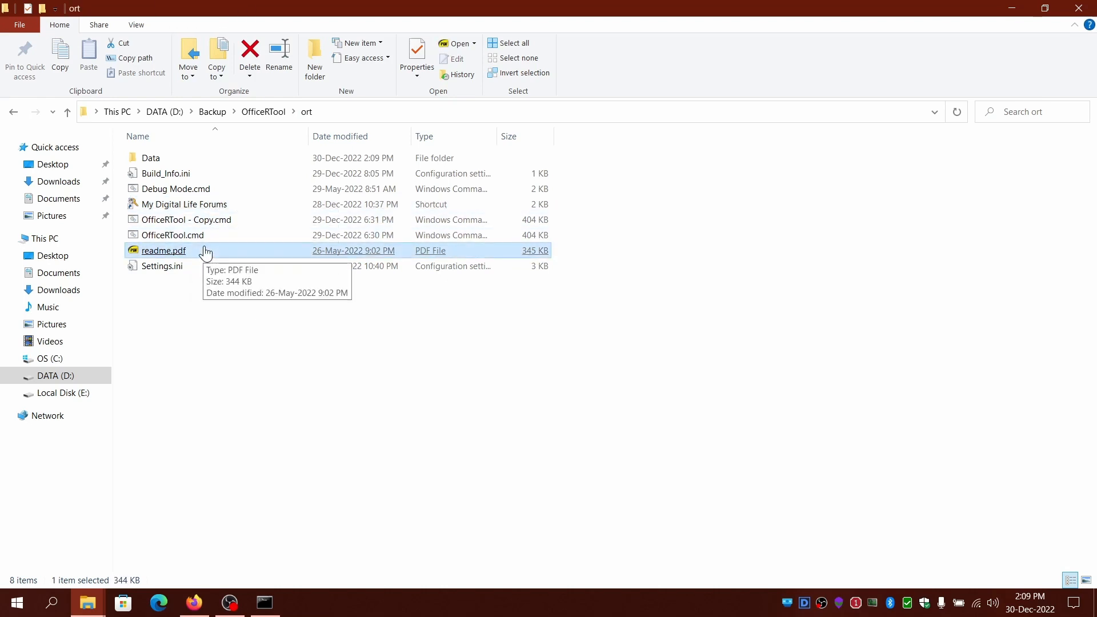
pyautogui.click(161, 267)
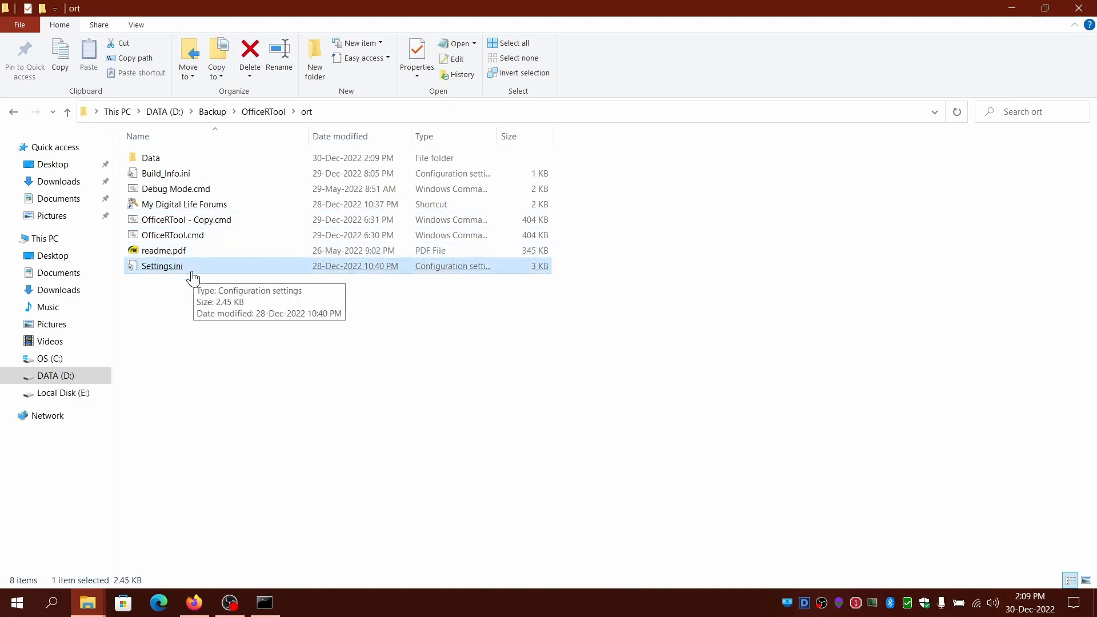
pyautogui.click(184, 203)
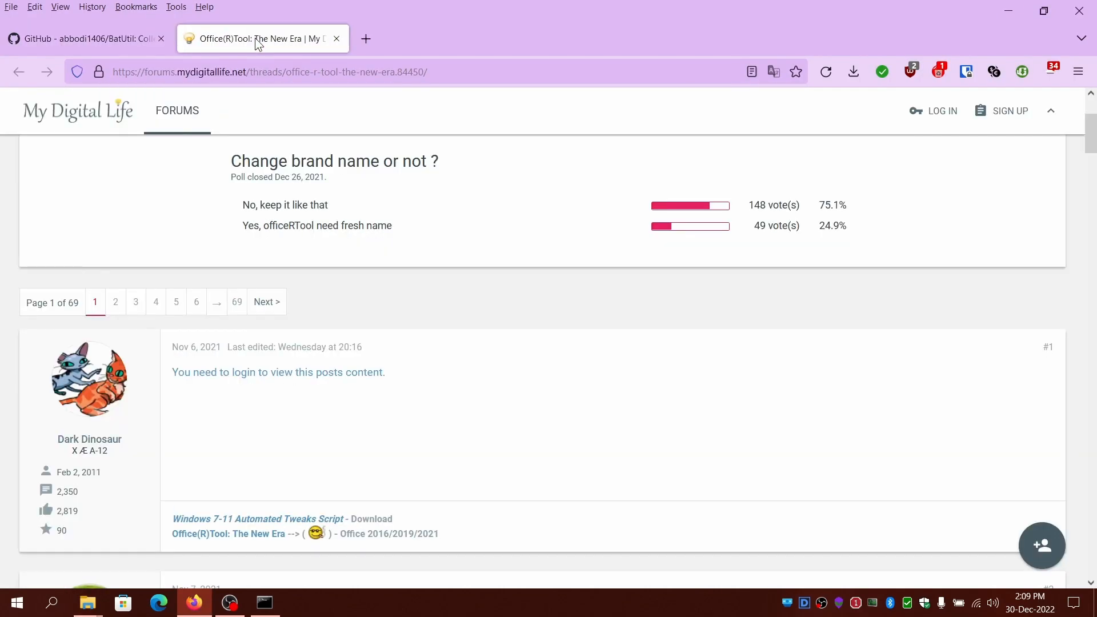
pyautogui.moveTo(195, 603)
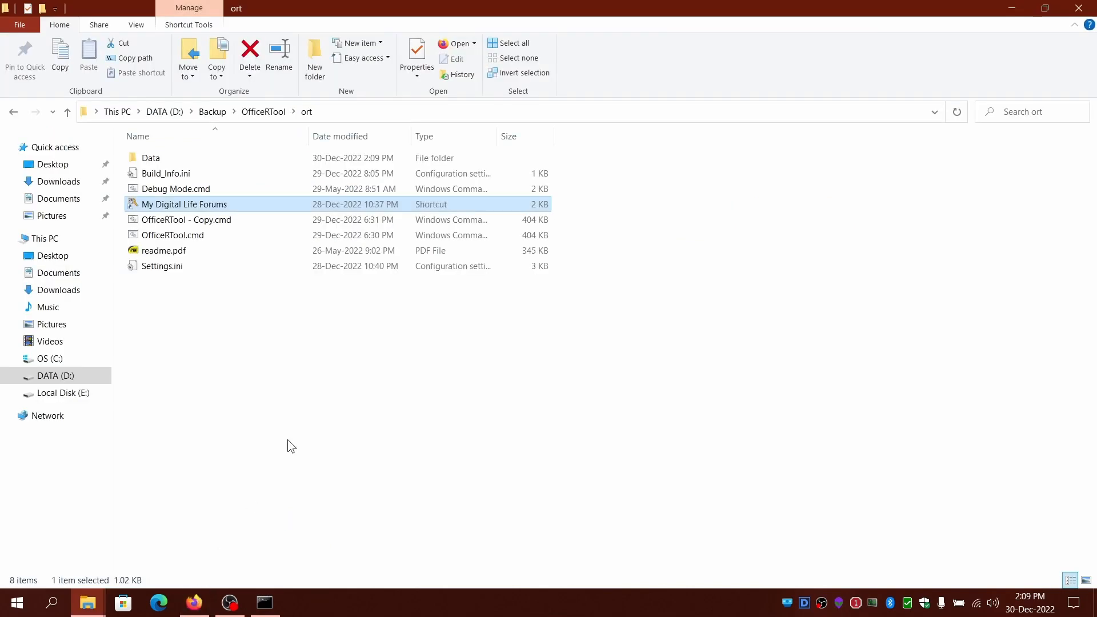
# Step: Open Settings.ini in Notepad and scroll through its options such as region=SG, Dont_Check and Auto_Skip
pyautogui.click(161, 266)
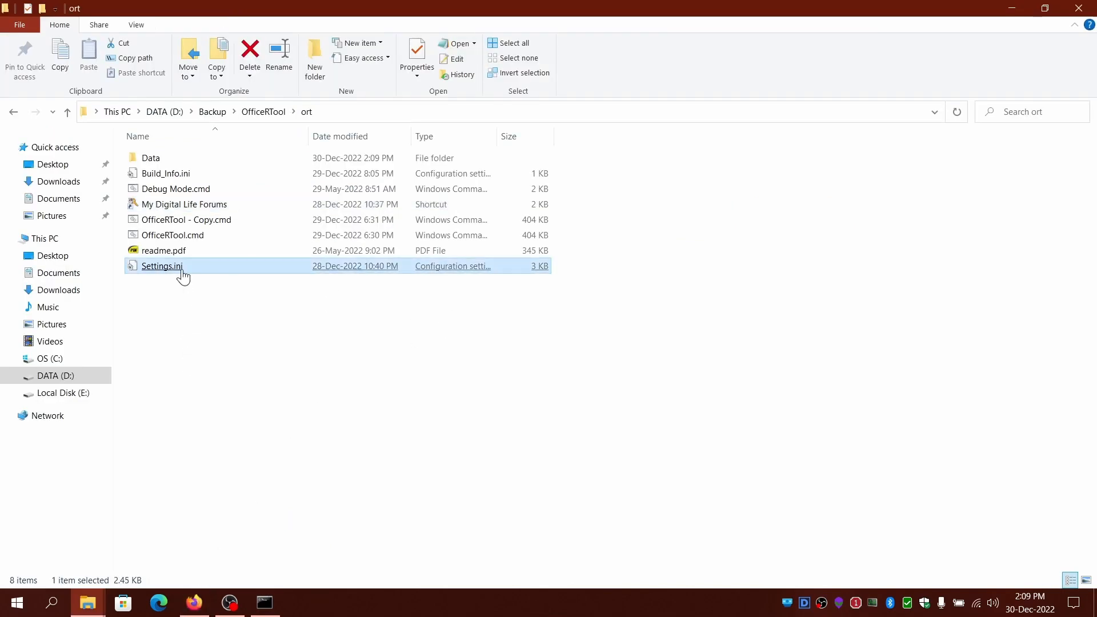
pyautogui.doubleClick(162, 266)
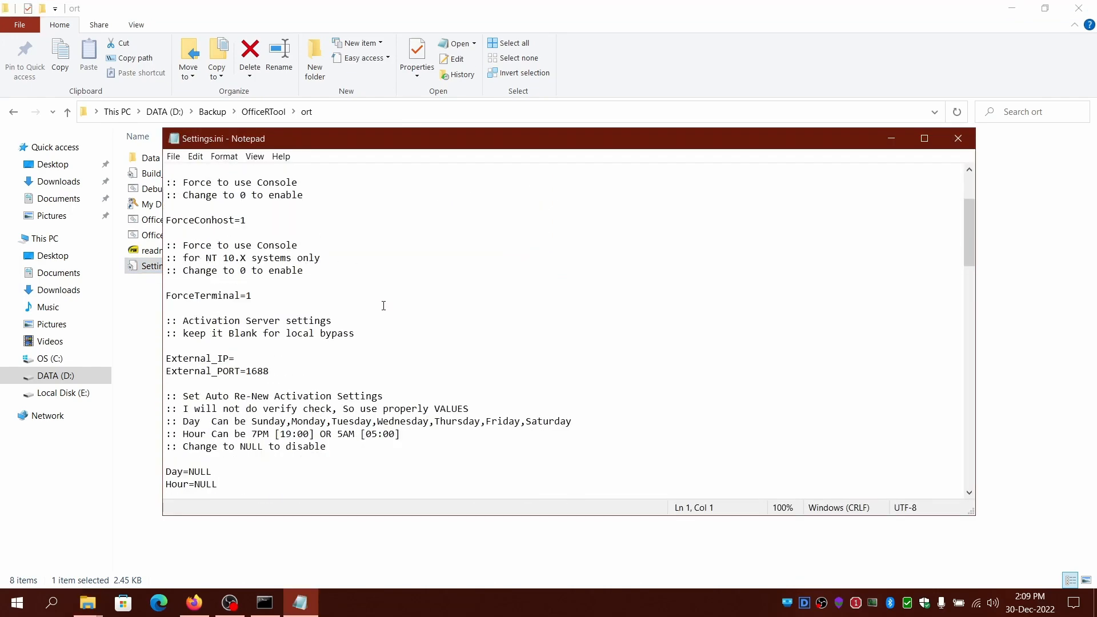
pyautogui.scroll(-3)
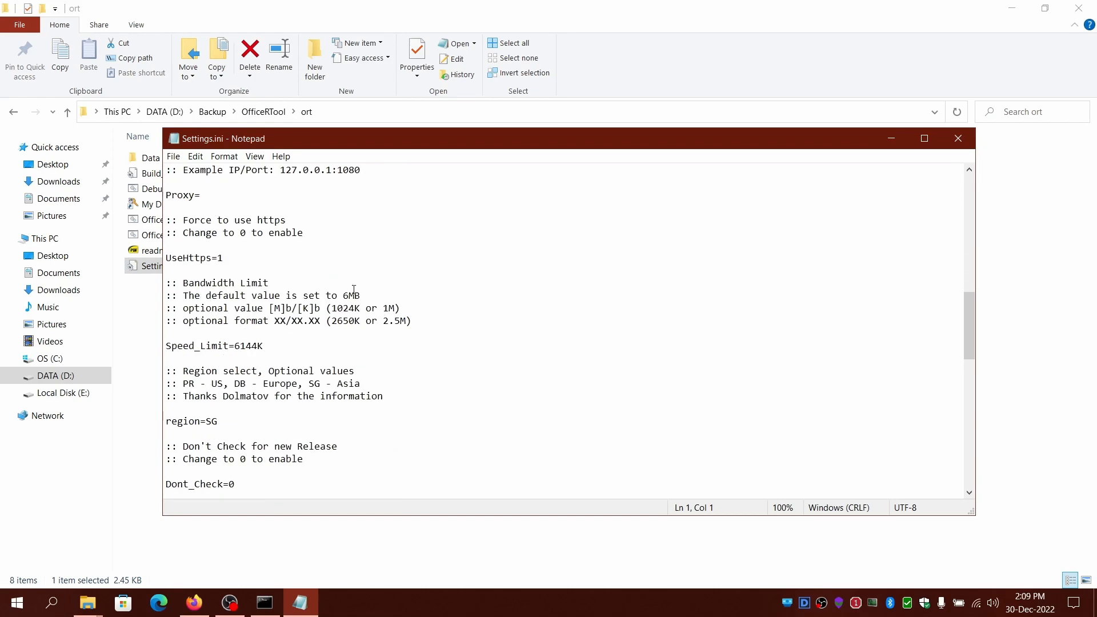
pyautogui.scroll(-3)
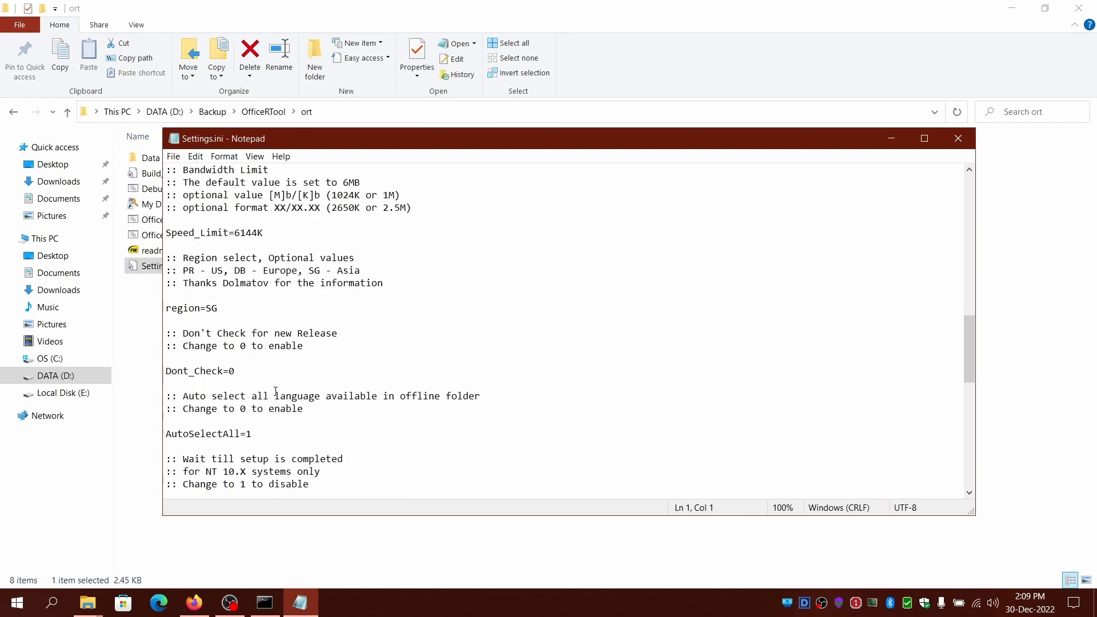
pyautogui.scroll(-3)
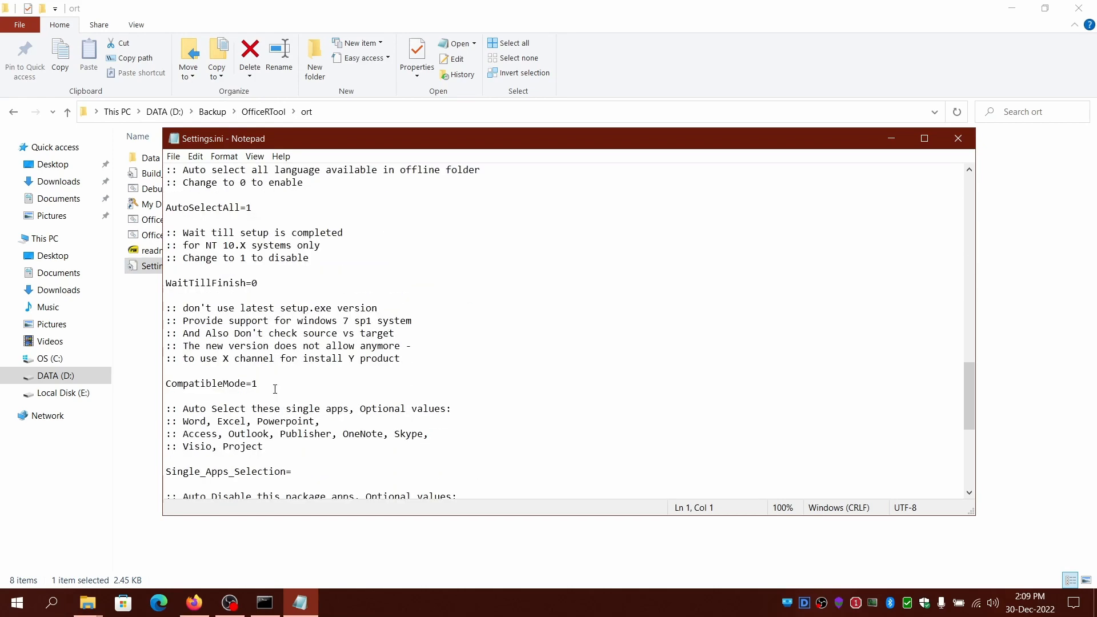
pyautogui.scroll(-3)
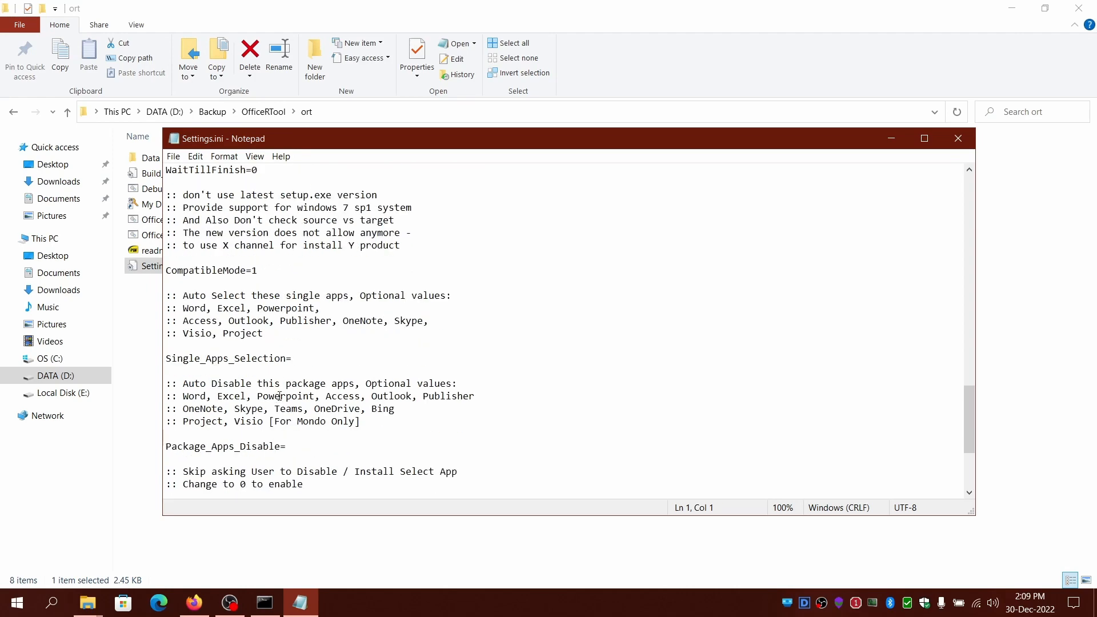
pyautogui.scroll(-3)
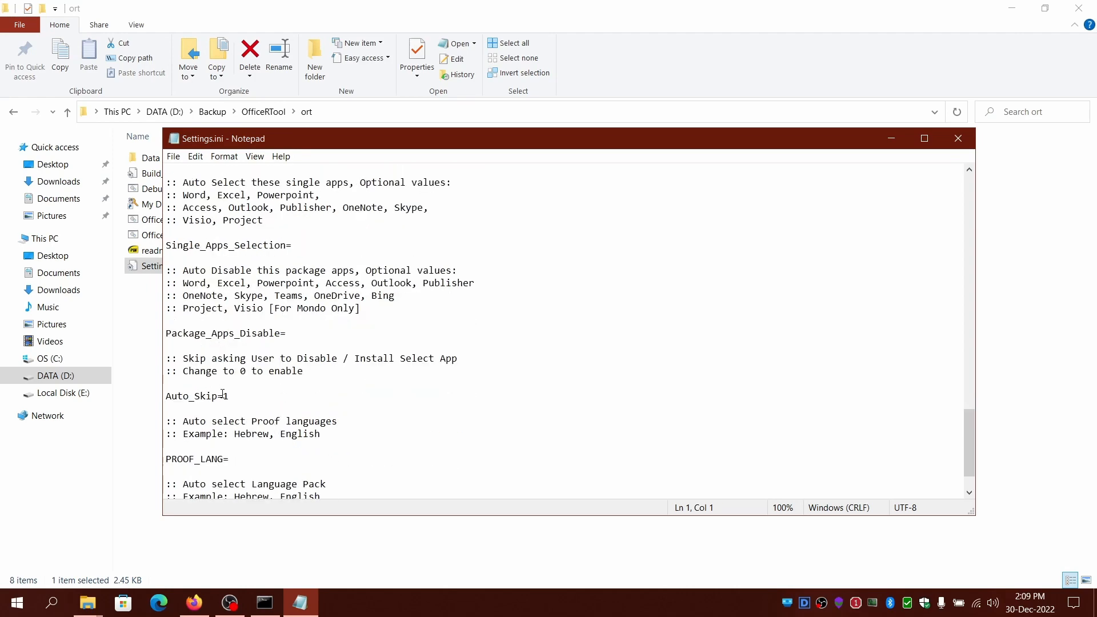
pyautogui.scroll(-3)
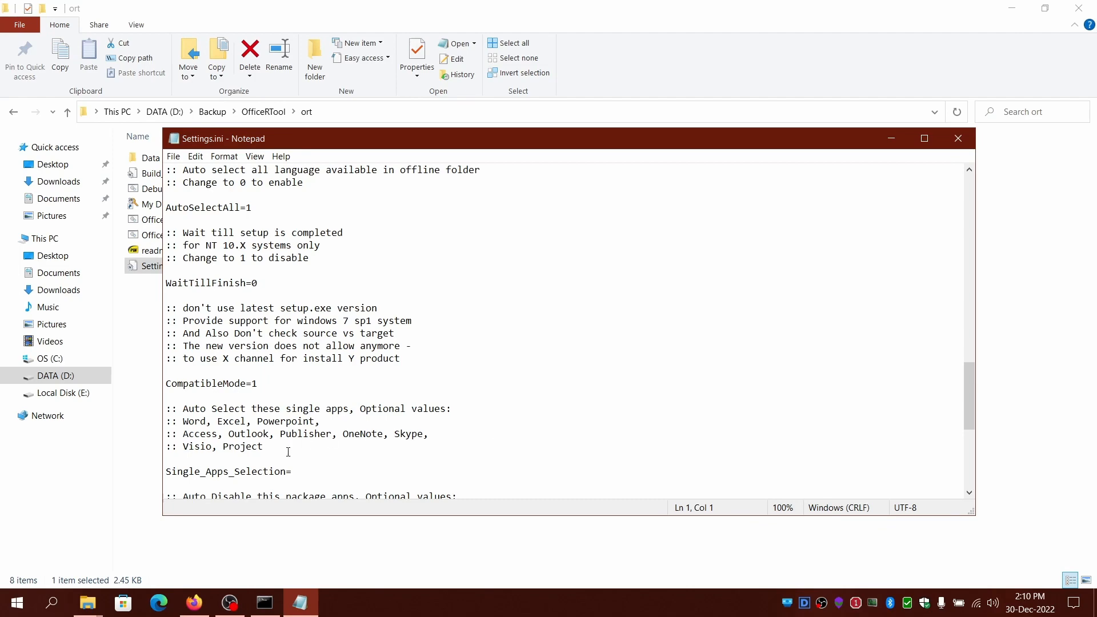
pyautogui.moveTo(263, 385)
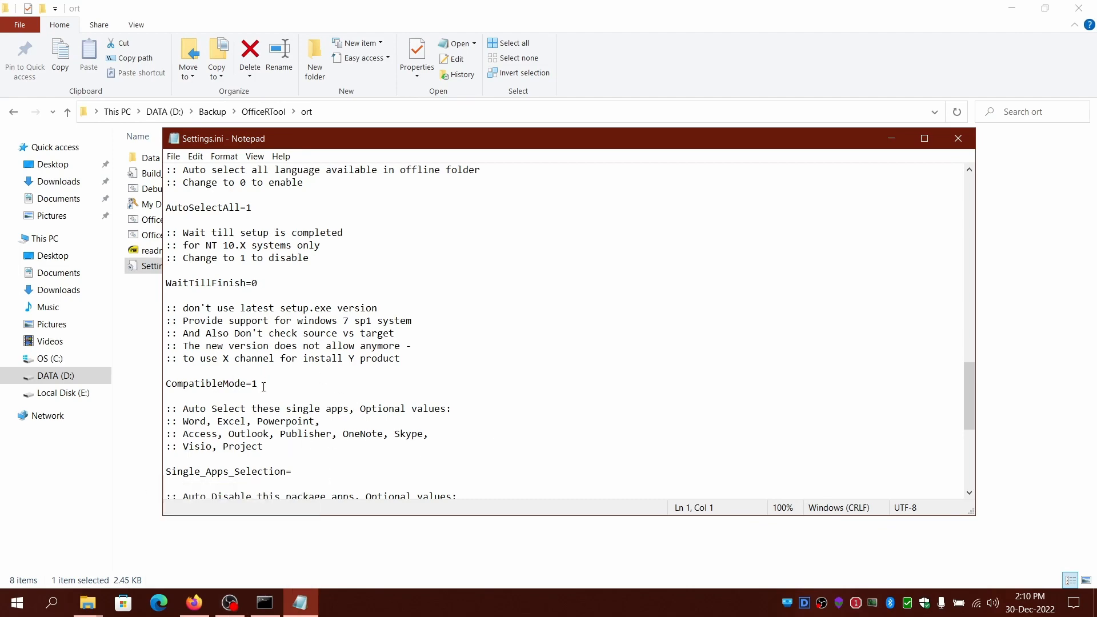
pyautogui.scroll(-3)
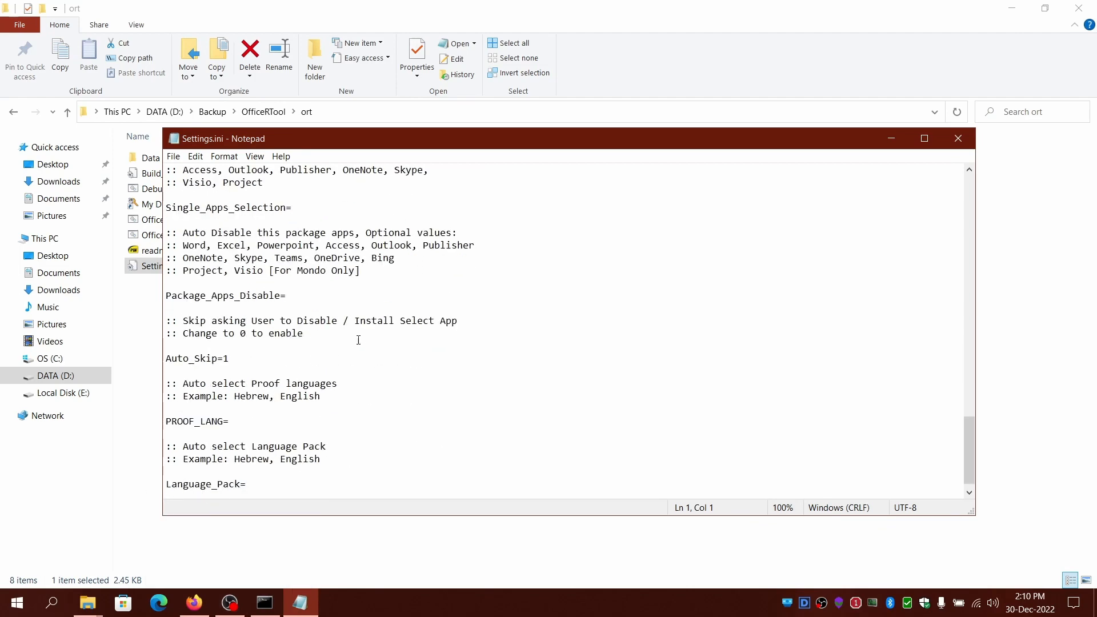
pyautogui.scroll(-3)
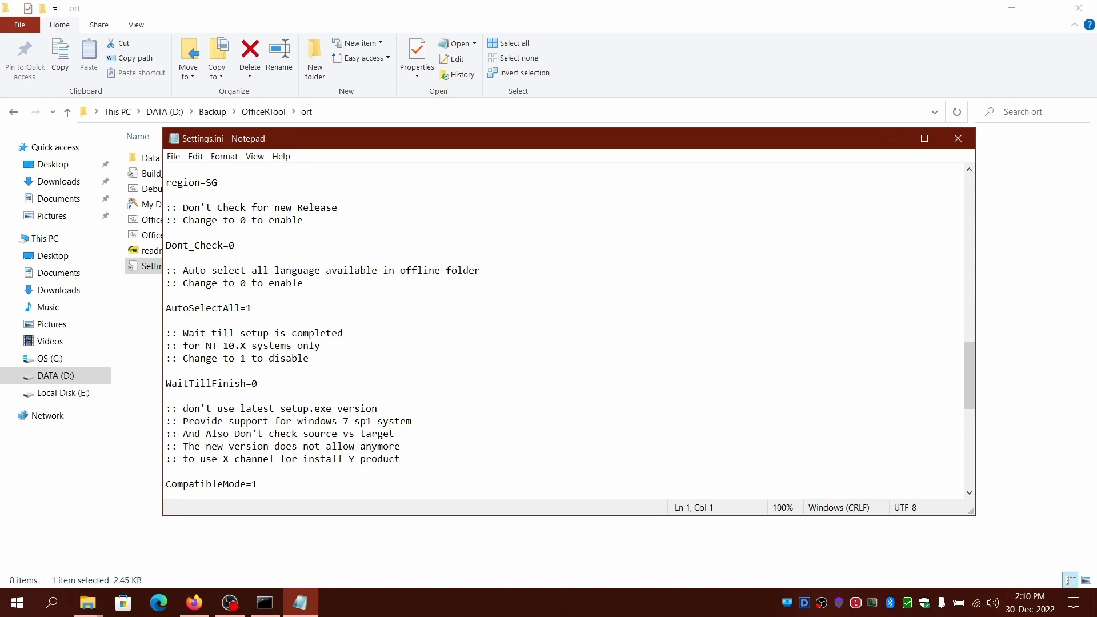
pyautogui.tripleClick(200, 245)
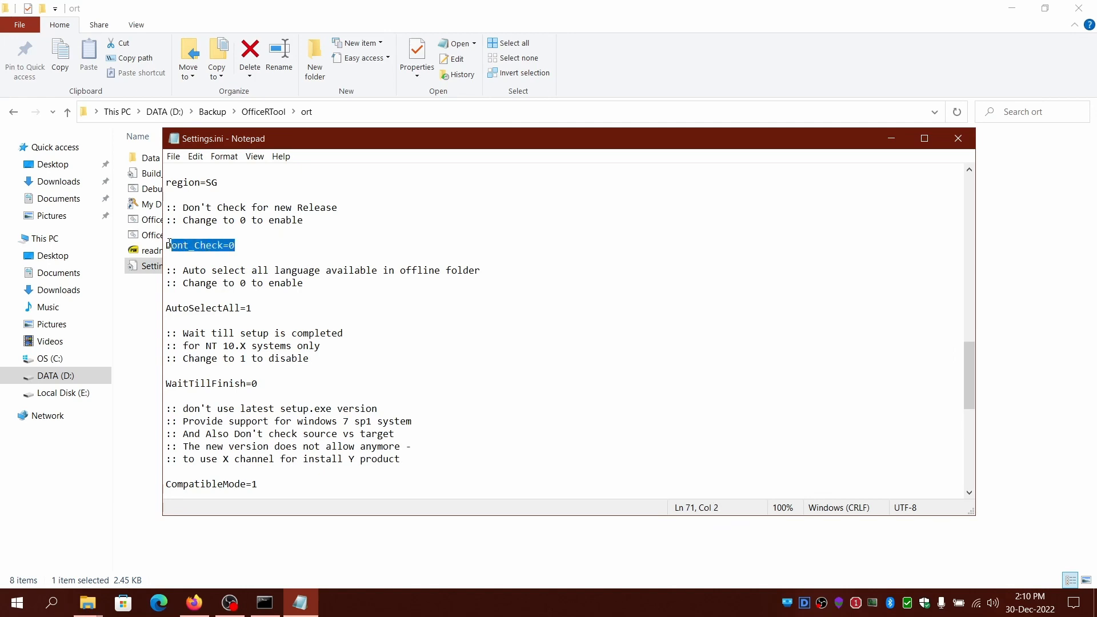
pyautogui.click(237, 244)
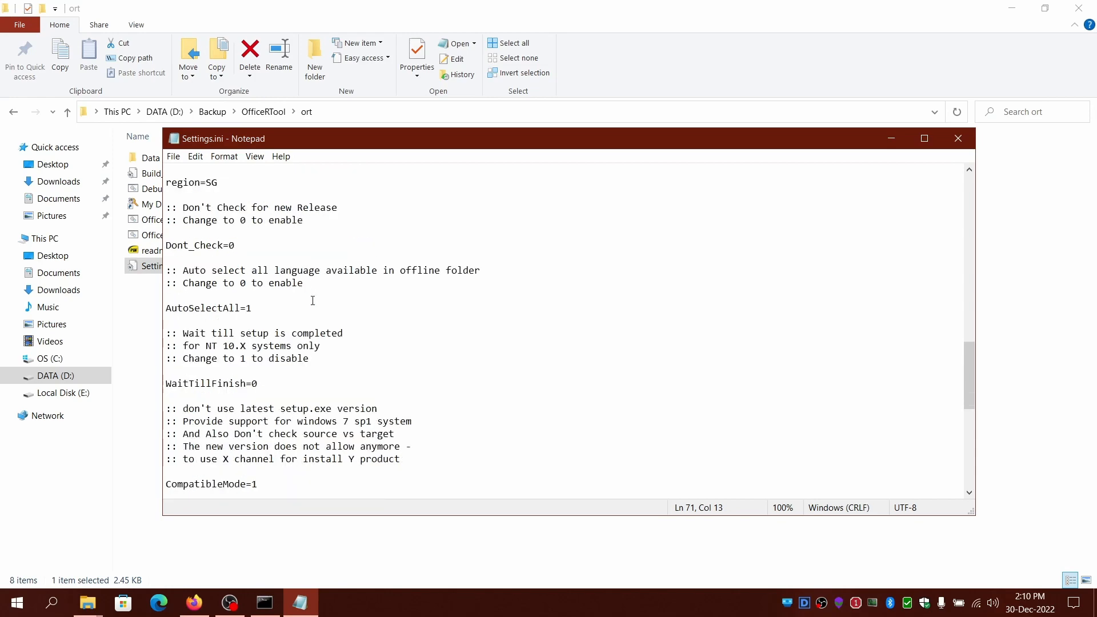
pyautogui.scroll(-3)
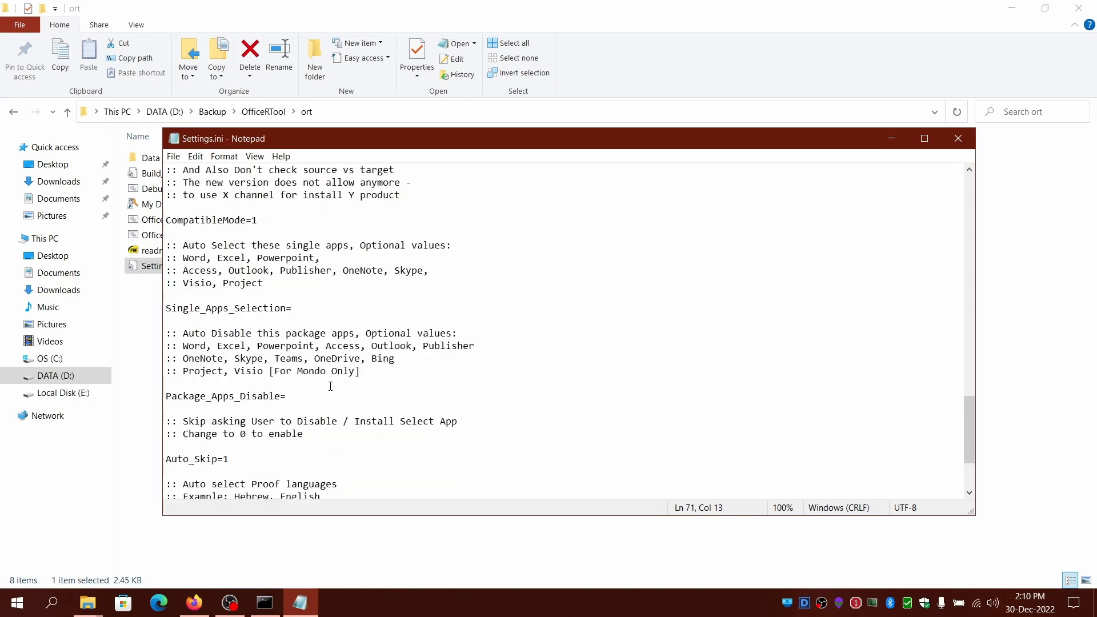
pyautogui.scroll(-3)
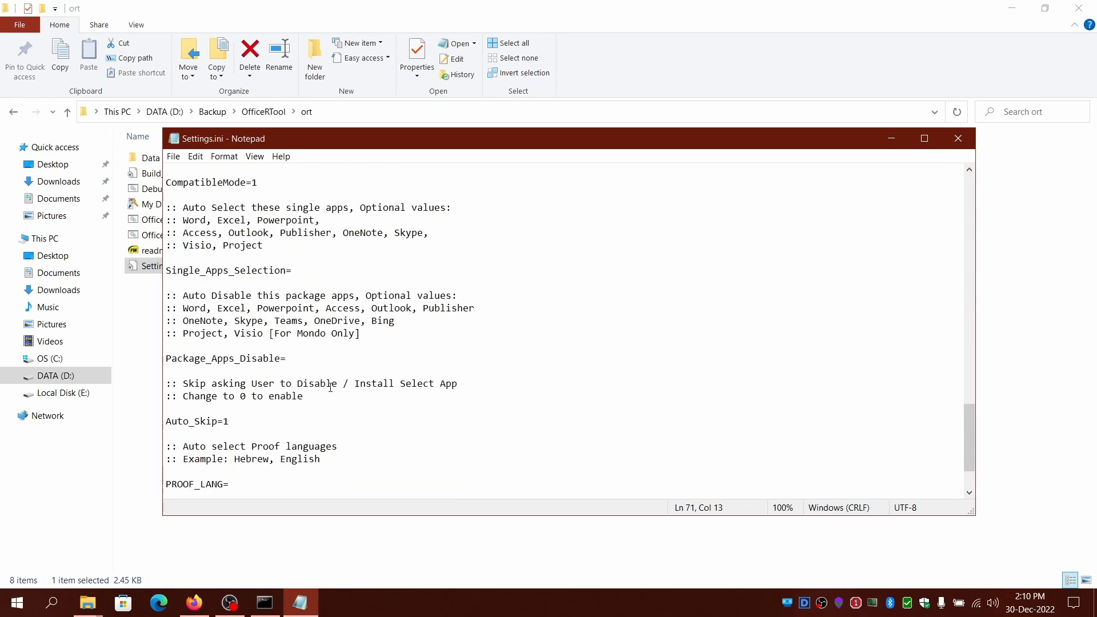
pyautogui.scroll(-3)
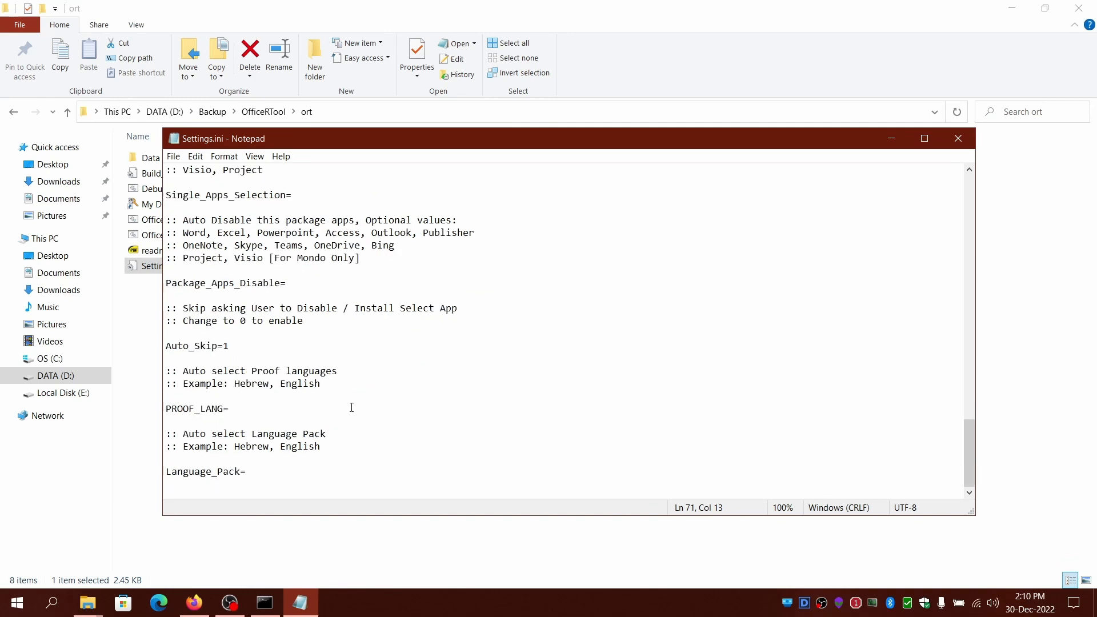
pyautogui.moveTo(430, 410)
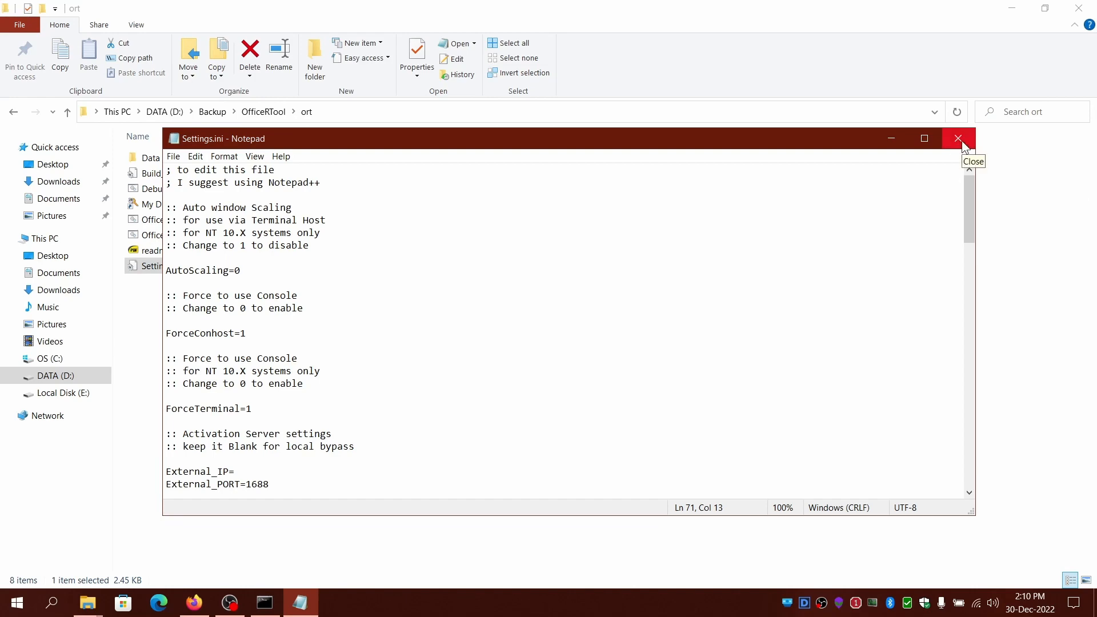
pyautogui.scroll(-3)
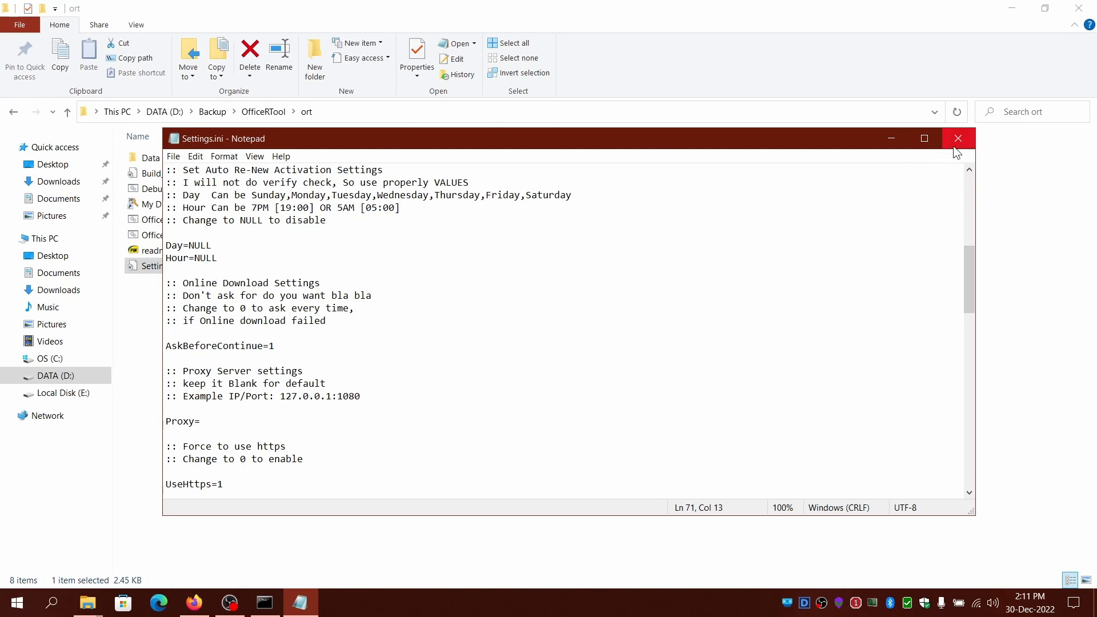
# Step: Close Settings.ini, look inside the Data folder and return to the ort folder
pyautogui.click(958, 139)
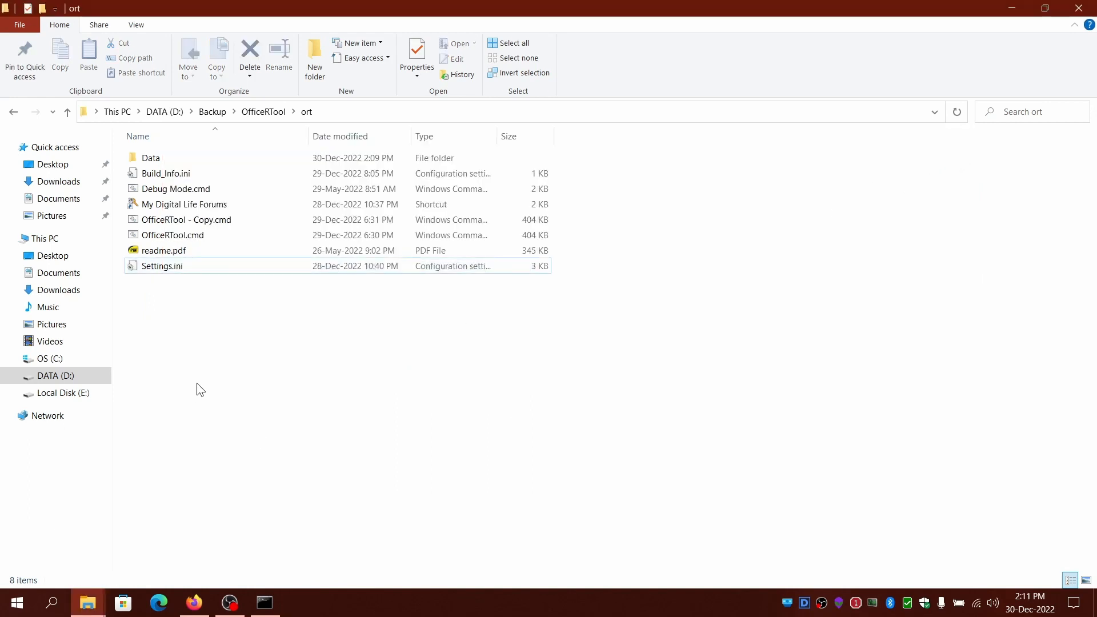
pyautogui.doubleClick(150, 158)
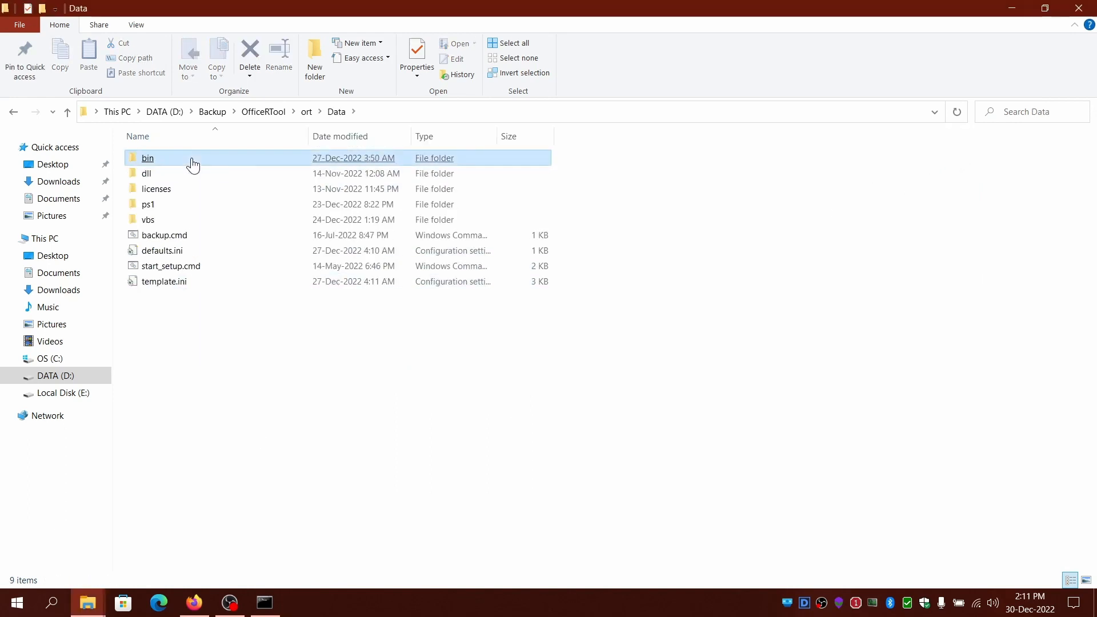
pyautogui.click(164, 234)
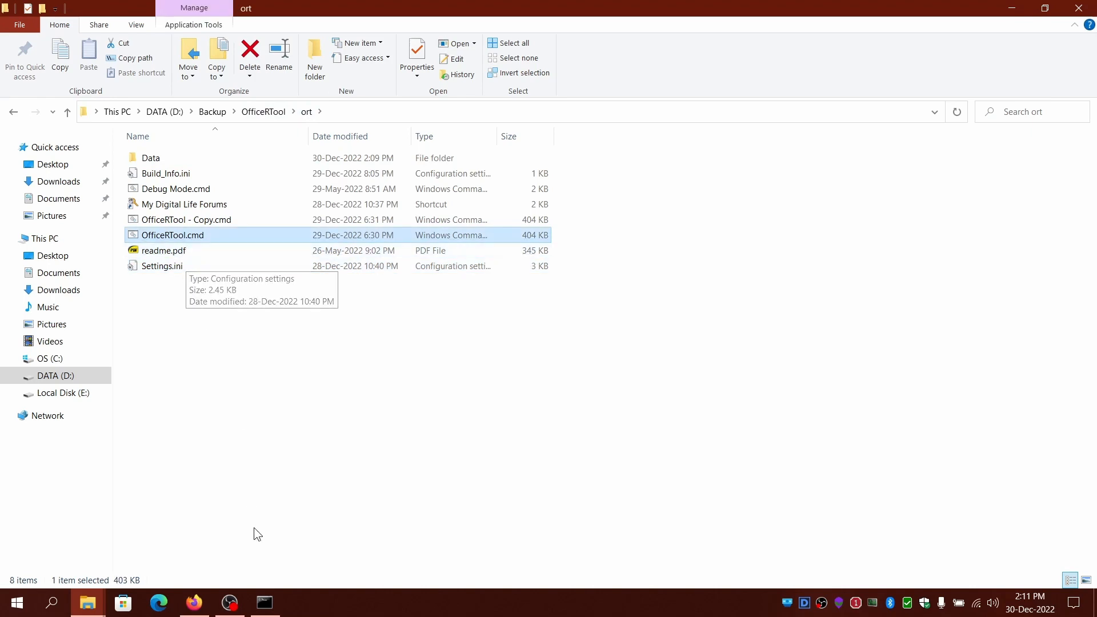
# Step: Launch OfficeRTool.cmd, dismiss its window, then relaunch it to reach the download and install menu
pyautogui.doubleClick(171, 235)
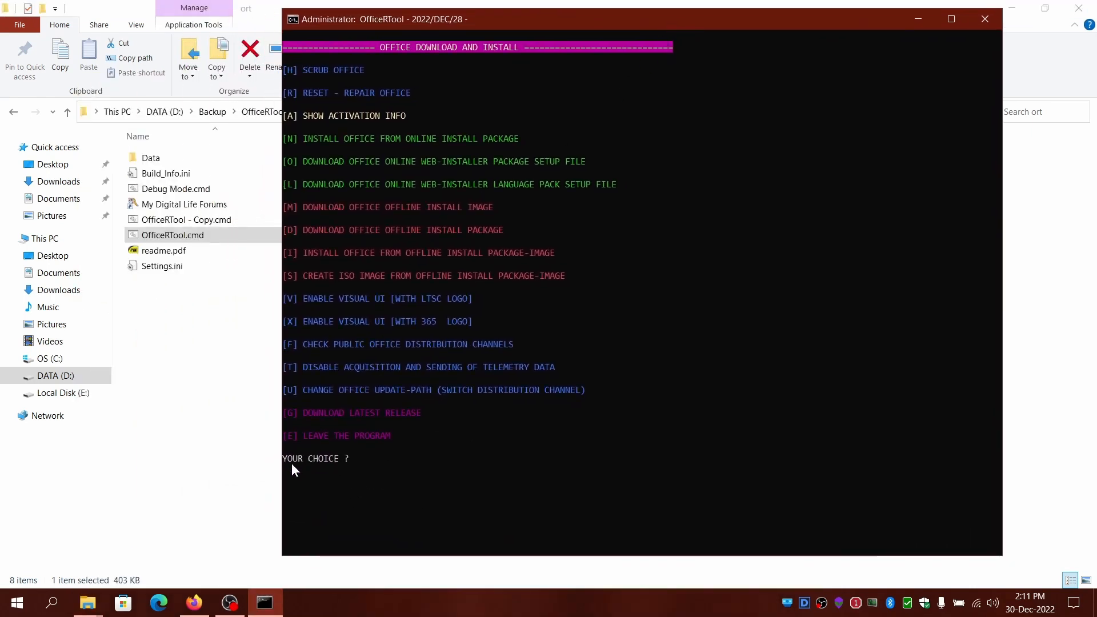
pyautogui.click(984, 19)
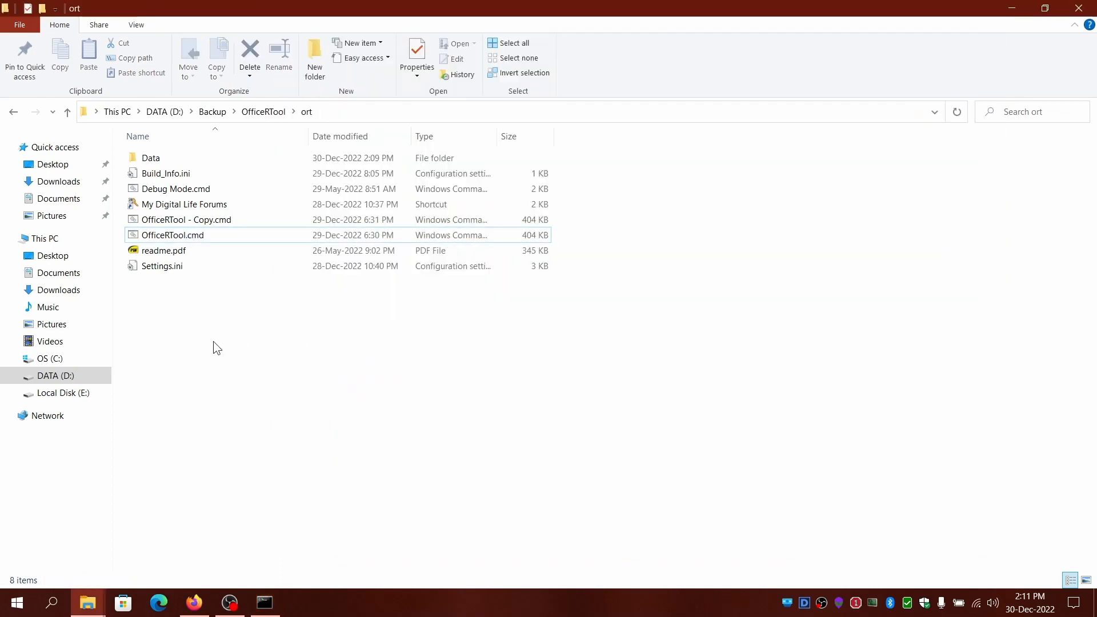
pyautogui.doubleClick(151, 158)
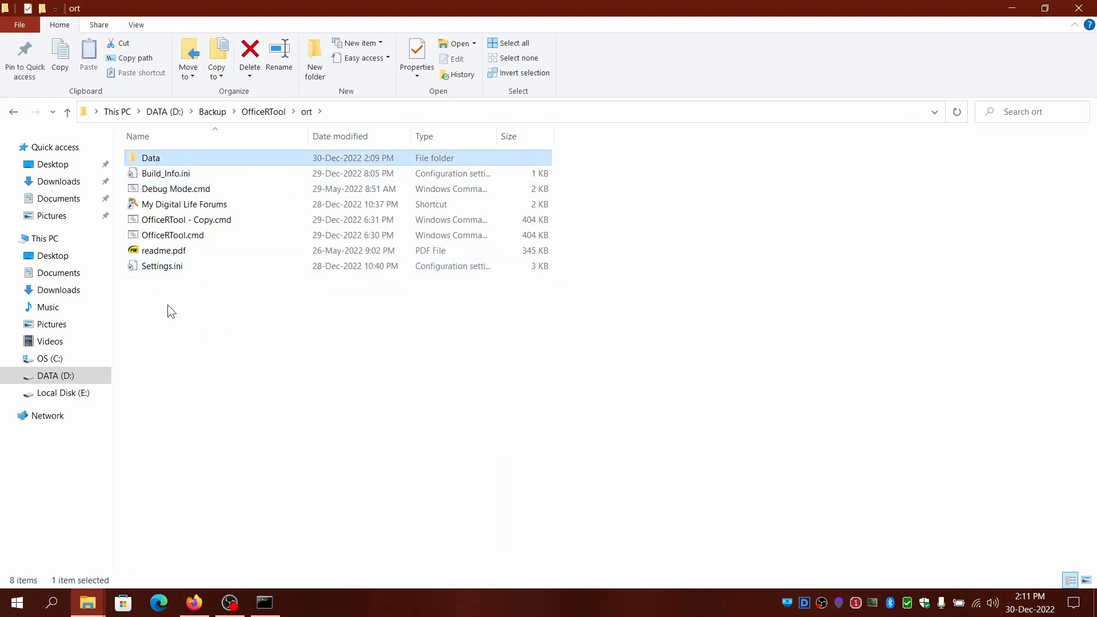
pyautogui.moveTo(181, 163)
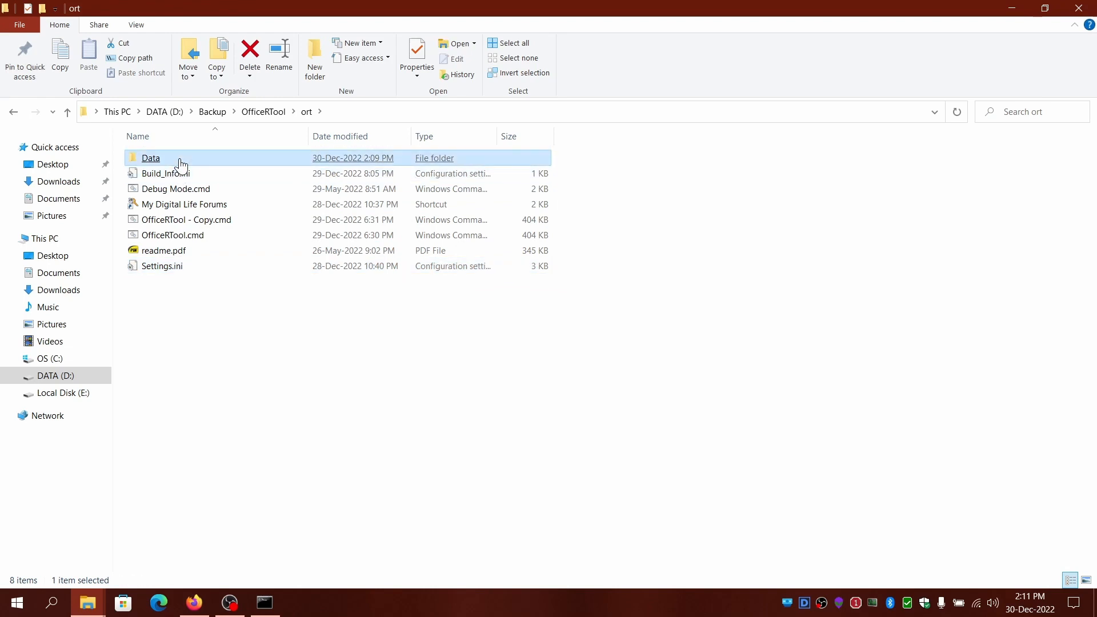
pyautogui.doubleClick(151, 158)
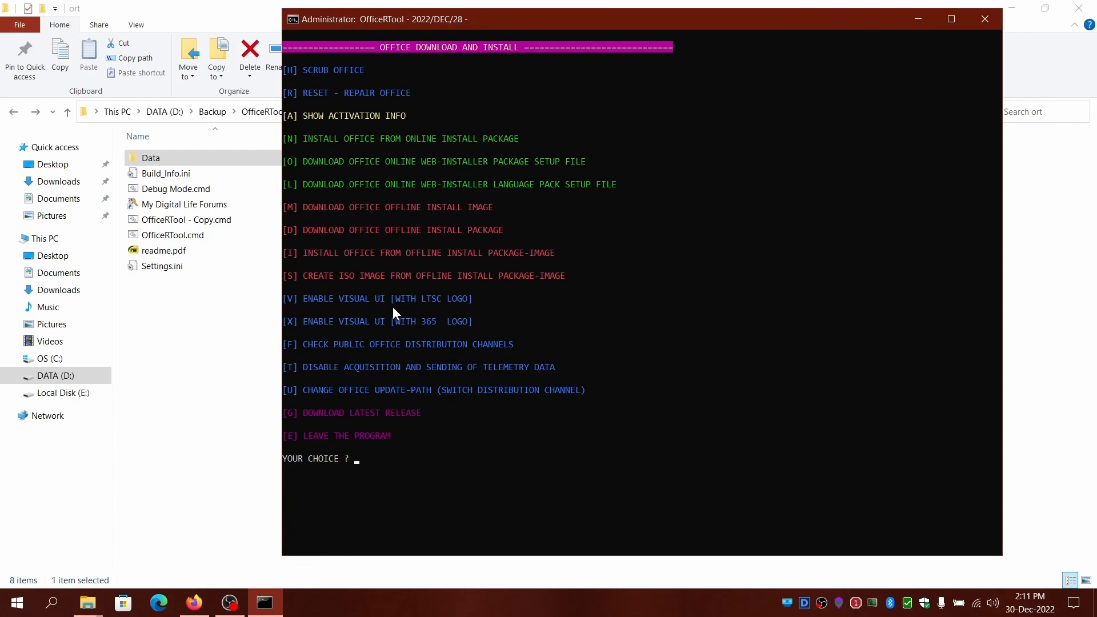
pyautogui.moveTo(422, 386)
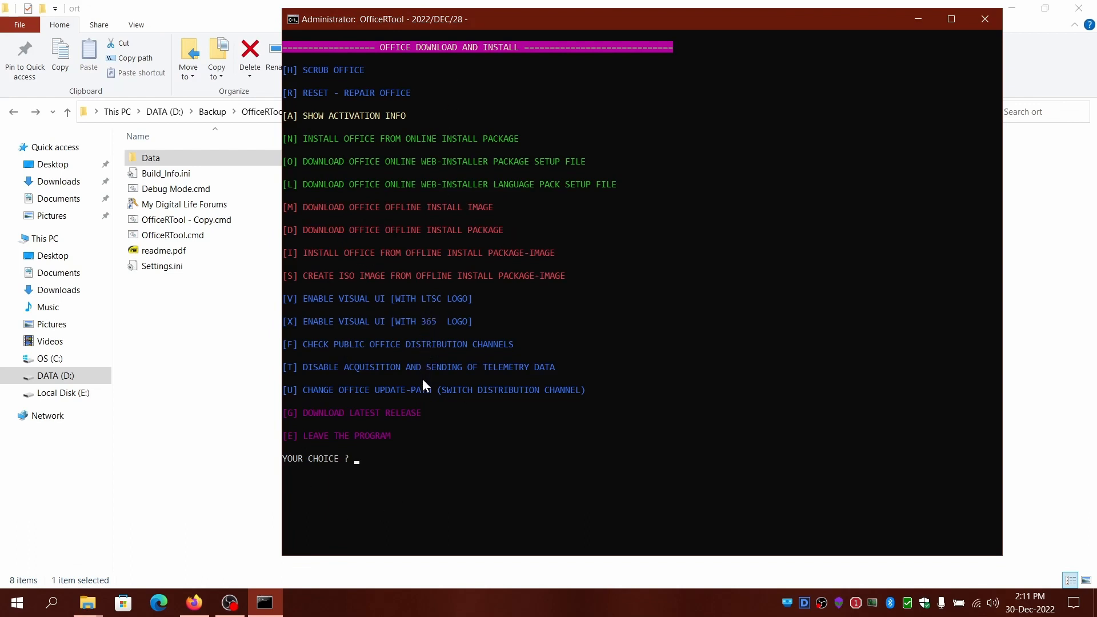
pyautogui.moveTo(362, 261)
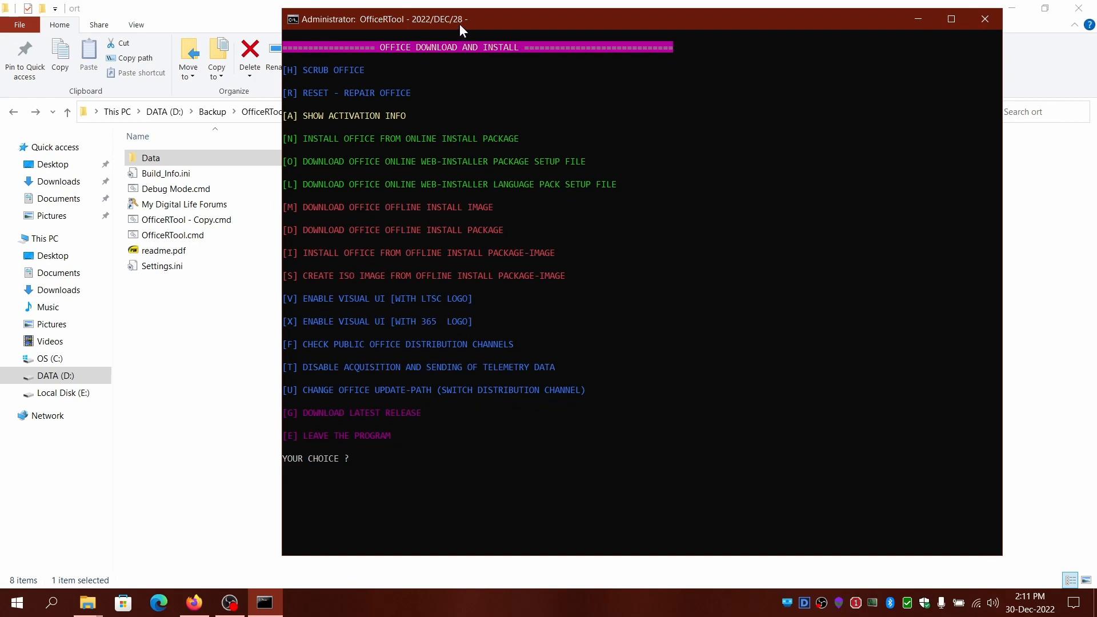
pyautogui.moveTo(918, 19)
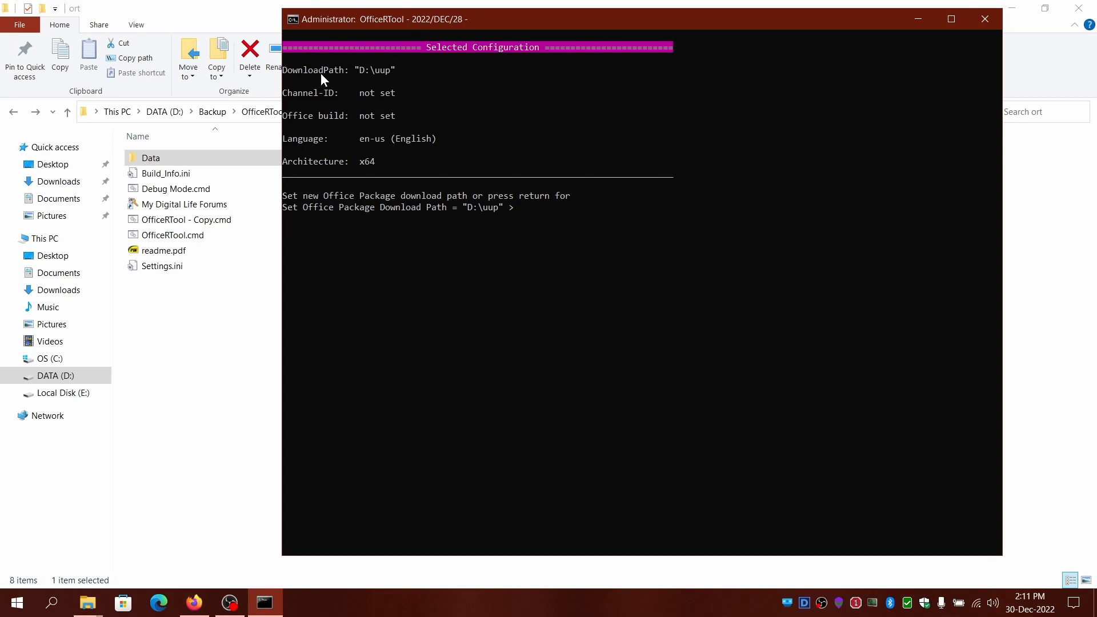
pyautogui.moveTo(387, 80)
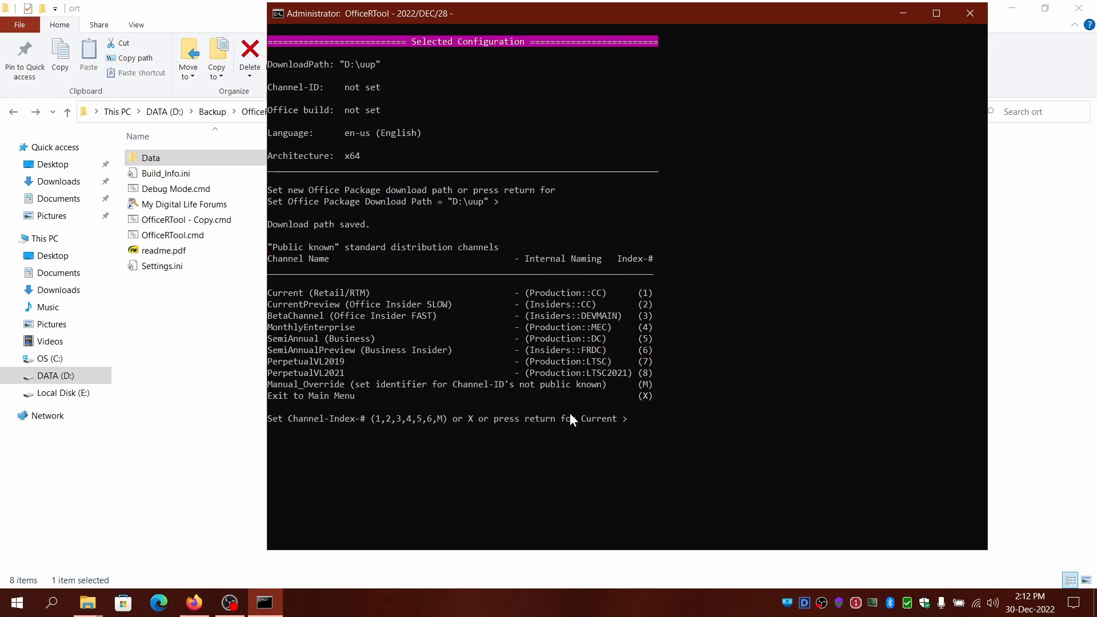
pyautogui.moveTo(411, 107)
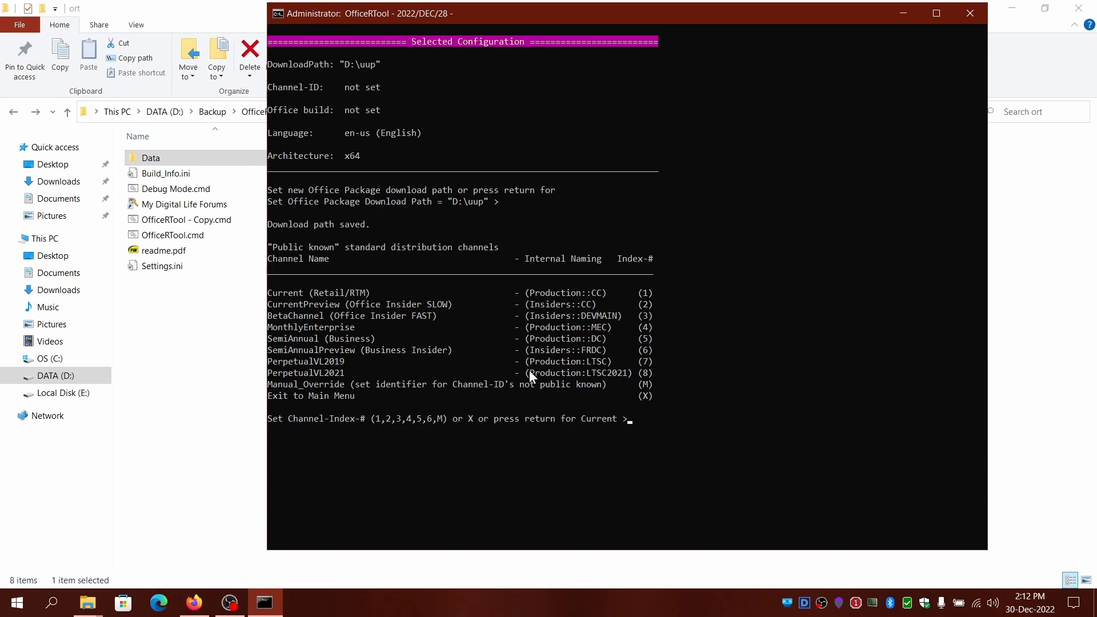
pyautogui.moveTo(346, 299)
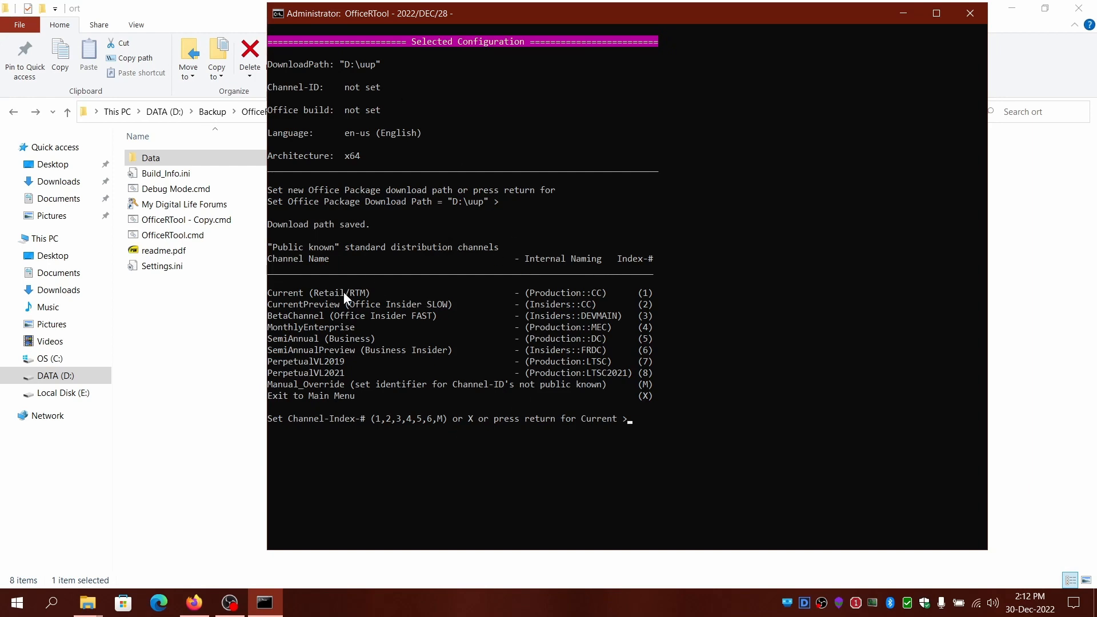
pyautogui.moveTo(399, 326)
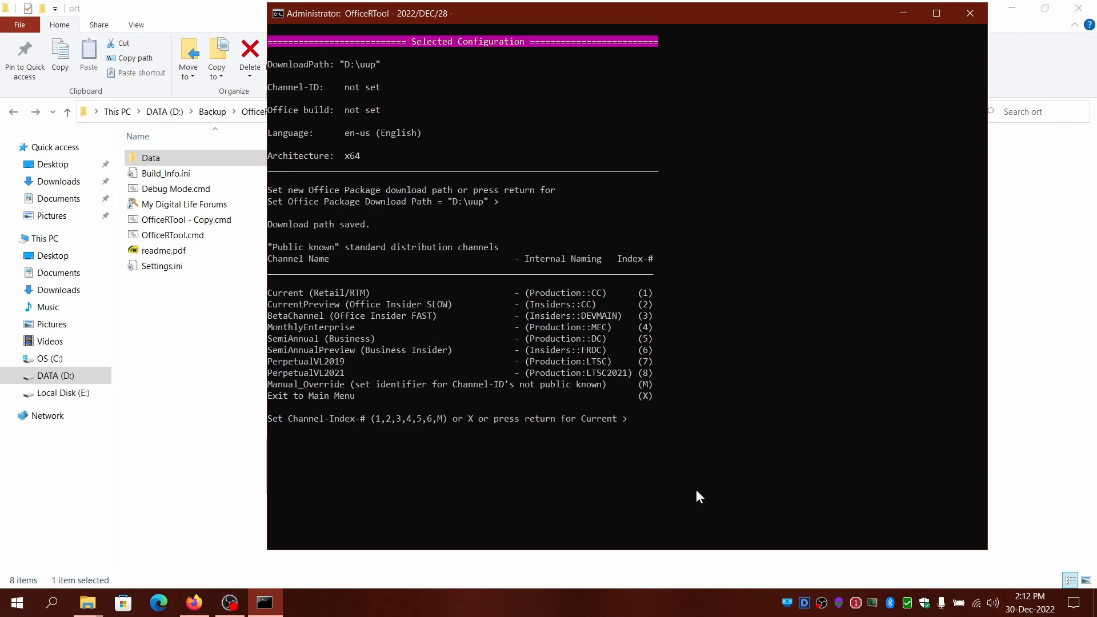
# Step: Answer the prompt with 1 to keep the default en-us download language
pyautogui.write('1')
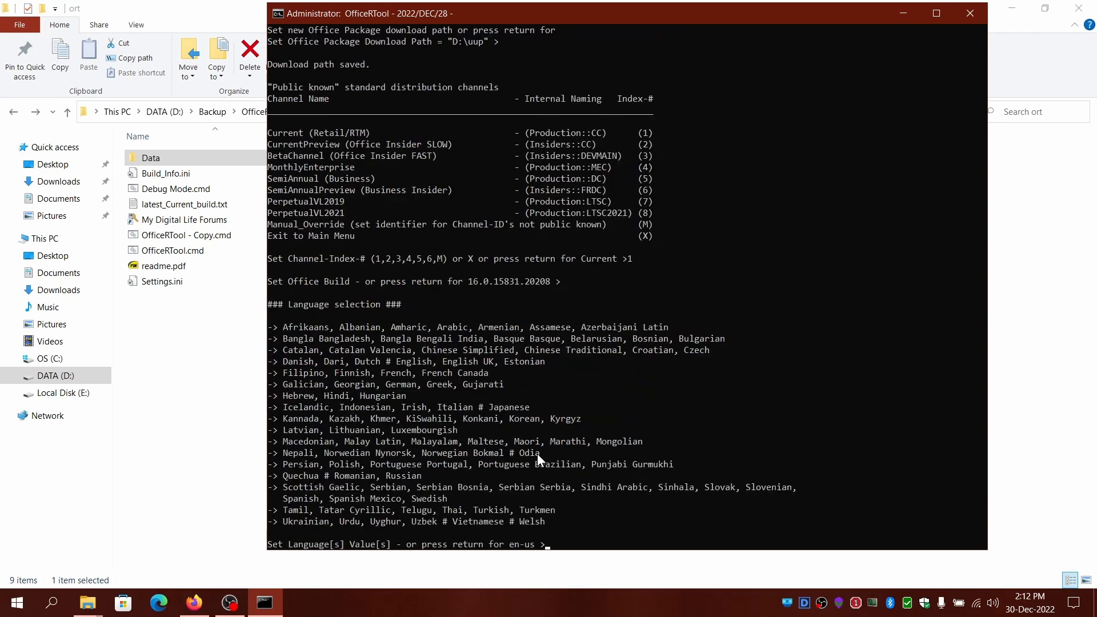
pyautogui.moveTo(684, 311)
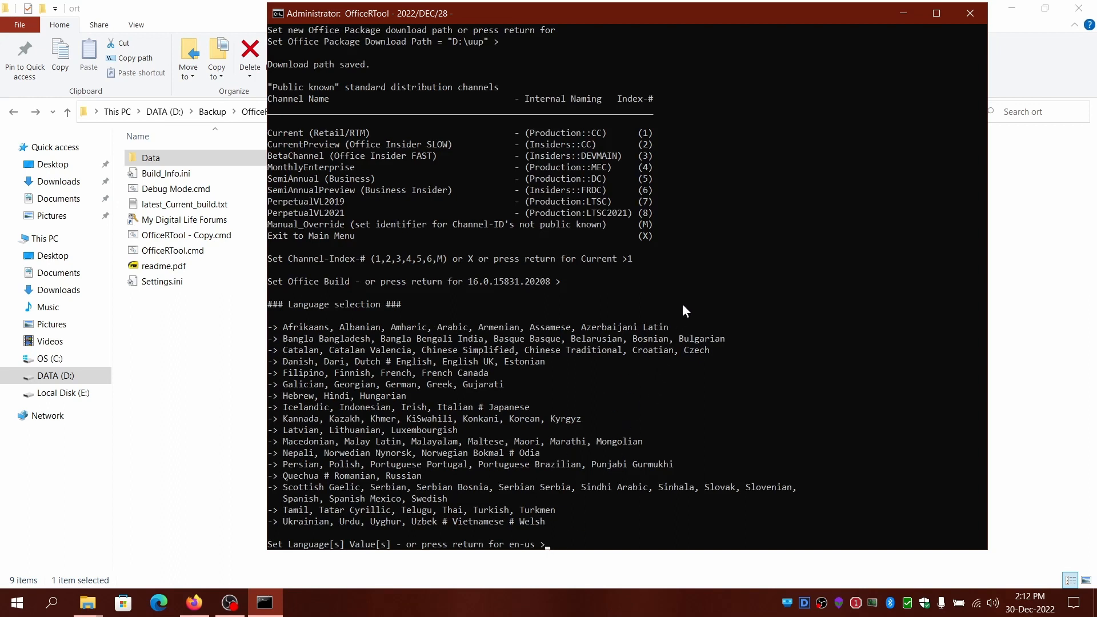
pyautogui.moveTo(510, 552)
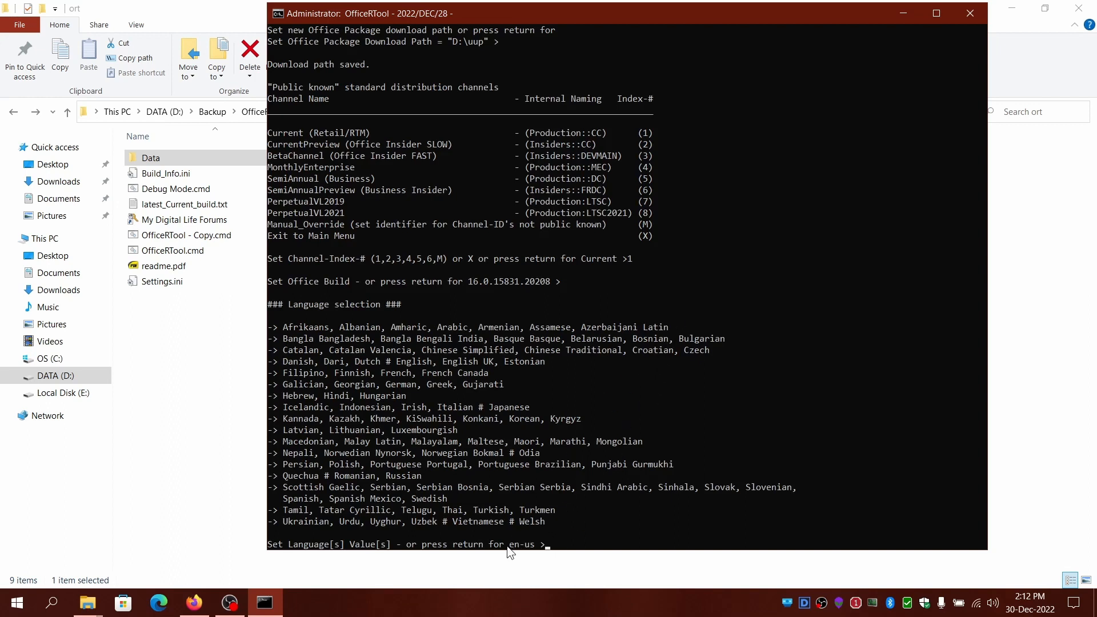
pyautogui.moveTo(538, 551)
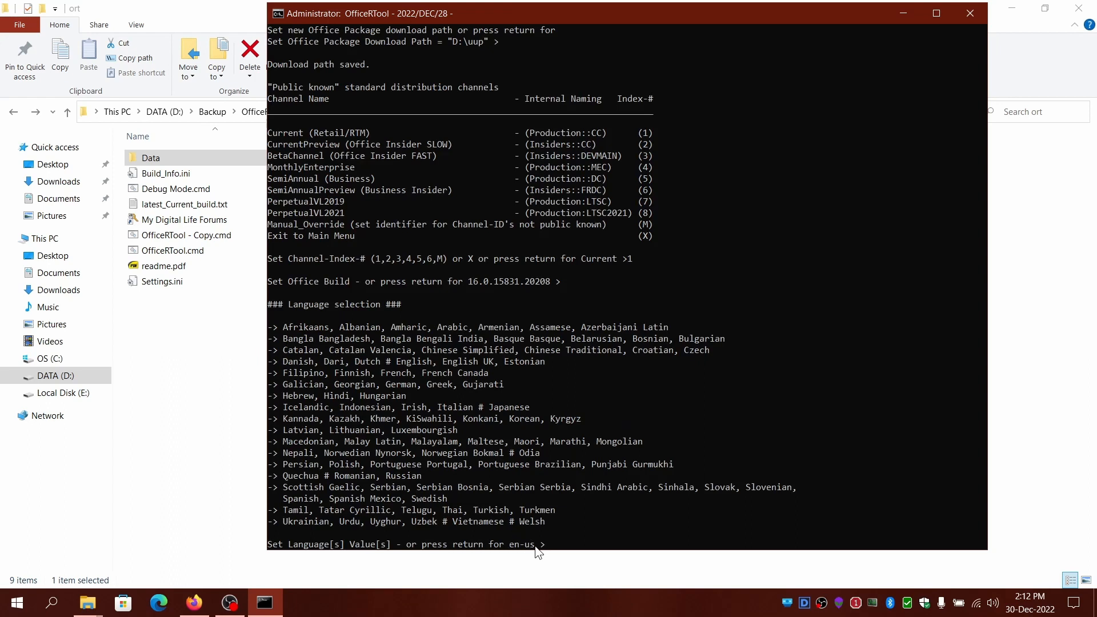
pyautogui.moveTo(624, 500)
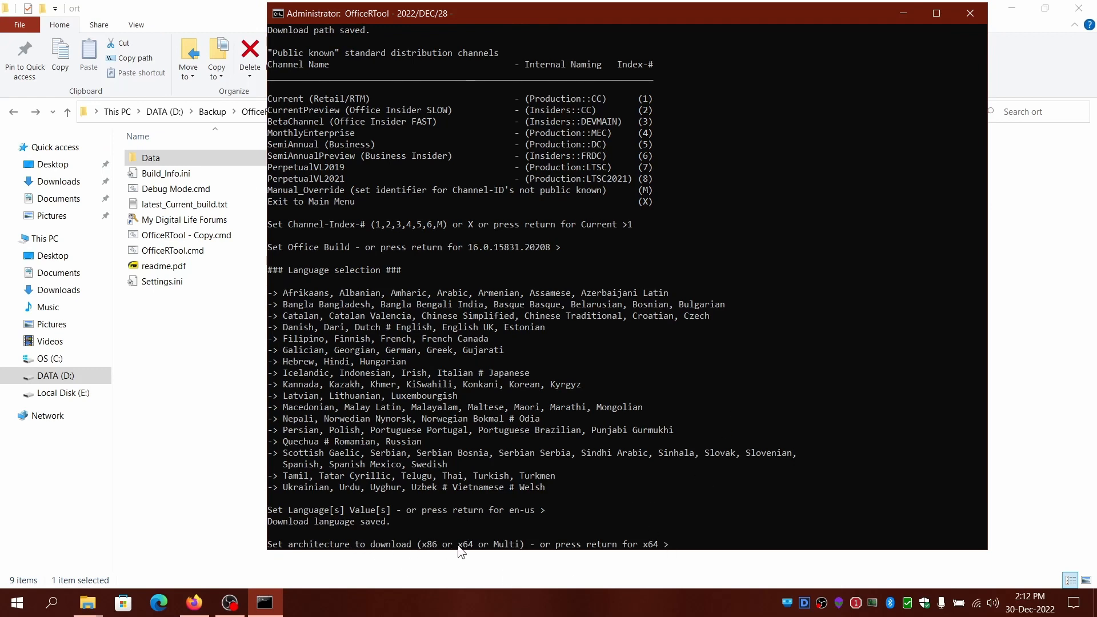
pyautogui.moveTo(435, 551)
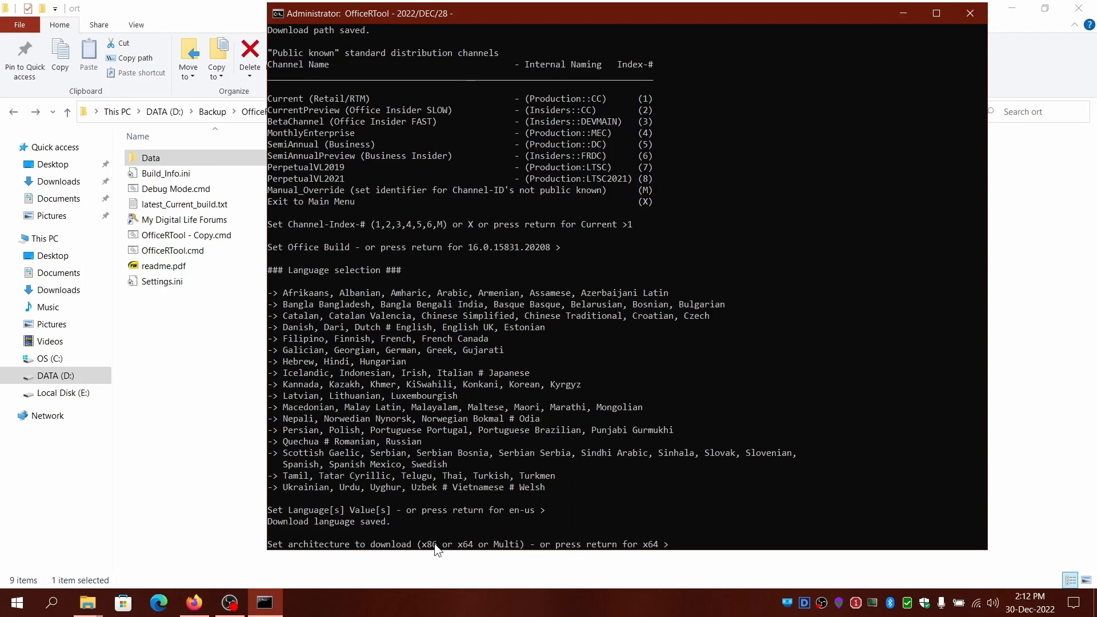
pyautogui.moveTo(497, 551)
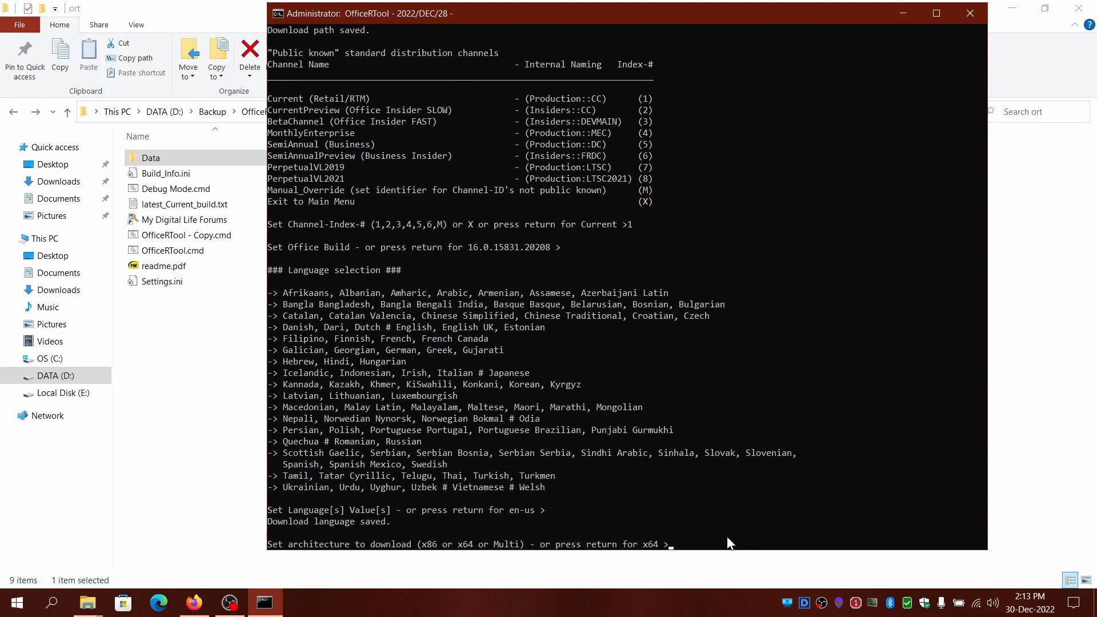
pyautogui.moveTo(722, 535)
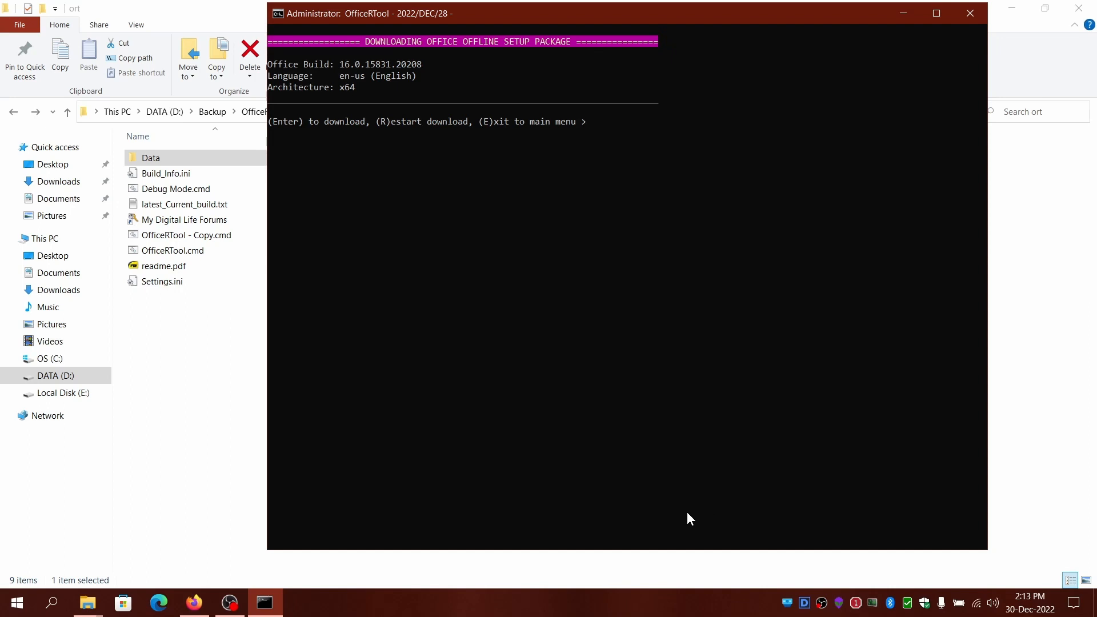
pyautogui.moveTo(384, 156)
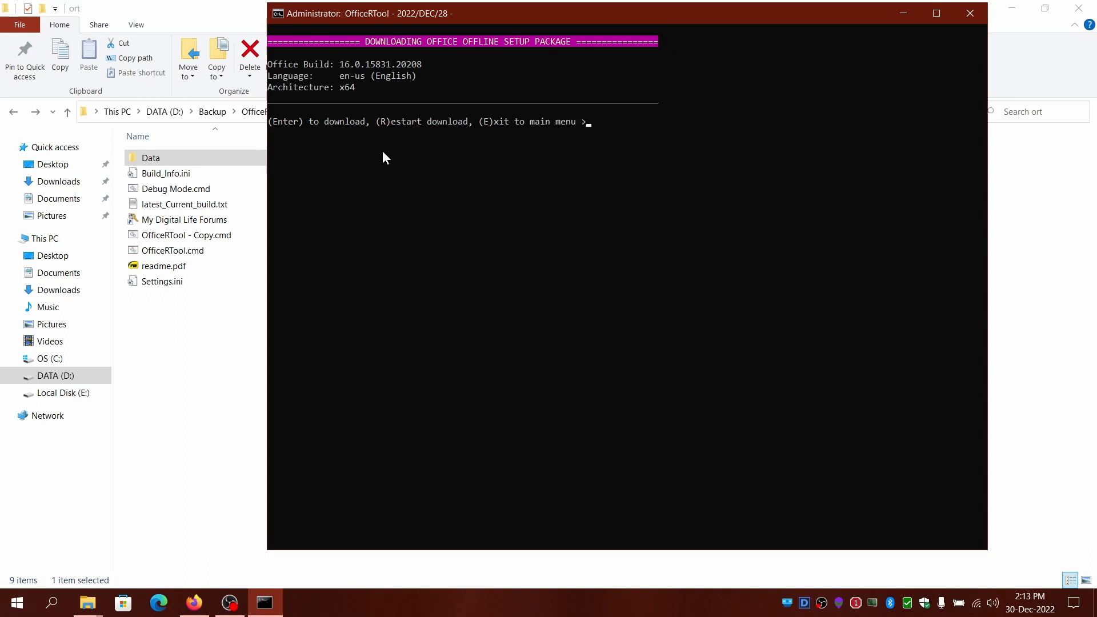
# Step: Accept x64 and start downloading the offline Office 16.0.15831.20208 package, then bring File Explorer forward
pyautogui.press('enter')
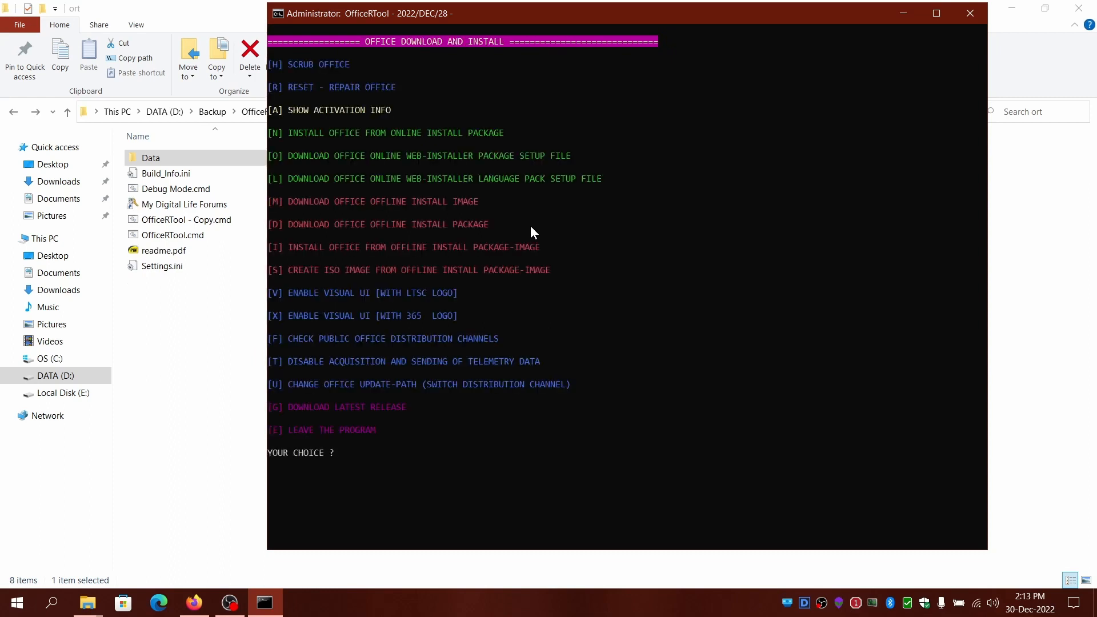
pyautogui.moveTo(591, 242)
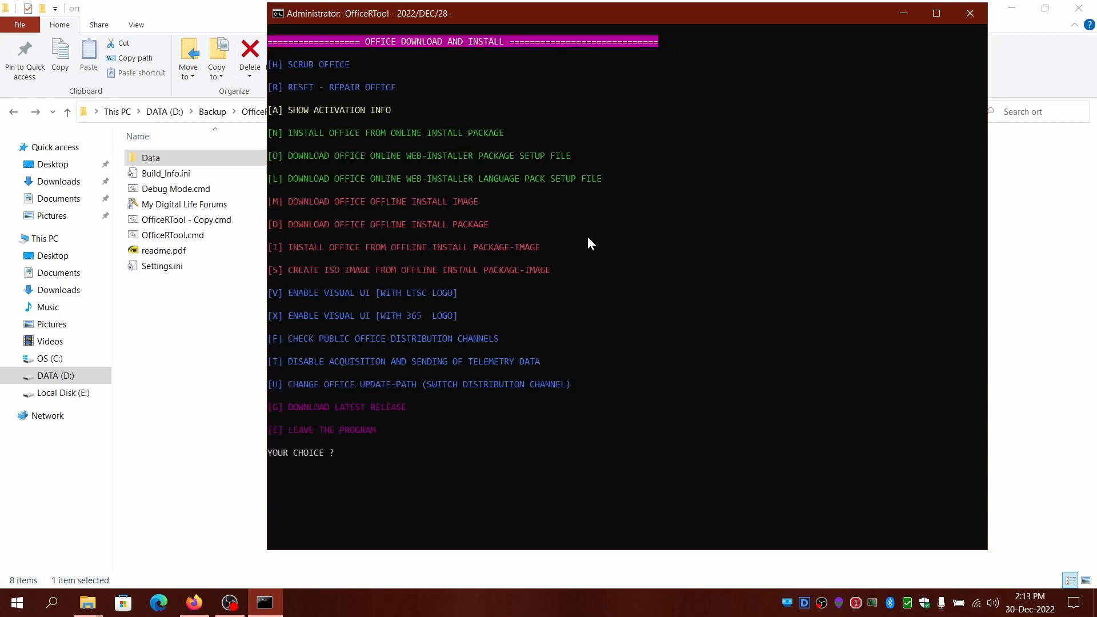
pyautogui.moveTo(304, 546)
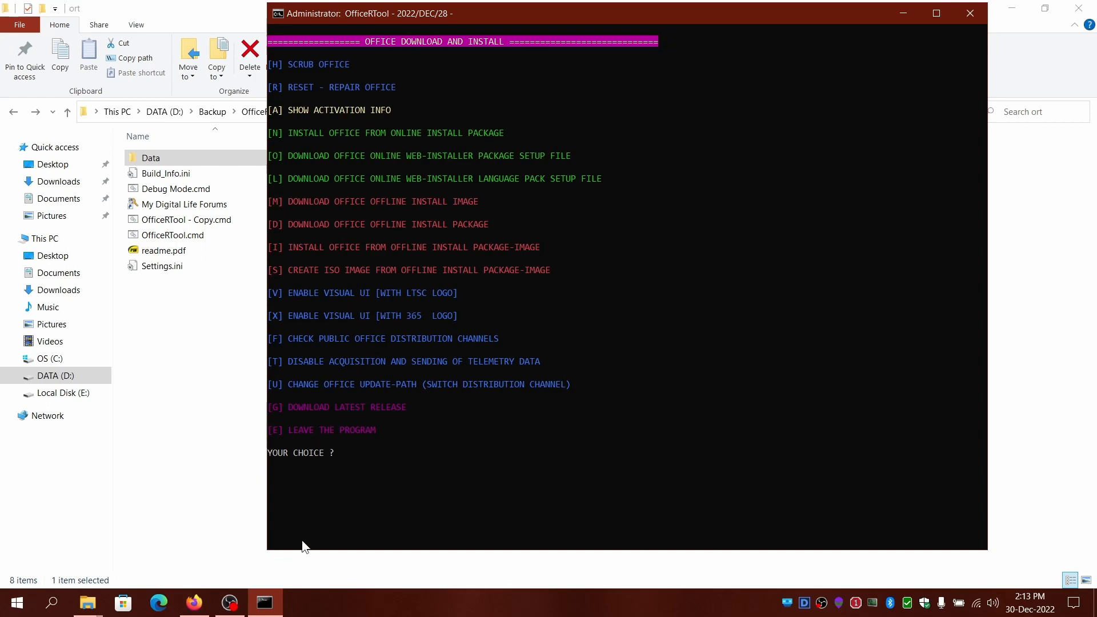
pyautogui.moveTo(192, 603)
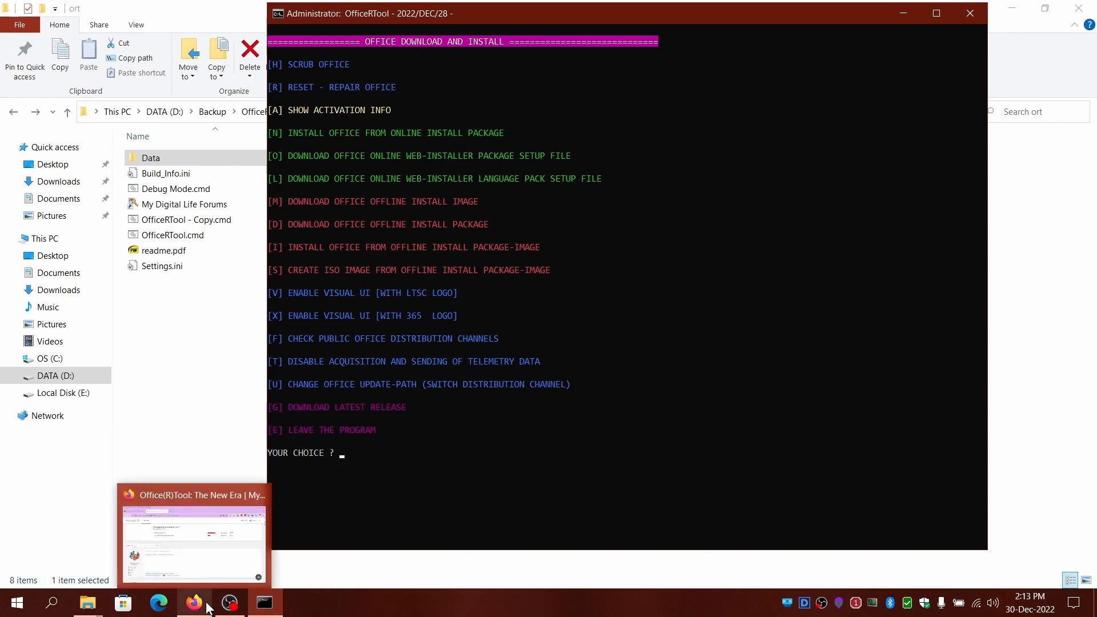
pyautogui.click(87, 602)
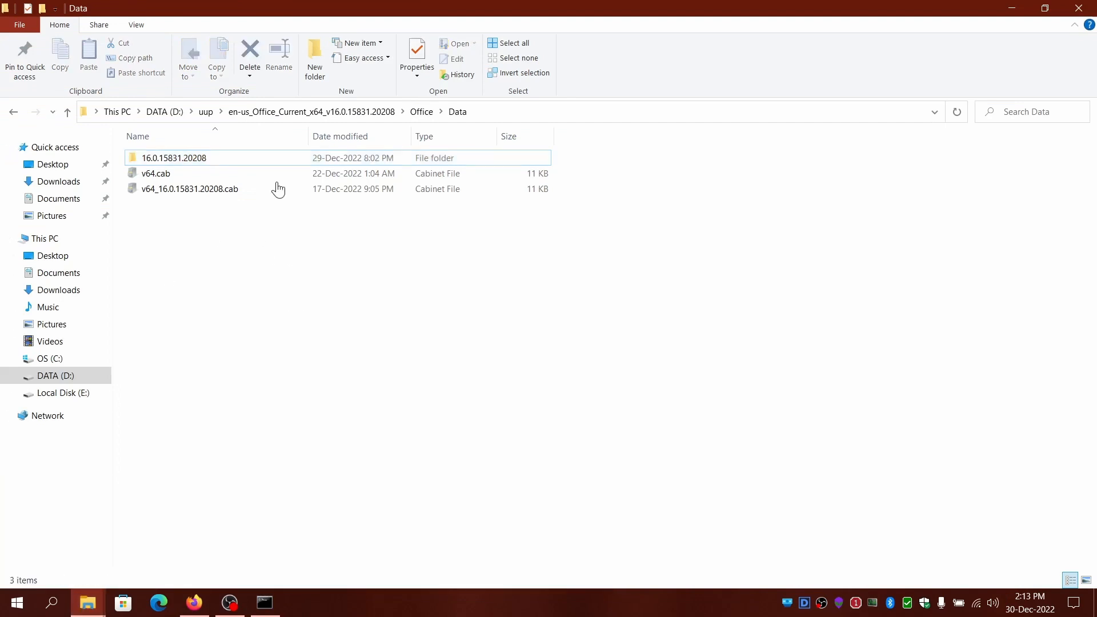
# Step: Browse from the uup folder through the en-us Office package, Office and Data into the 16.0.15831.20208 folder
pyautogui.click(206, 110)
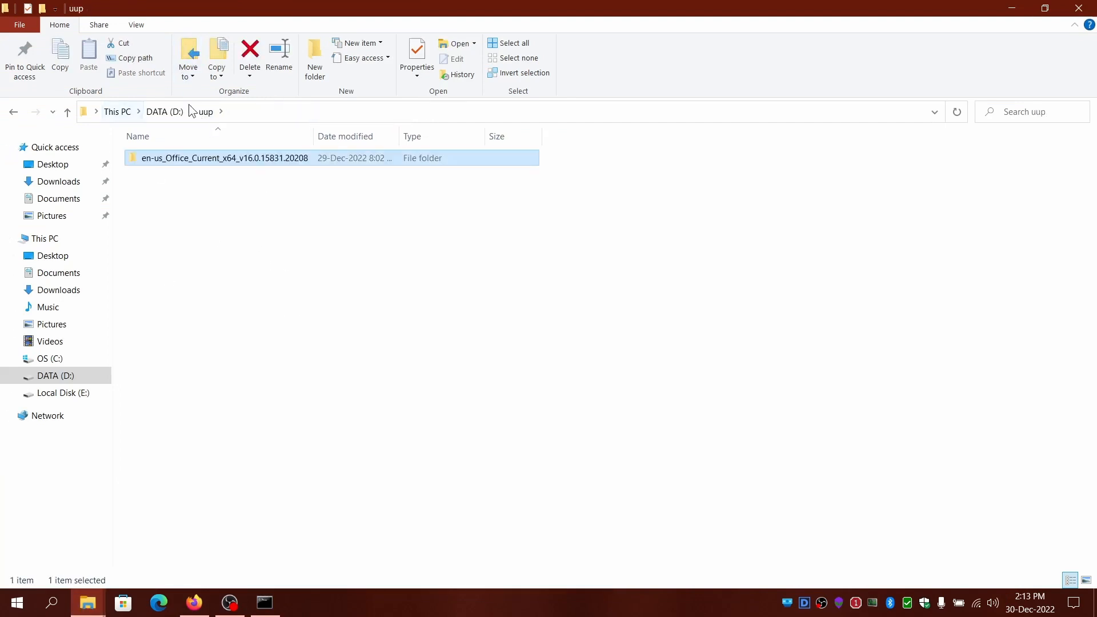
pyautogui.moveTo(162, 168)
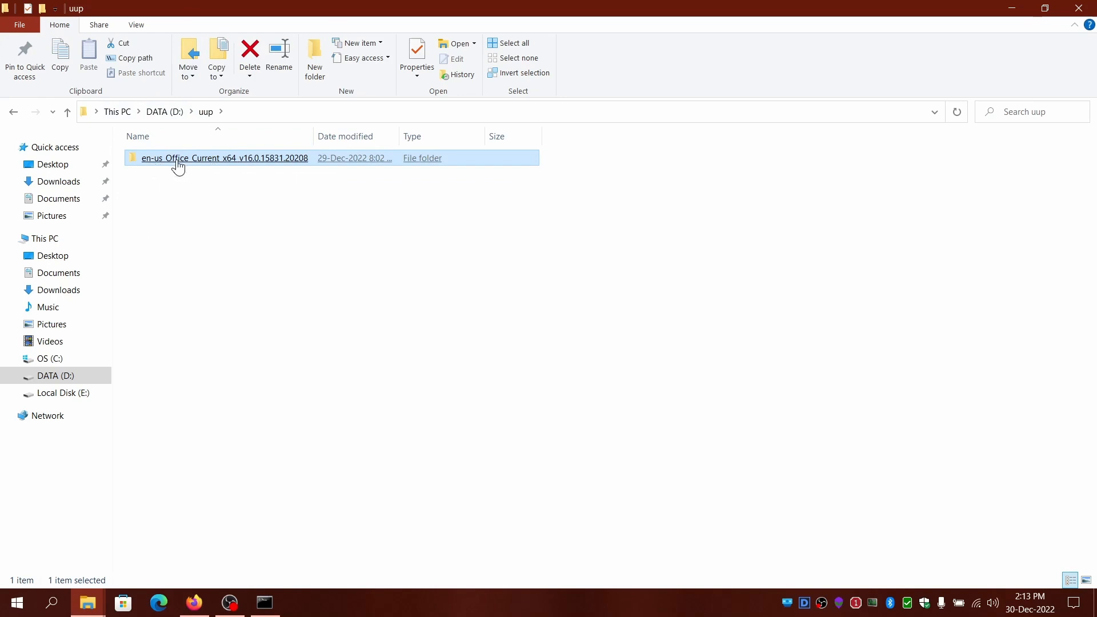
pyautogui.moveTo(191, 165)
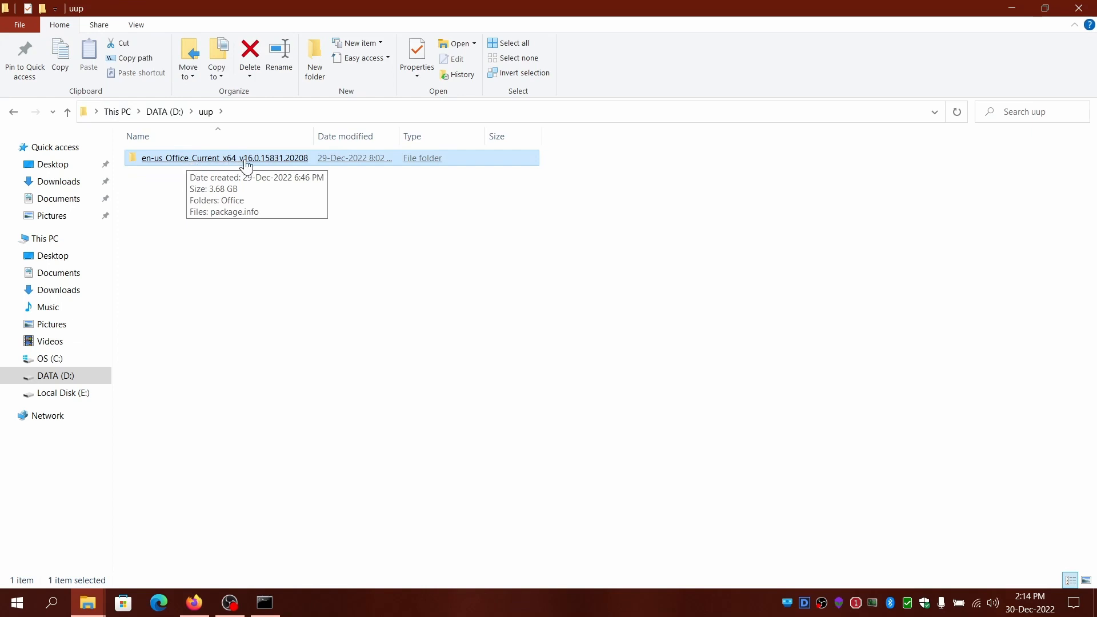
pyautogui.doubleClick(224, 158)
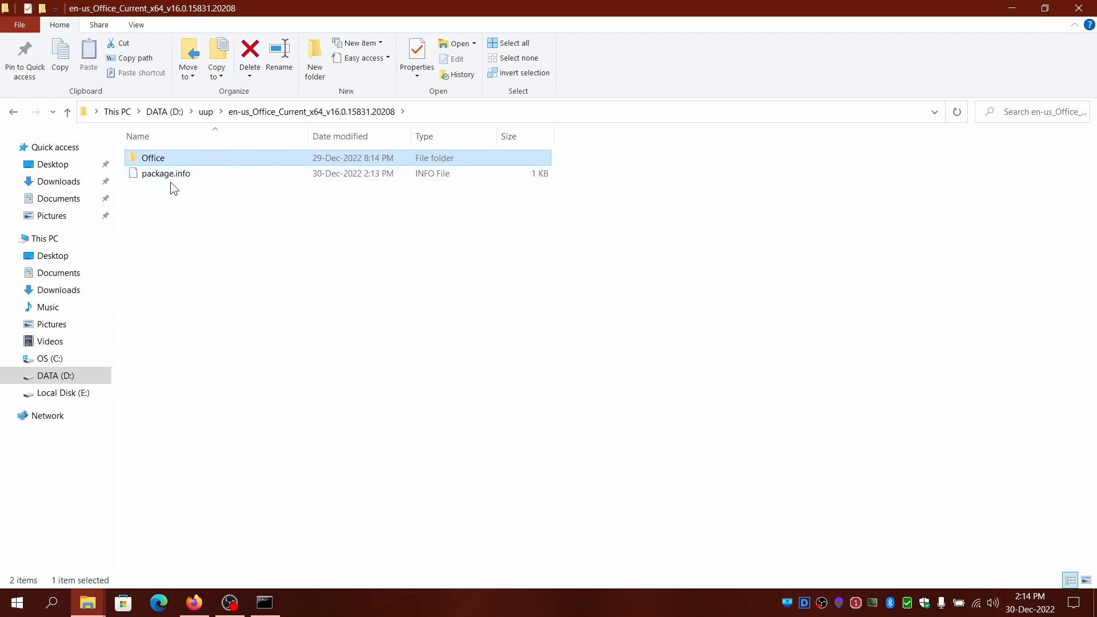
pyautogui.moveTo(189, 162)
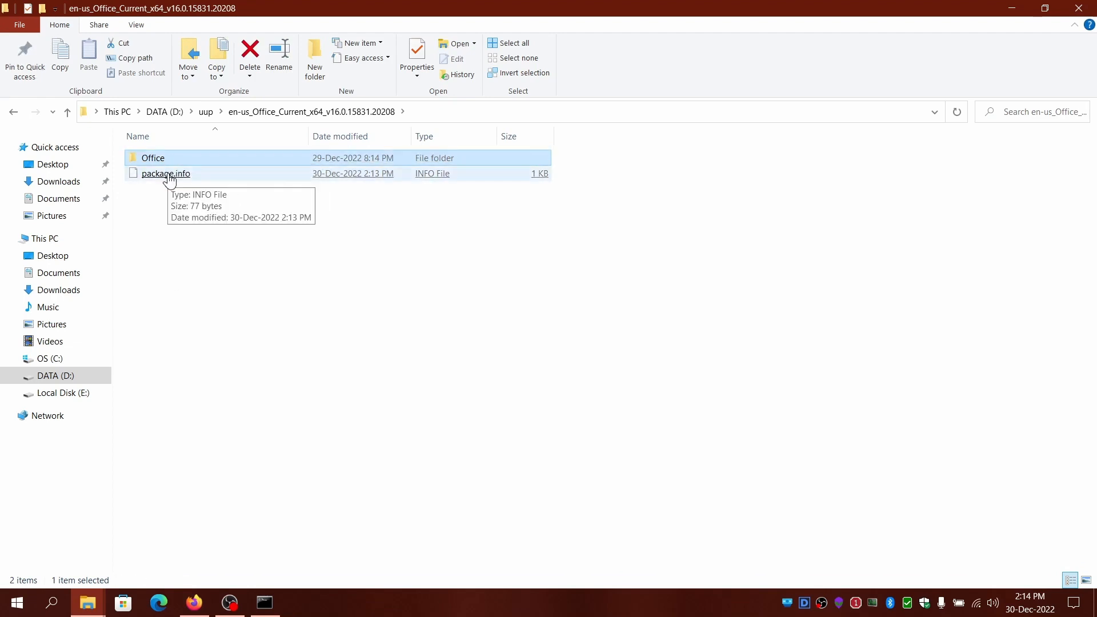
pyautogui.doubleClick(153, 158)
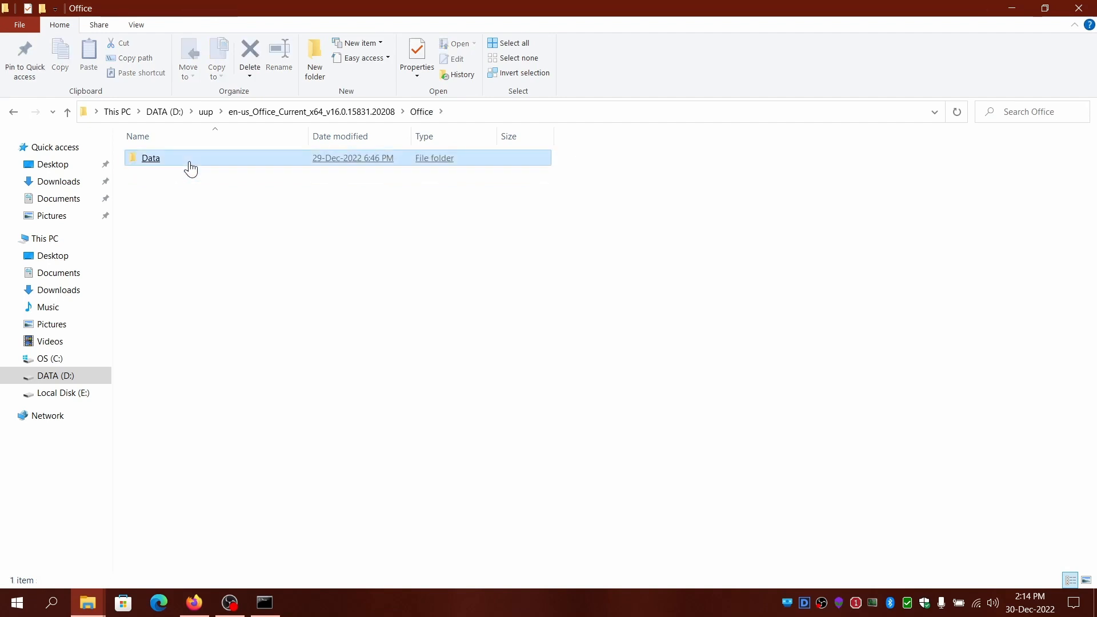
pyautogui.doubleClick(151, 158)
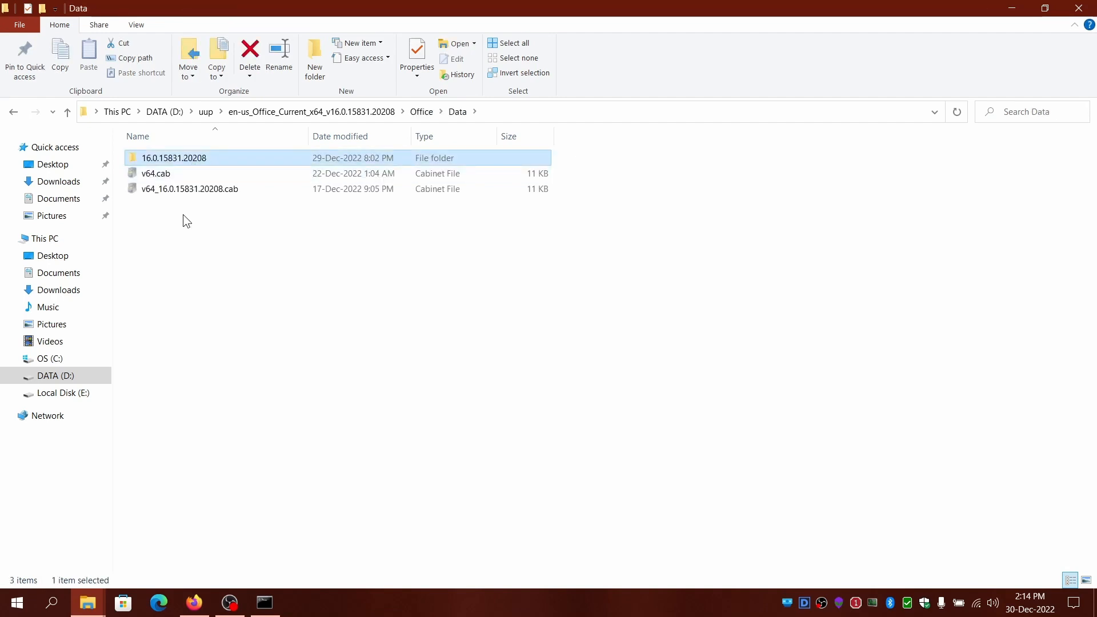
pyautogui.click(513, 42)
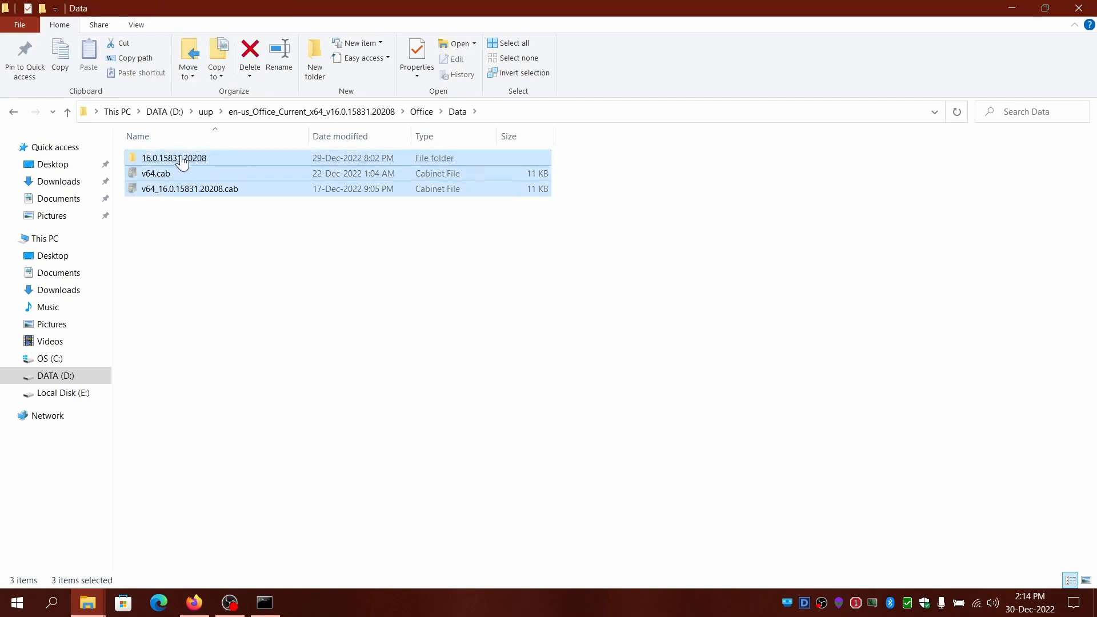
pyautogui.doubleClick(174, 158)
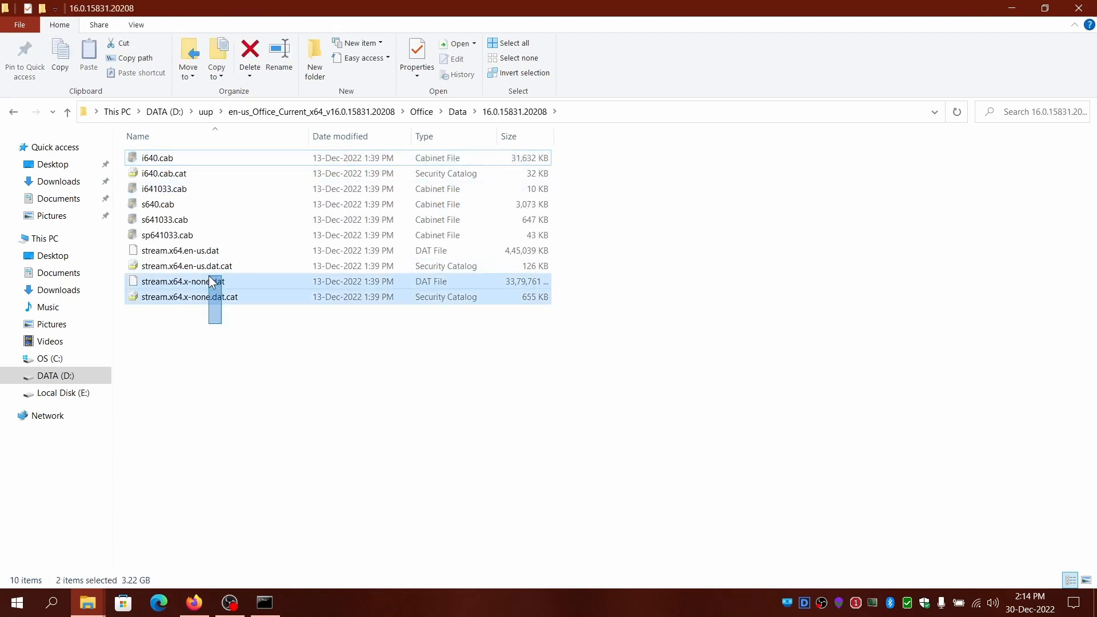
# Step: Select the ten package files and check the folder's Properties to confirm they total 3.68 GB
pyautogui.click(515, 42)
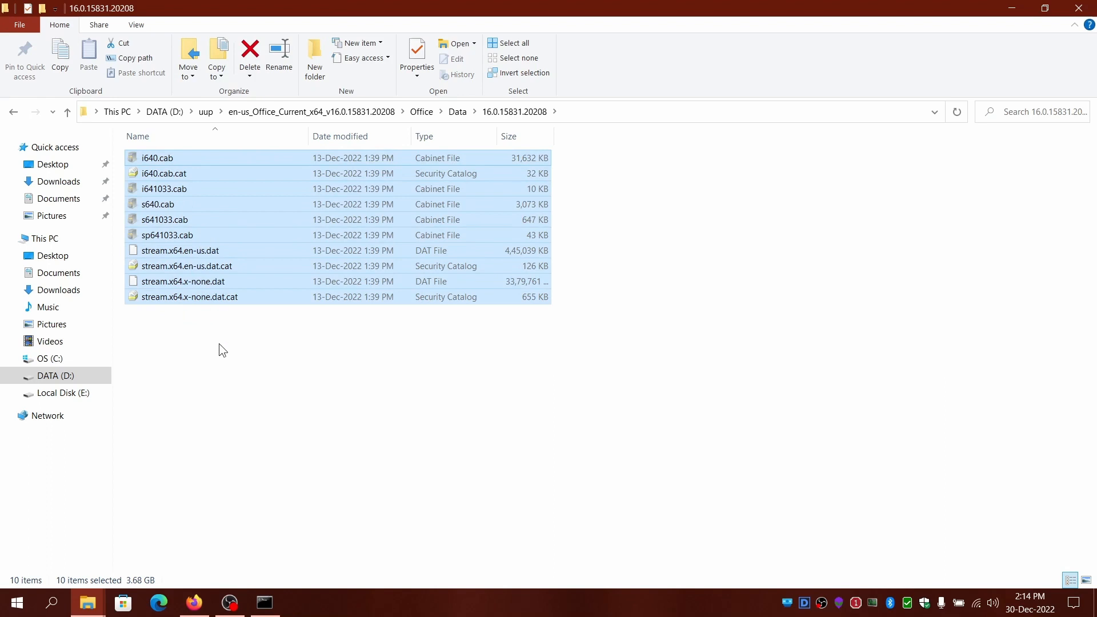
pyautogui.moveTo(221, 352)
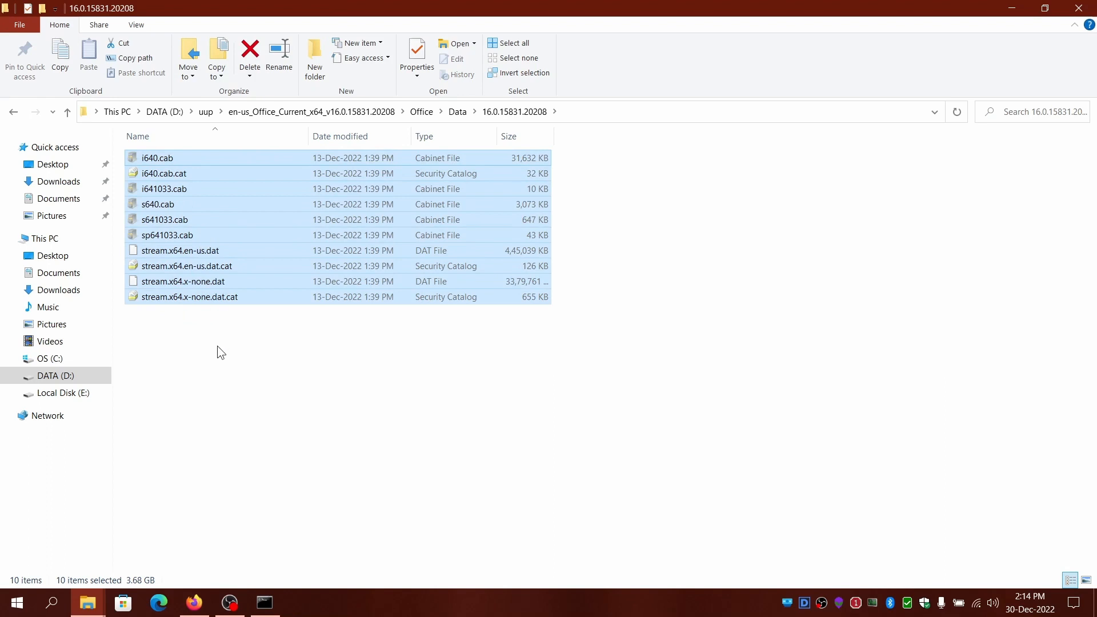
pyautogui.click(189, 297)
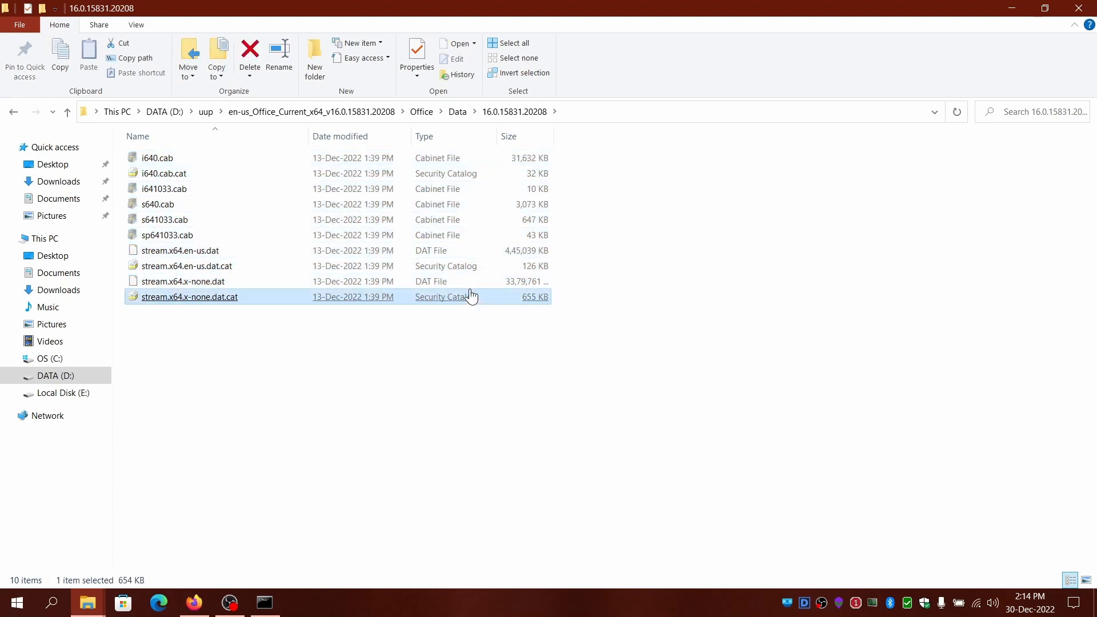
pyautogui.click(183, 281)
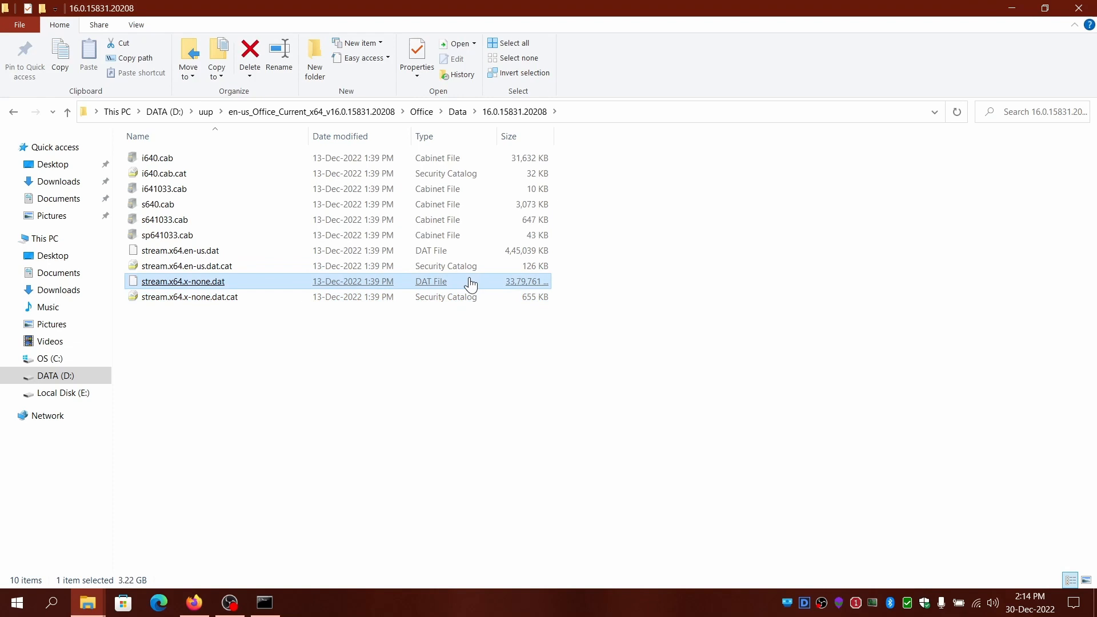
pyautogui.click(219, 360)
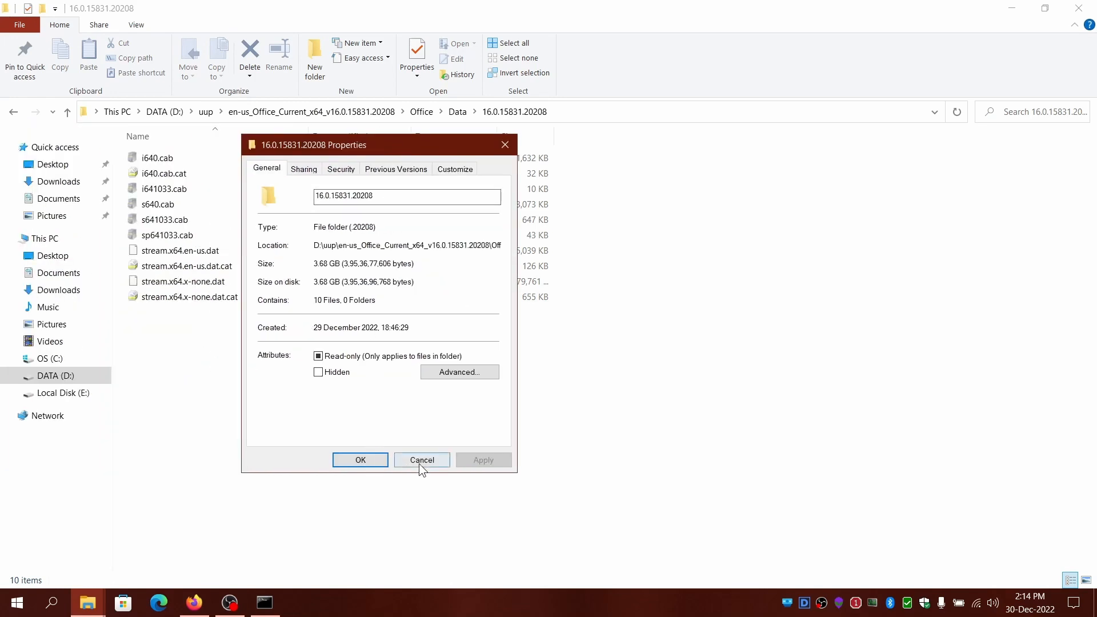
pyautogui.click(422, 459)
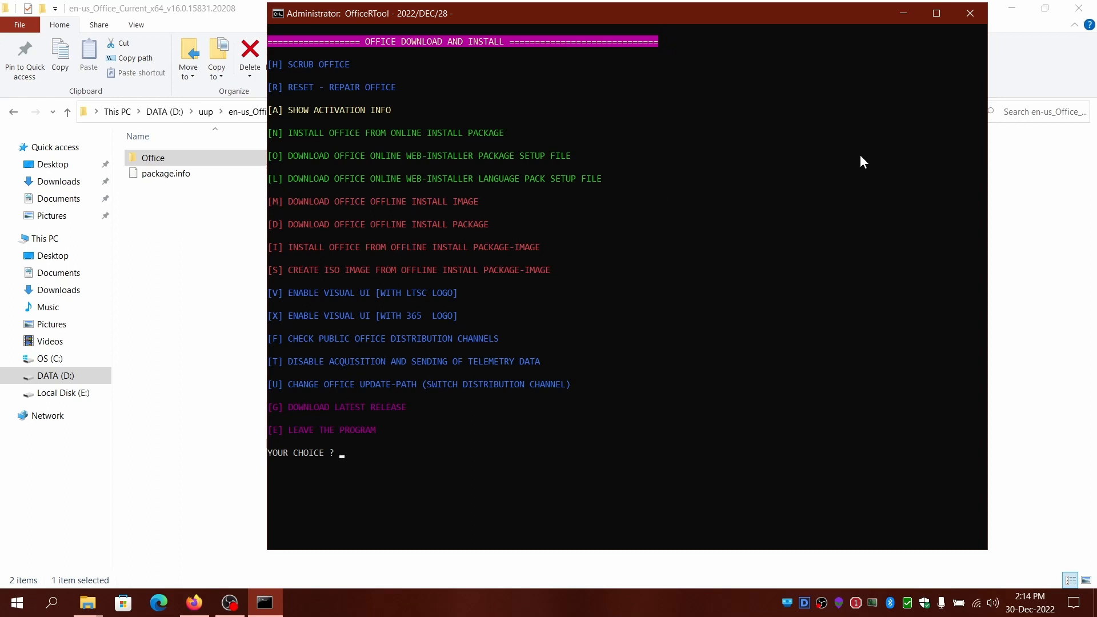
pyautogui.moveTo(526, 111)
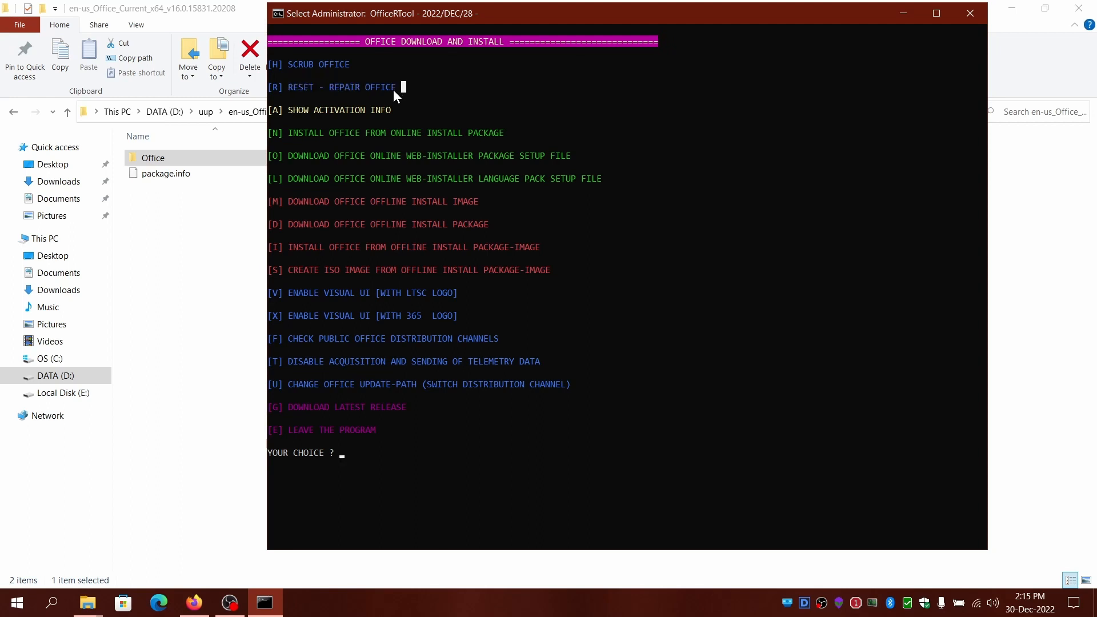
pyautogui.moveTo(400, 226)
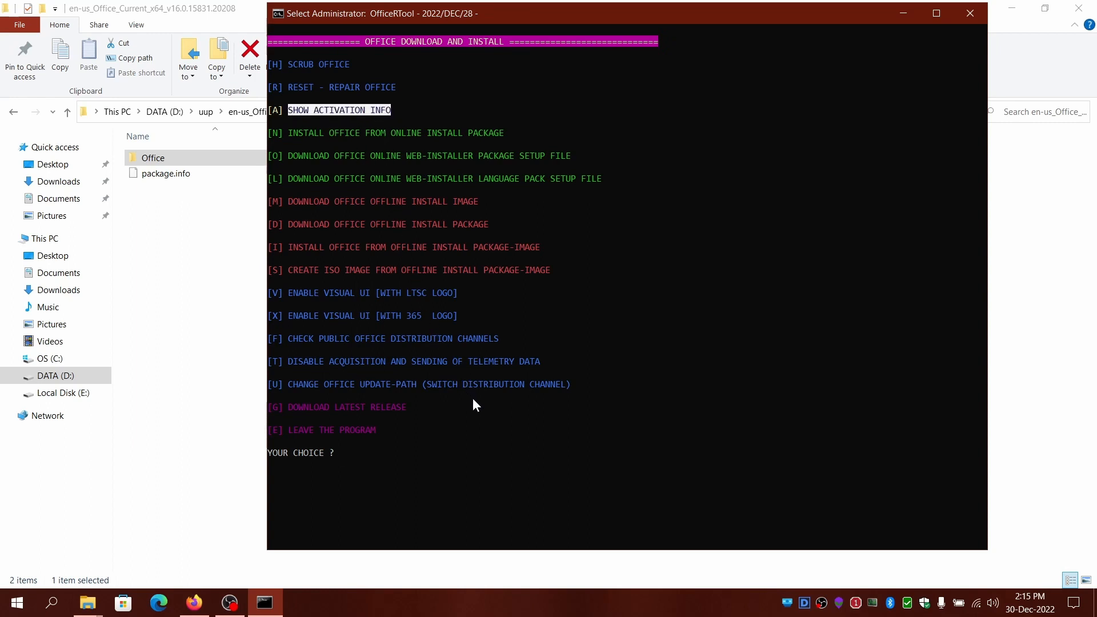
pyautogui.moveTo(472, 410)
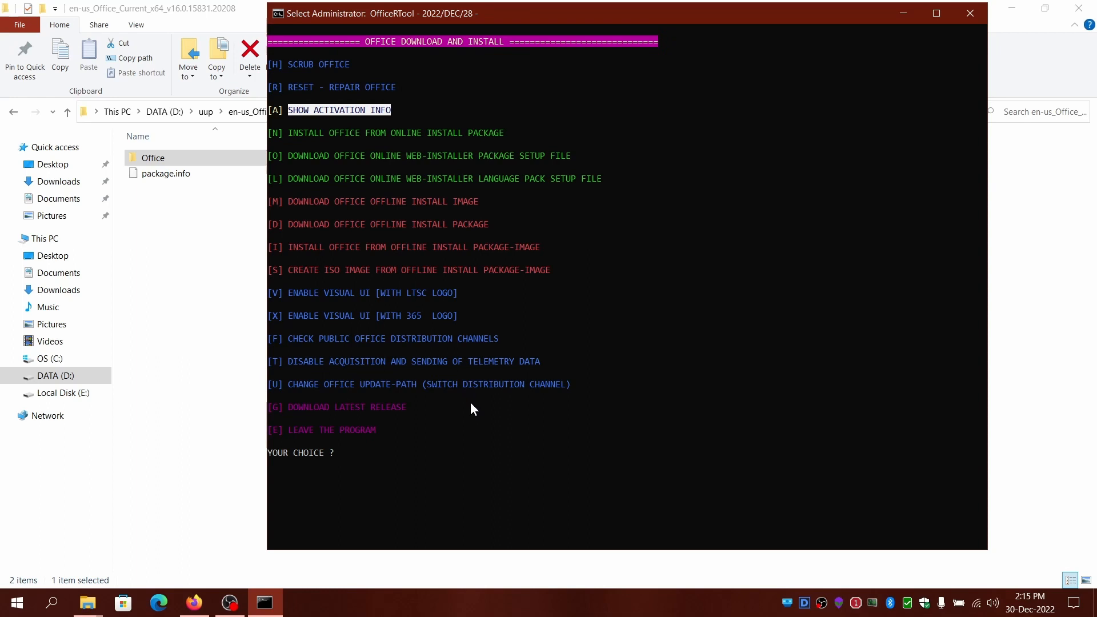
pyautogui.moveTo(477, 413)
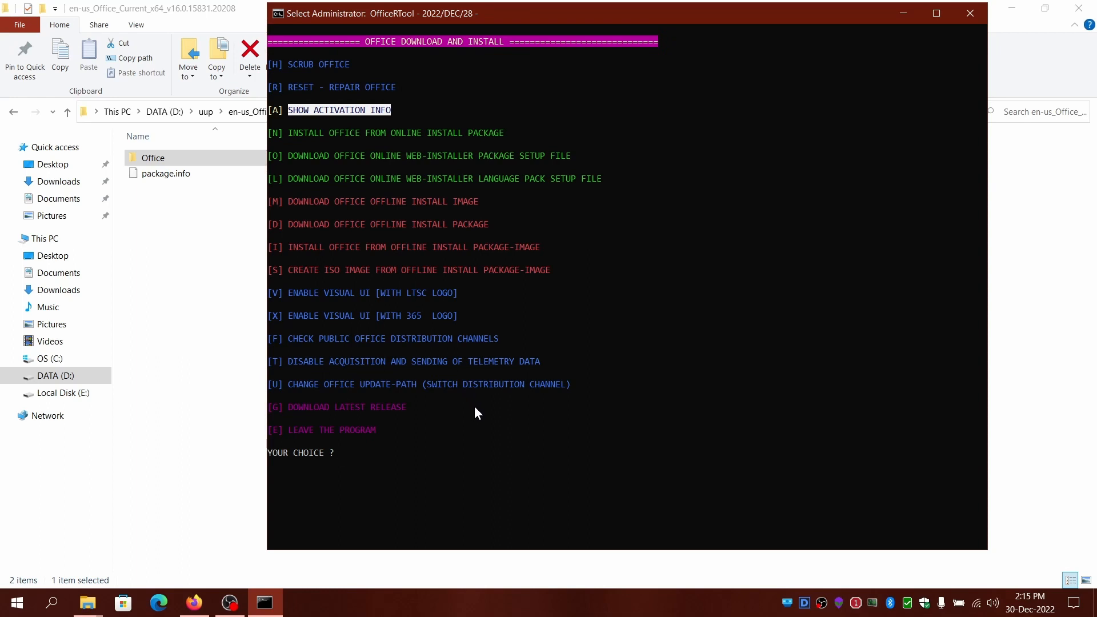
pyautogui.moveTo(370, 395)
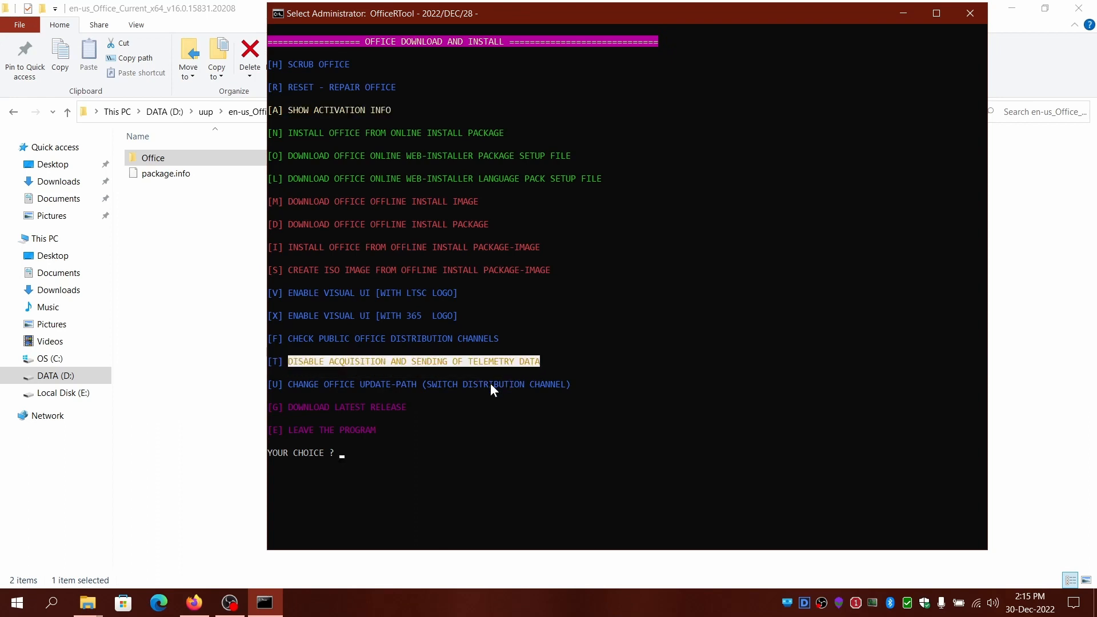
pyautogui.moveTo(349, 373)
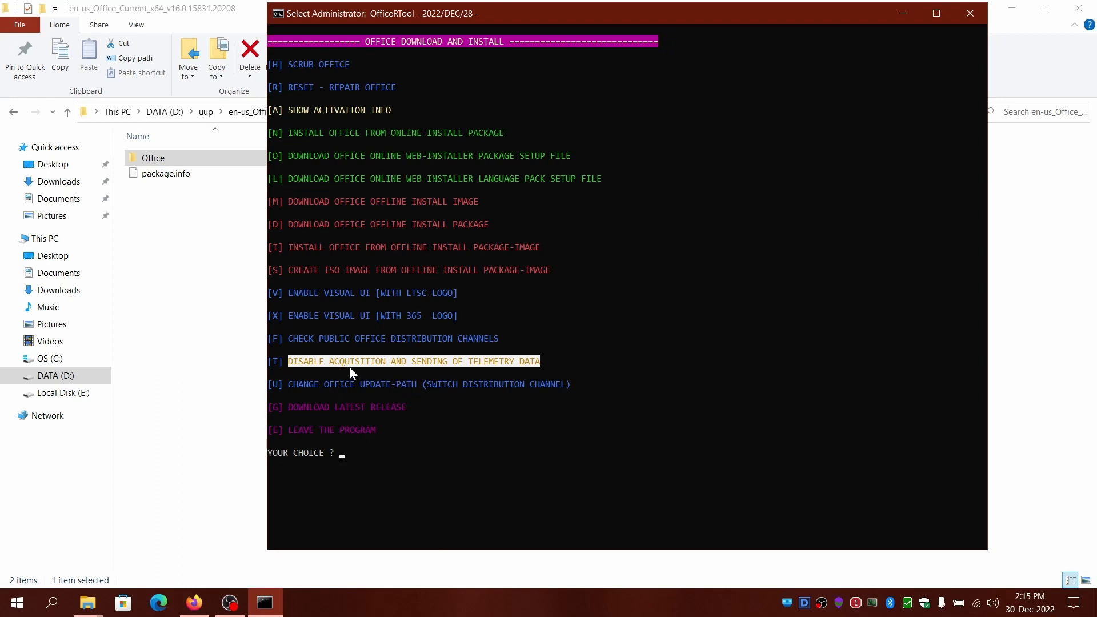
pyautogui.moveTo(308, 344)
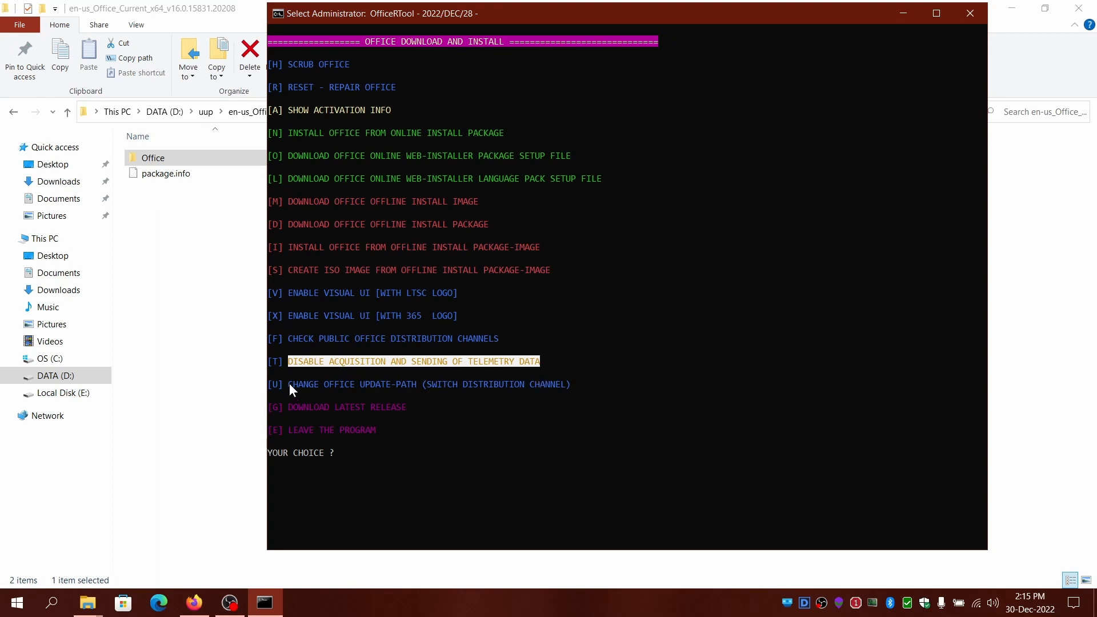
pyautogui.moveTo(295, 416)
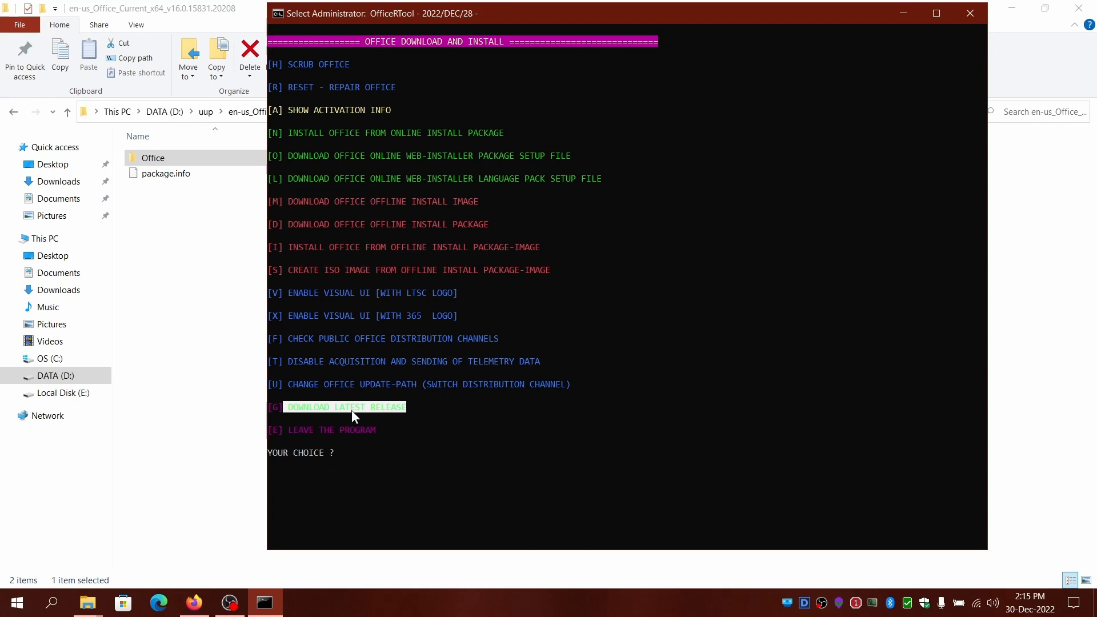
pyautogui.moveTo(385, 474)
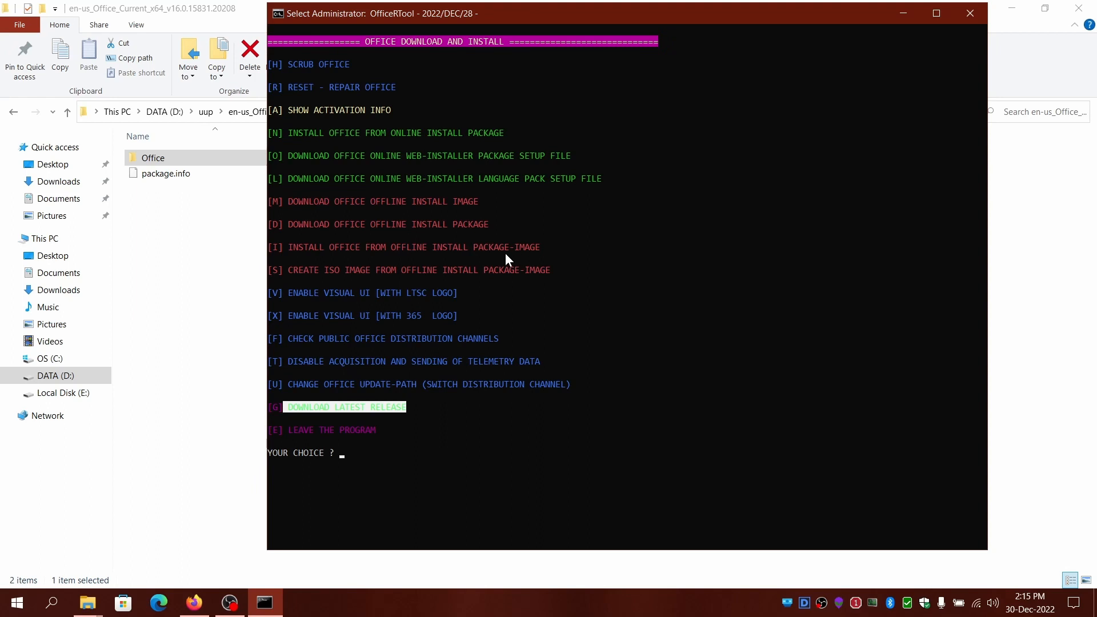
pyautogui.moveTo(563, 356)
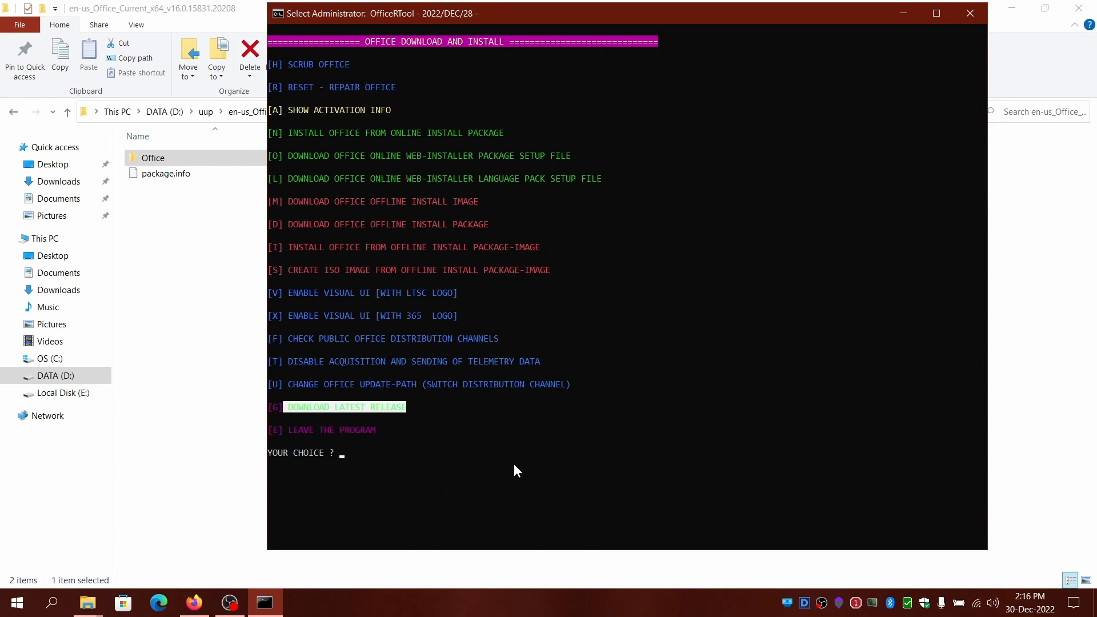
# Step: Leave OfficeRTool with choice E at the YOUR CHOICE prompt
pyautogui.write('E')
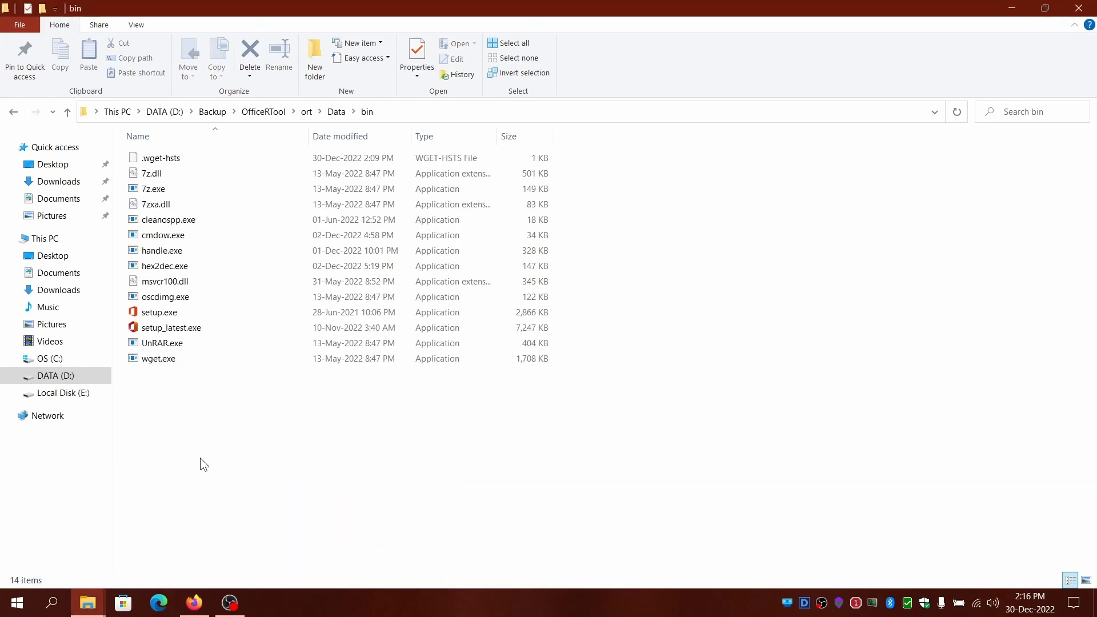
# Step: Select wget.exe in OfficeRTool's Data\bin folder to see its 1.66 MB size
pyautogui.click(158, 358)
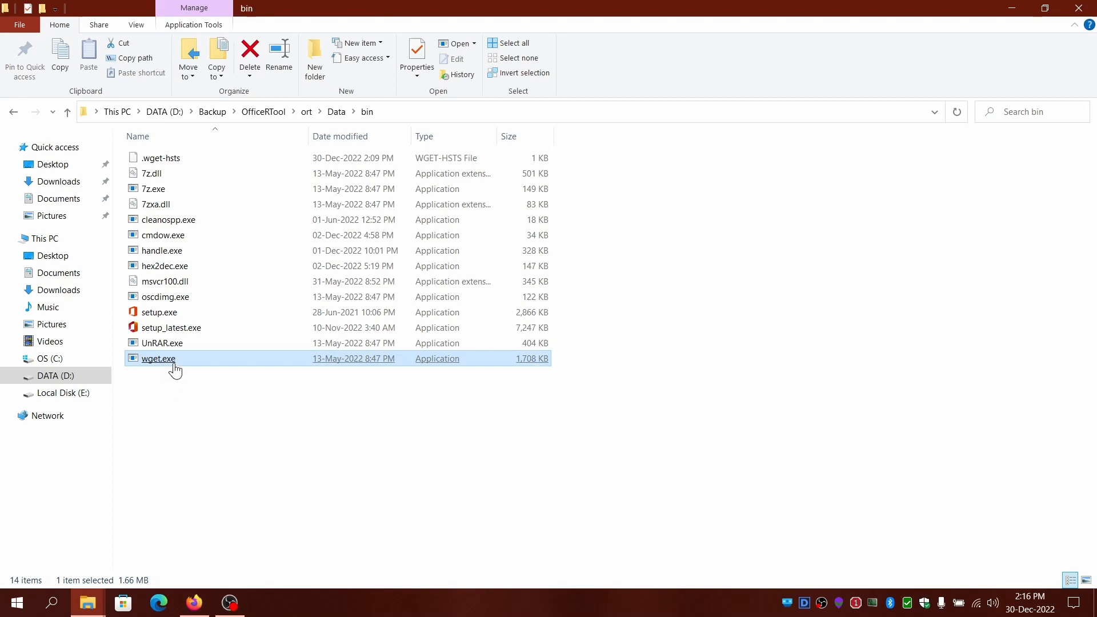
pyautogui.moveTo(168, 363)
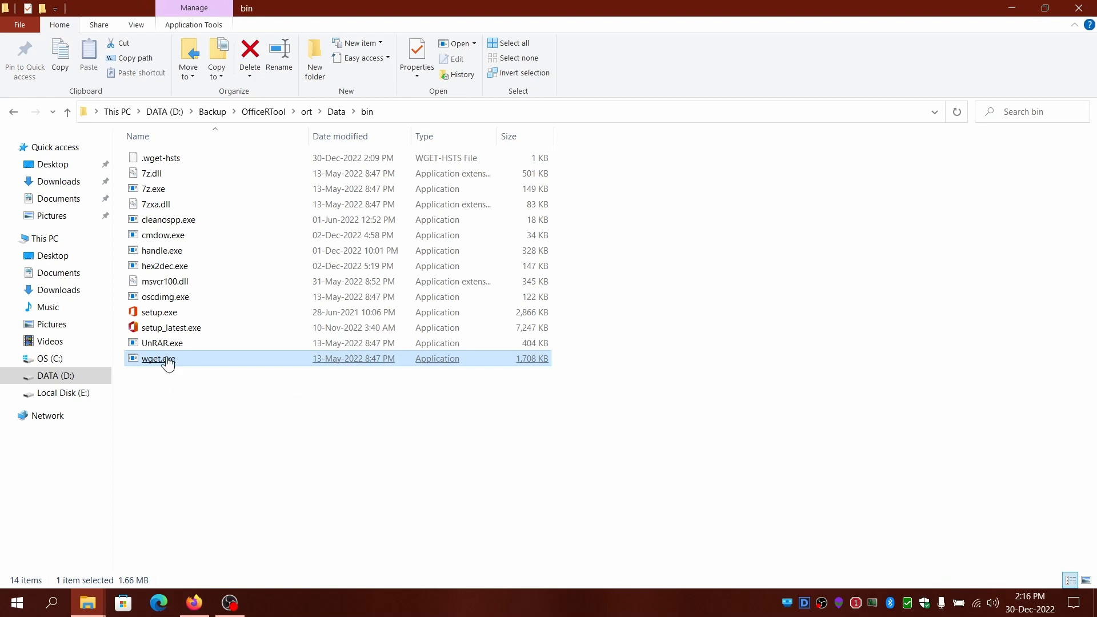
pyautogui.moveTo(629, 227)
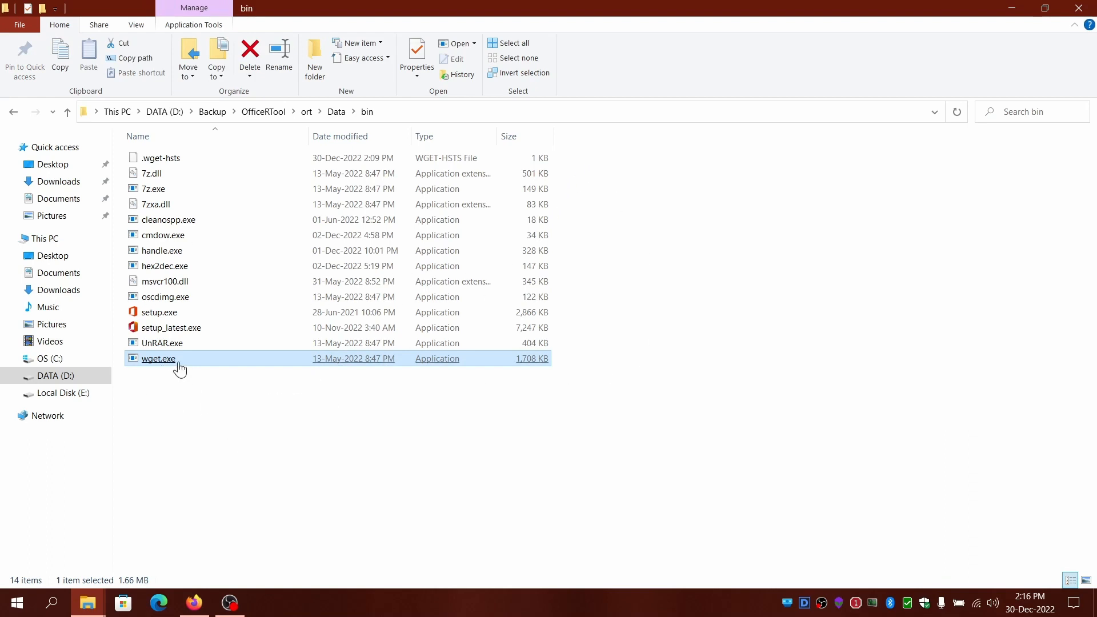
pyautogui.moveTo(174, 369)
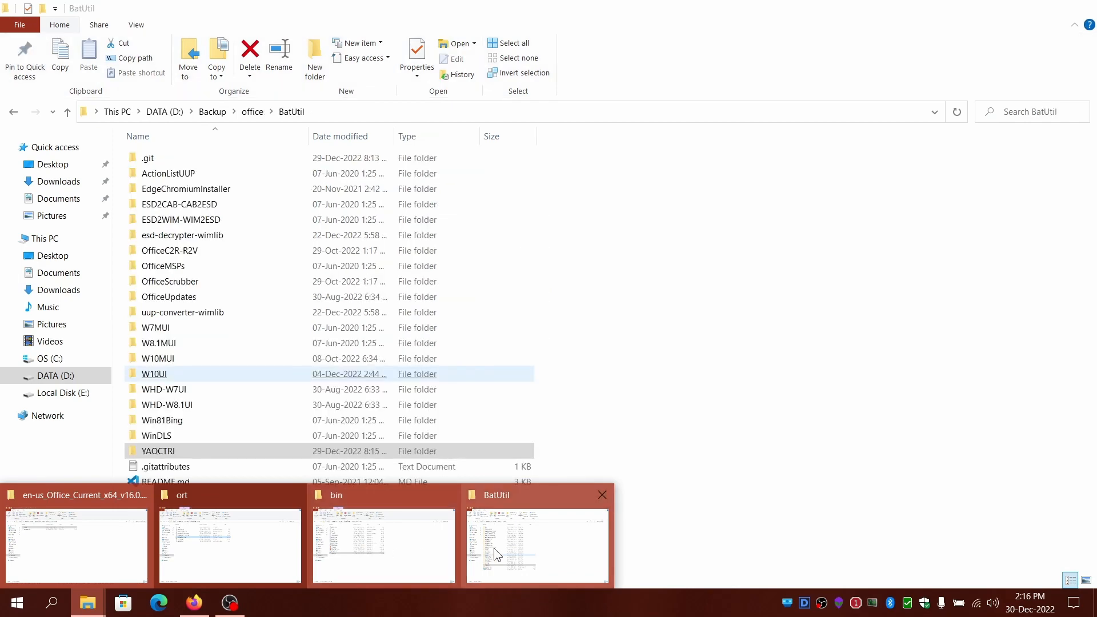
# Step: Switch to the BatUtil folder window listing YAOCTRI, OfficeScrubber and its other subfolders
pyautogui.click(537, 546)
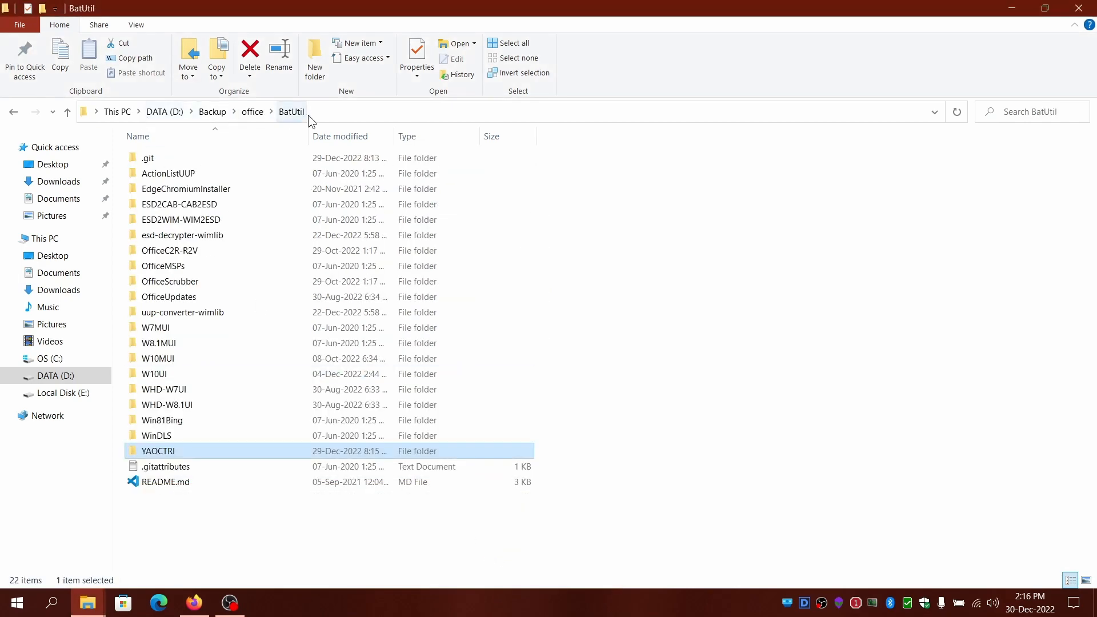
pyautogui.moveTo(319, 450)
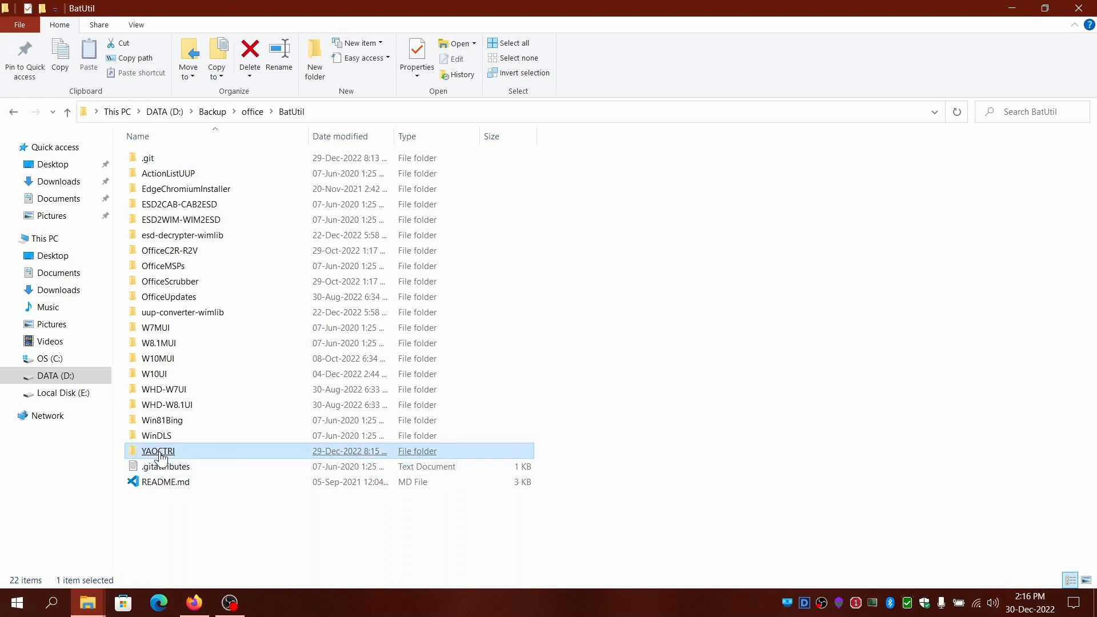
pyautogui.moveTo(157, 450)
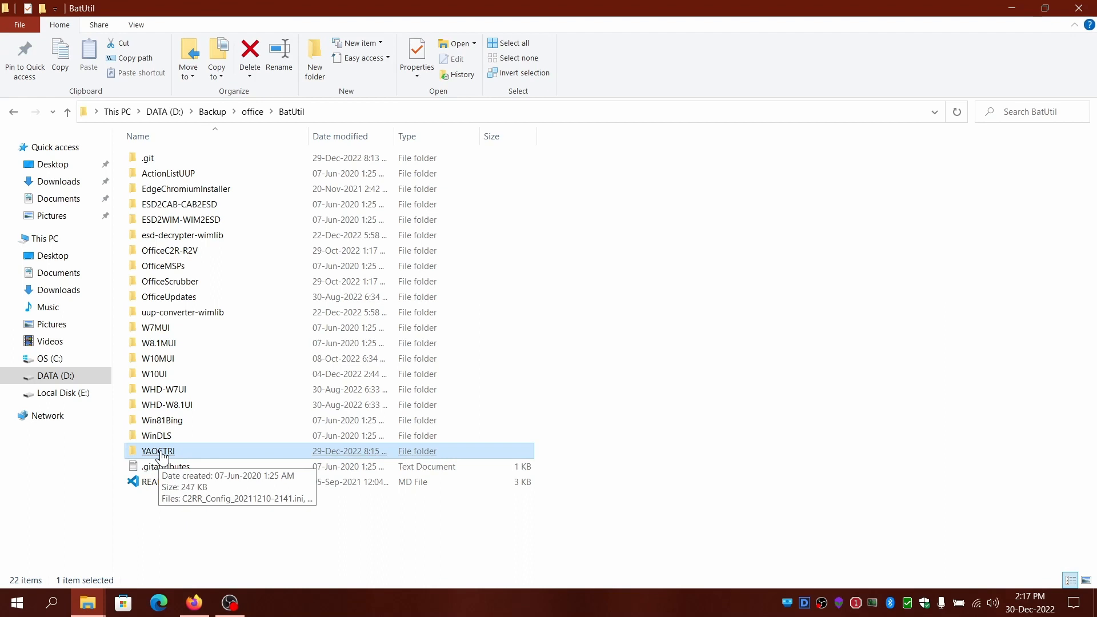
pyautogui.moveTo(820, 479)
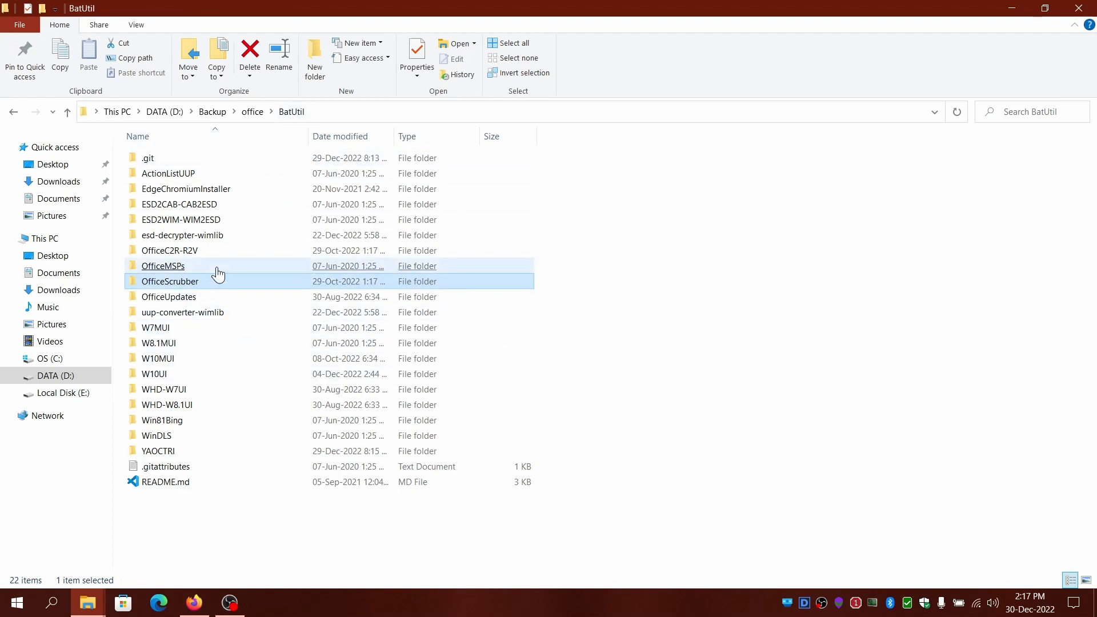
pyautogui.moveTo(187, 281)
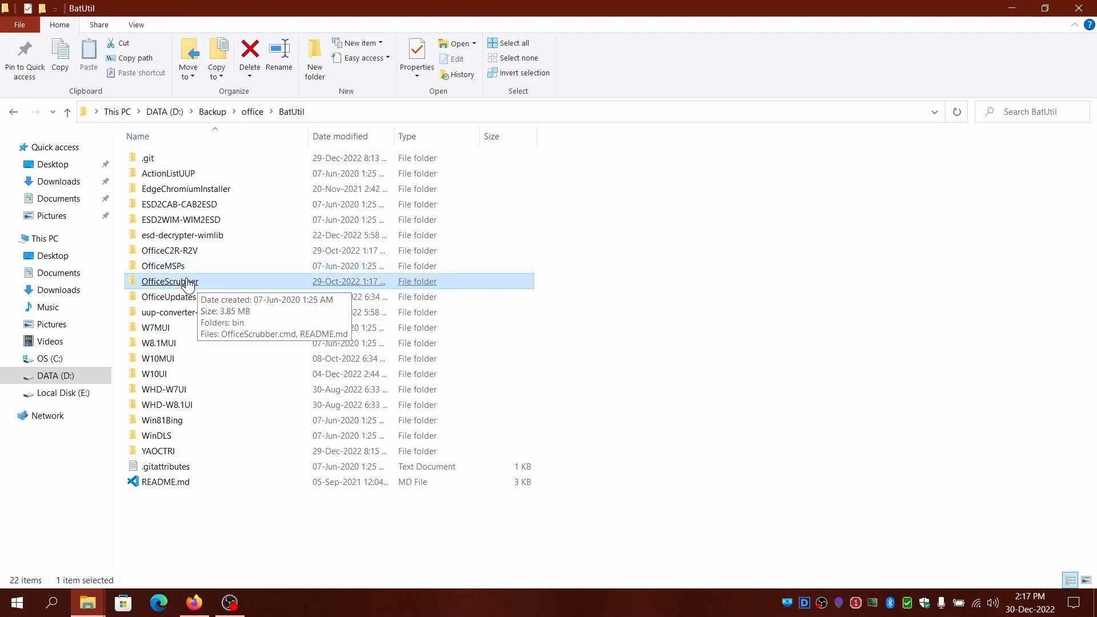
pyautogui.moveTo(790, 488)
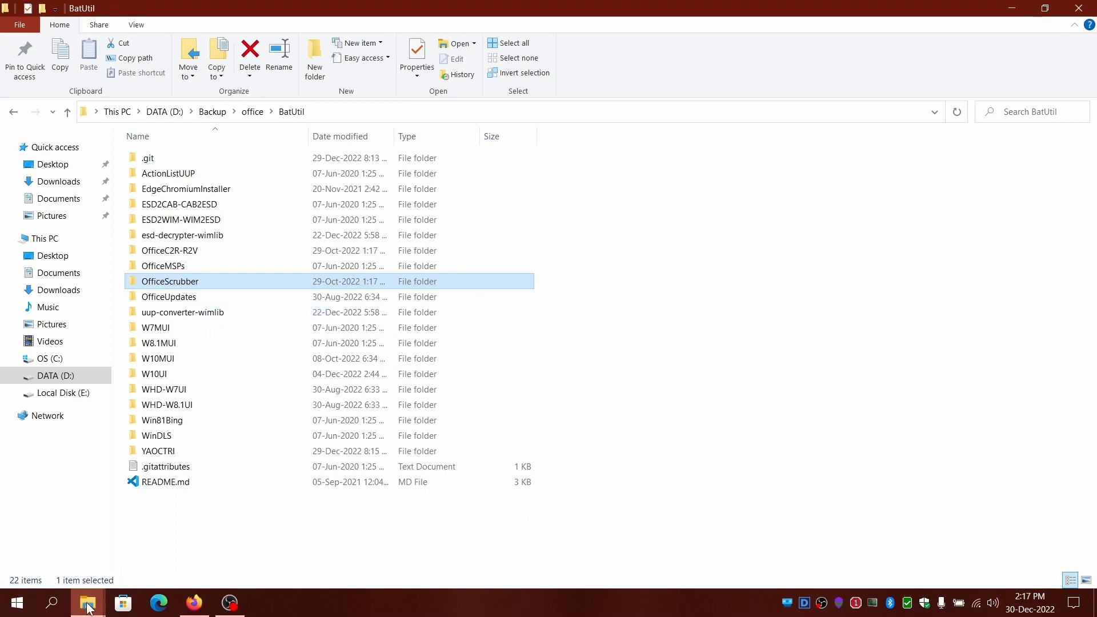
pyautogui.moveTo(851, 434)
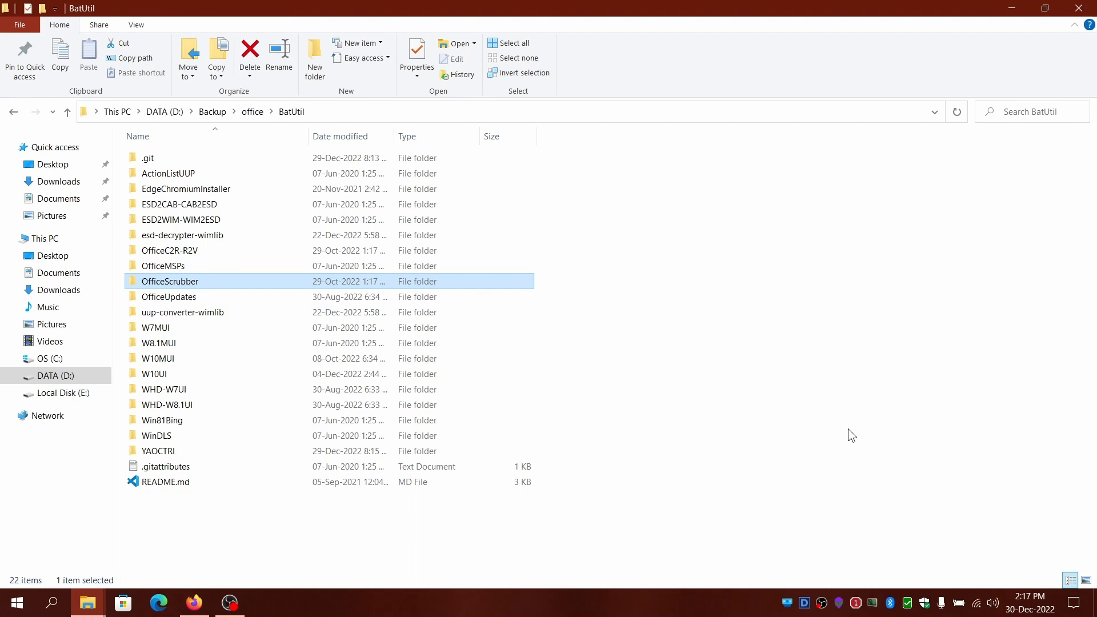
pyautogui.moveTo(172, 543)
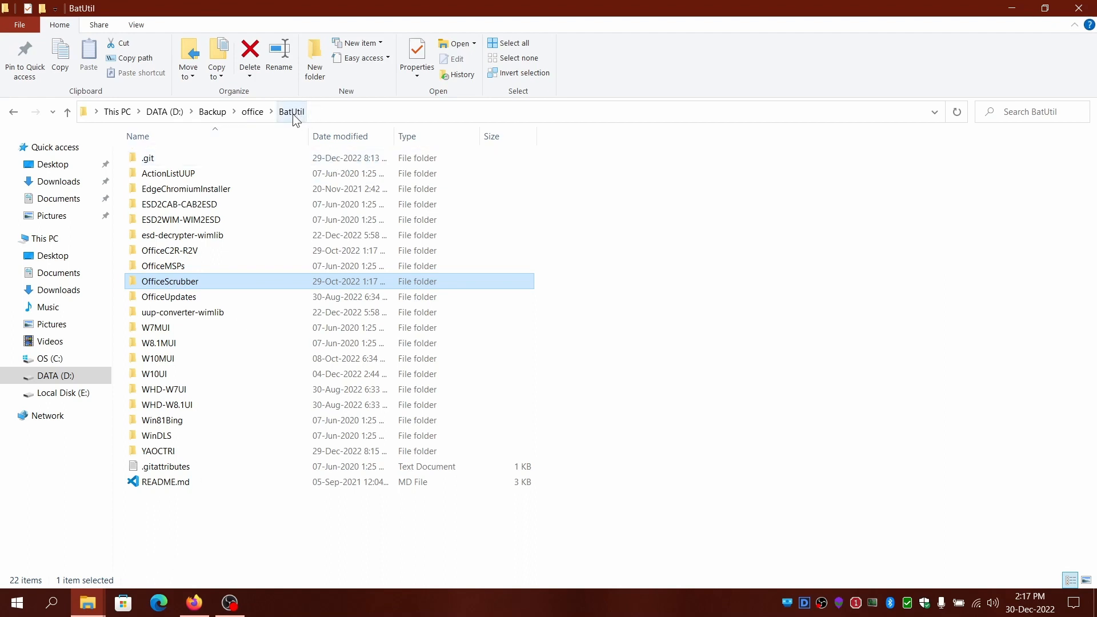
pyautogui.moveTo(407, 539)
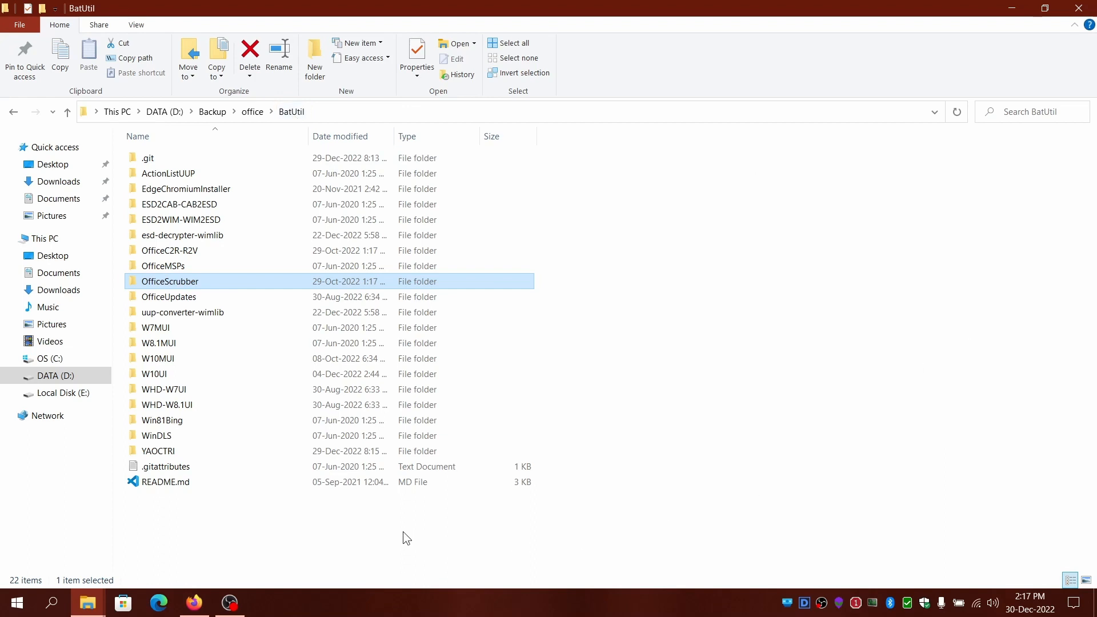
pyautogui.moveTo(870, 382)
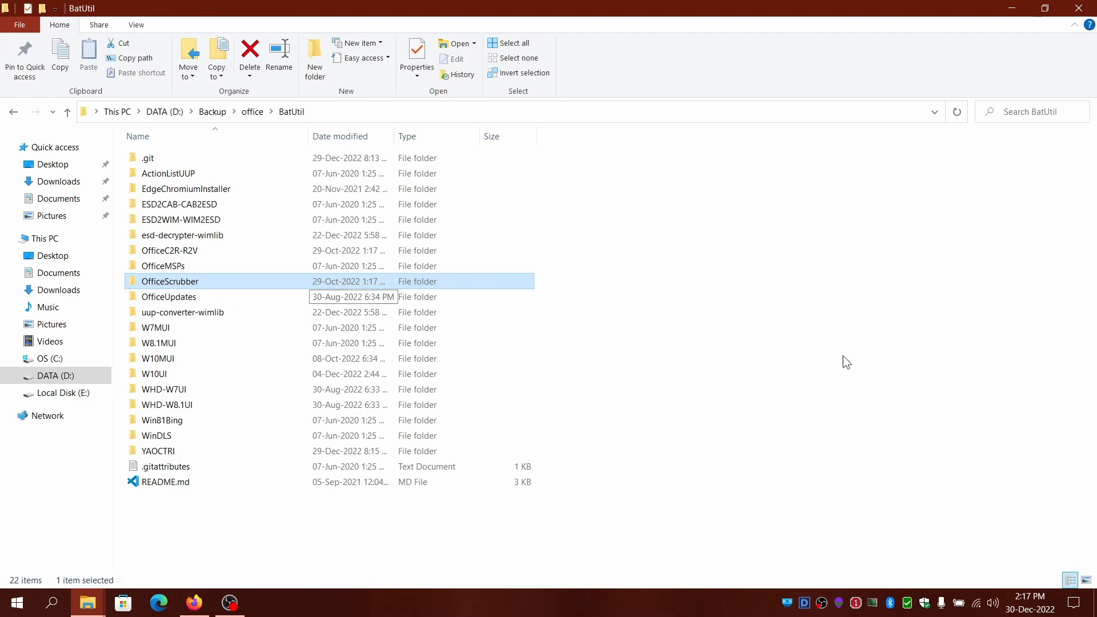
pyautogui.moveTo(215, 509)
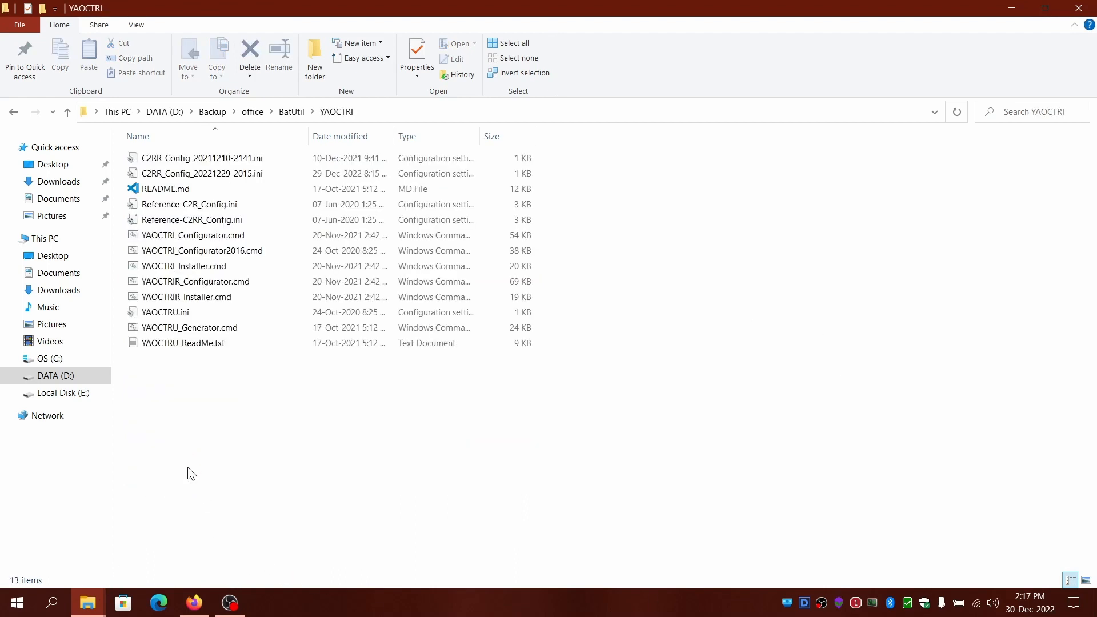
pyautogui.moveTo(222, 469)
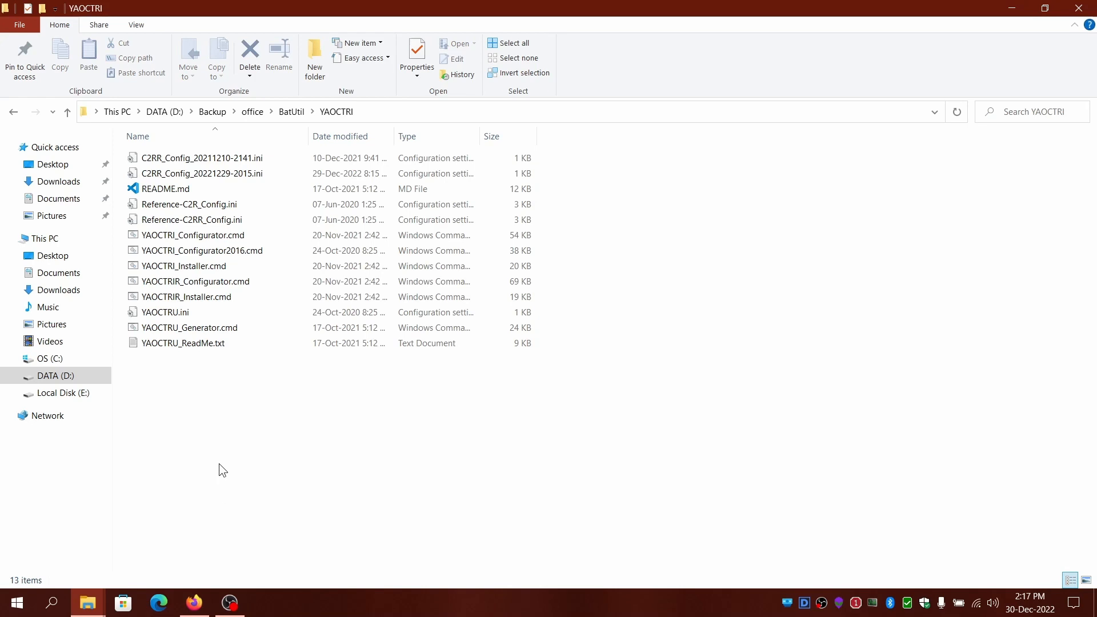
# Step: Select Reference-C2R_Config.ini among the YAOCTRI scripts listed in the folder
pyautogui.click(192, 235)
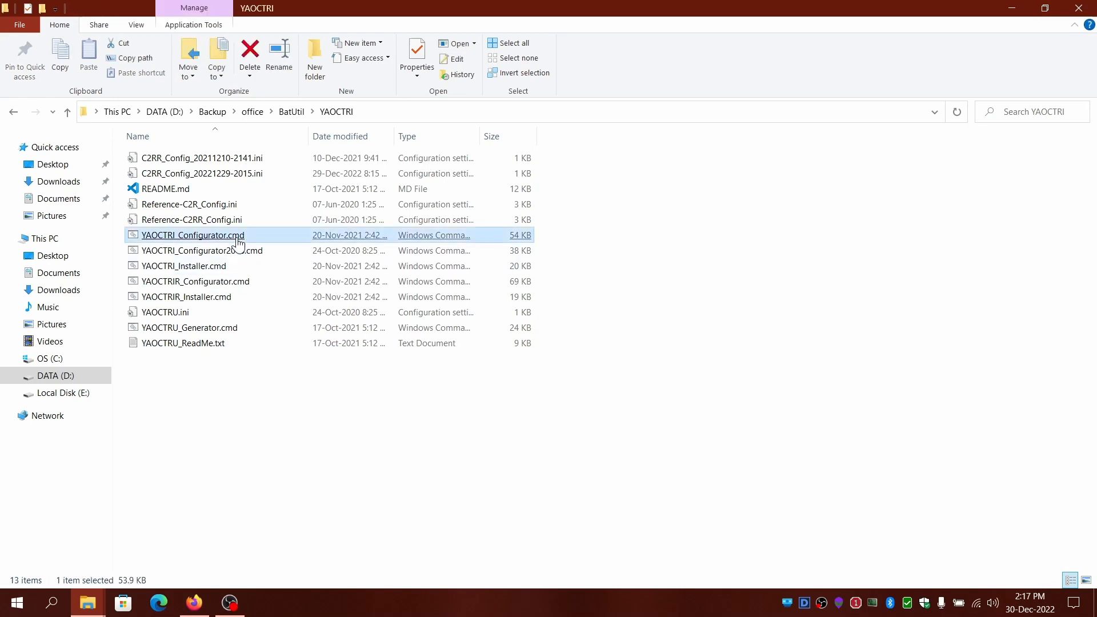
pyautogui.click(188, 203)
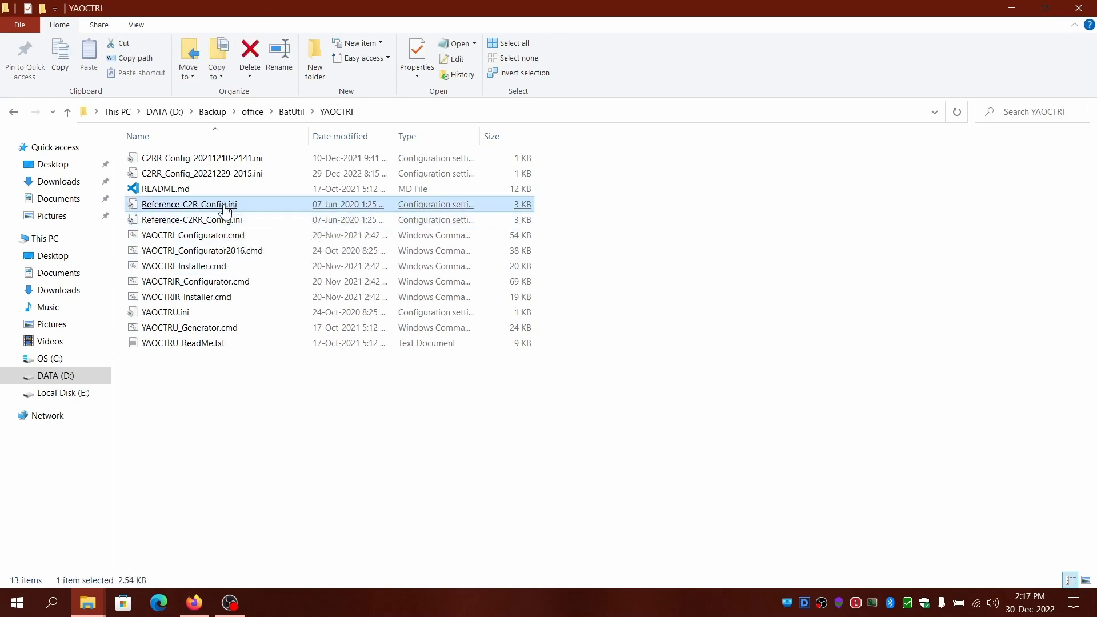
pyautogui.click(190, 219)
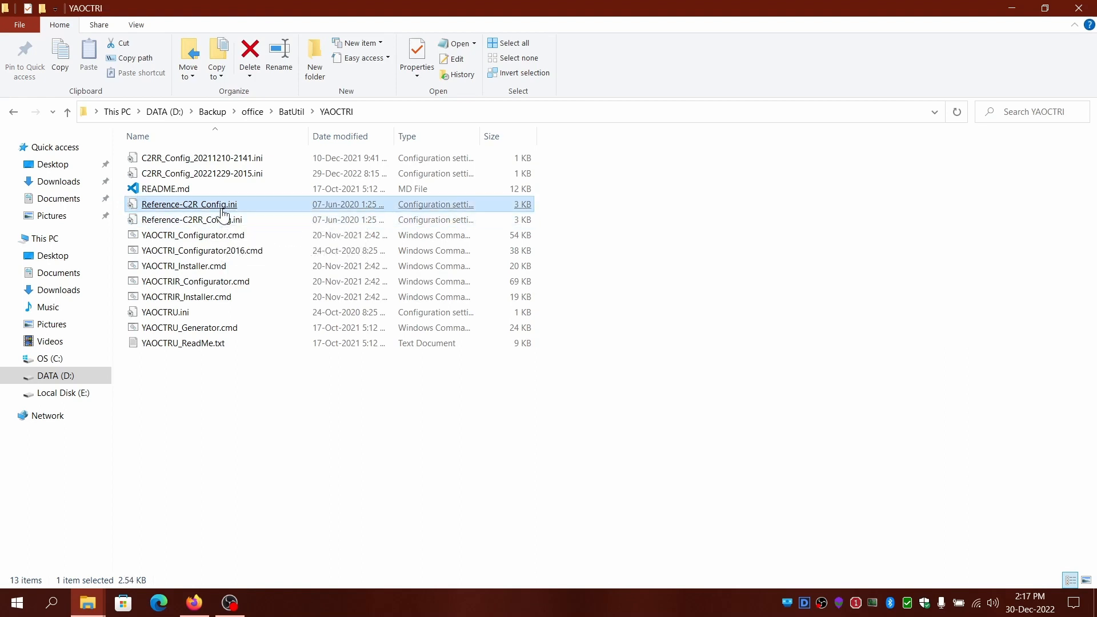
pyautogui.doubleClick(188, 204)
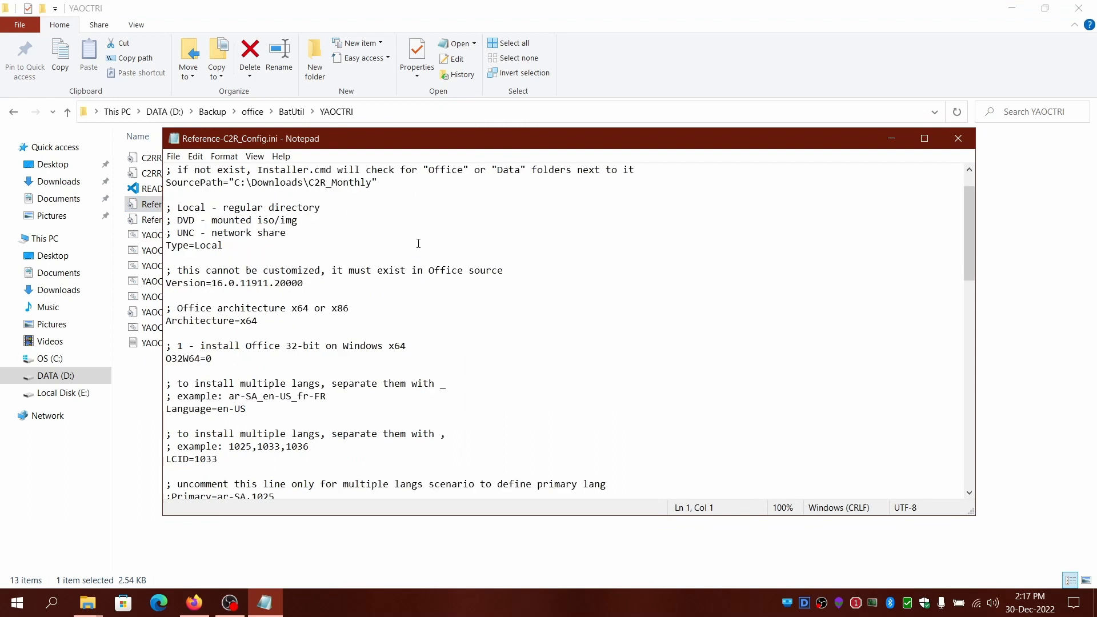
pyautogui.moveTo(301, 275)
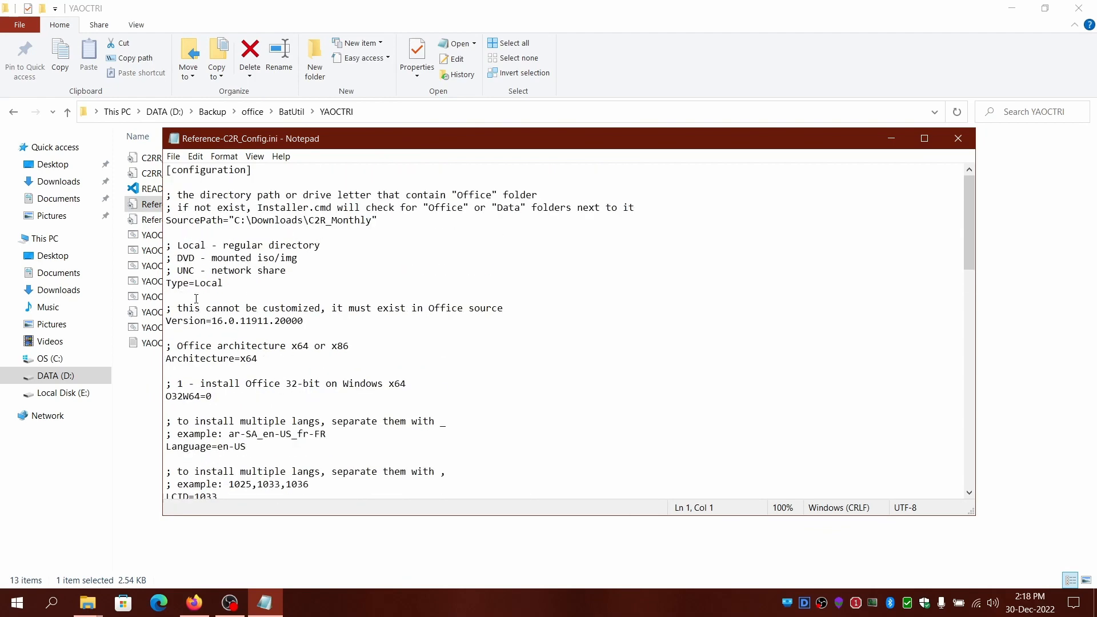
pyautogui.moveTo(195, 320); pyautogui.dragTo(256, 320)
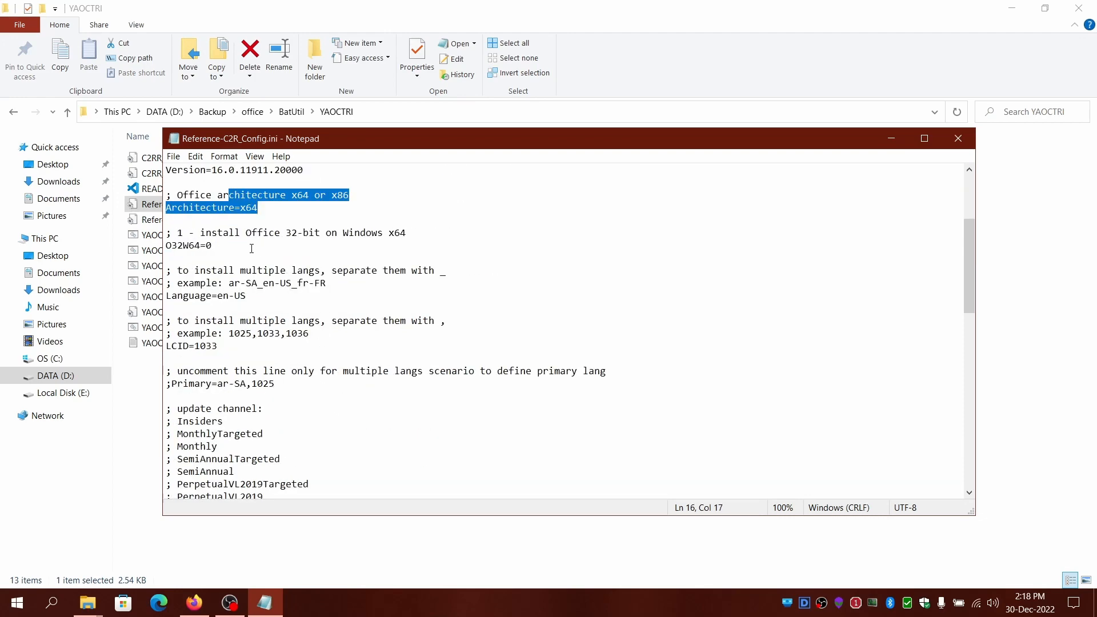
pyautogui.click(313, 320)
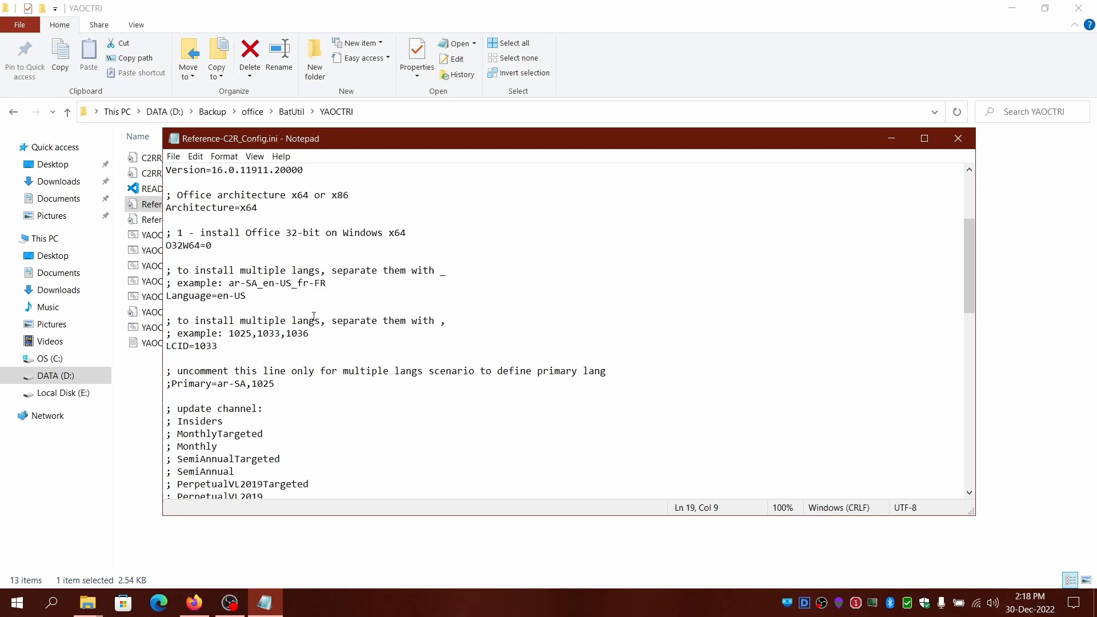
pyautogui.tripleClick(189, 246)
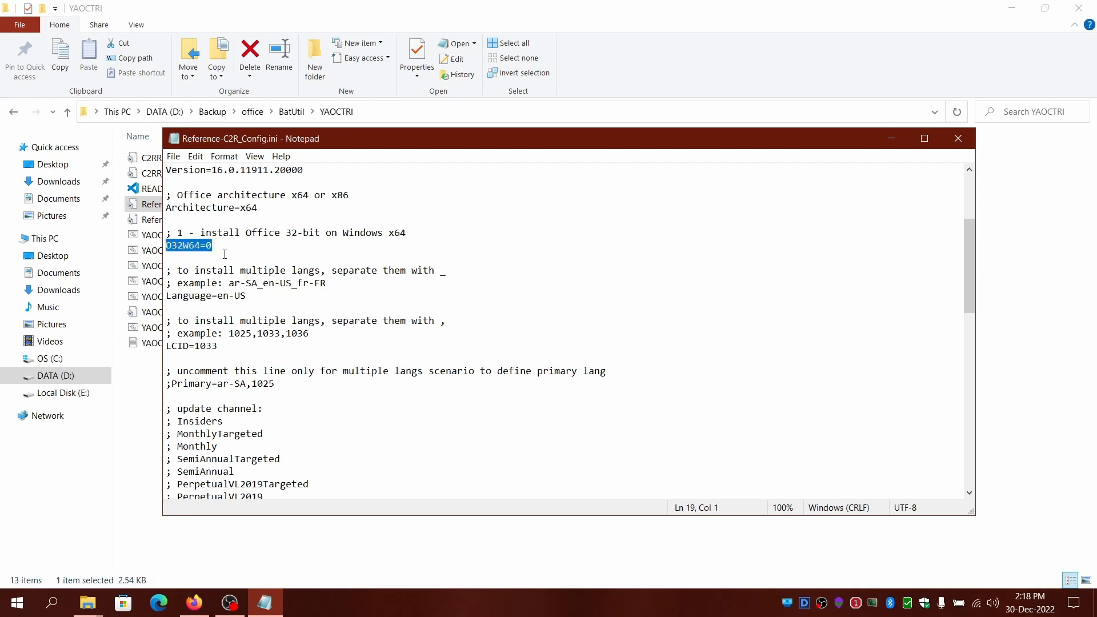
pyautogui.click(212, 246)
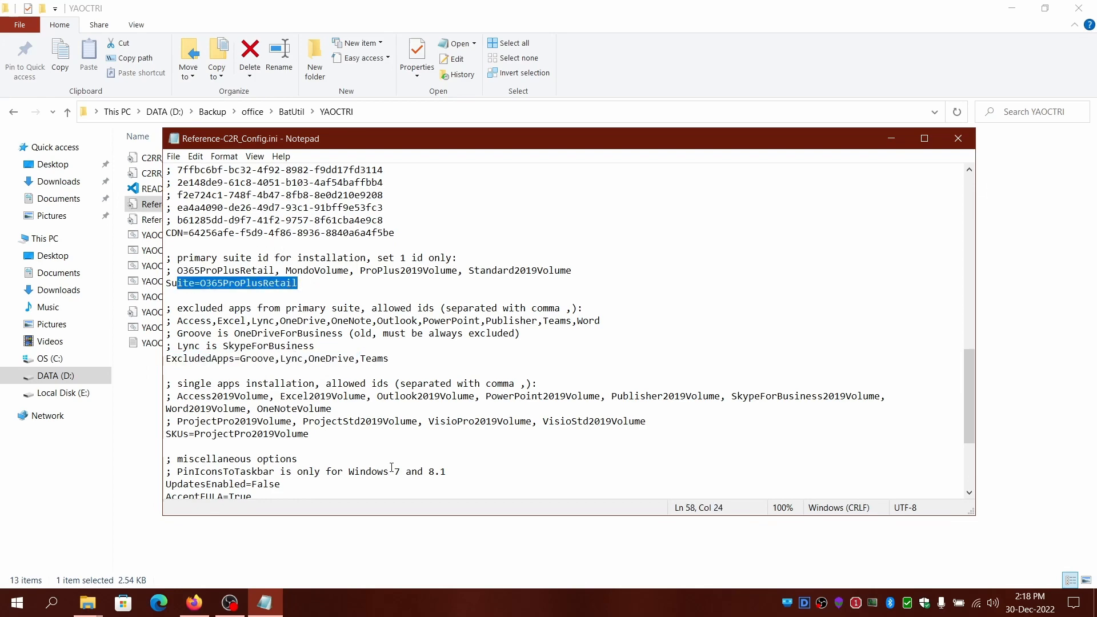
pyautogui.scroll(-3)
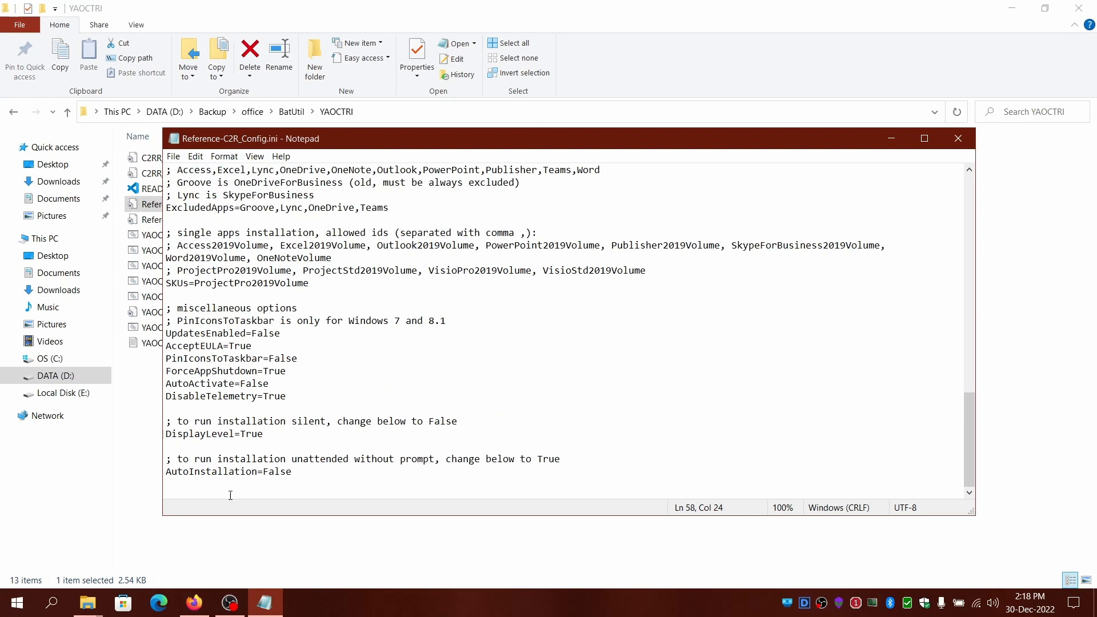
pyautogui.moveTo(221, 398)
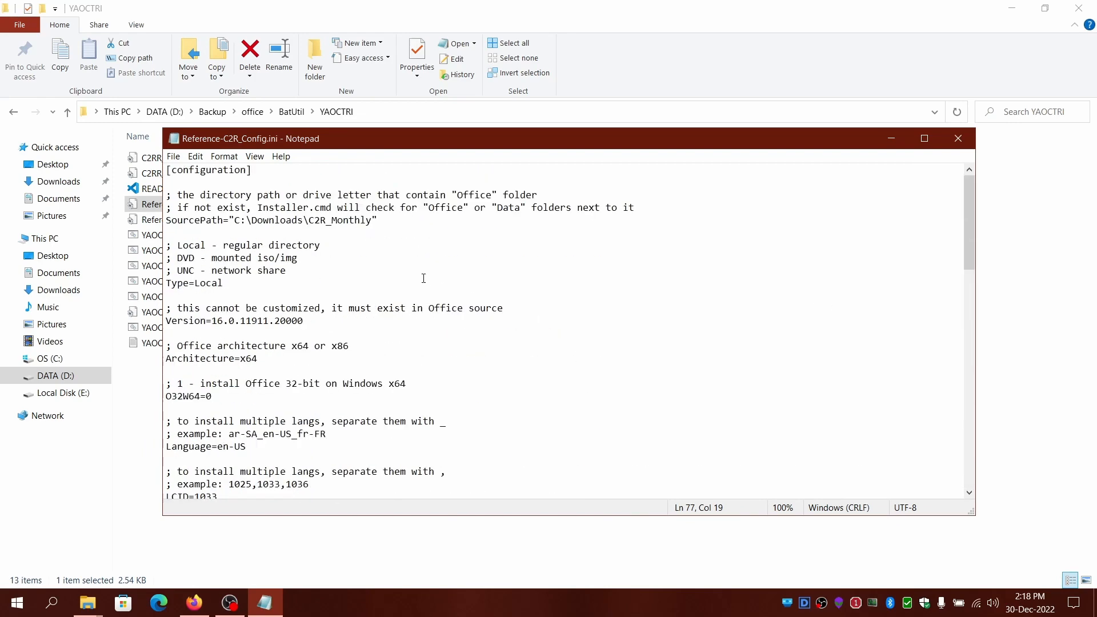
pyautogui.click(958, 138)
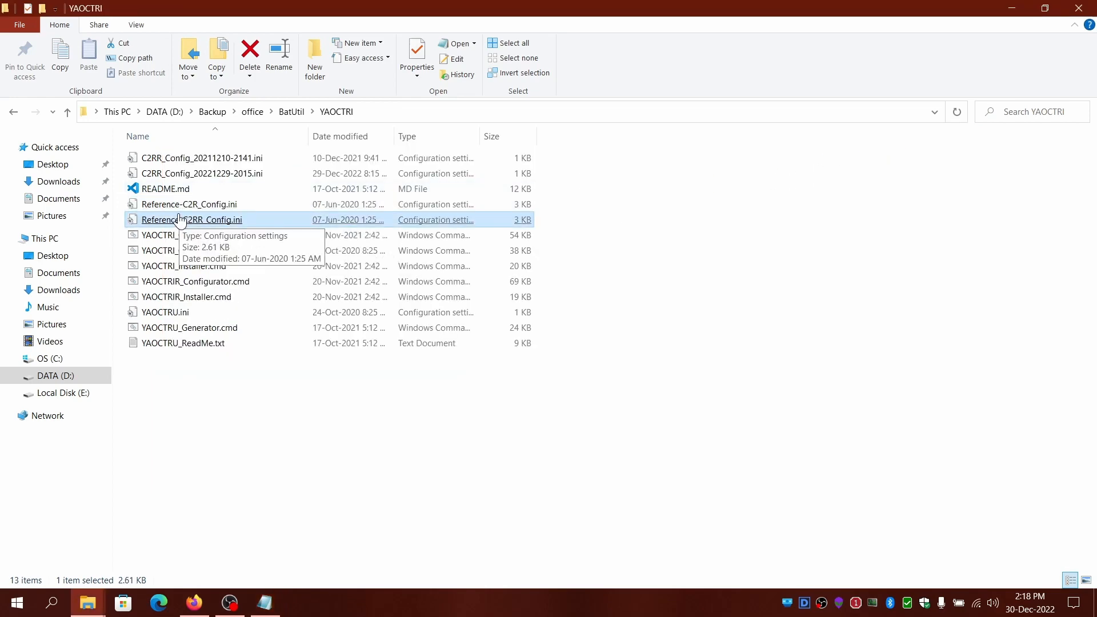
pyautogui.doubleClick(192, 219)
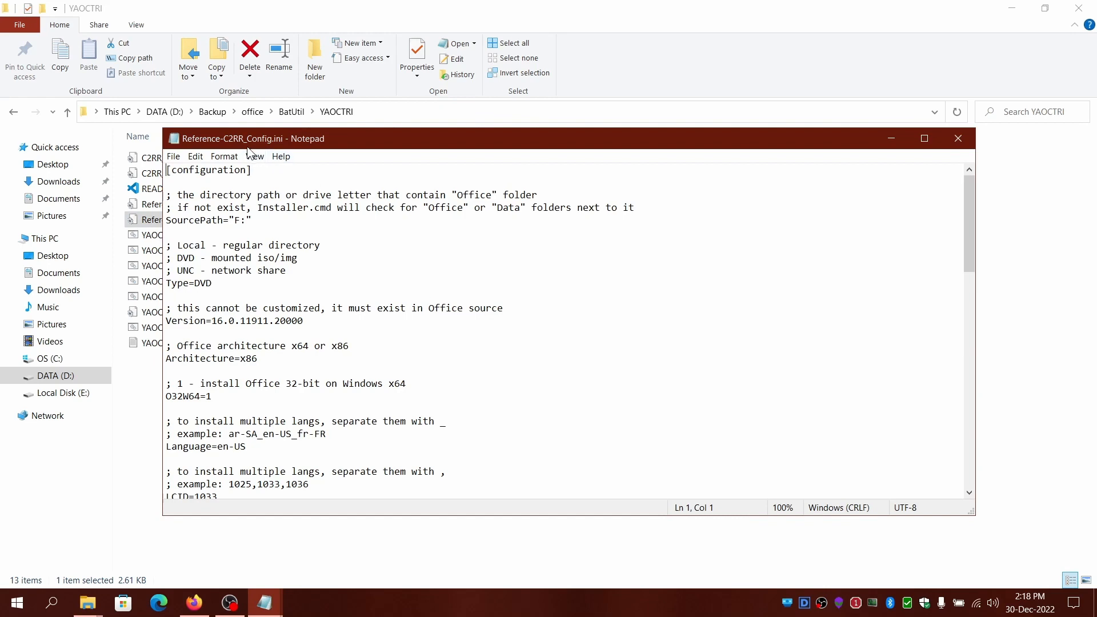
pyautogui.moveTo(252, 147)
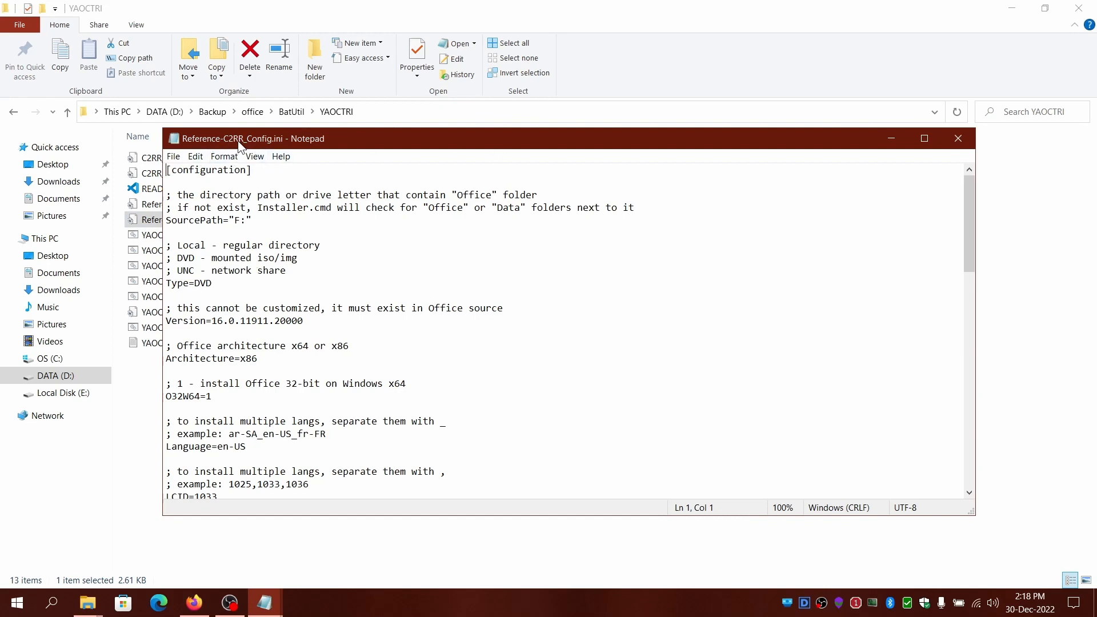
pyautogui.scroll(-3)
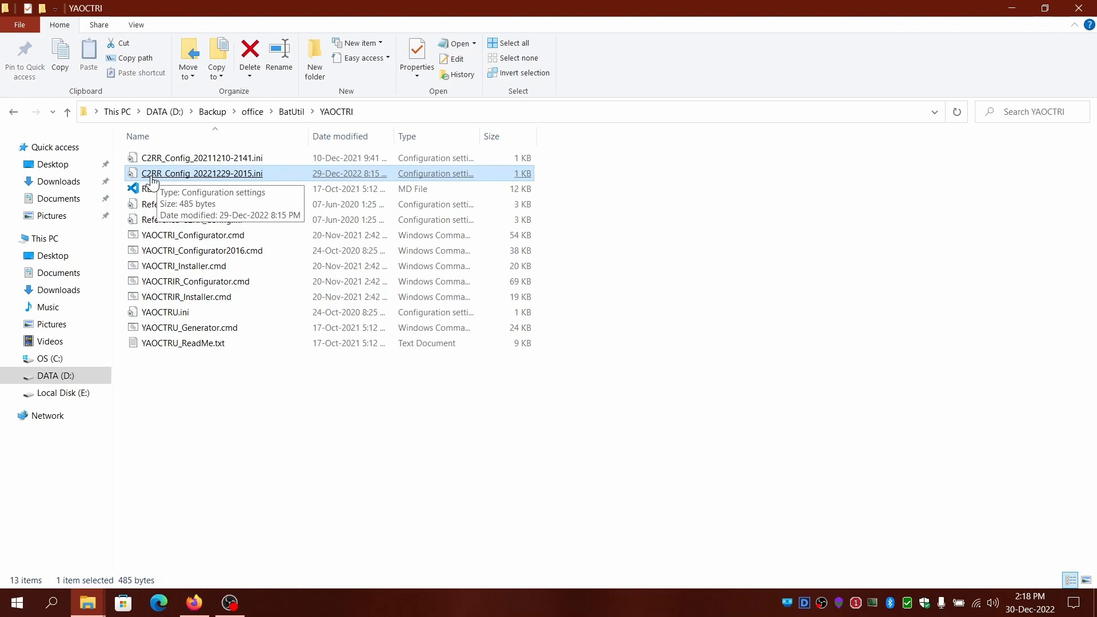
pyautogui.moveTo(220, 176)
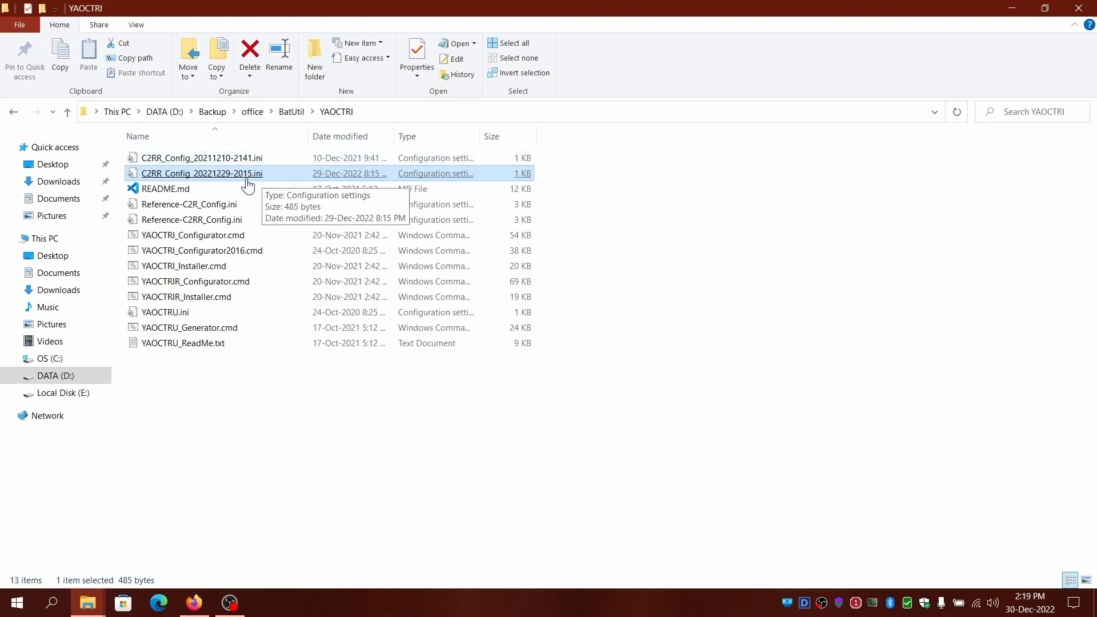
pyautogui.moveTo(321, 584)
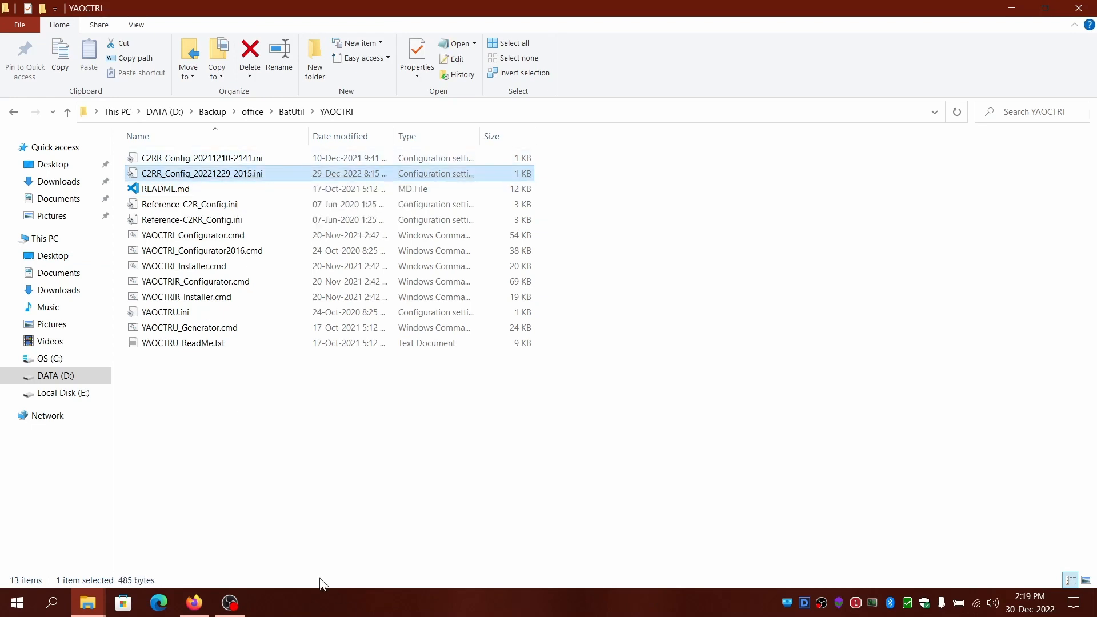
pyautogui.moveTo(154, 468)
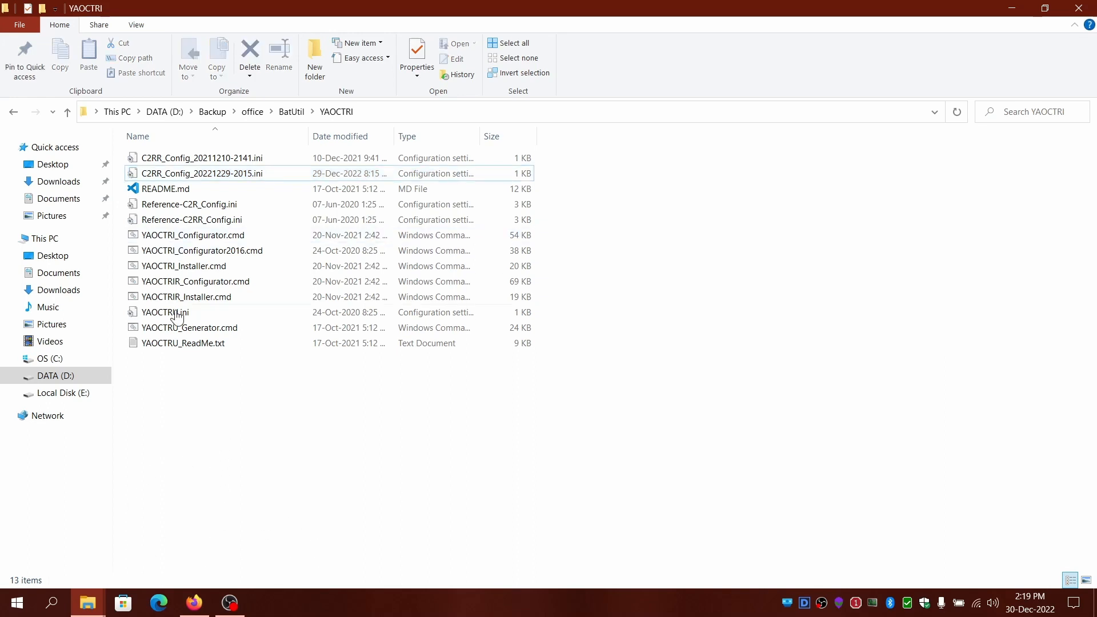
# Step: Run YAOCTRIR_Configurator.cmd as administrator from its context menu
pyautogui.click(193, 235)
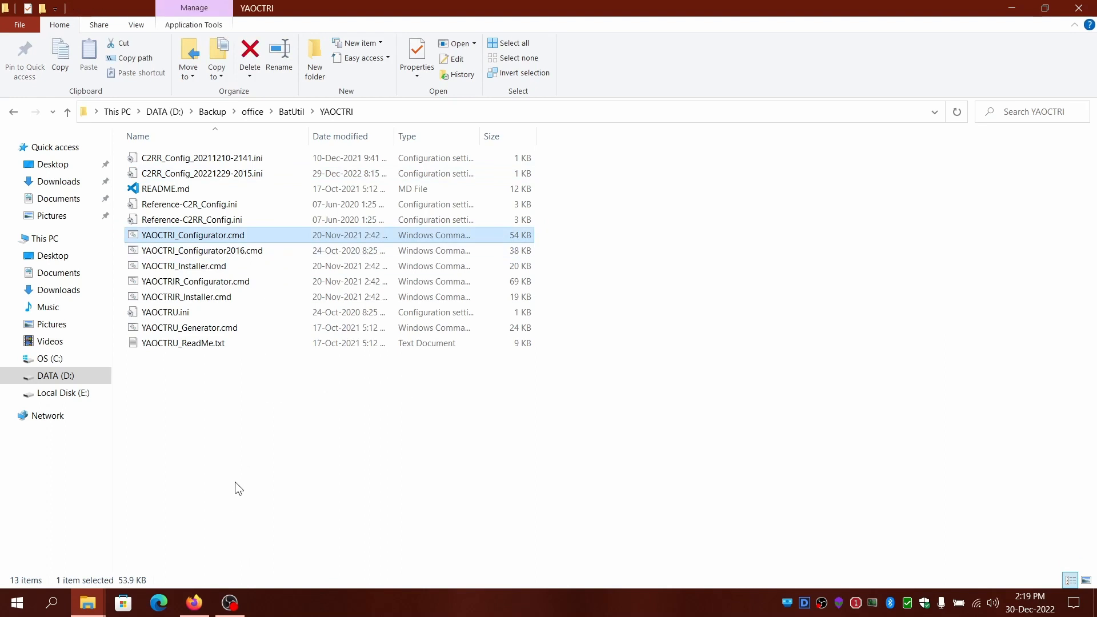
pyautogui.moveTo(234, 478)
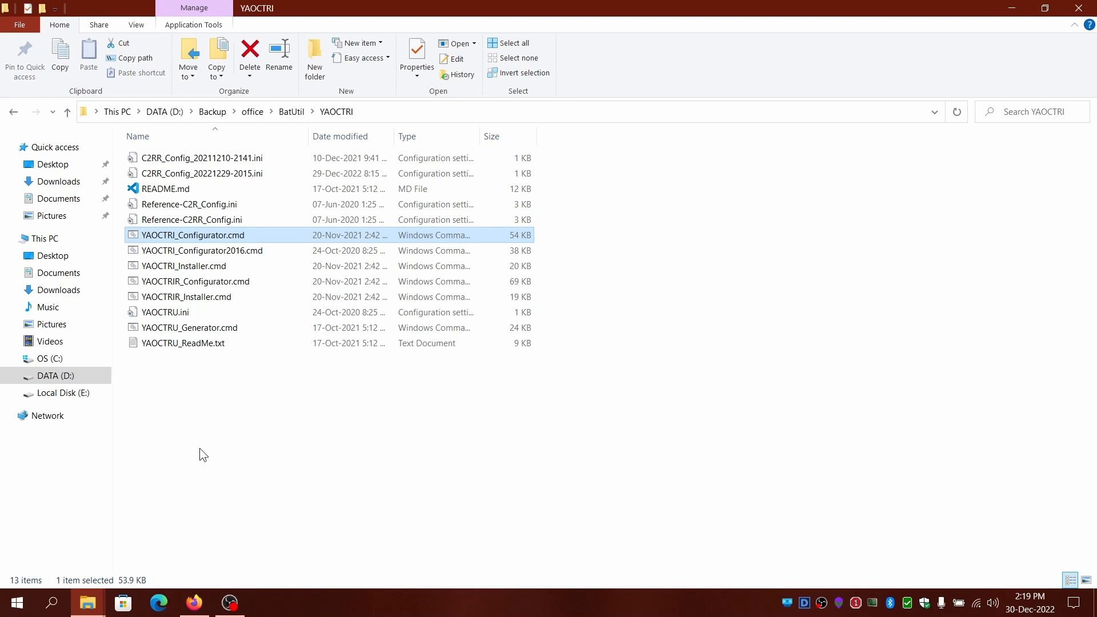
pyautogui.click(195, 281)
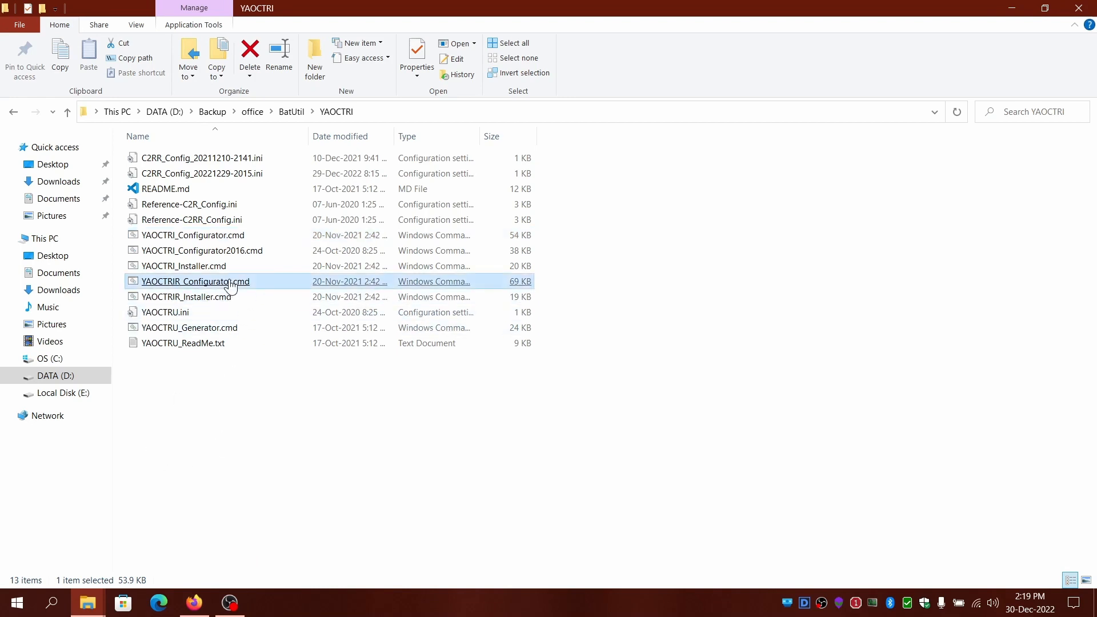
pyautogui.moveTo(168, 289)
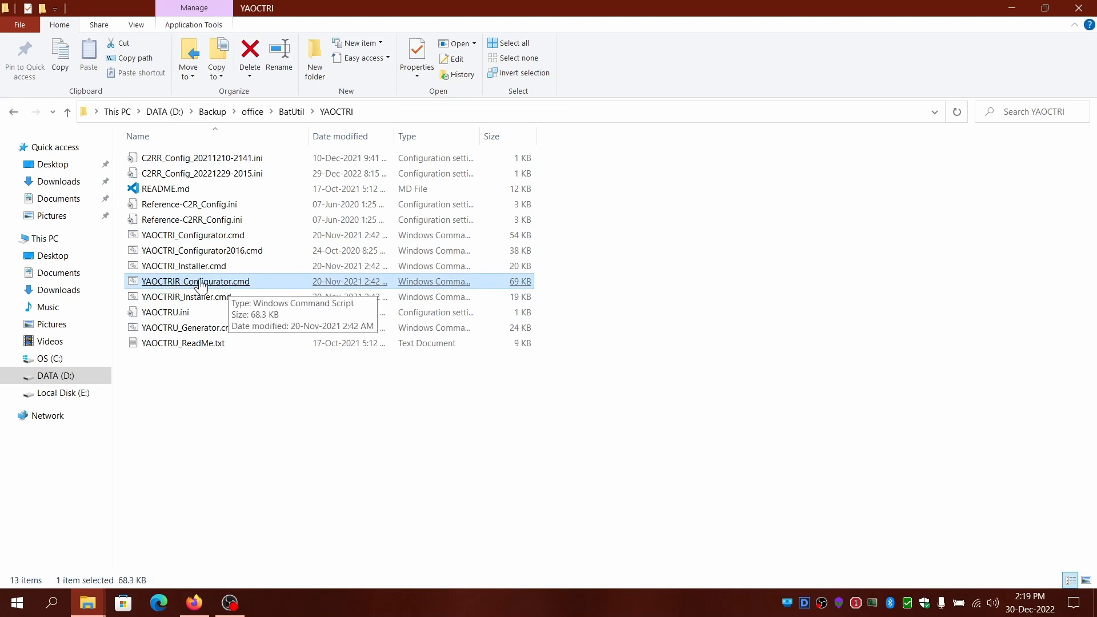
pyautogui.rightClick(194, 281)
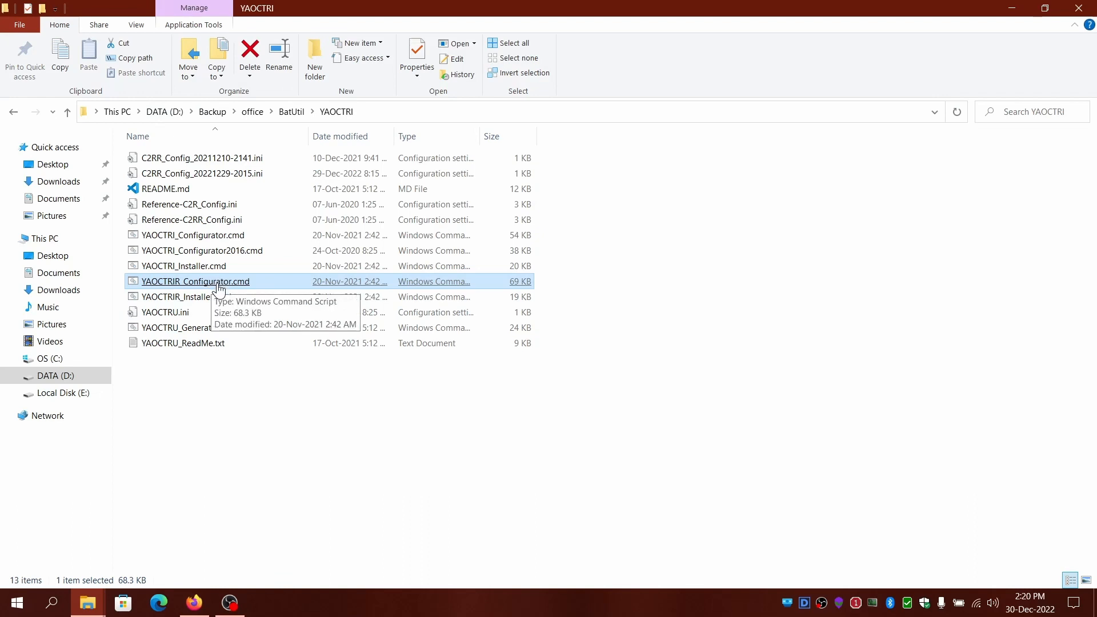
pyautogui.rightClick(194, 282)
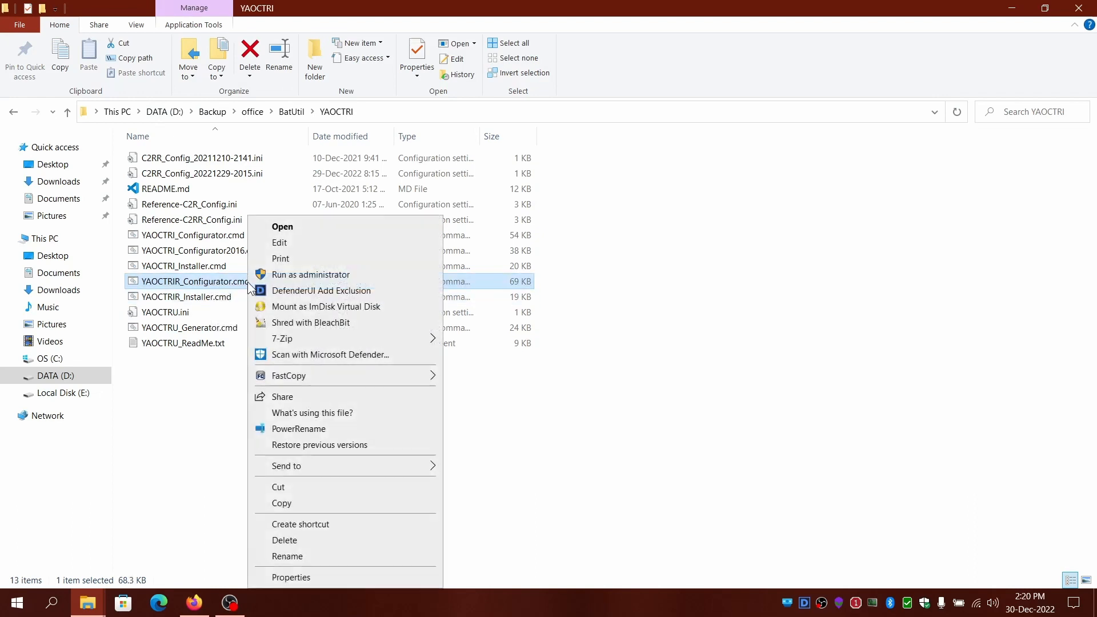
pyautogui.click(461, 412)
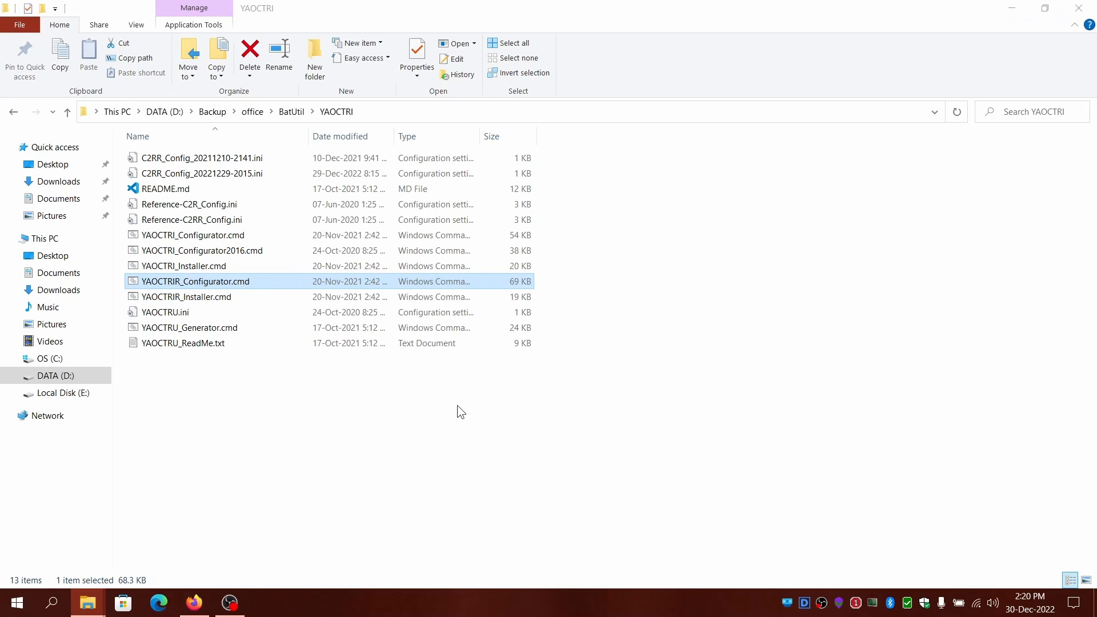
# Step: Submit the ...\Office subfolder as source, get it rejected as invalid, and go back up one folder
pyautogui.doubleClick(195, 282)
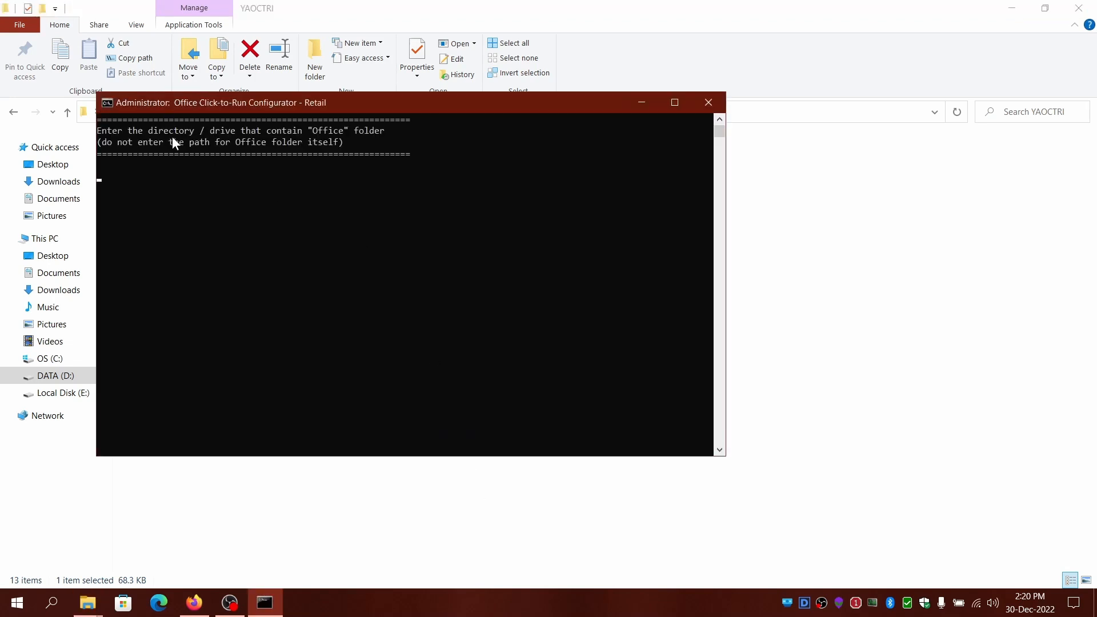
pyautogui.moveTo(87, 602)
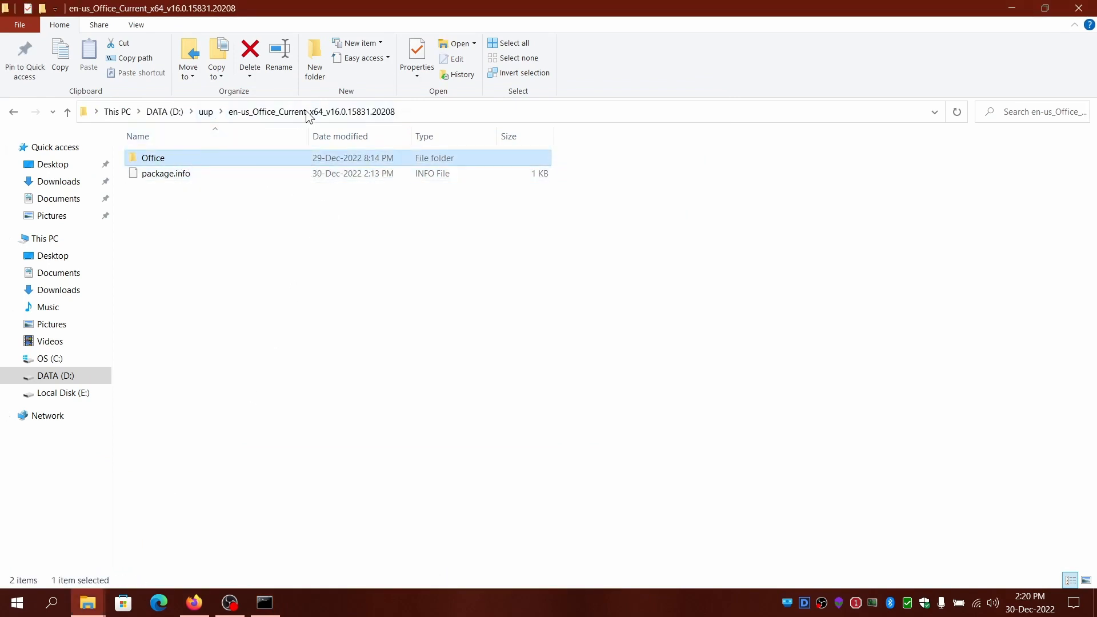
pyautogui.click(206, 111)
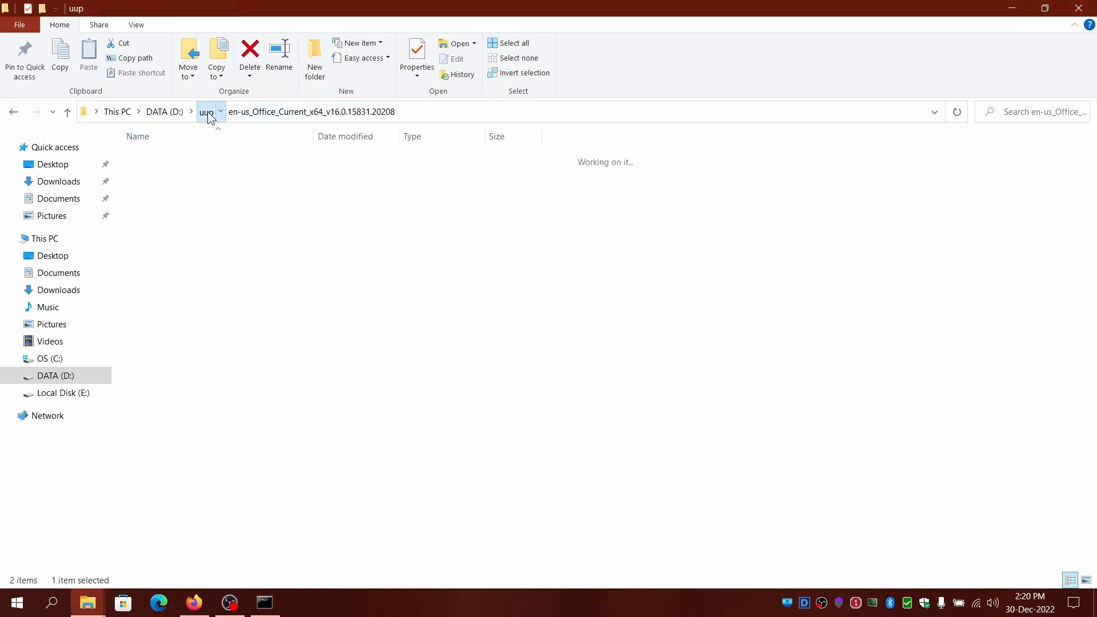
pyautogui.click(205, 111)
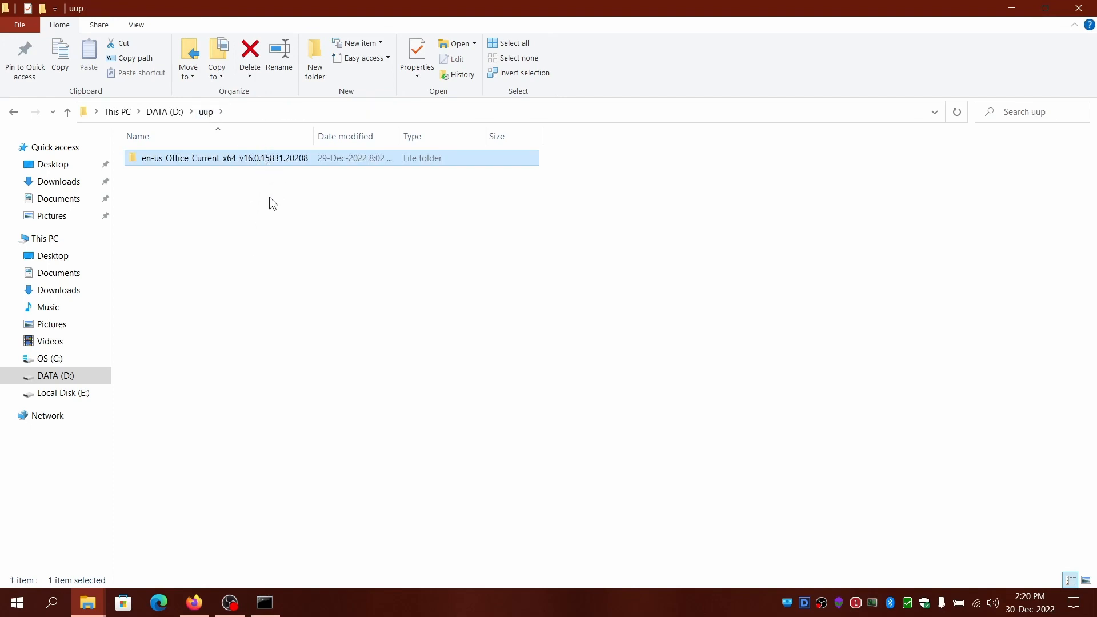
pyautogui.rightClick(224, 158)
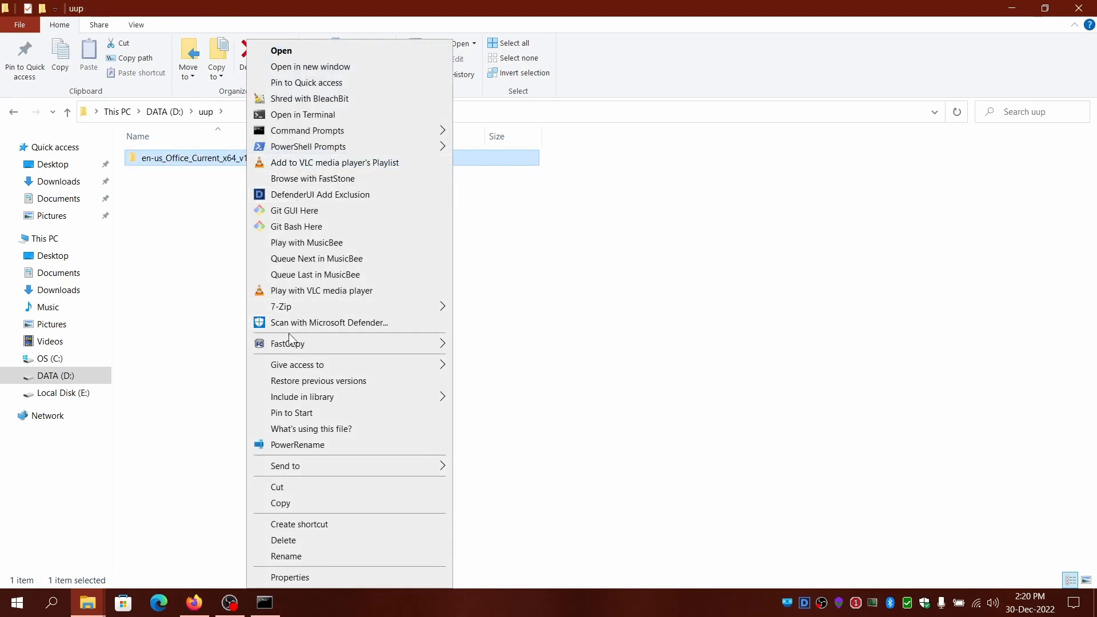
pyautogui.moveTo(419, 401)
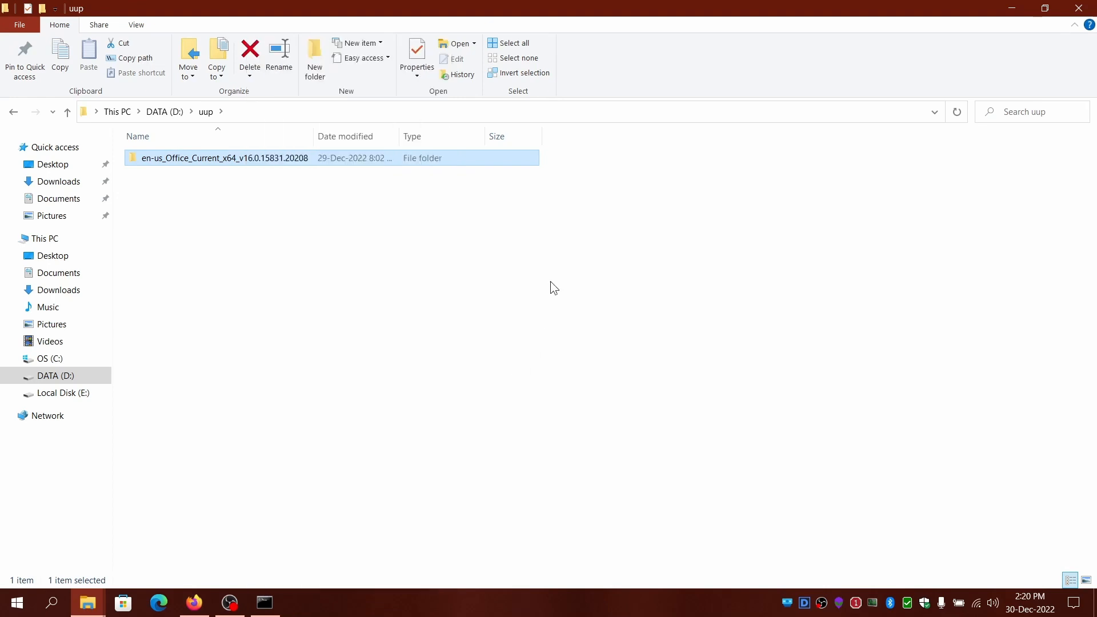
pyautogui.doubleClick(224, 158)
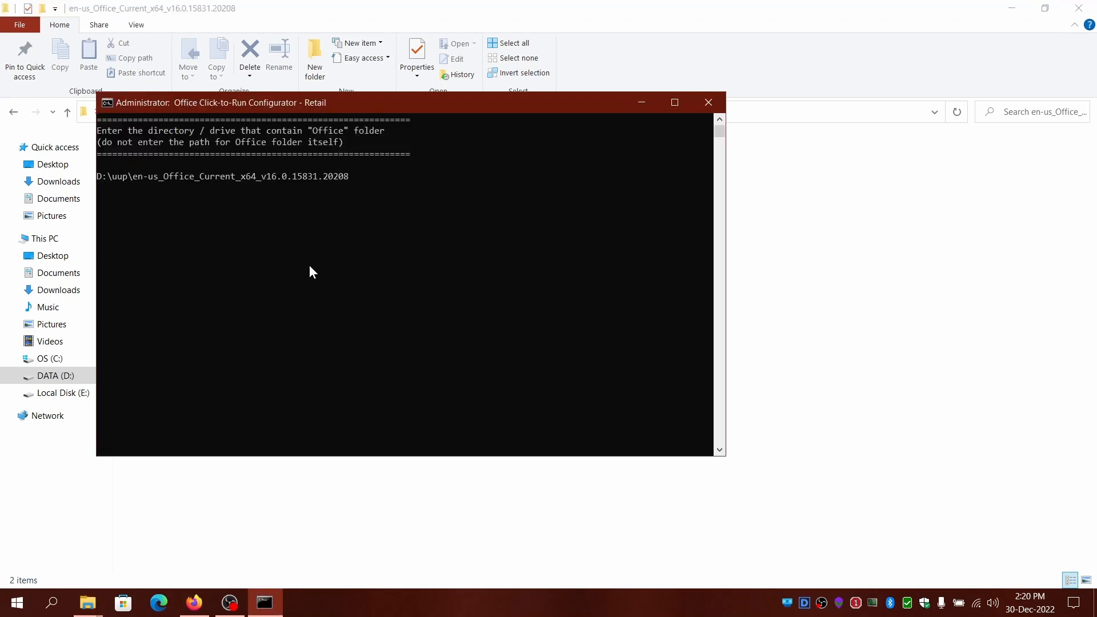
pyautogui.moveTo(362, 273)
pyautogui.write('\\Office')
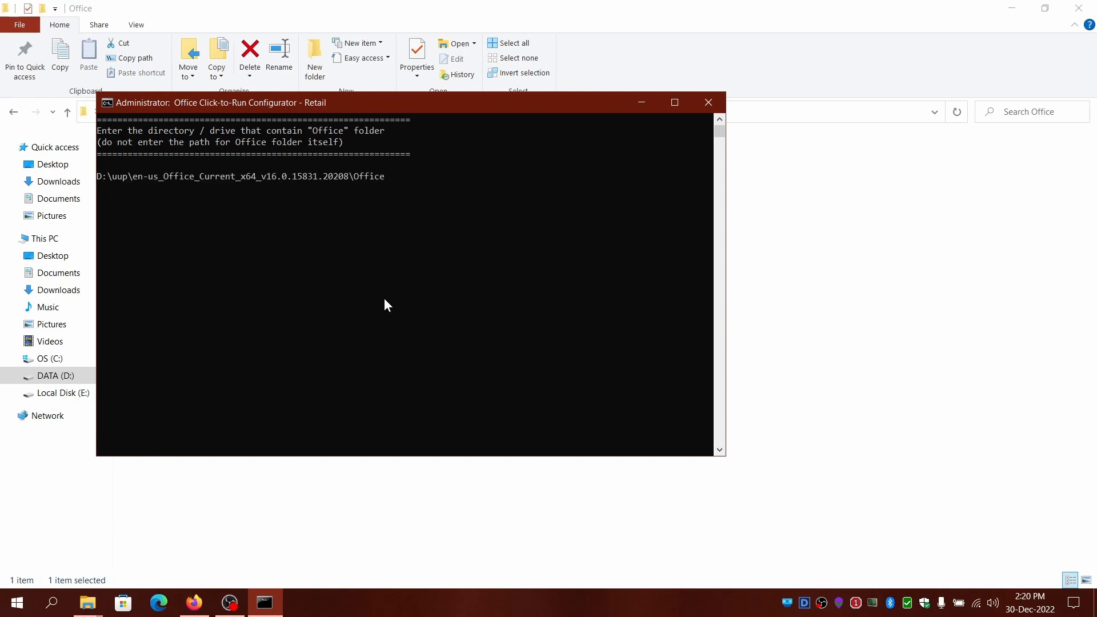
pyautogui.press('enter')
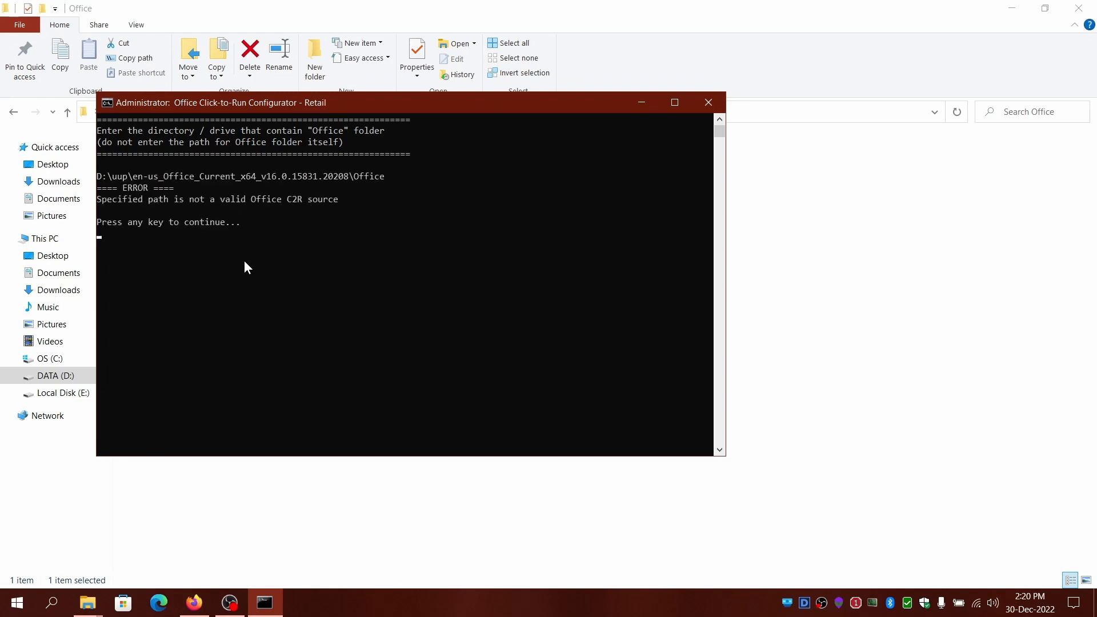
pyautogui.press('enter')
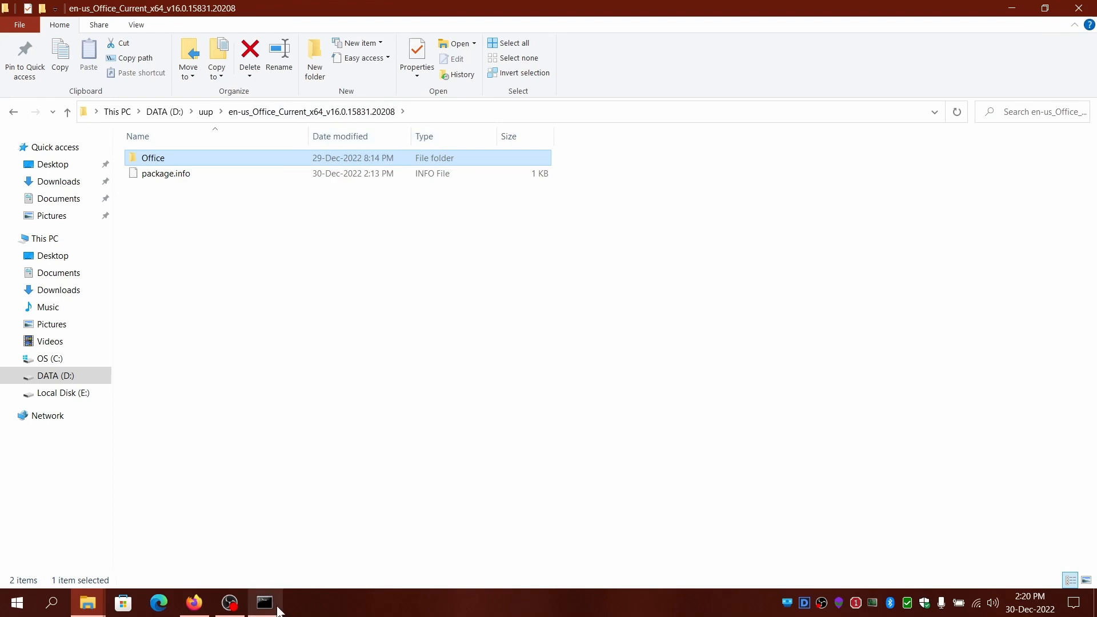
# Step: Bring the configurator console back to the front to continue with the accepted source
pyautogui.click(264, 602)
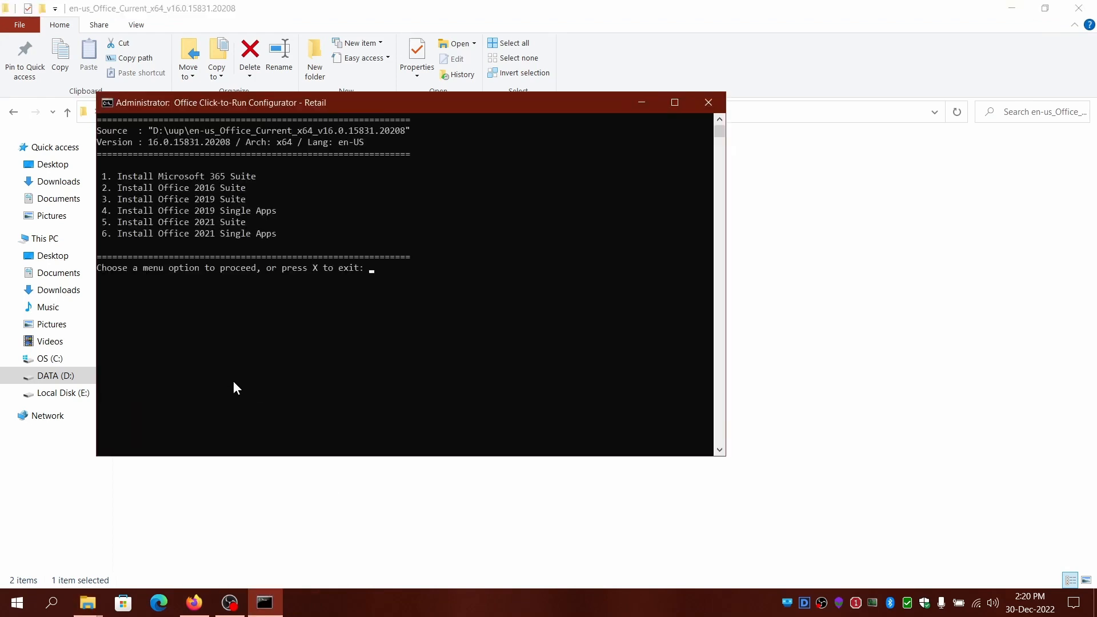
pyautogui.moveTo(135, 142)
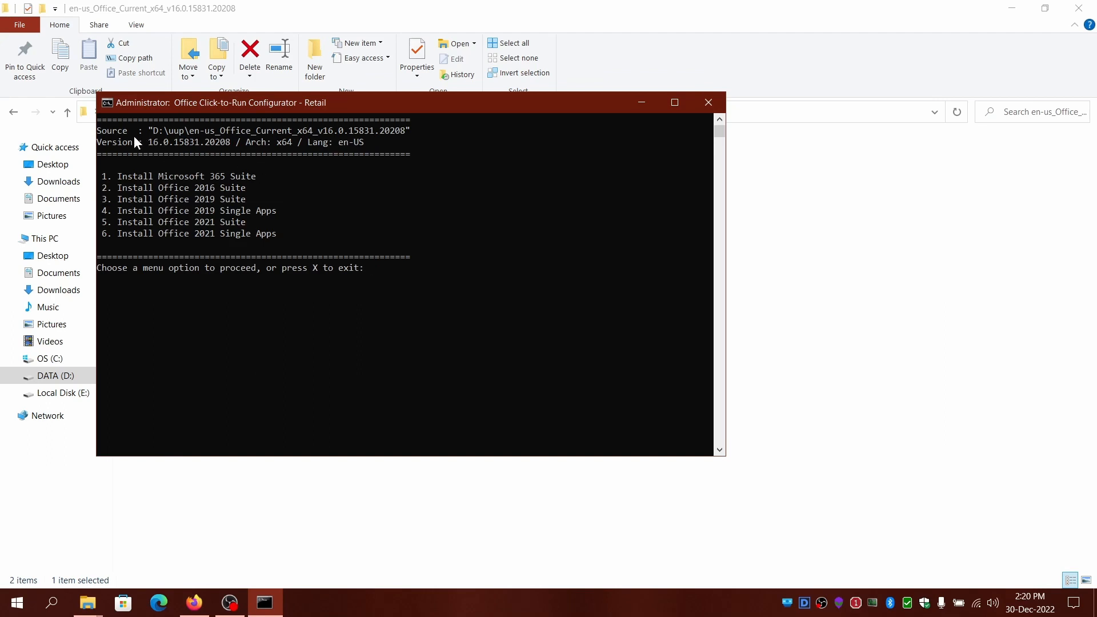
pyautogui.moveTo(117, 152)
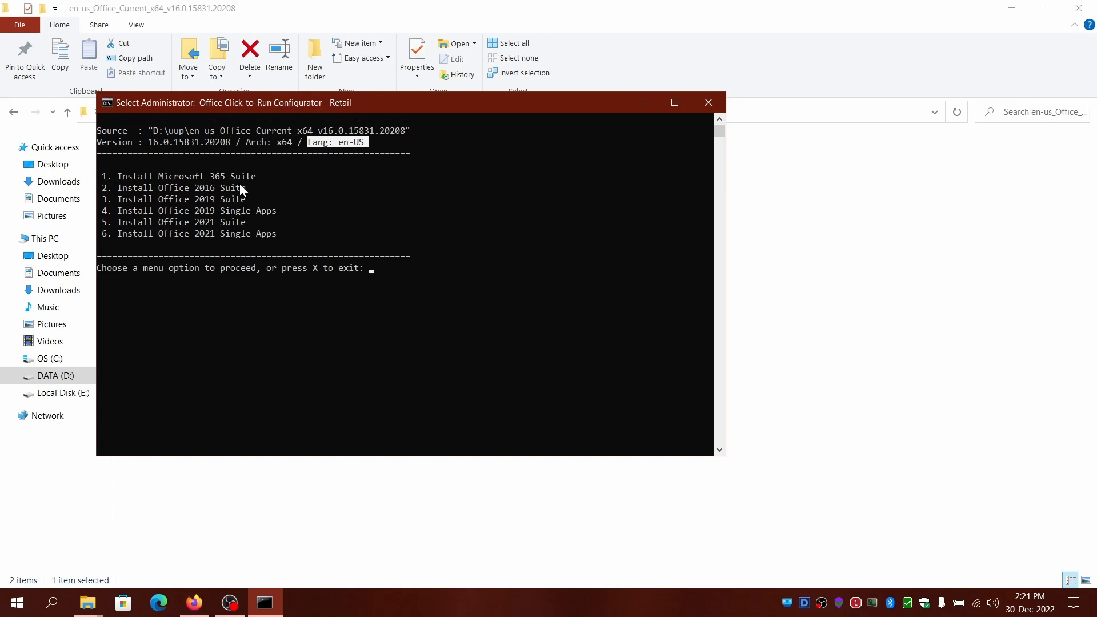
pyautogui.moveTo(260, 239)
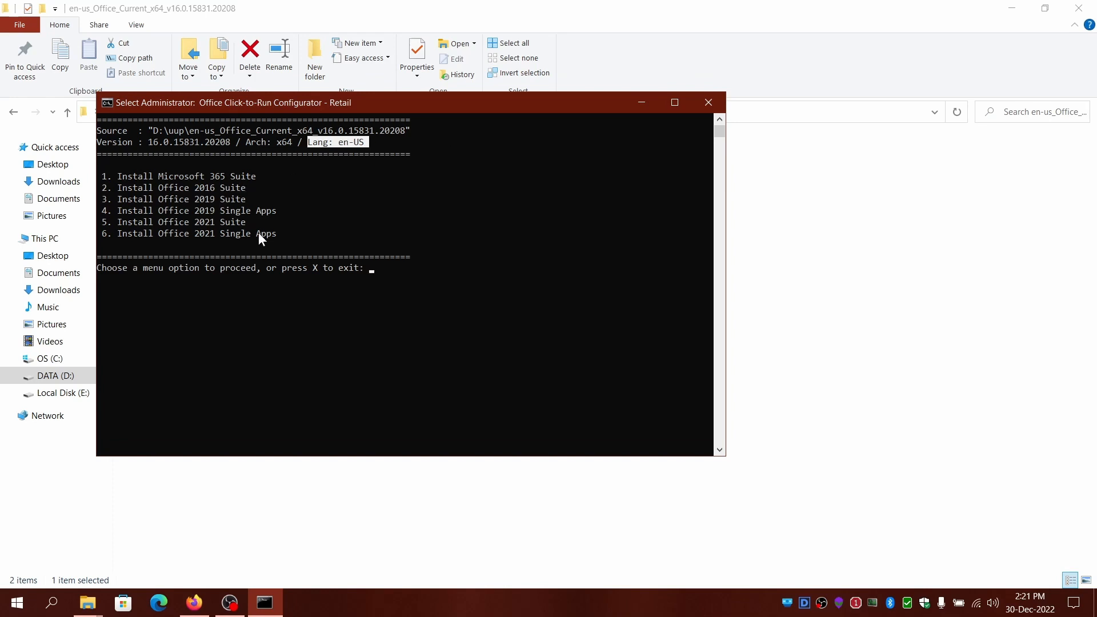
pyautogui.moveTo(305, 265)
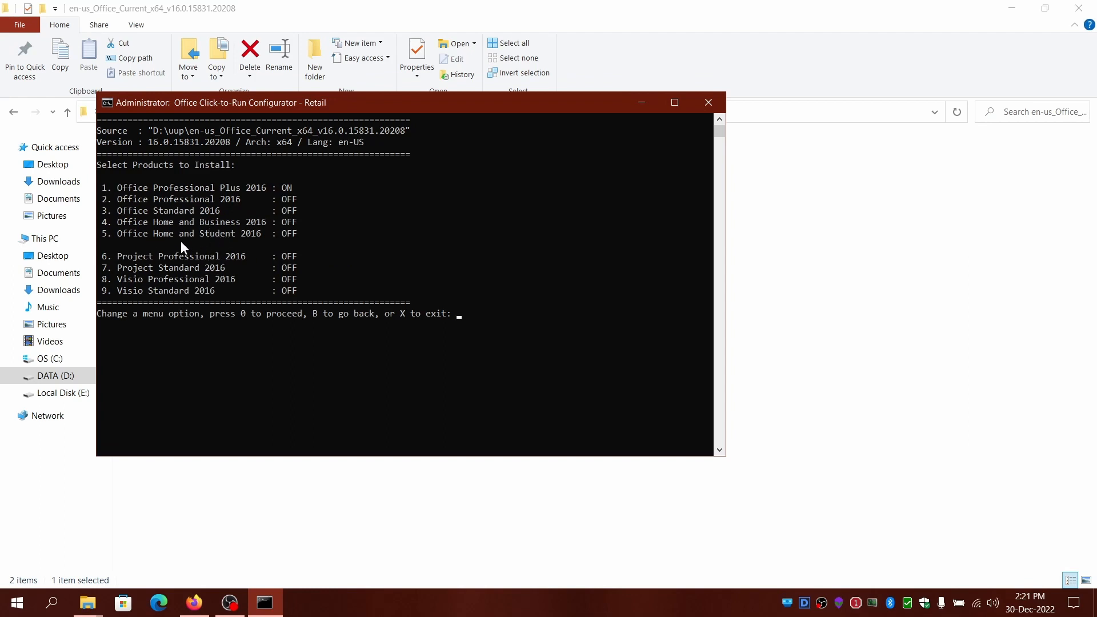
# Step: Toggle the product list so only Office Home and Student 2016 is switched on
pyautogui.write('5')
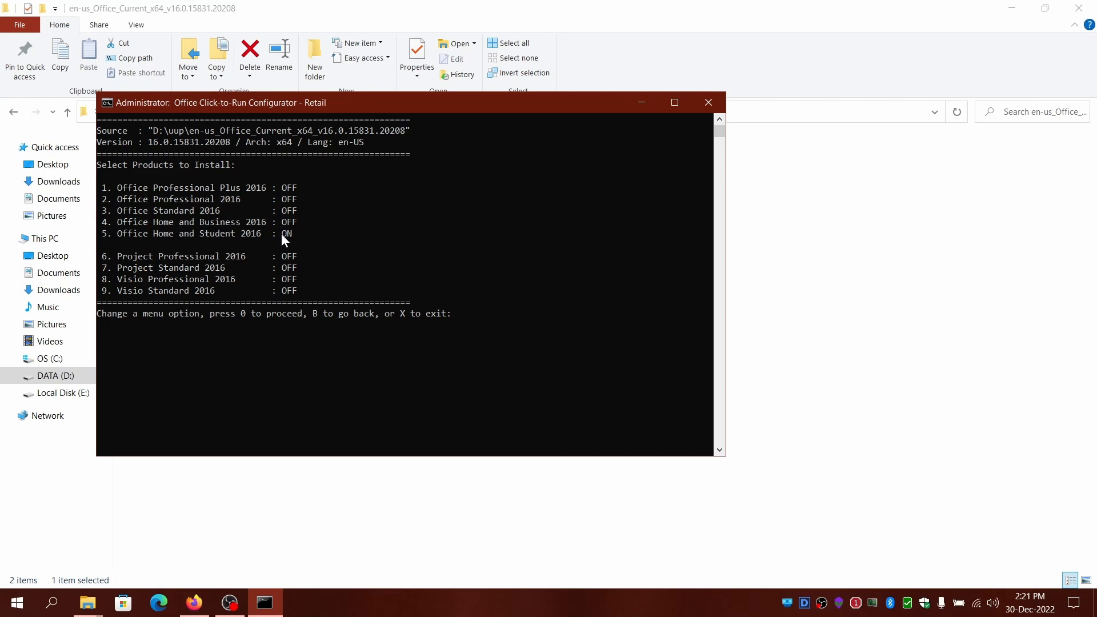
pyautogui.moveTo(234, 220)
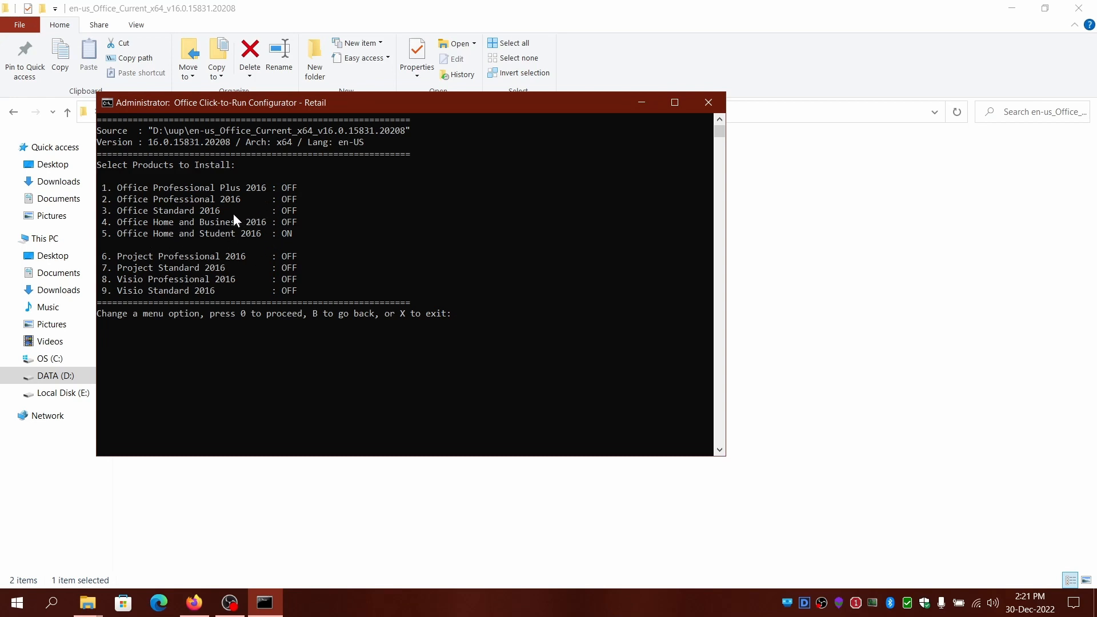
pyautogui.moveTo(267, 362)
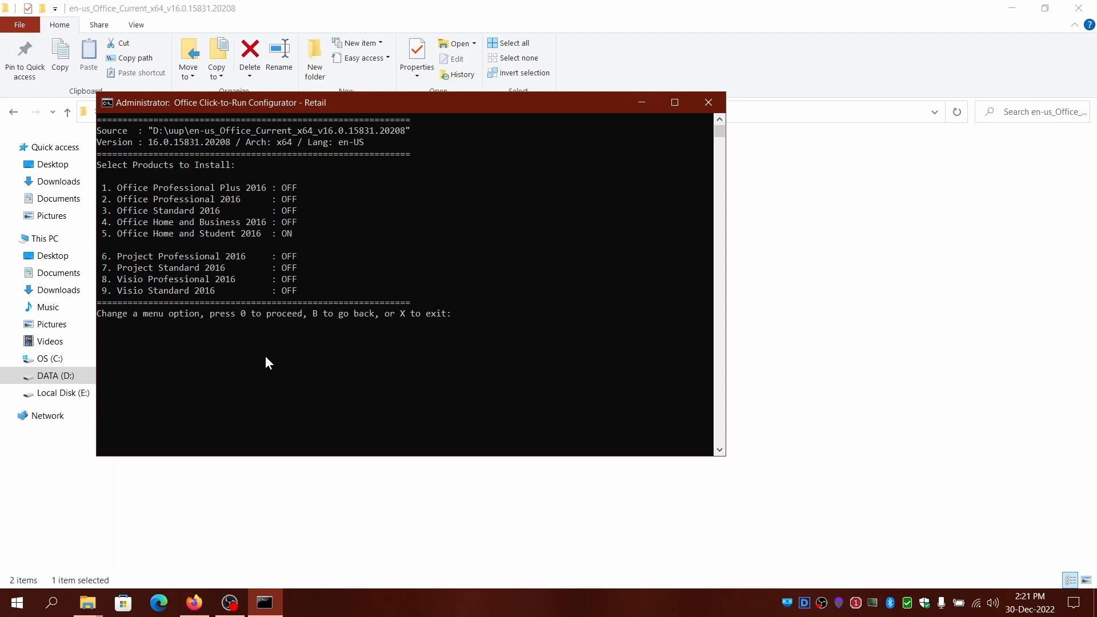
pyautogui.write('4')
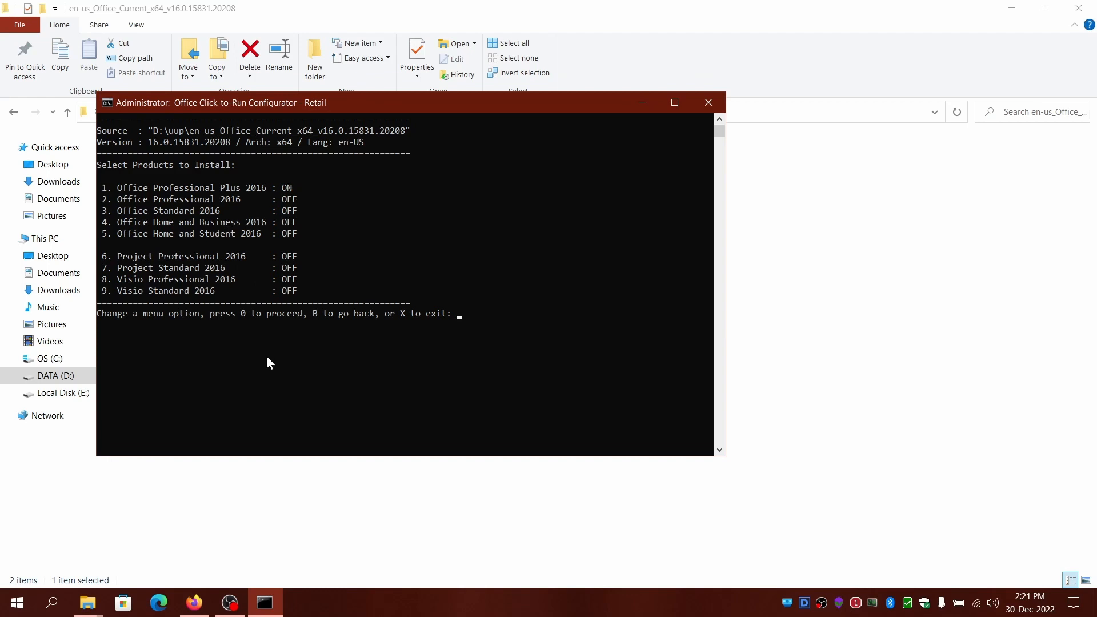
pyautogui.write('2')
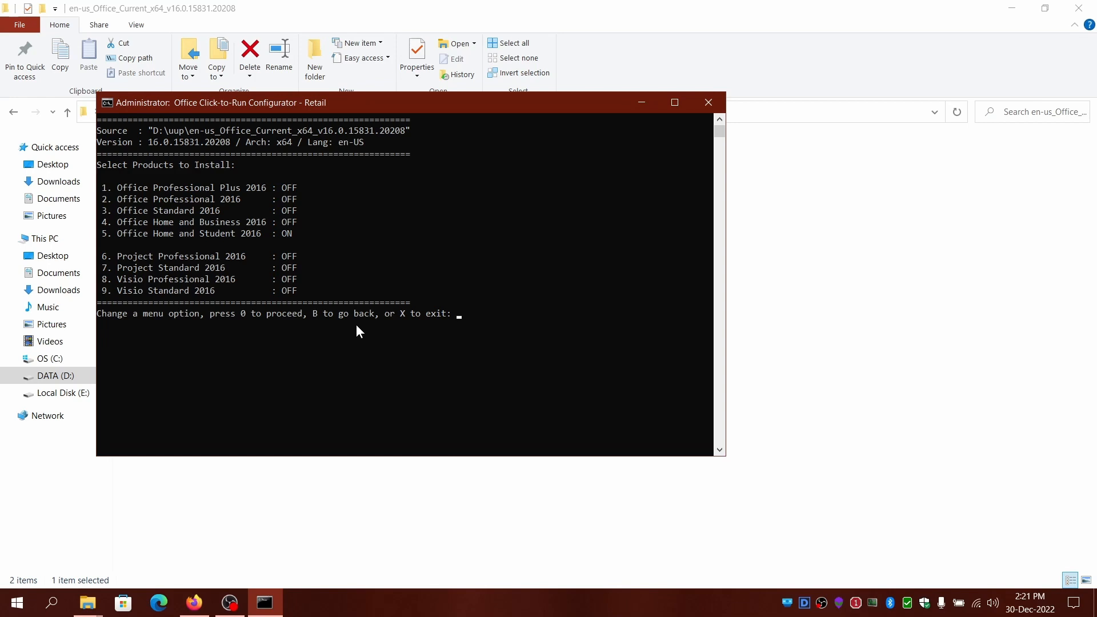
pyautogui.moveTo(299, 241)
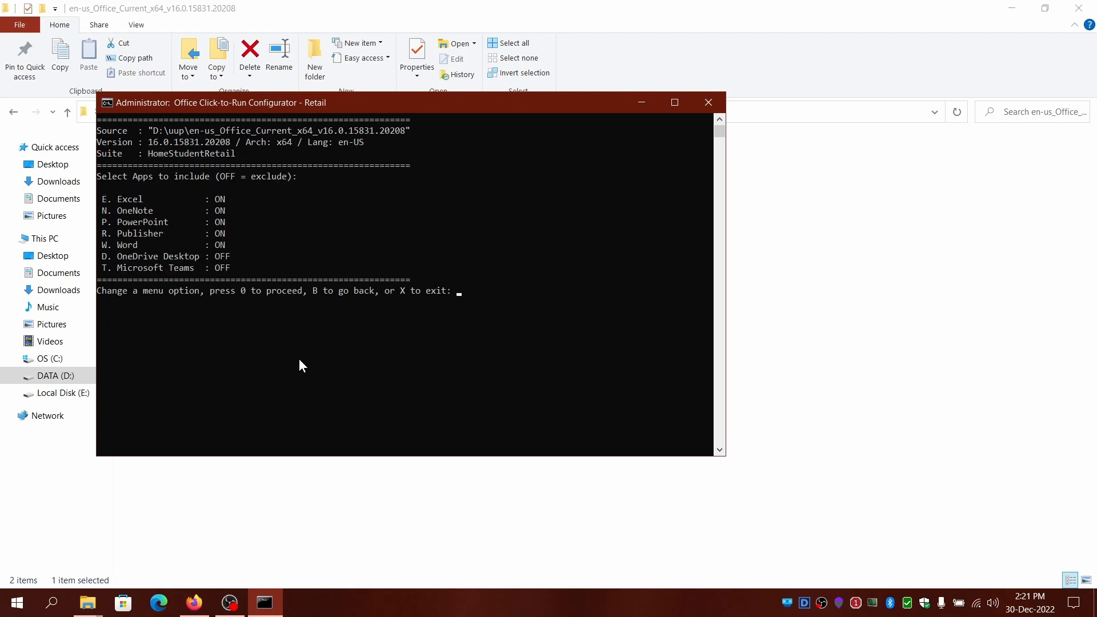
pyautogui.moveTo(167, 229)
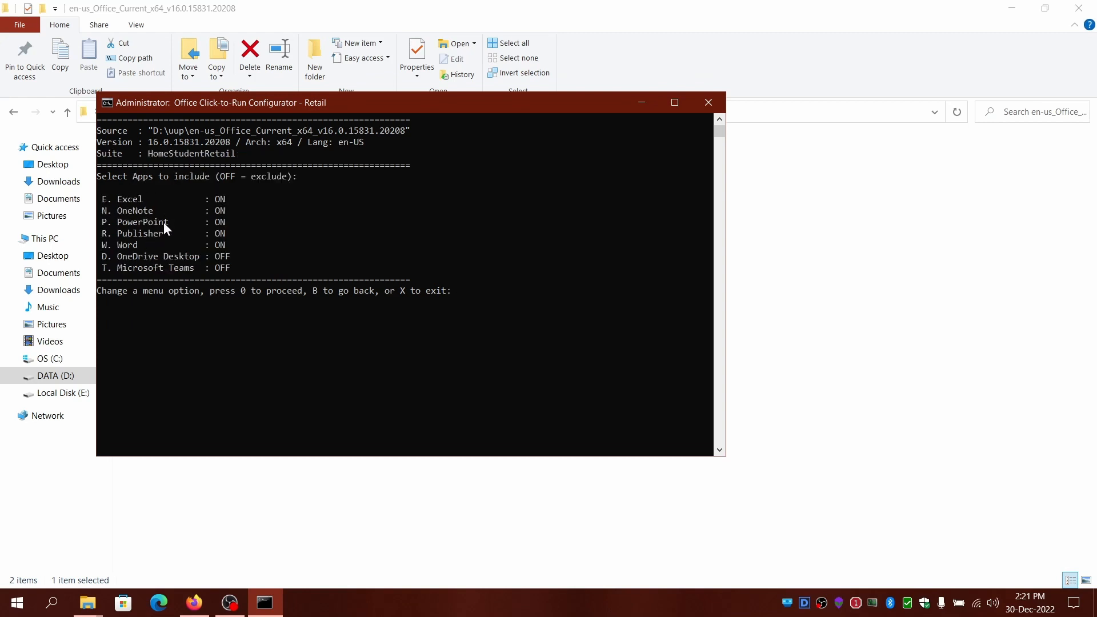
pyautogui.moveTo(238, 235)
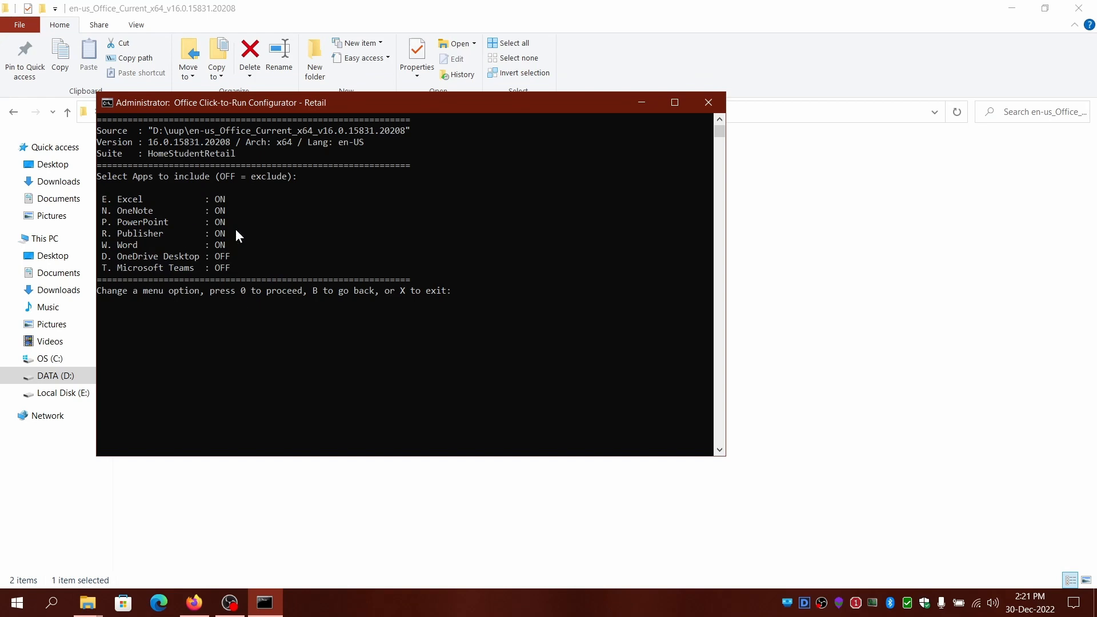
pyautogui.moveTo(231, 283)
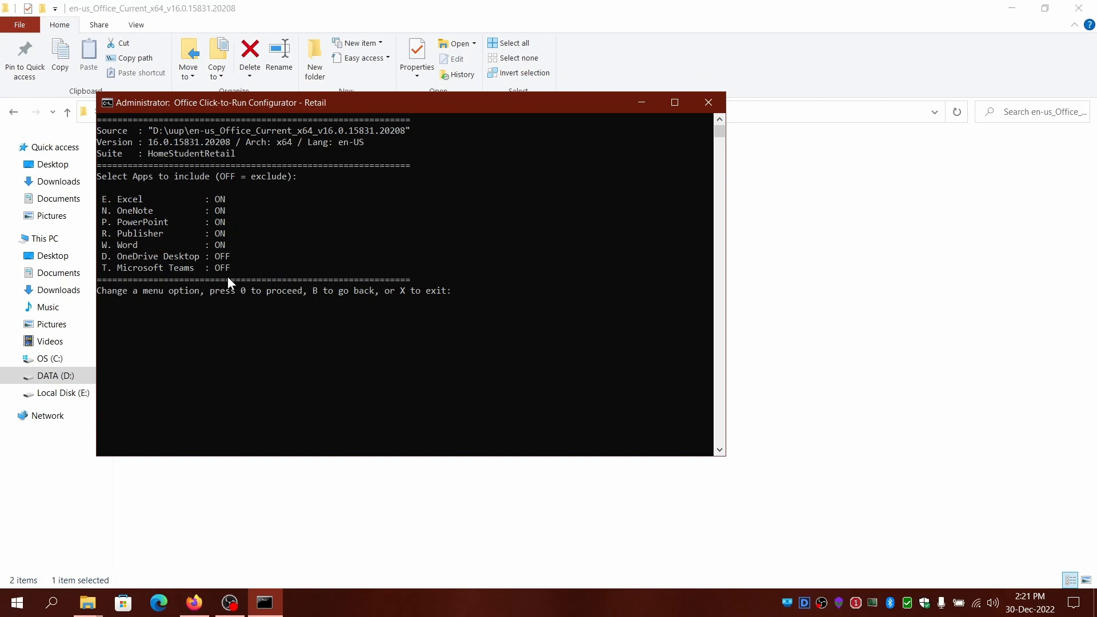
# Step: Switch OneNote and Publisher off, keeping Excel, PowerPoint and Word included
pyautogui.write('N')
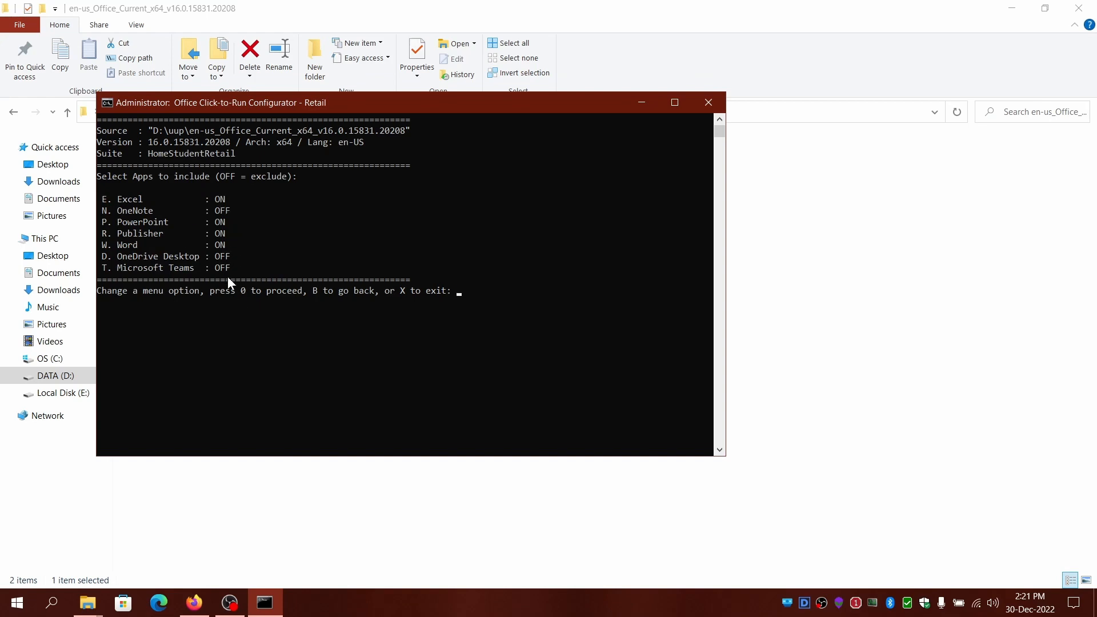
pyautogui.write('R')
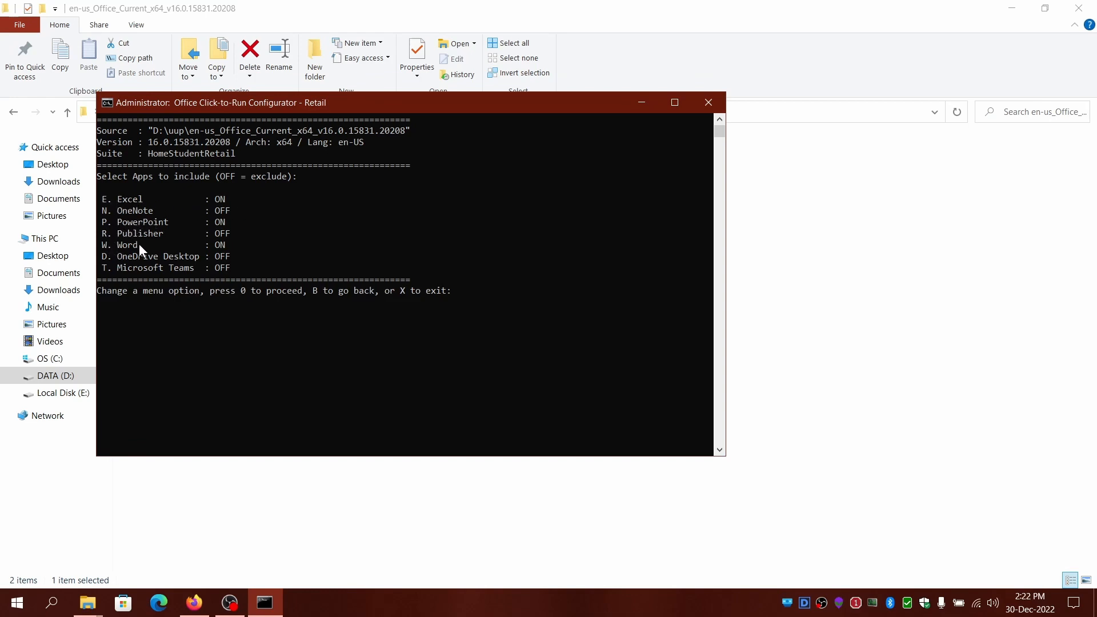
pyautogui.moveTo(118, 217)
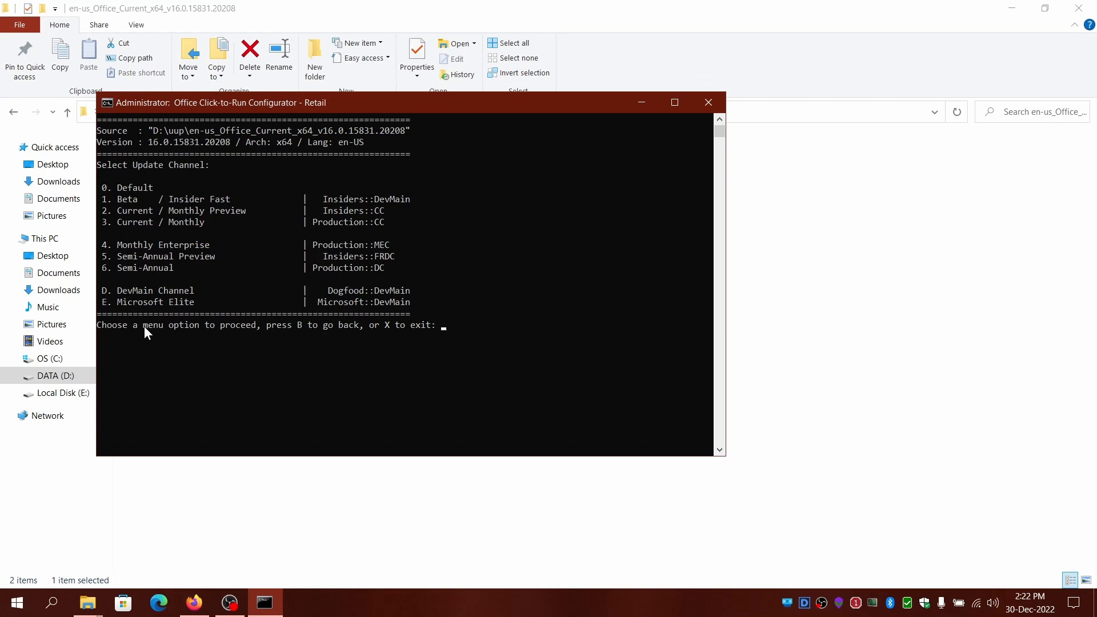
pyautogui.moveTo(120, 204)
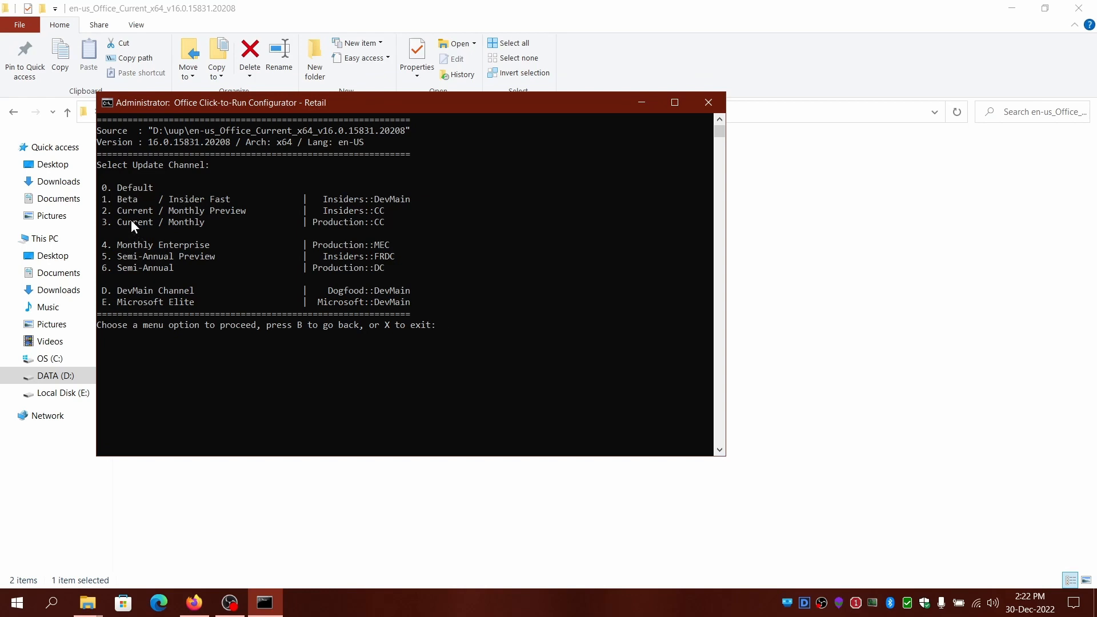
pyautogui.moveTo(183, 209)
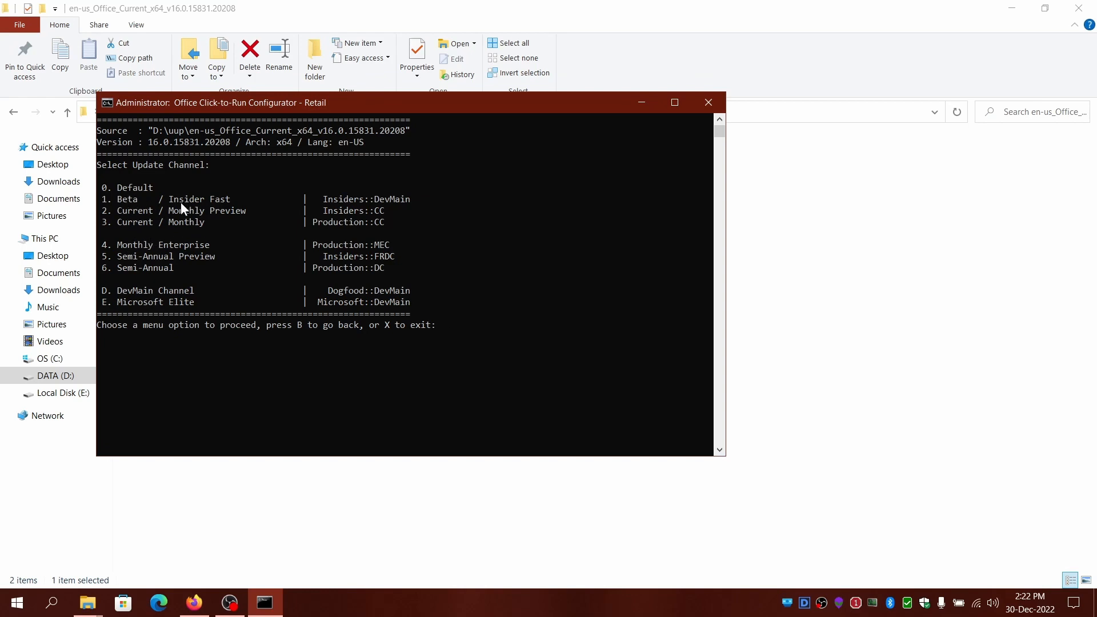
pyautogui.moveTo(215, 212)
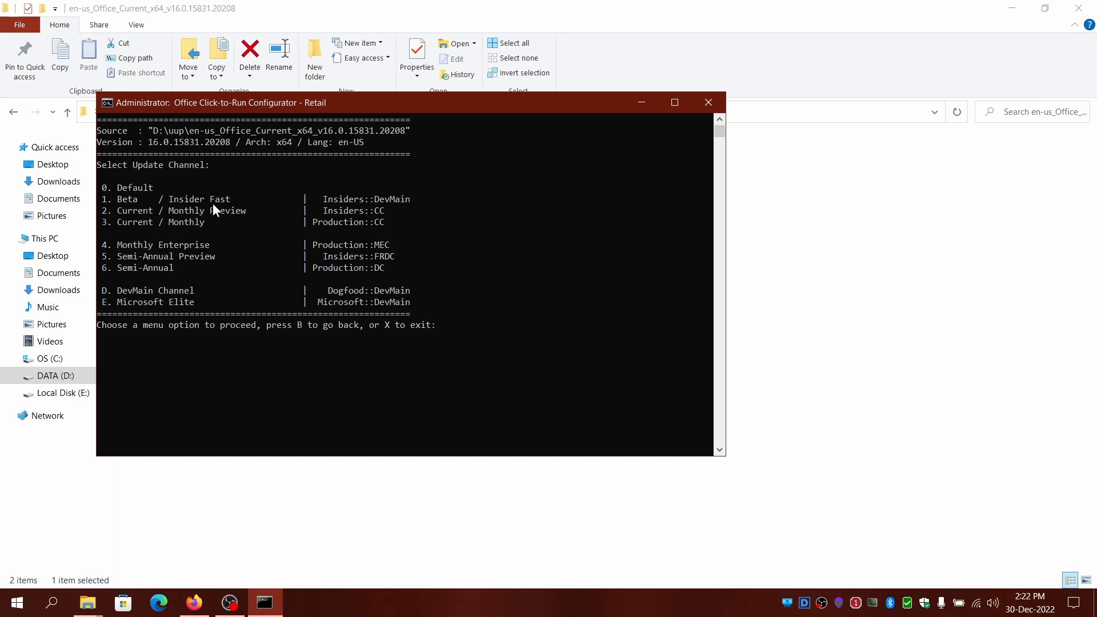
pyautogui.moveTo(130, 229)
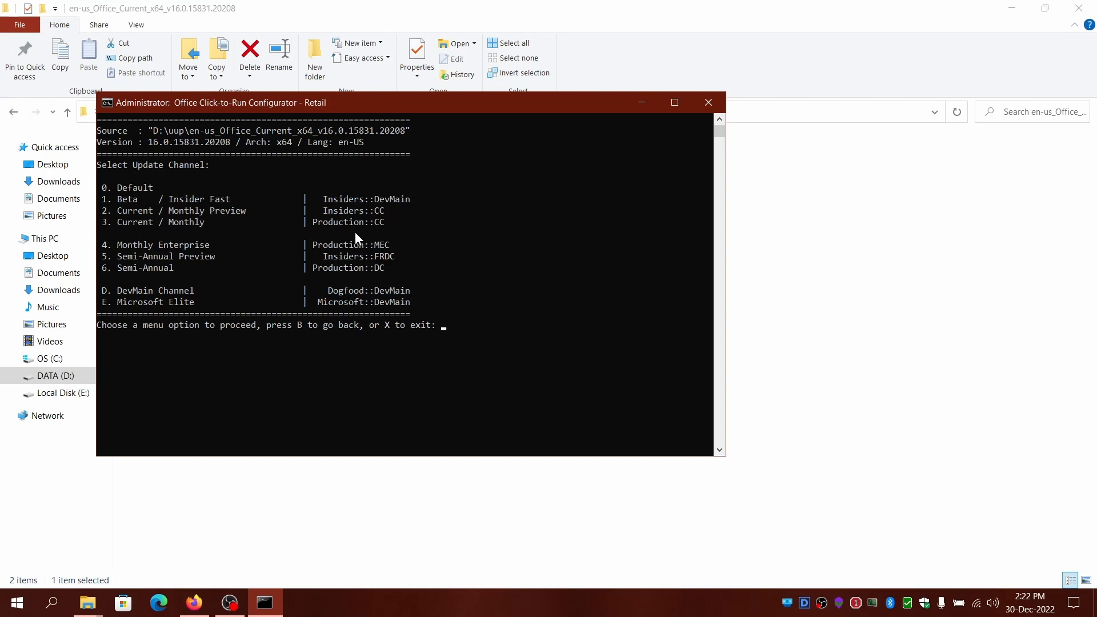
pyautogui.moveTo(127, 232)
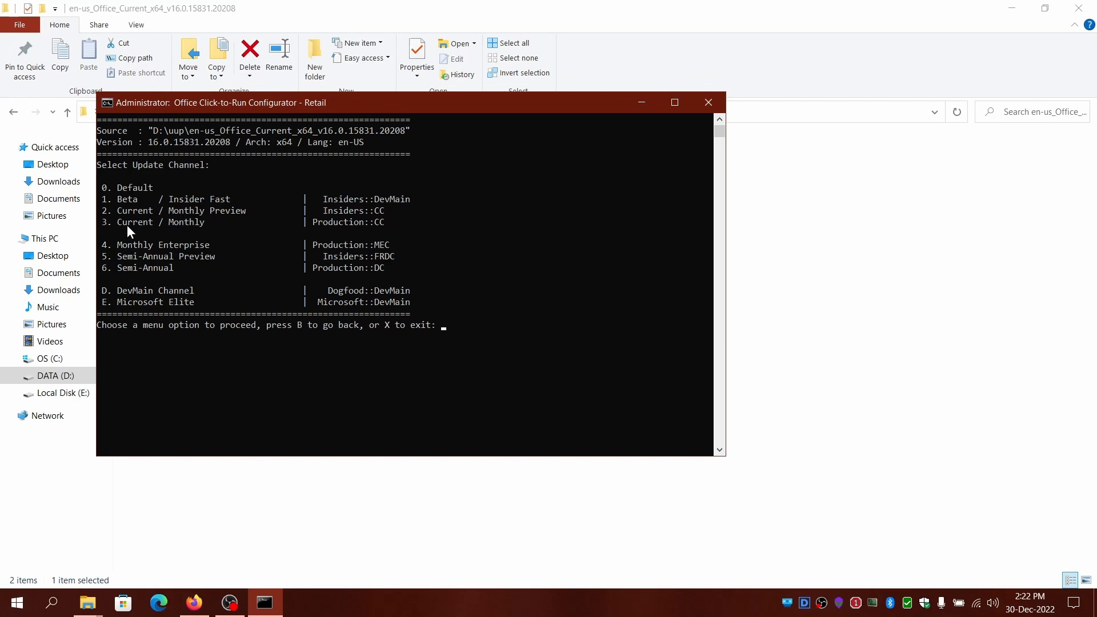
pyautogui.moveTo(214, 300)
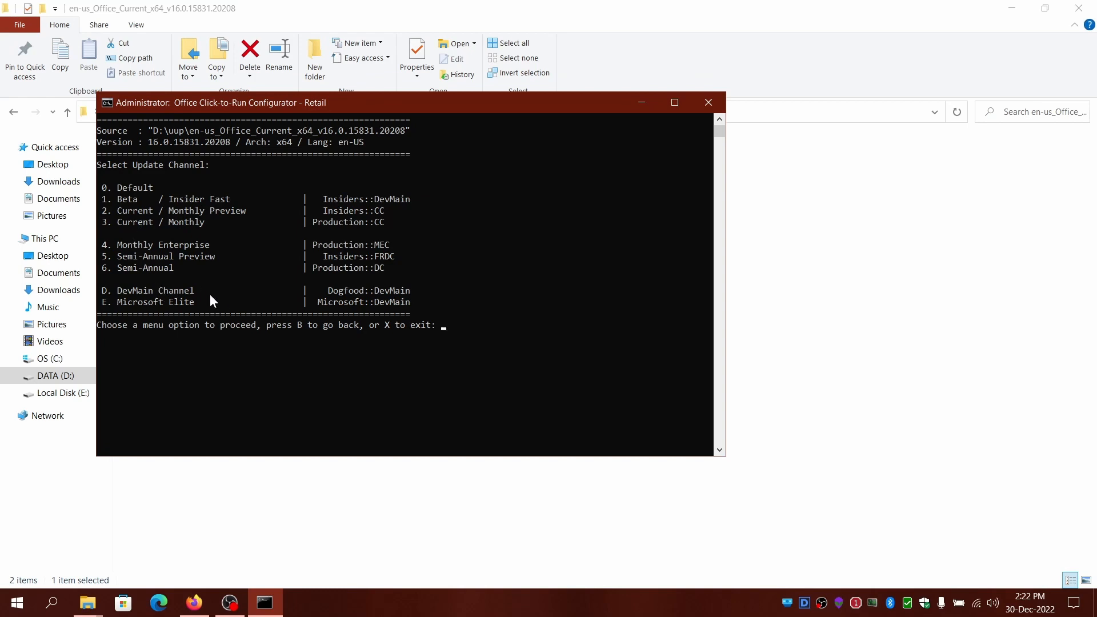
pyautogui.moveTo(475, 307)
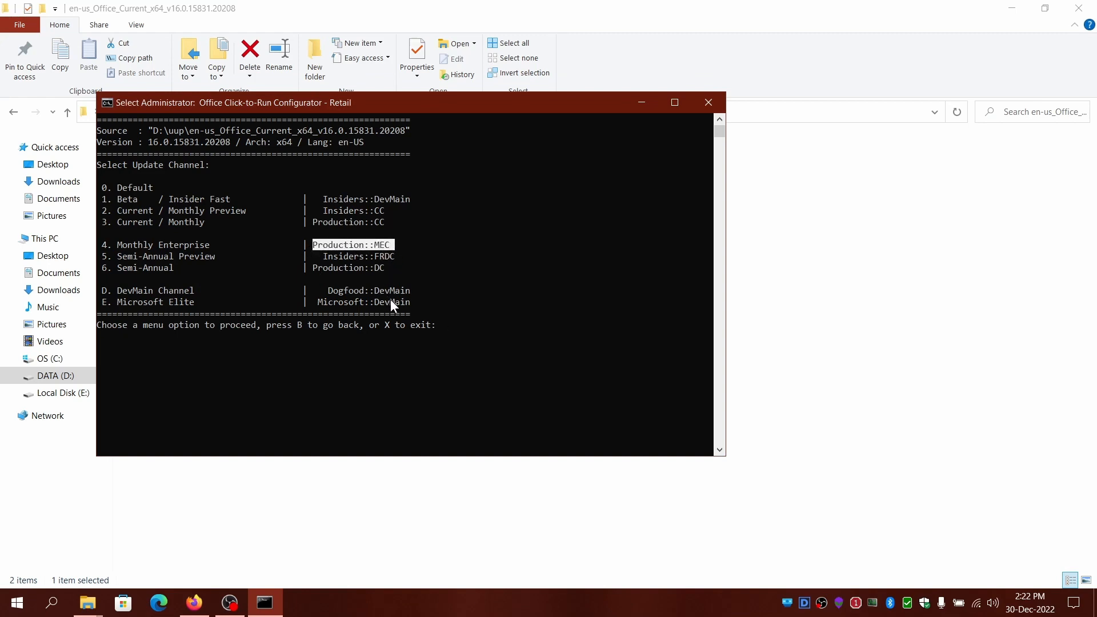
pyautogui.moveTo(192, 250)
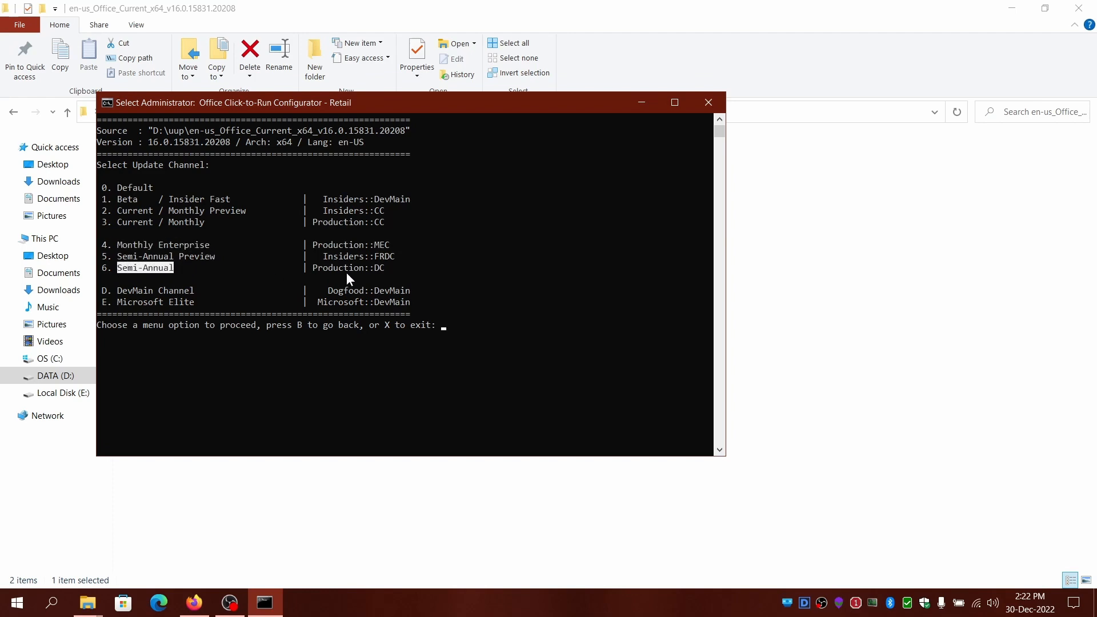
pyautogui.moveTo(362, 282)
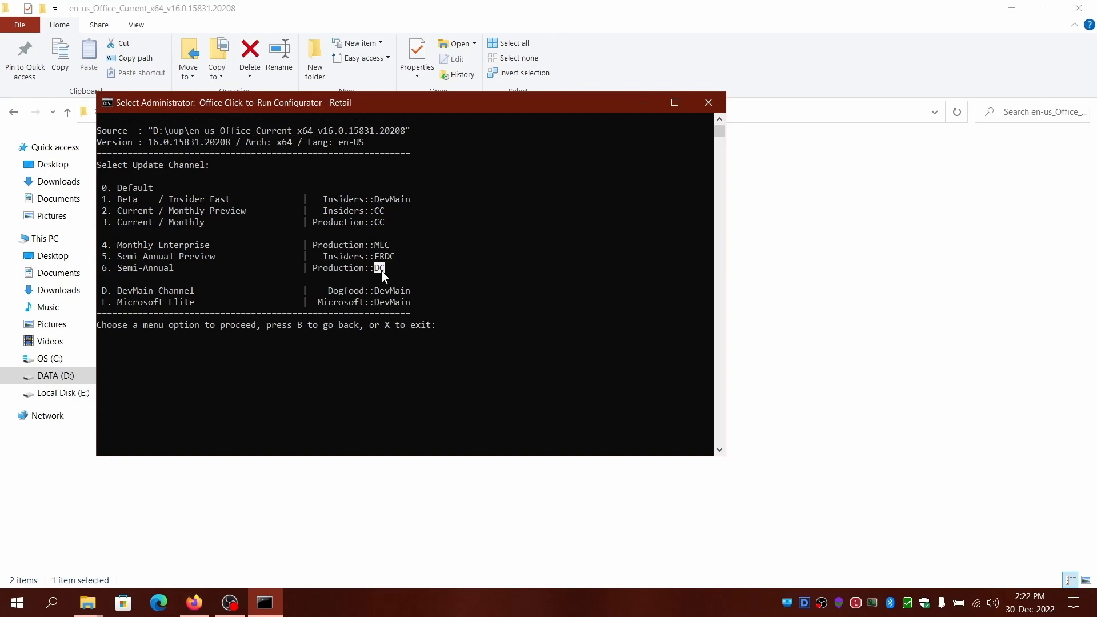
pyautogui.moveTo(373, 310)
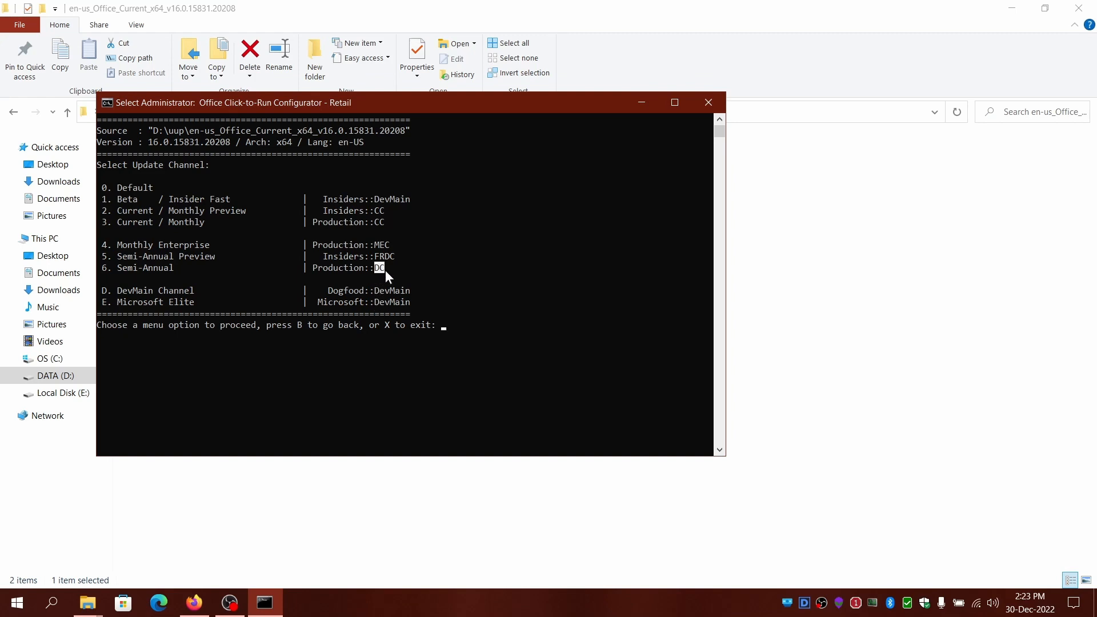
pyautogui.moveTo(170, 273)
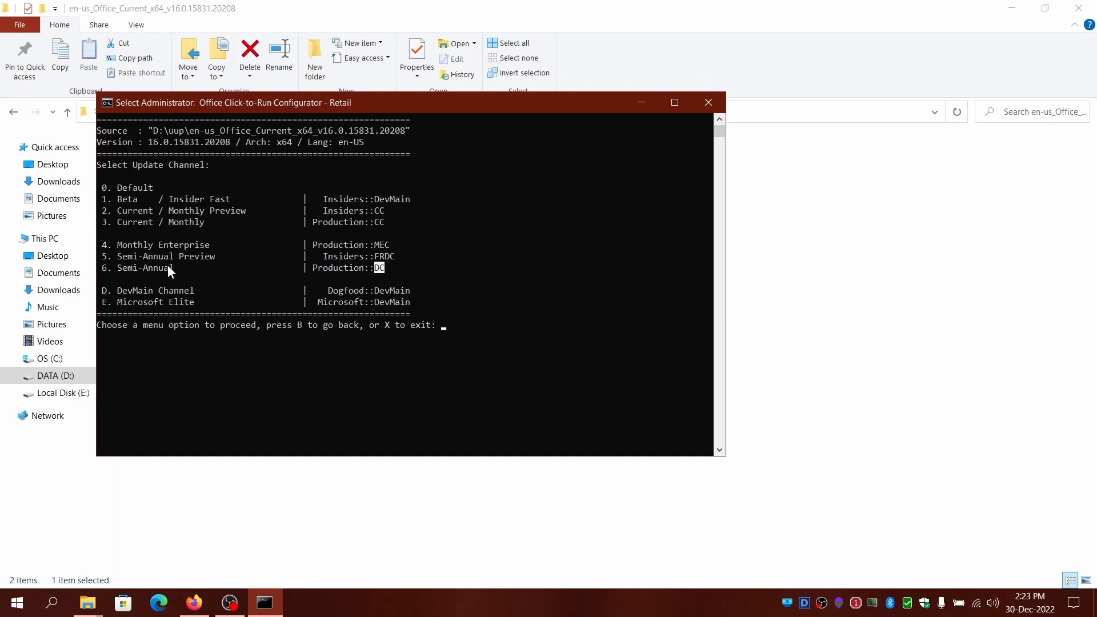
pyautogui.moveTo(122, 230)
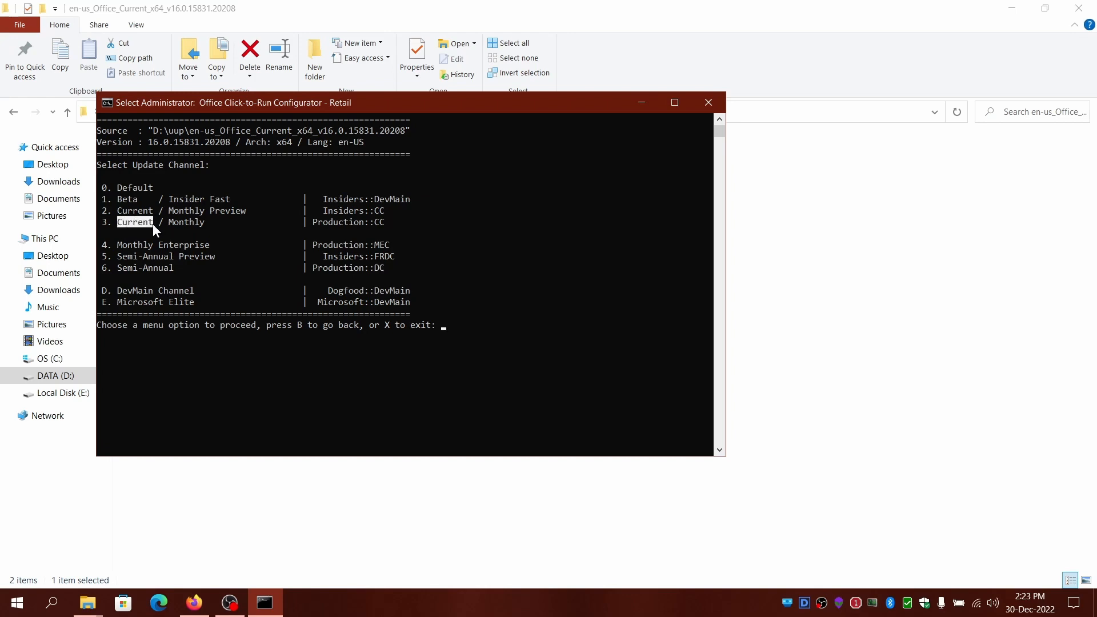
pyautogui.moveTo(264, 350)
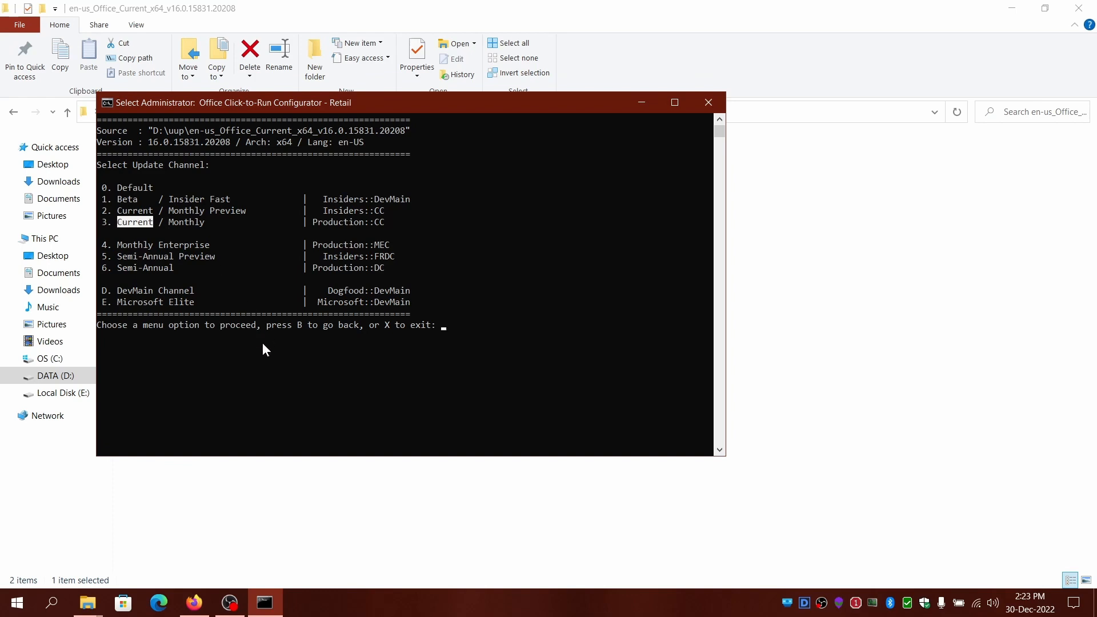
# Step: Select option 3, Current / Monthly, as the update channel
pyautogui.write('3')
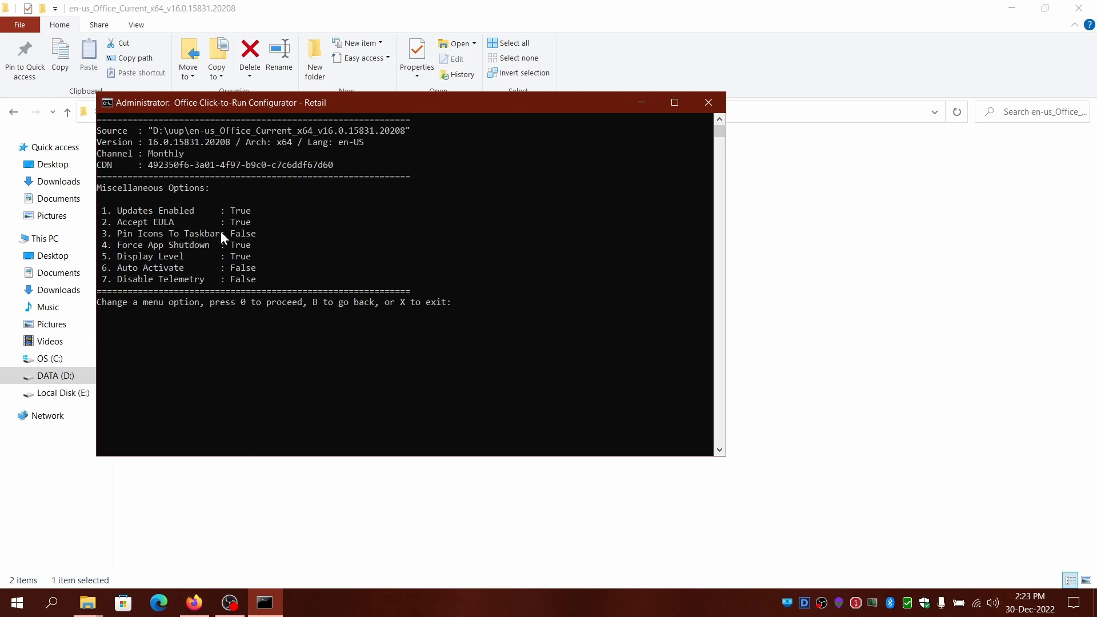
pyautogui.moveTo(266, 247)
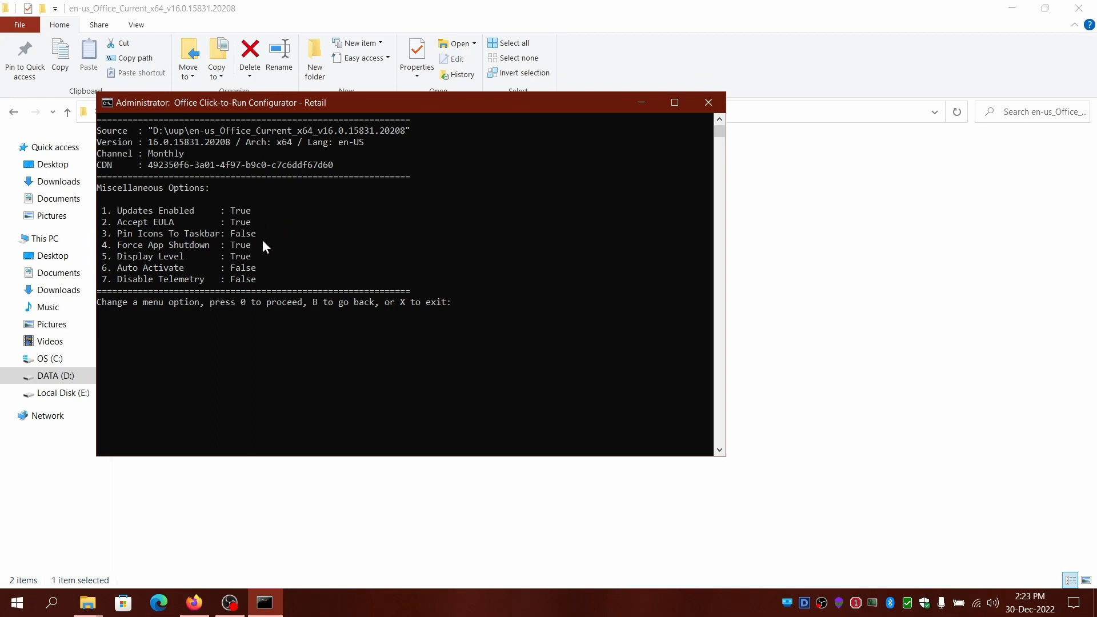
# Step: Set Updates Enabled to False and Disable Telemetry to True
pyautogui.write('1')
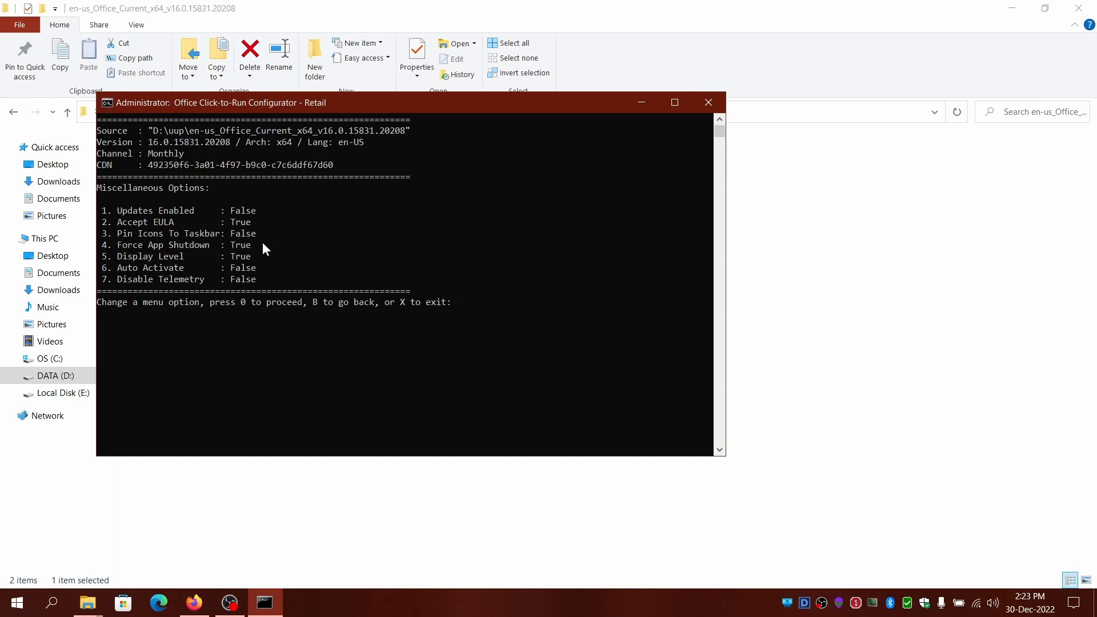
pyautogui.write('7')
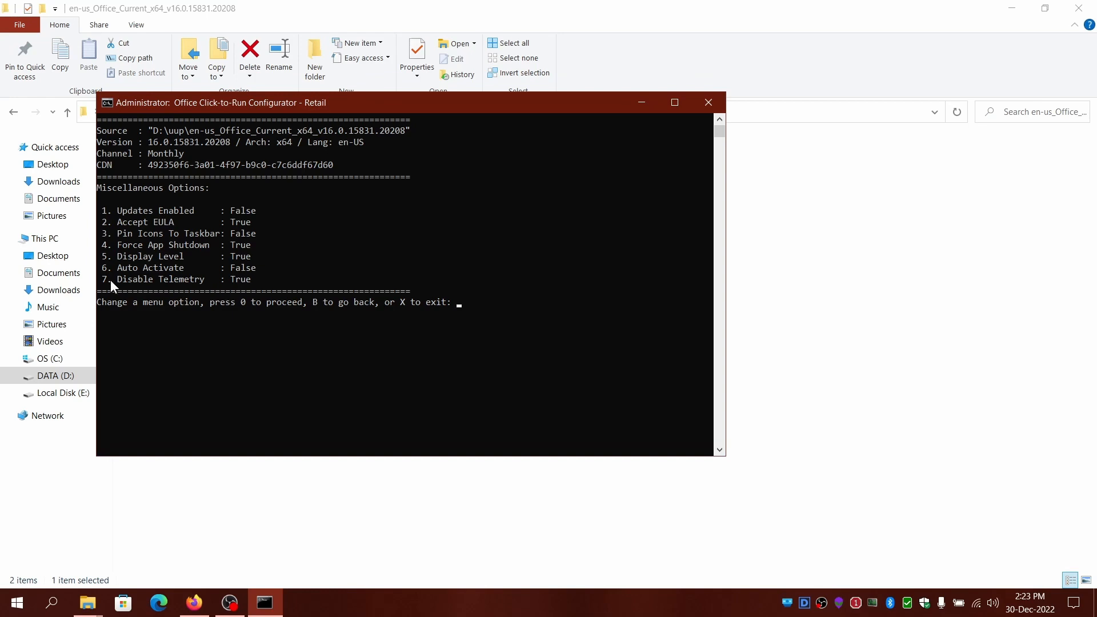
pyautogui.moveTo(293, 304)
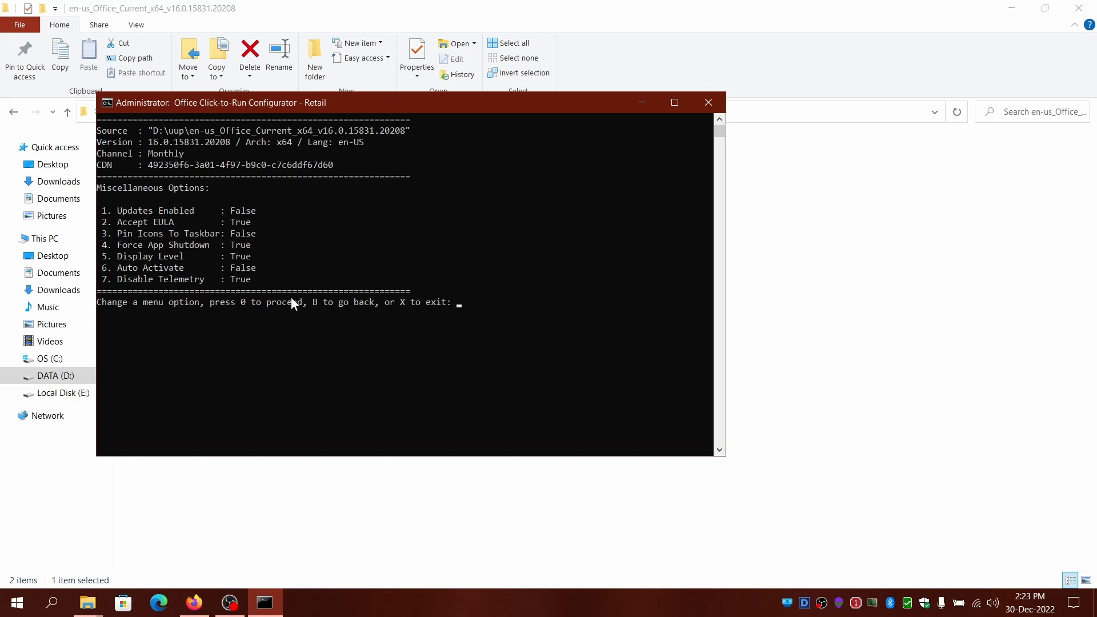
pyautogui.moveTo(122, 252)
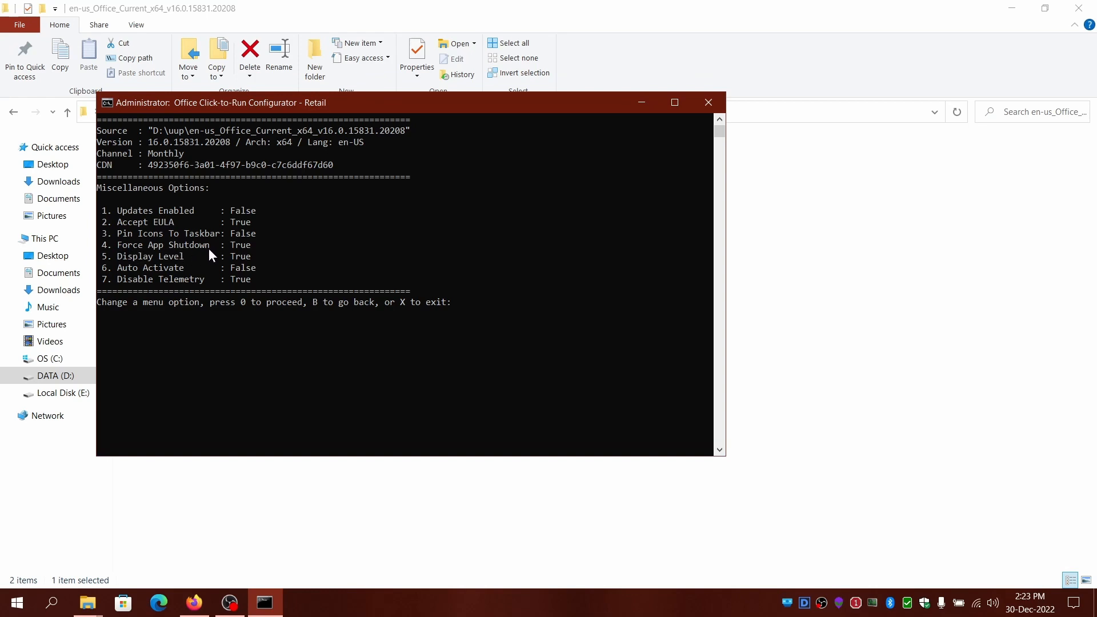
pyautogui.moveTo(225, 254)
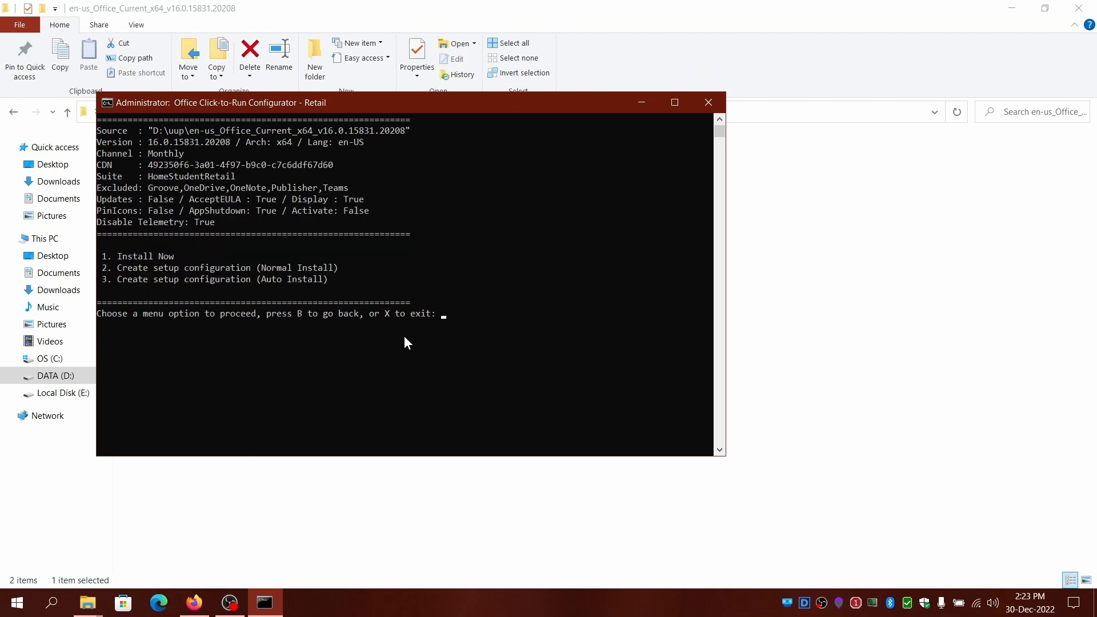
pyautogui.moveTo(189, 289)
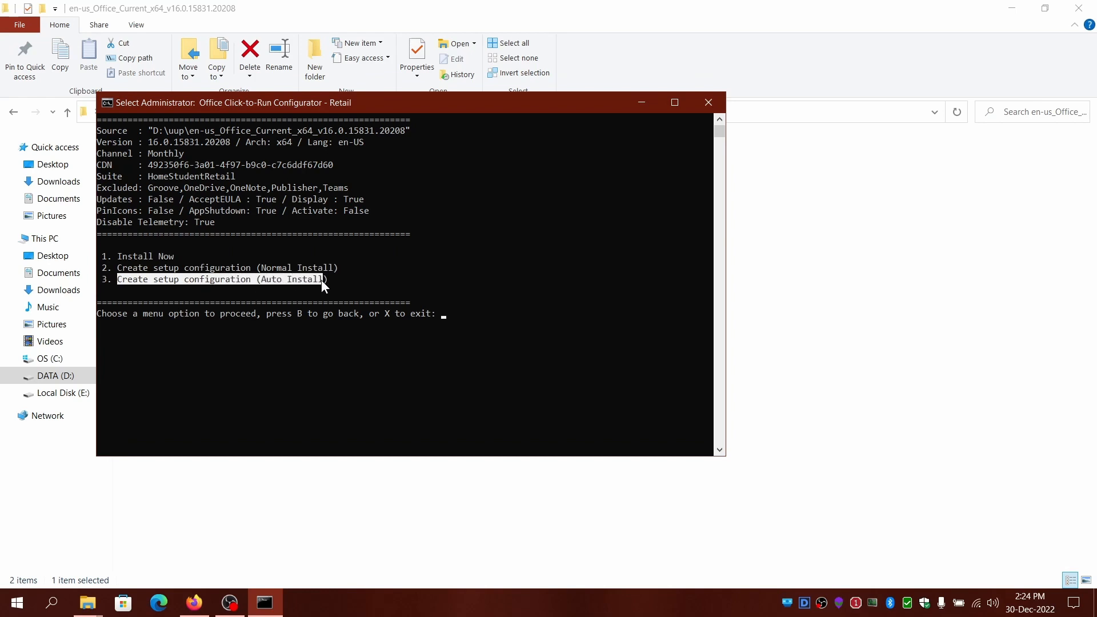
pyautogui.moveTo(325, 313)
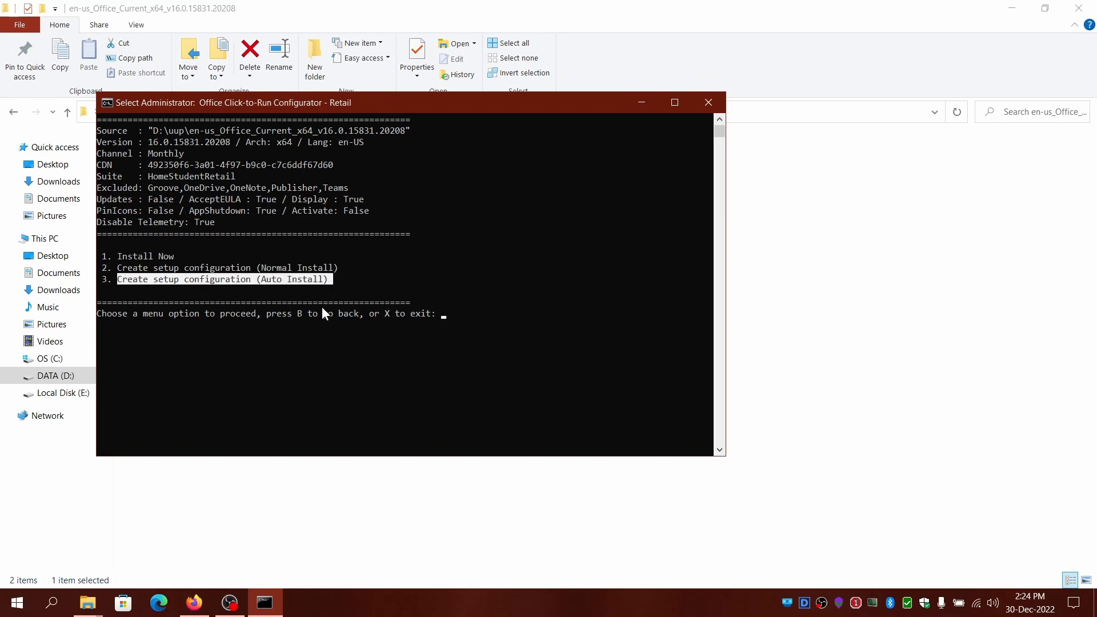
pyautogui.moveTo(125, 262)
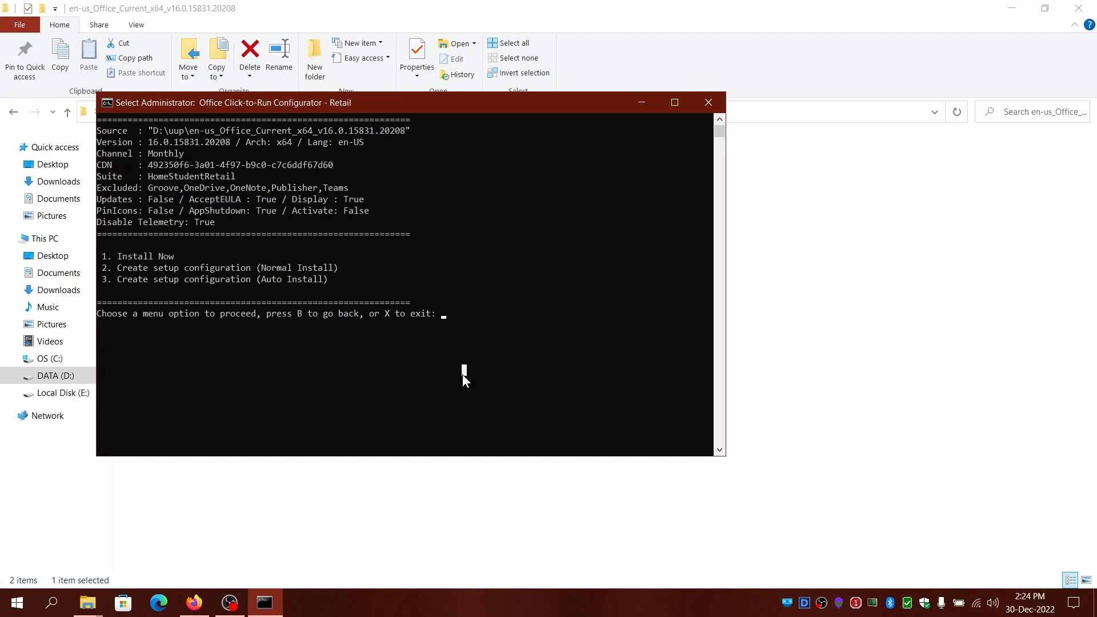
# Step: Choose option 1, Install Now, to launch the Office installation
pyautogui.write('1')
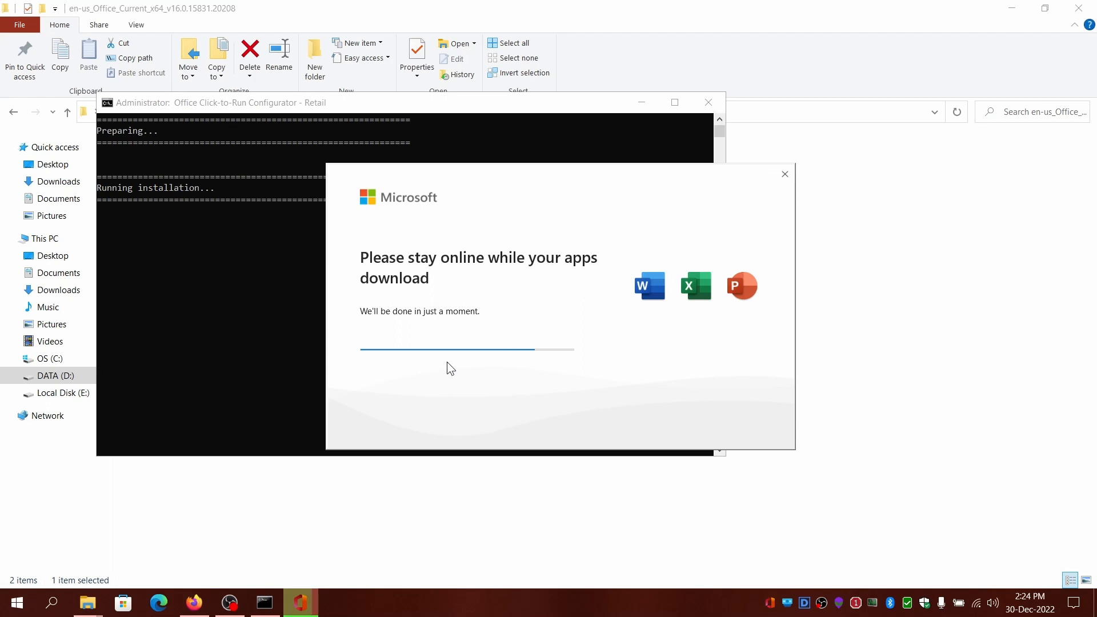
pyautogui.moveTo(332, 449)
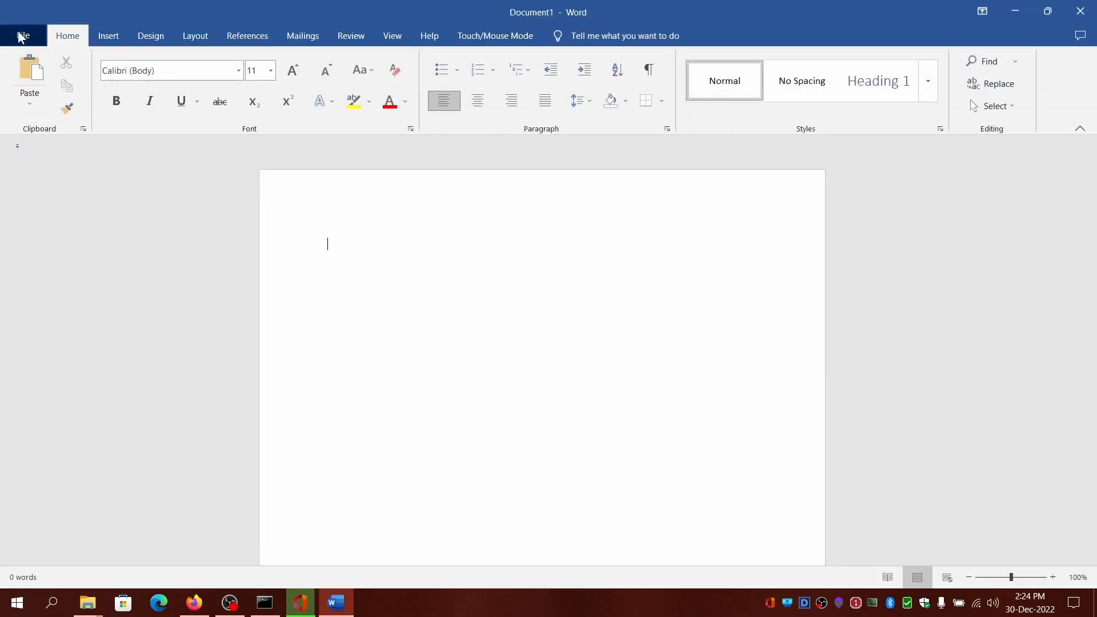
# Step: Show Word's Account page with Home and Student 2016 activated, updates disabled, and close the You're all set dialog
pyautogui.click(23, 36)
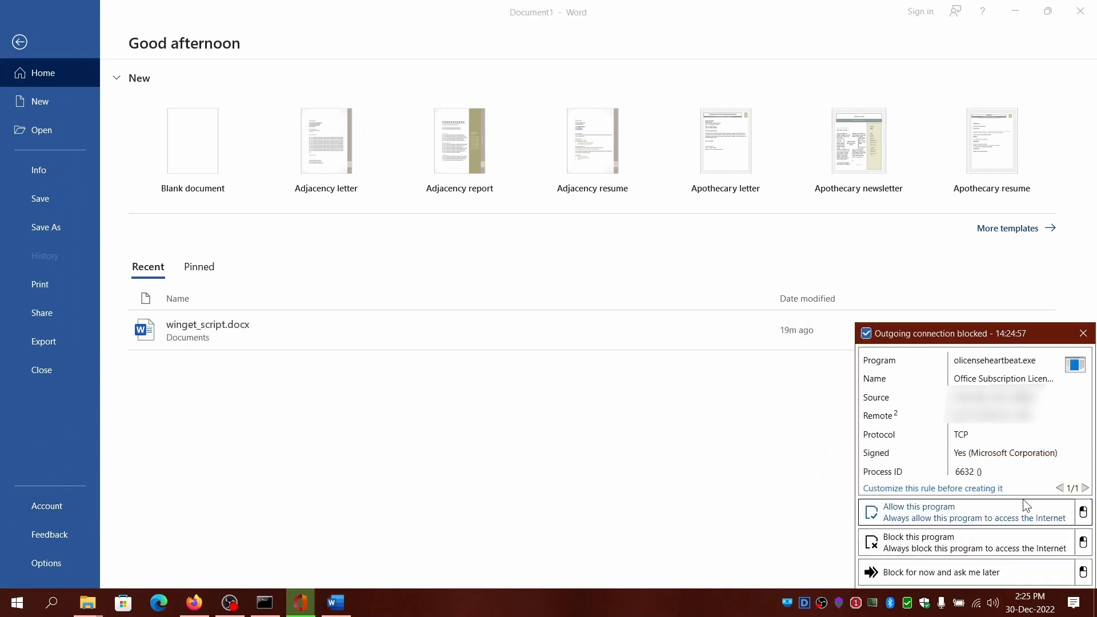
pyautogui.moveTo(949, 528)
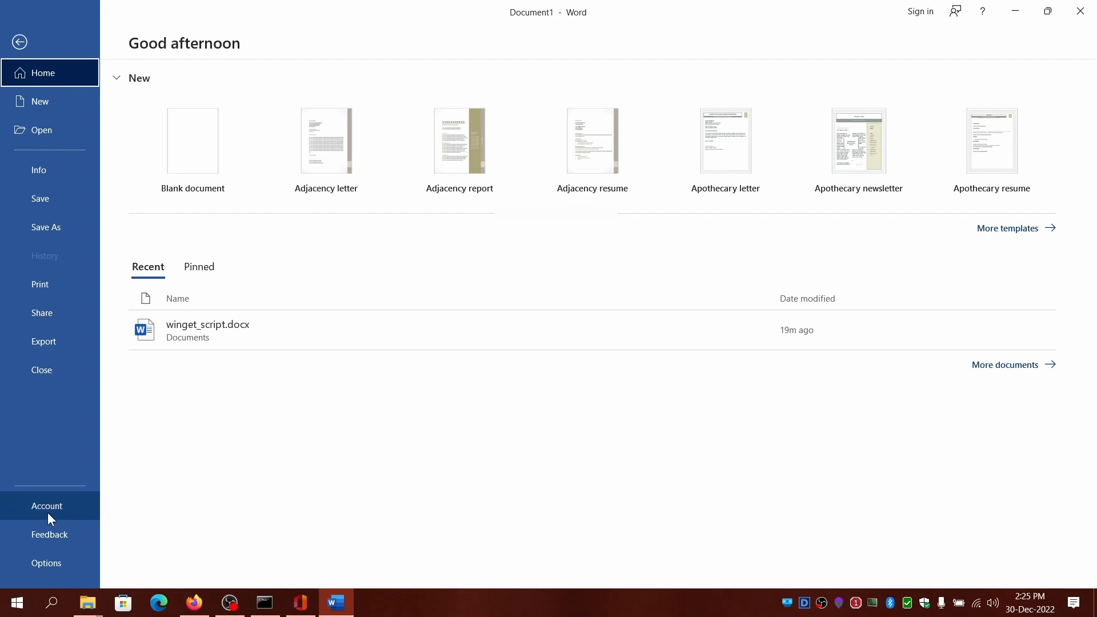
pyautogui.click(47, 506)
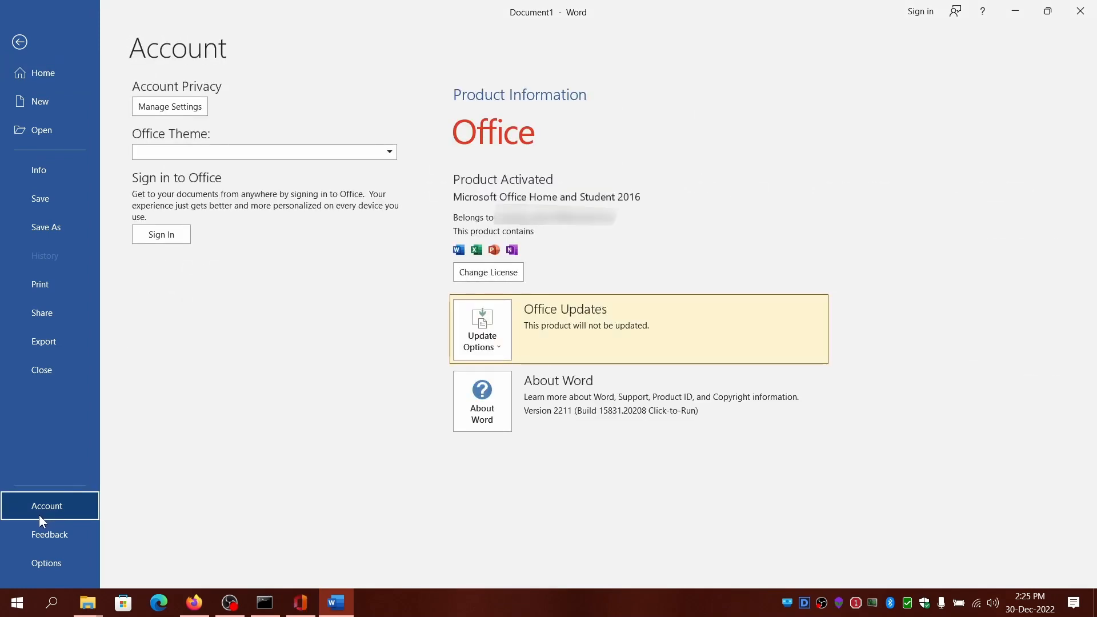
pyautogui.moveTo(347, 472)
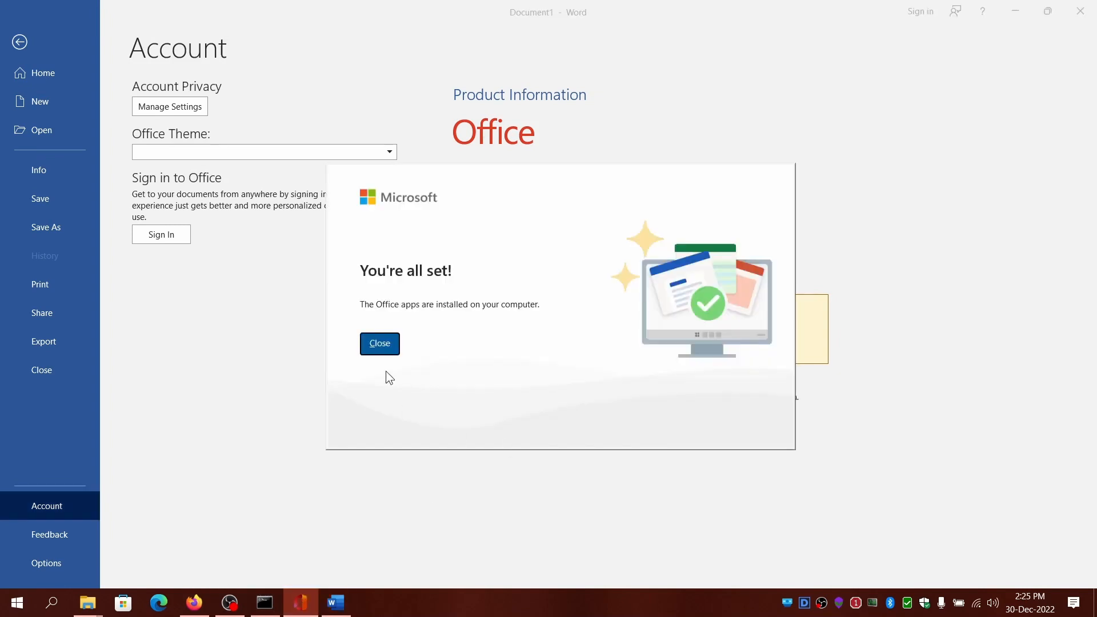
pyautogui.click(379, 344)
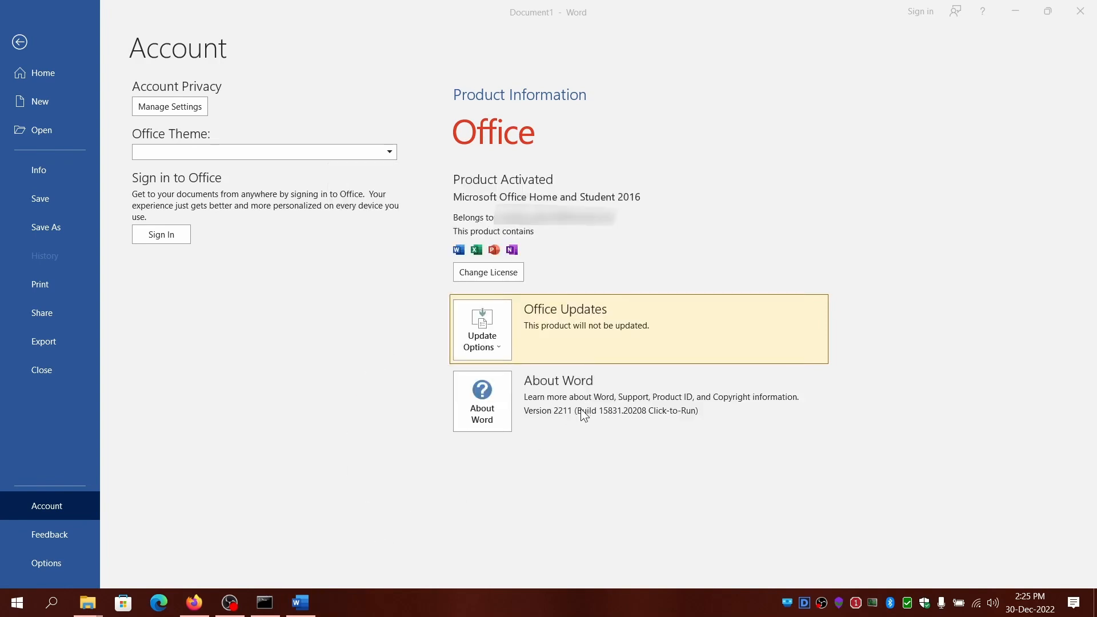
pyautogui.moveTo(1080, 12)
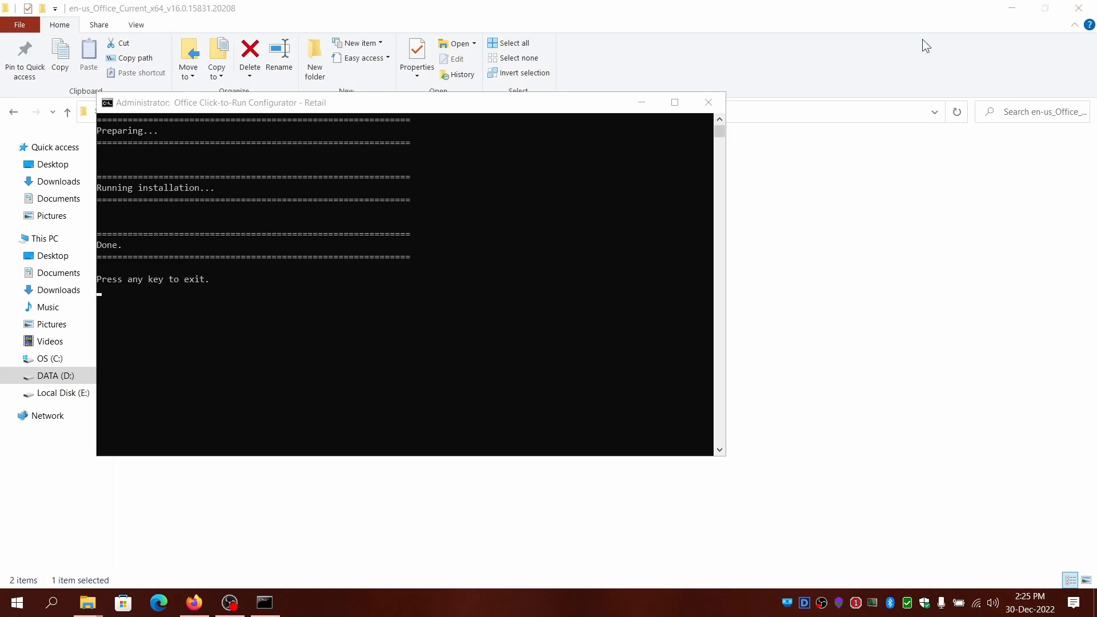
pyautogui.moveTo(336, 338)
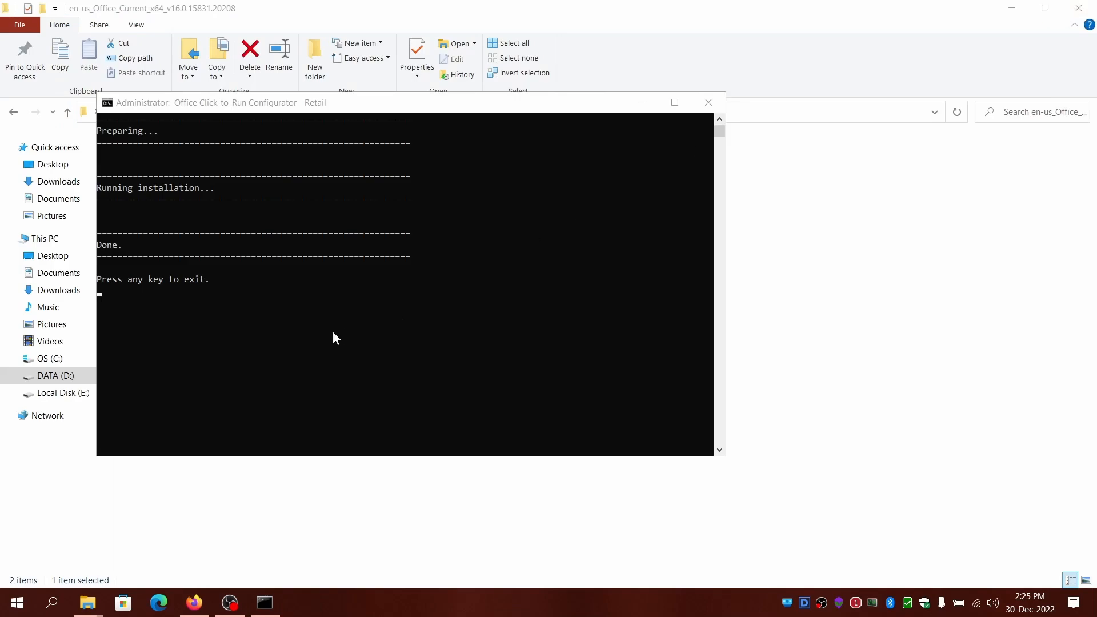
pyautogui.moveTo(239, 332)
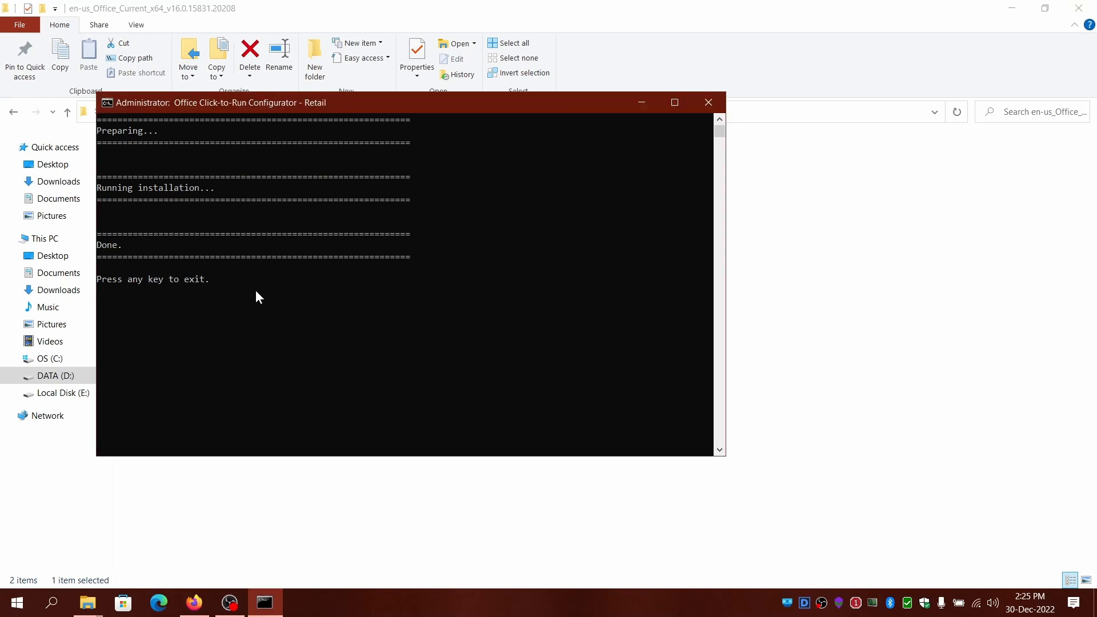
# Step: Dismiss the 'Press any key to exit' prompt, closing the configurator console after the install reports Done
pyautogui.press('enter')
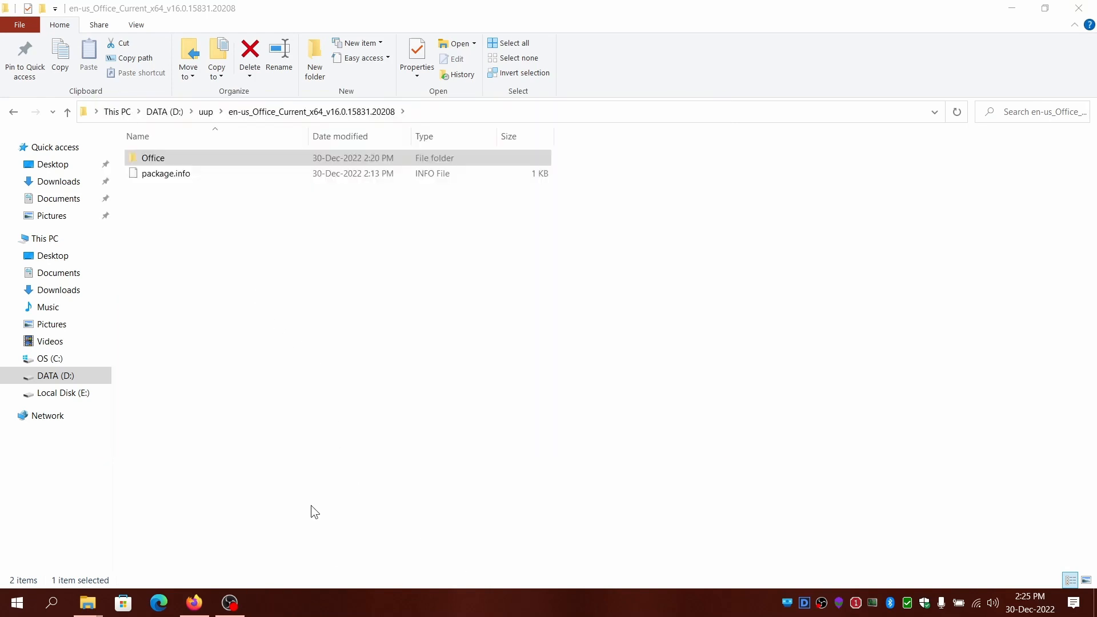
pyautogui.moveTo(229, 603)
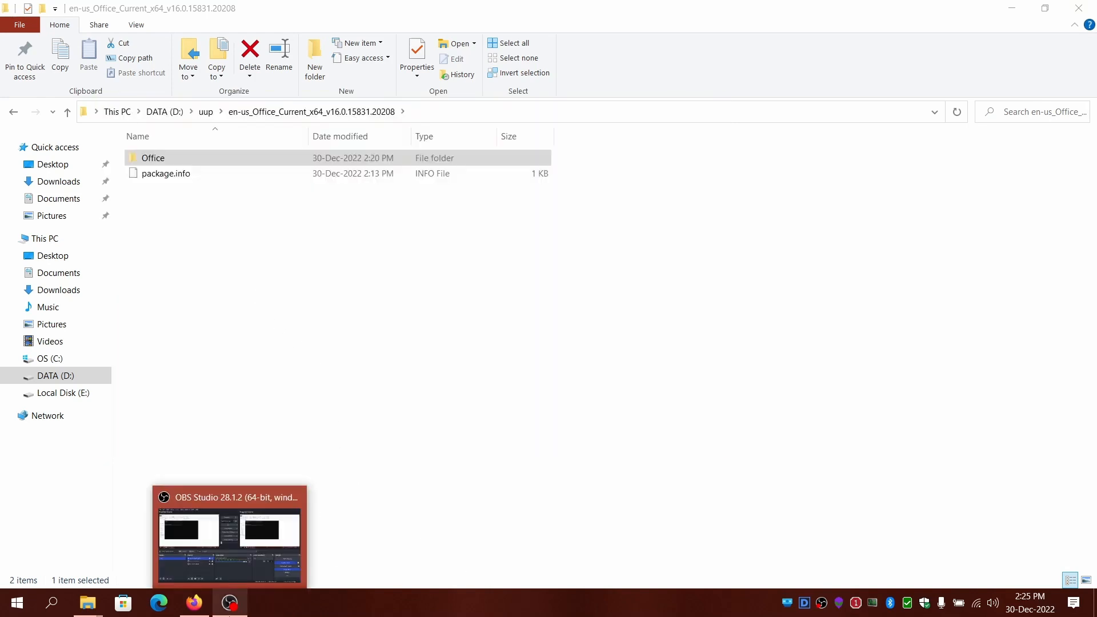